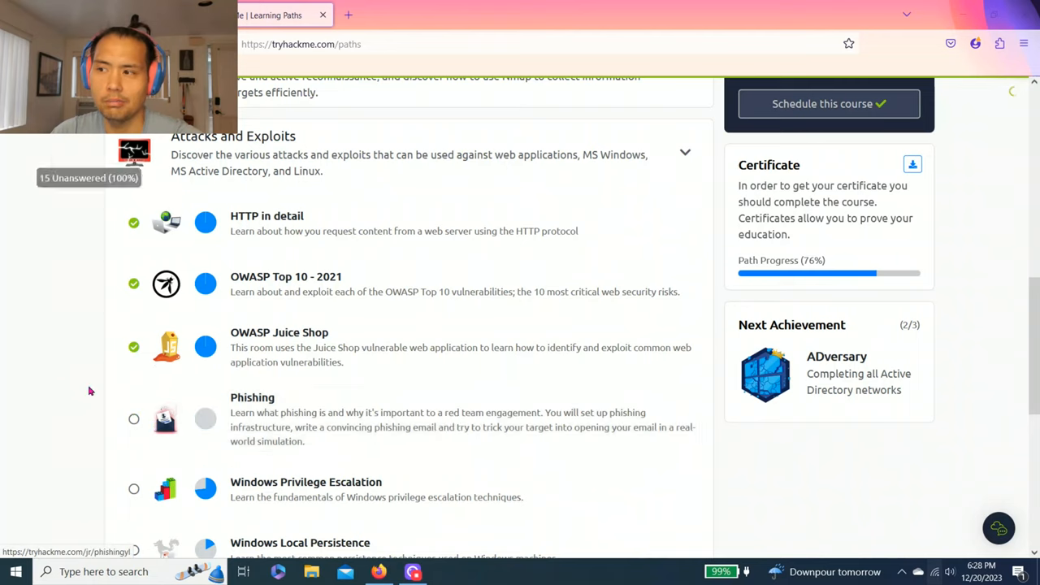
{"action": "mouse_move", "coordinate": [62, 389]}
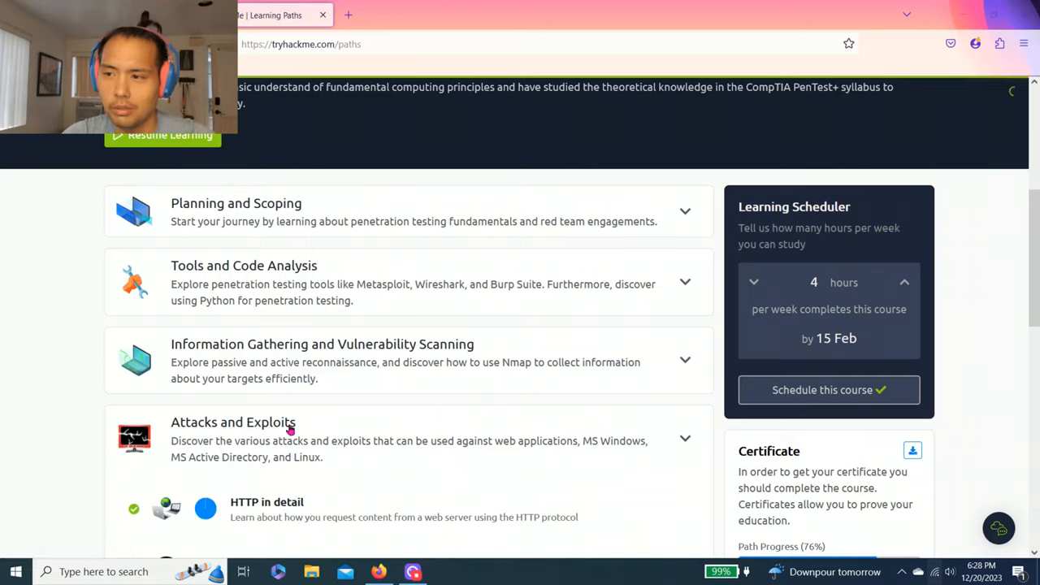
Scroll the Attacks and Exploits list and open the Phishing room page.
{"action": "scroll", "scroll_direction": "down", "scroll_amount": 3}
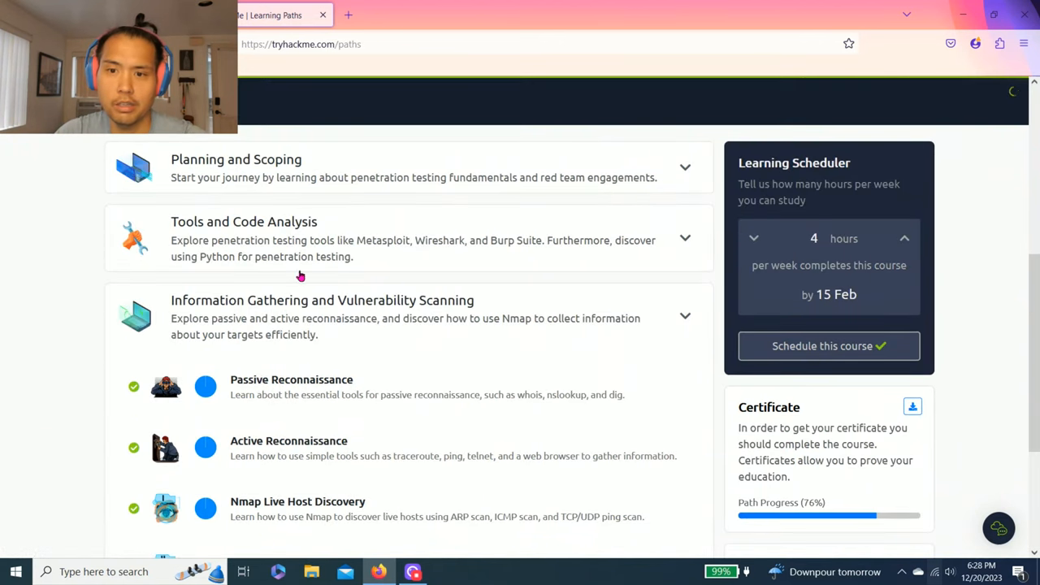
{"action": "scroll", "scroll_direction": "down", "scroll_amount": 3}
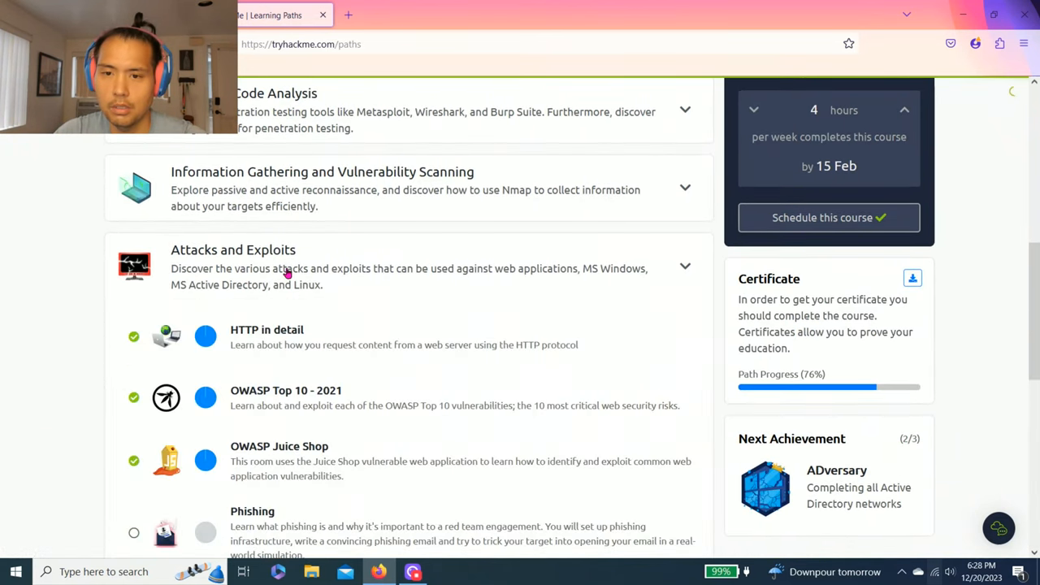
{"action": "scroll", "scroll_direction": "down", "scroll_amount": 3}
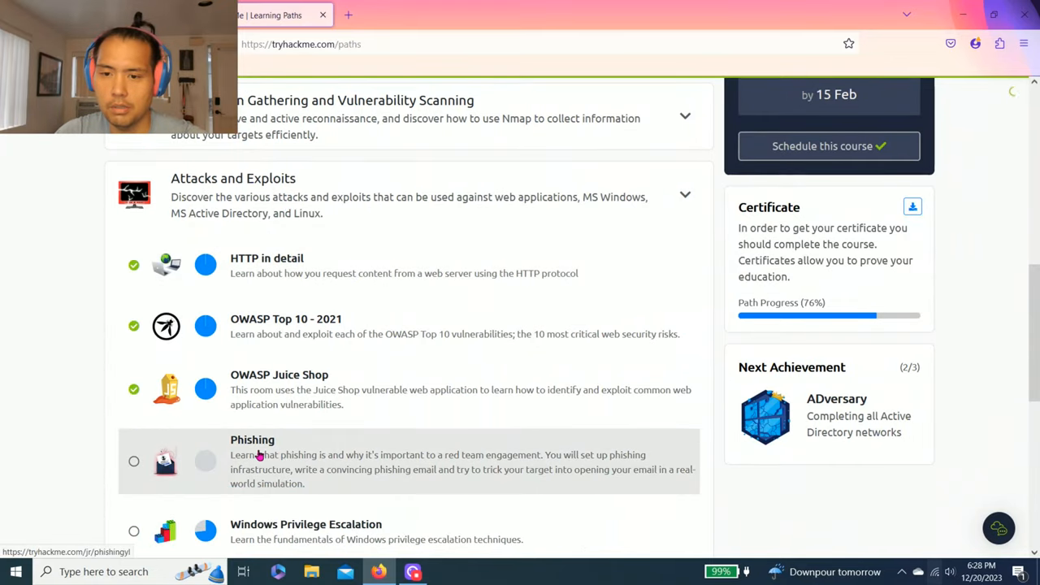
{"action": "scroll", "scroll_direction": "down", "scroll_amount": 3}
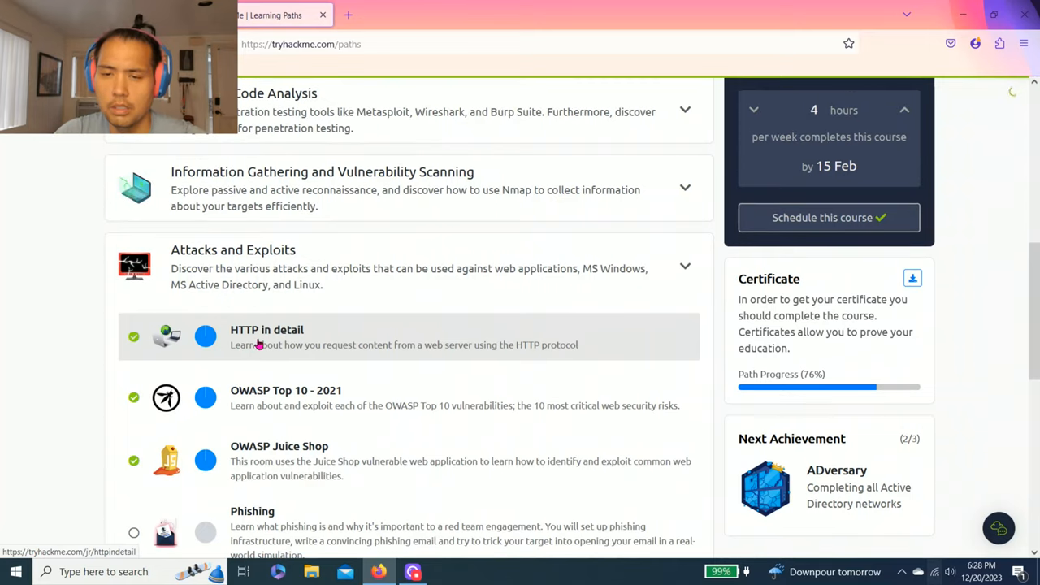
{"action": "mouse_move", "coordinate": [262, 317]}
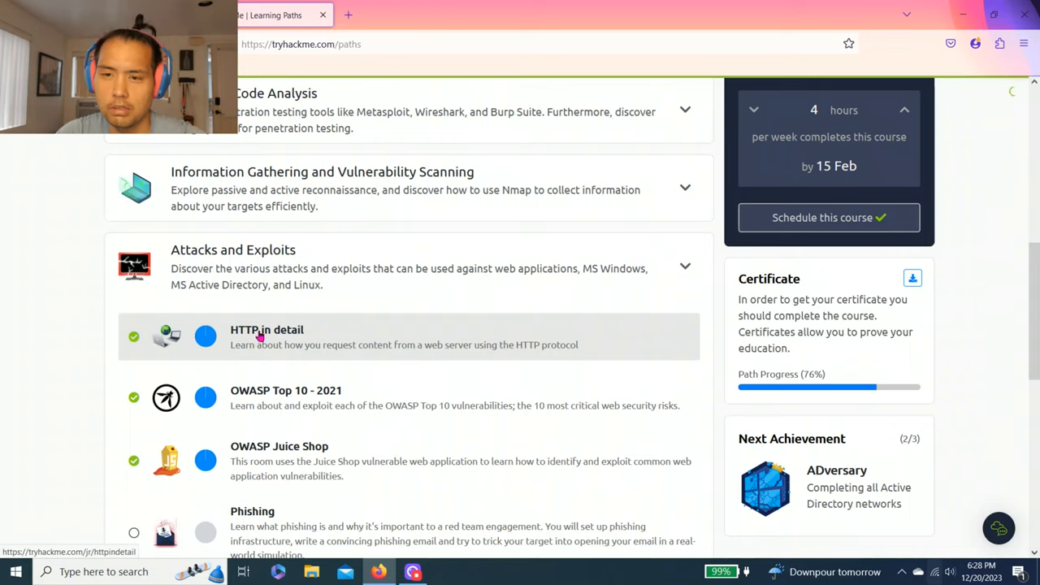
{"action": "mouse_move", "coordinate": [250, 342]}
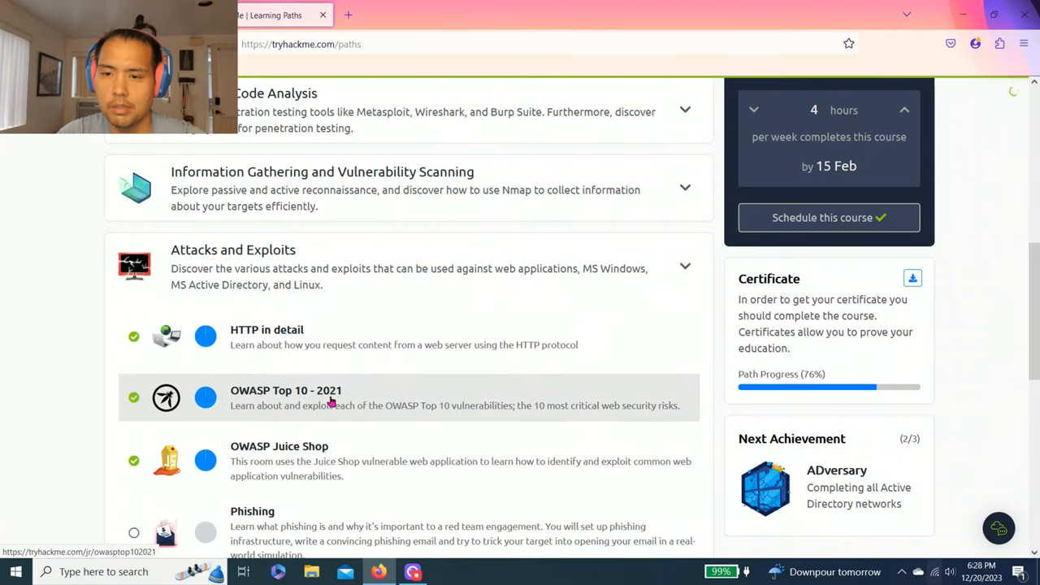
{"action": "mouse_move", "coordinate": [263, 156]}
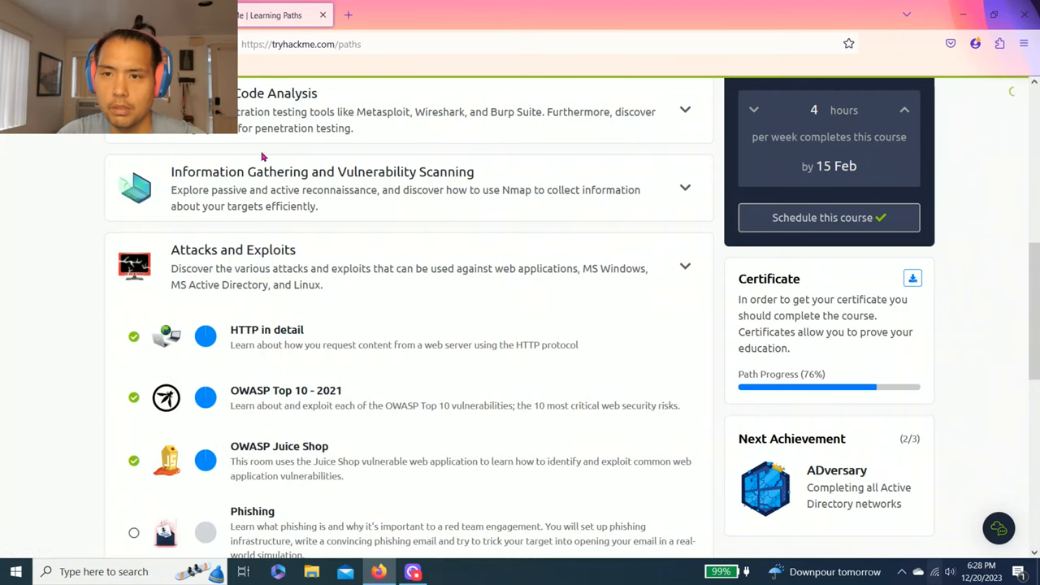
{"action": "left_click", "coordinate": [252, 511]}
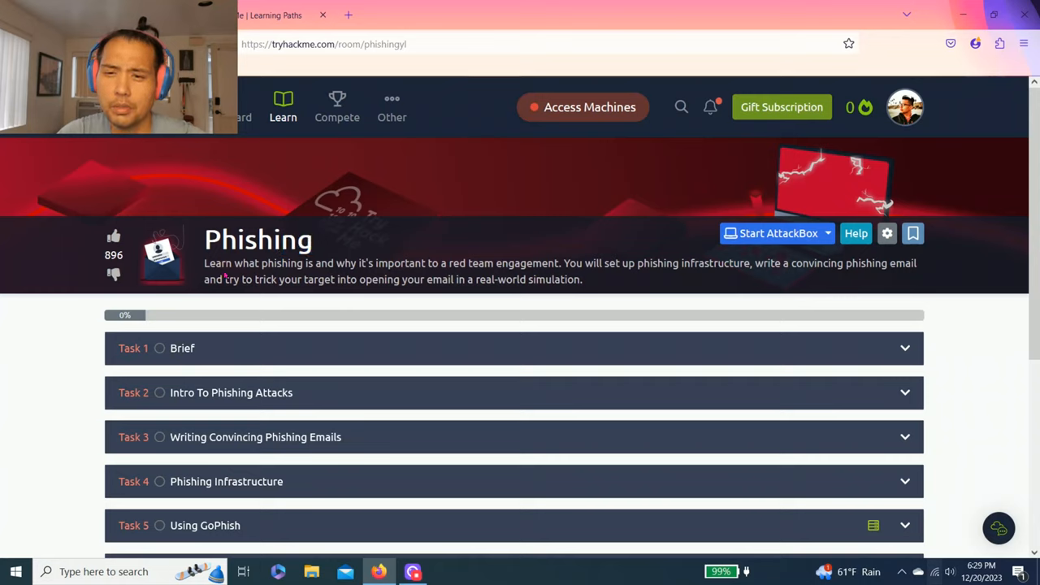
{"action": "mouse_move", "coordinate": [340, 257]}
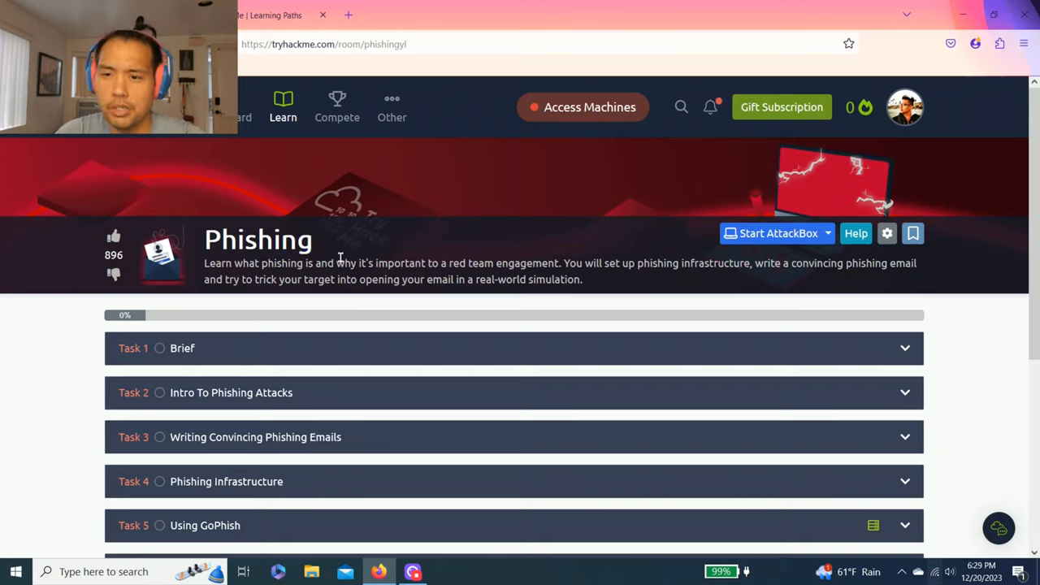
{"action": "left_click_drag", "start_coordinate": [328, 263], "coordinate": [570, 263]}
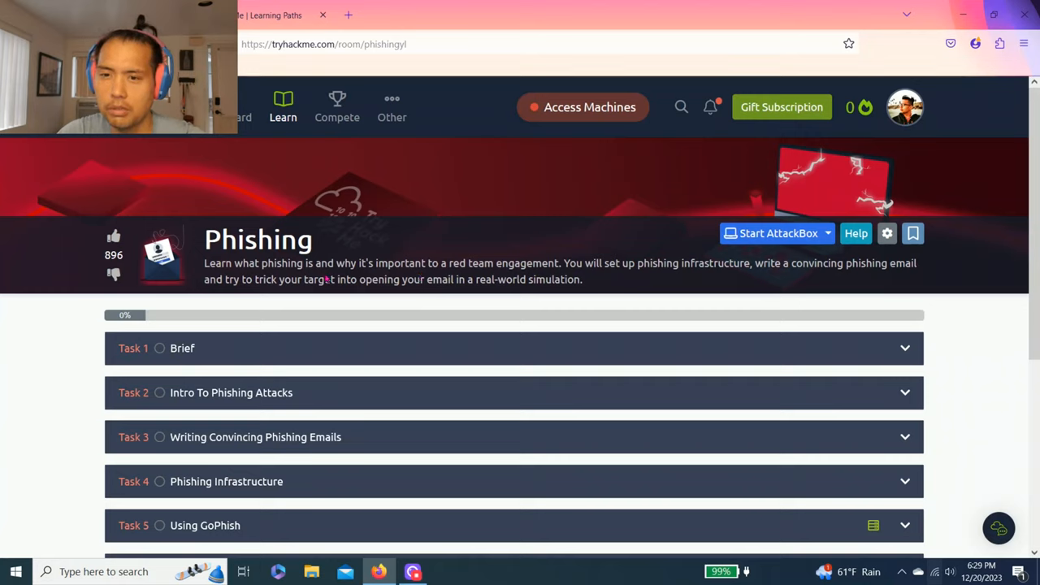
{"action": "left_click_drag", "start_coordinate": [323, 279], "coordinate": [527, 280]}
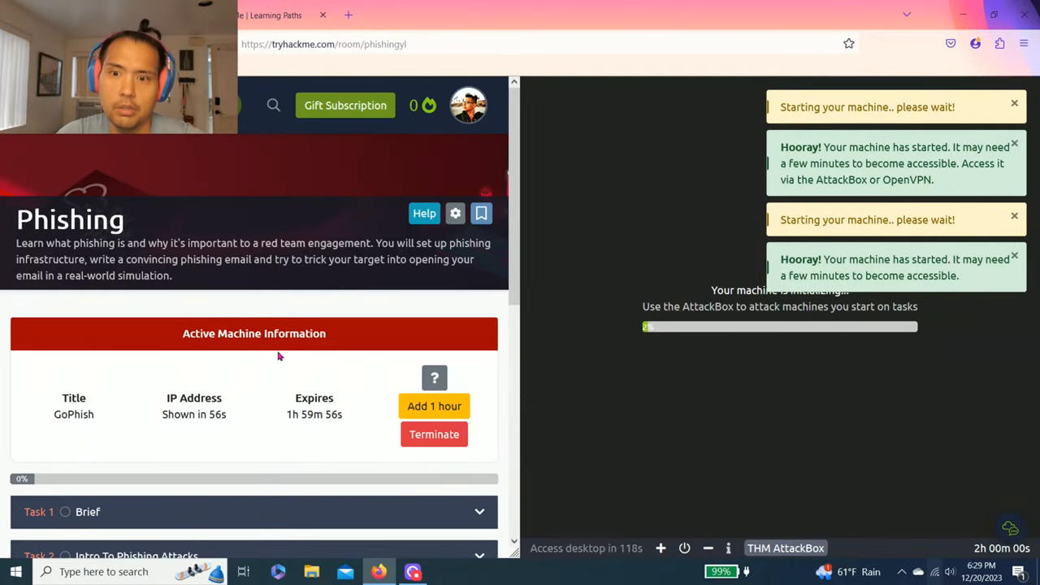
Mark Task 1 Brief as completed and dismiss the streak congratulations popup.
{"action": "scroll", "scroll_direction": "down", "scroll_amount": 3}
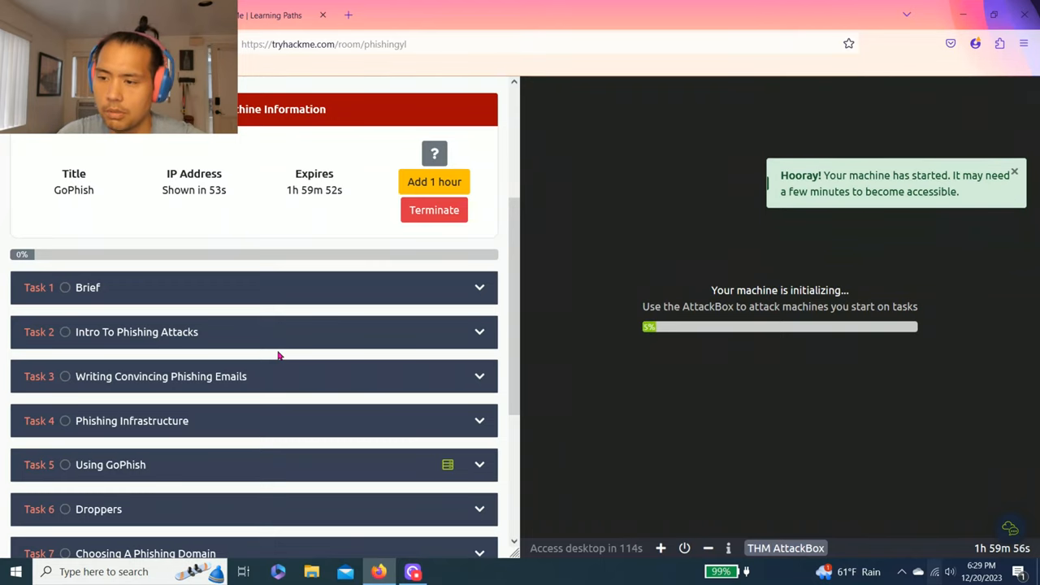
{"action": "scroll", "scroll_direction": "down", "scroll_amount": 3}
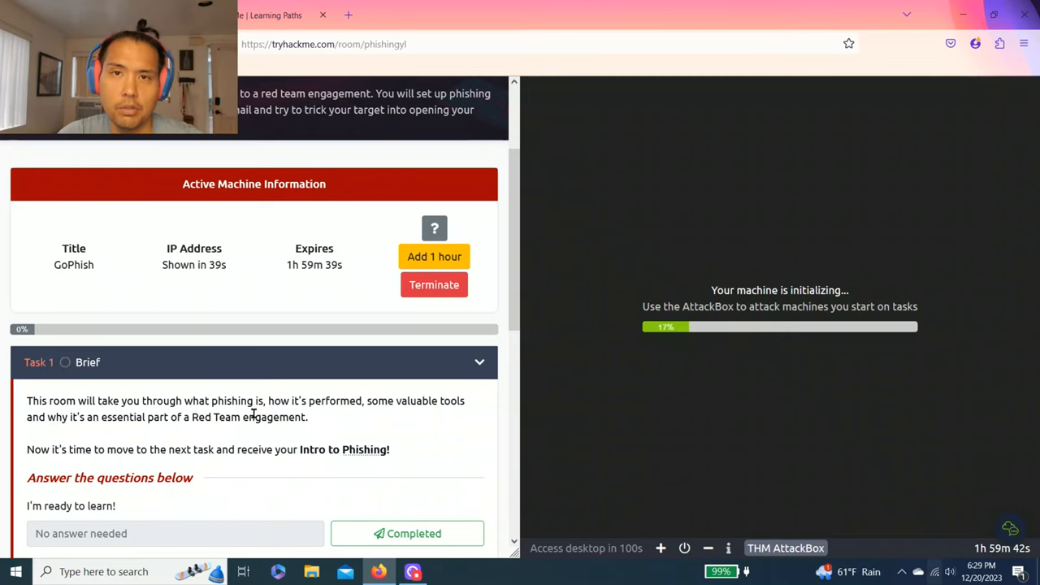
{"action": "scroll", "scroll_direction": "down", "scroll_amount": 3}
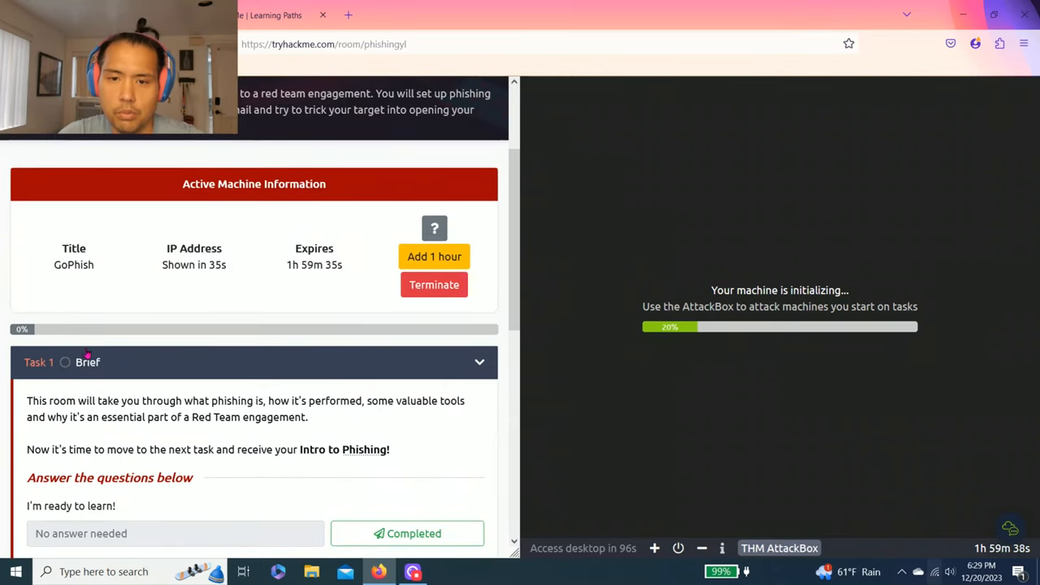
{"action": "scroll", "scroll_direction": "down", "scroll_amount": 3}
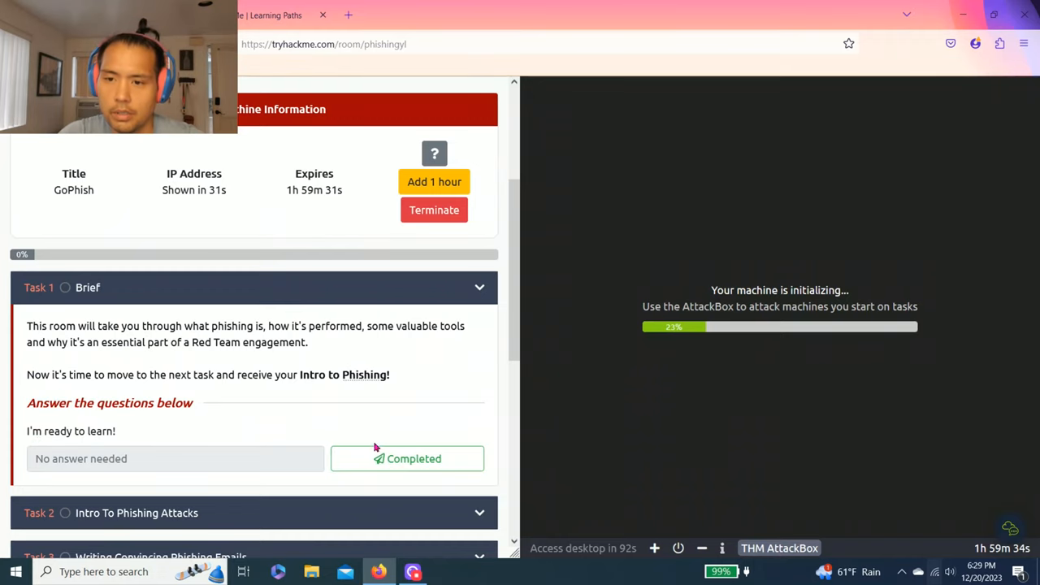
{"action": "left_click", "coordinate": [407, 458]}
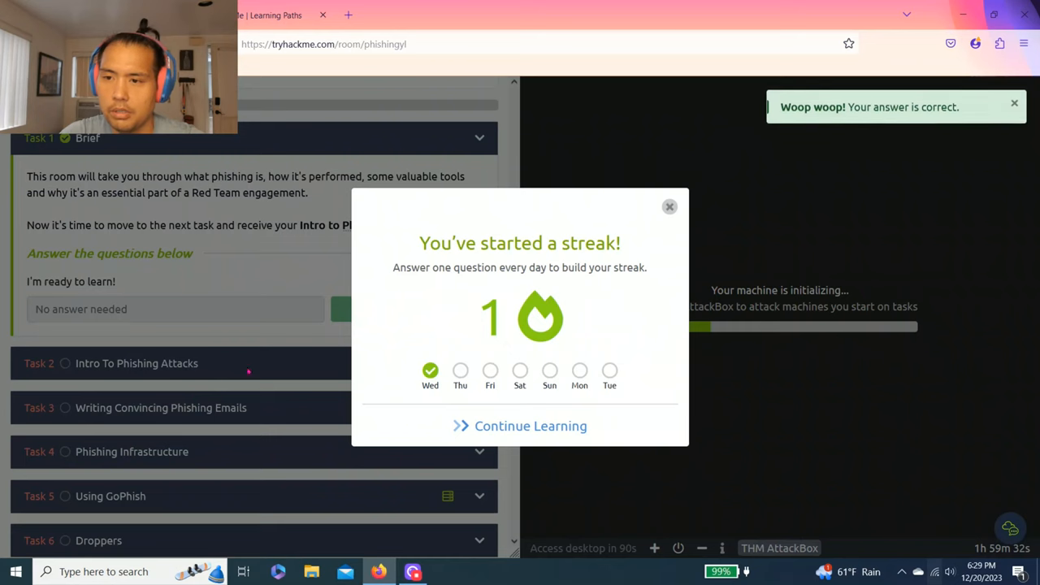
{"action": "mouse_move", "coordinate": [646, 221]}
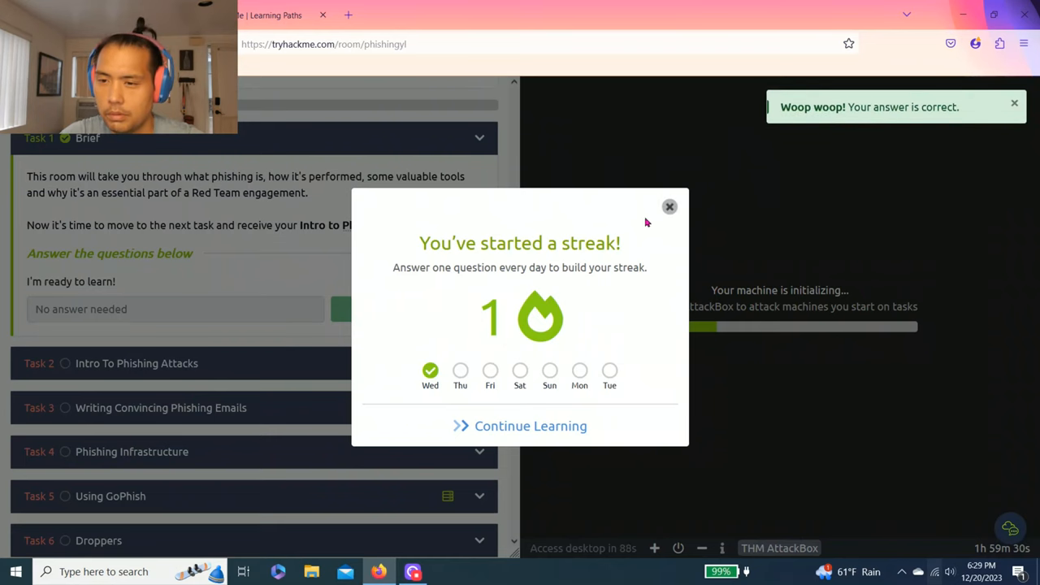
{"action": "left_click", "coordinate": [670, 206]}
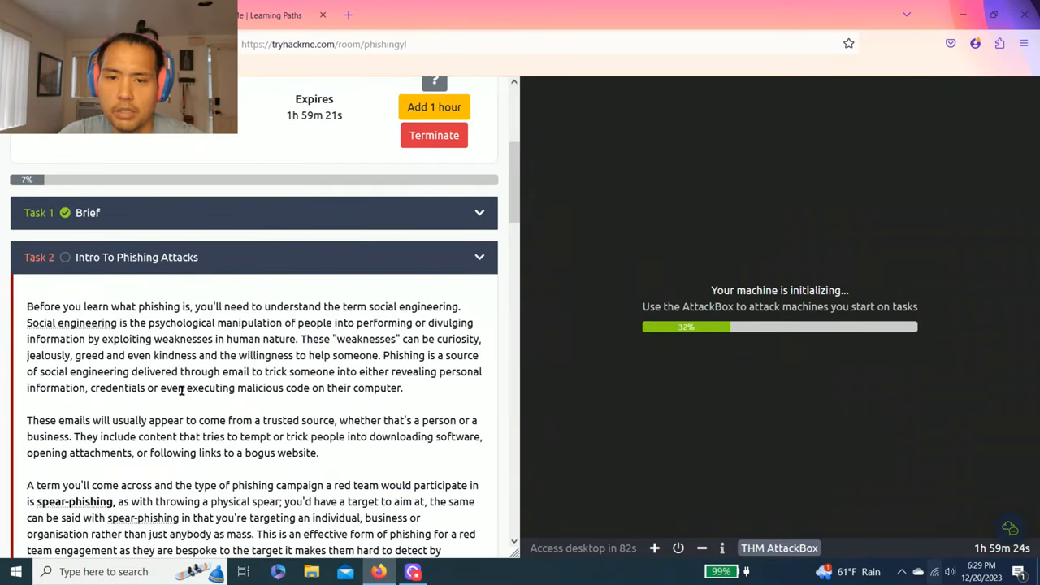
Answer Task 2's manipulation question with 'Social engineering', taken from the reading text.
{"action": "scroll", "scroll_direction": "down", "scroll_amount": 3}
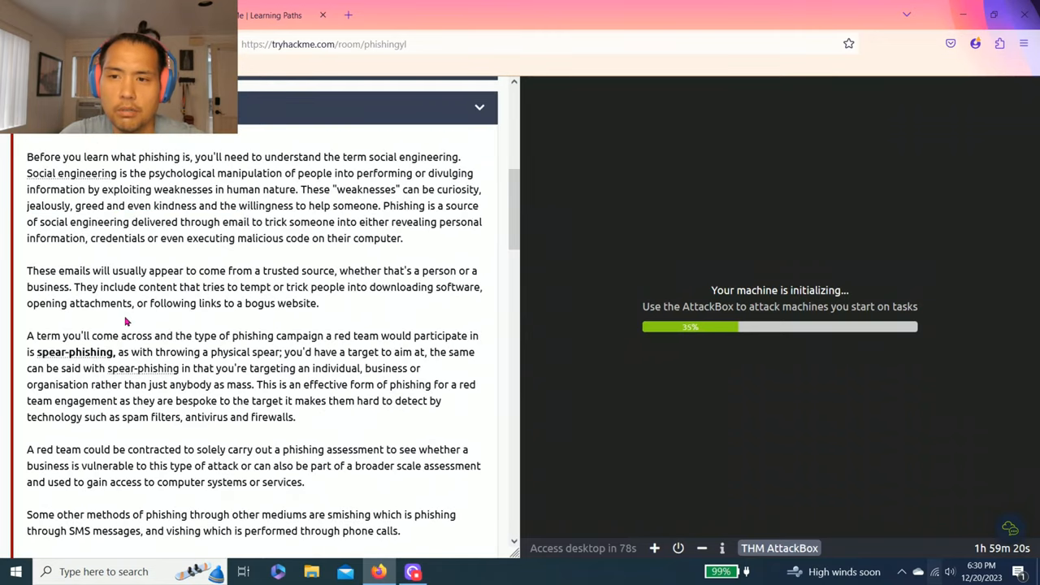
{"action": "scroll", "scroll_direction": "down", "scroll_amount": 3}
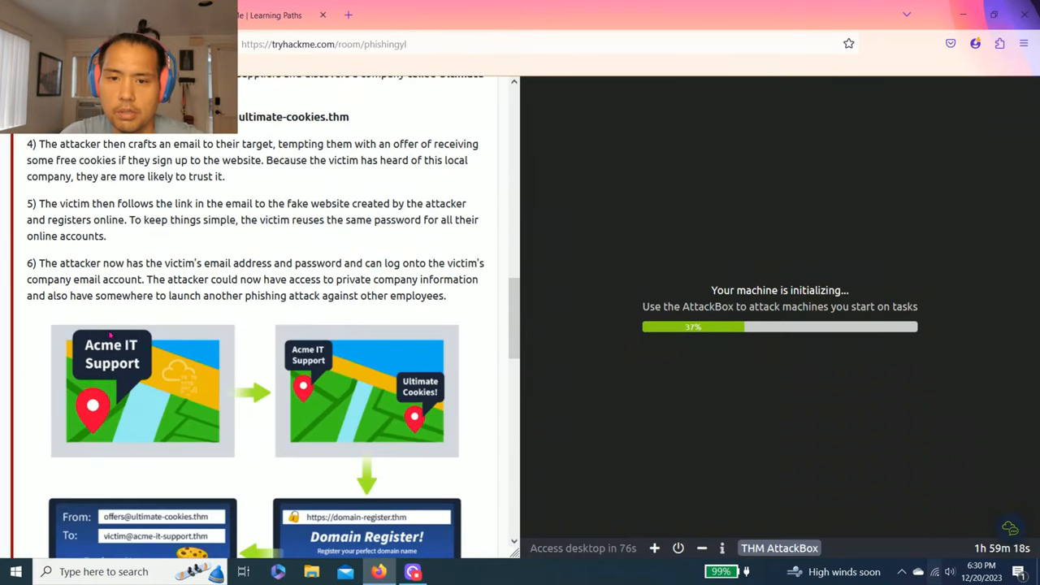
{"action": "scroll", "scroll_direction": "down", "scroll_amount": 3}
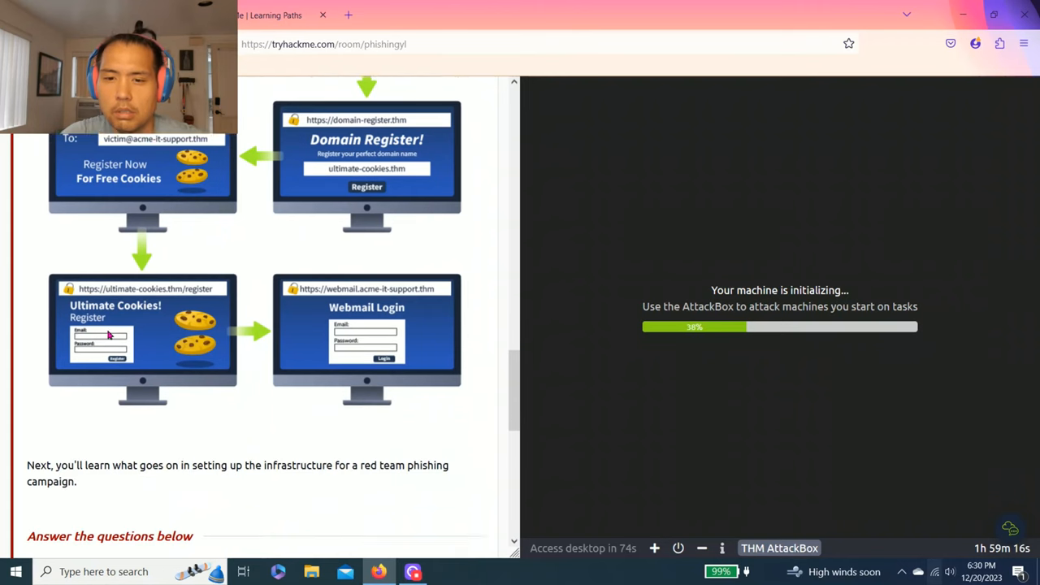
{"action": "scroll", "scroll_direction": "down", "scroll_amount": 3}
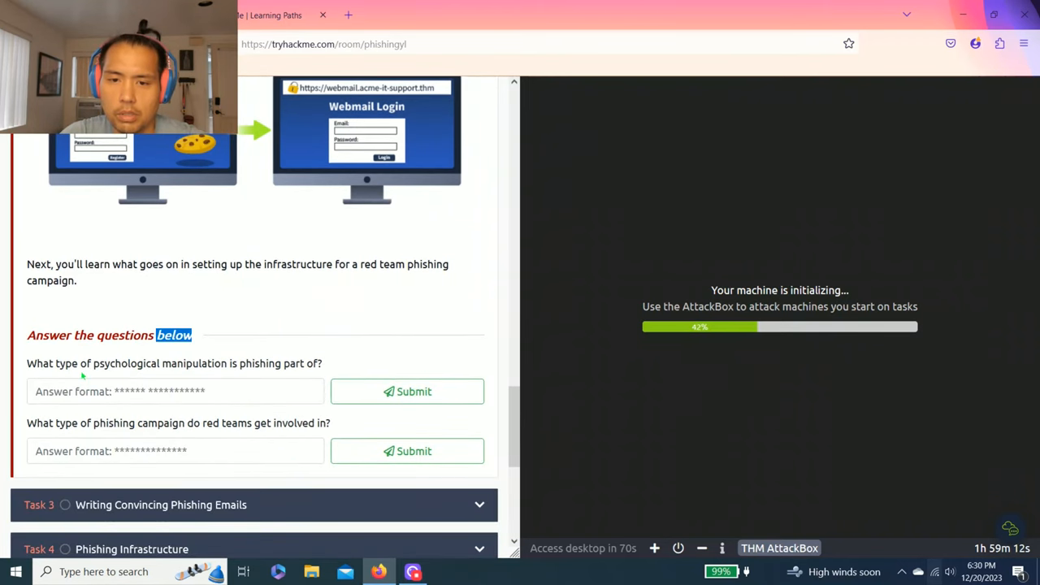
{"action": "left_click_drag", "start_coordinate": [92, 363], "coordinate": [272, 363]}
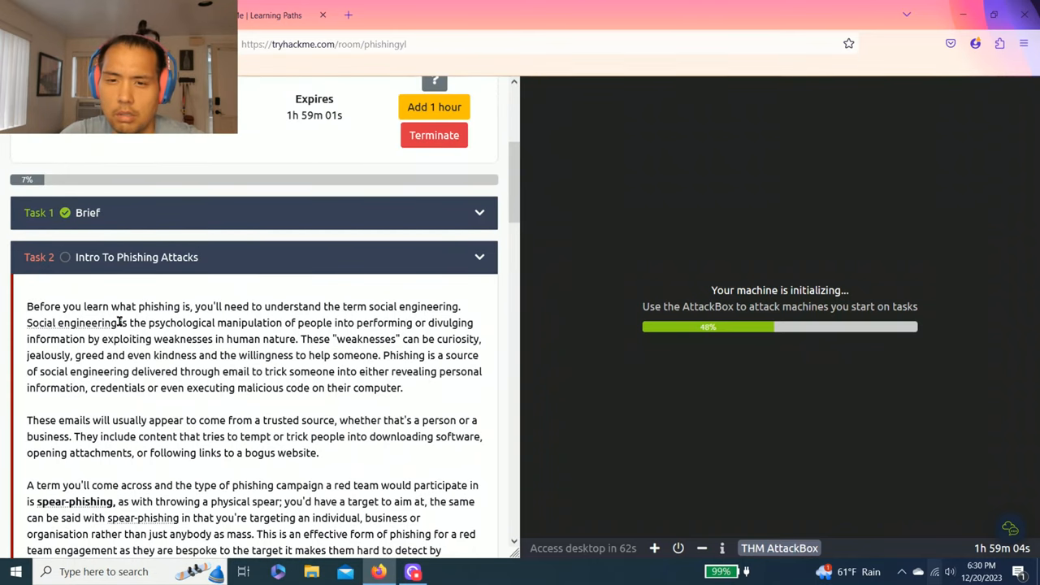
{"action": "left_click_drag", "start_coordinate": [27, 322], "coordinate": [217, 322]}
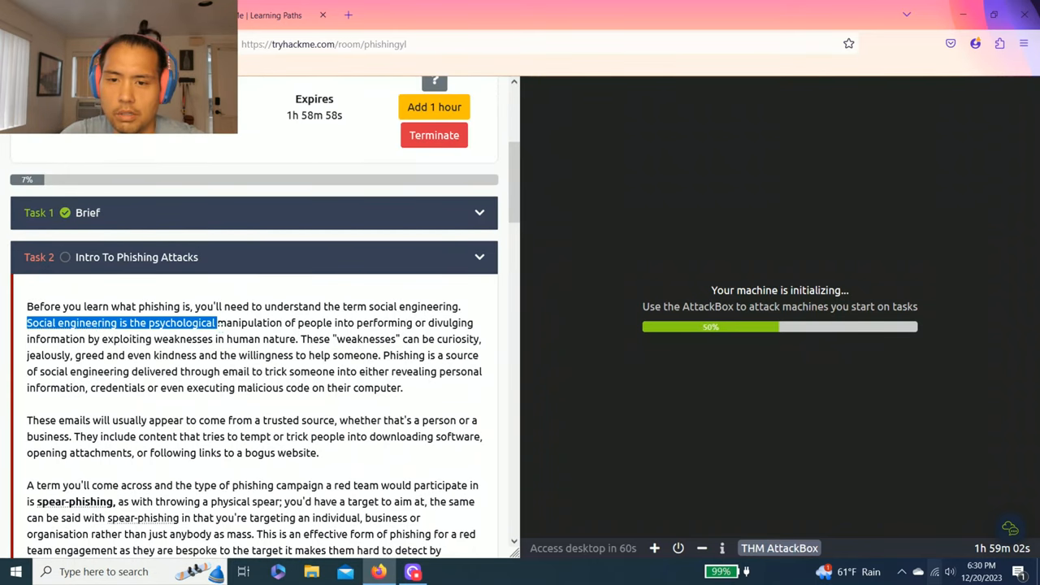
{"action": "left_click_drag", "start_coordinate": [216, 322], "coordinate": [313, 322]}
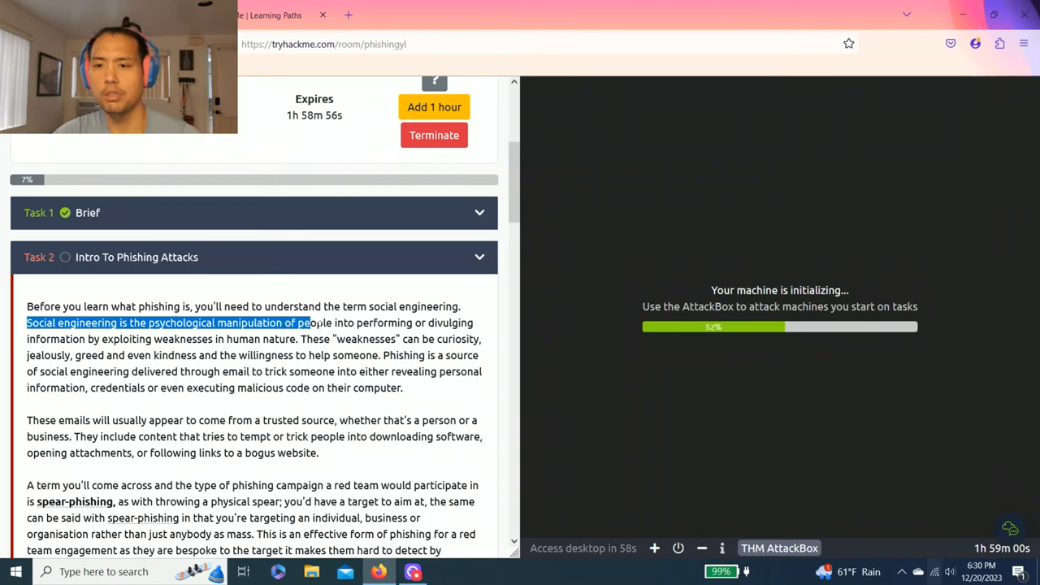
{"action": "left_click_drag", "start_coordinate": [309, 322], "coordinate": [434, 323]}
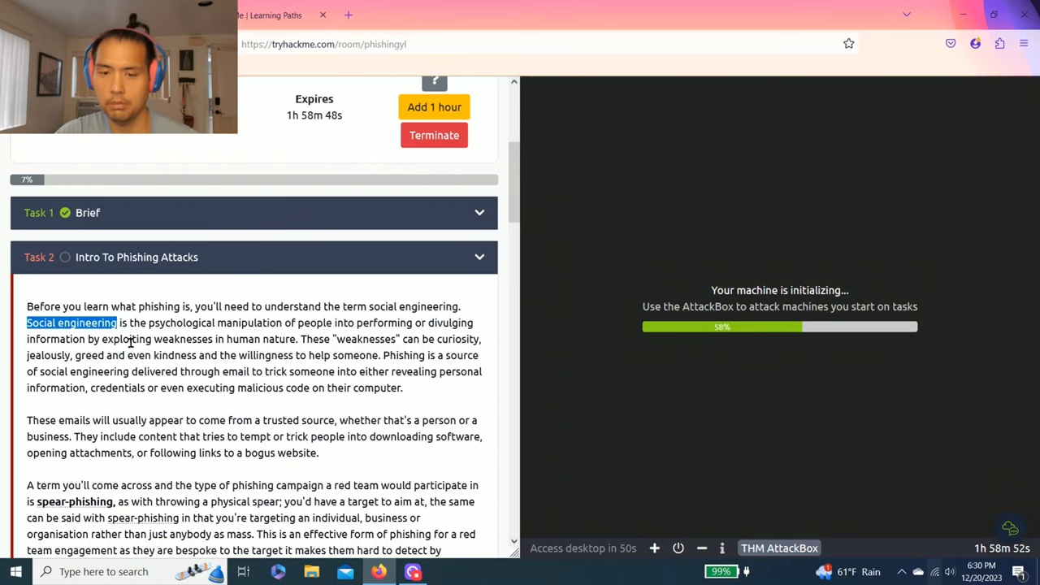
{"action": "scroll", "scroll_direction": "down", "scroll_amount": 3}
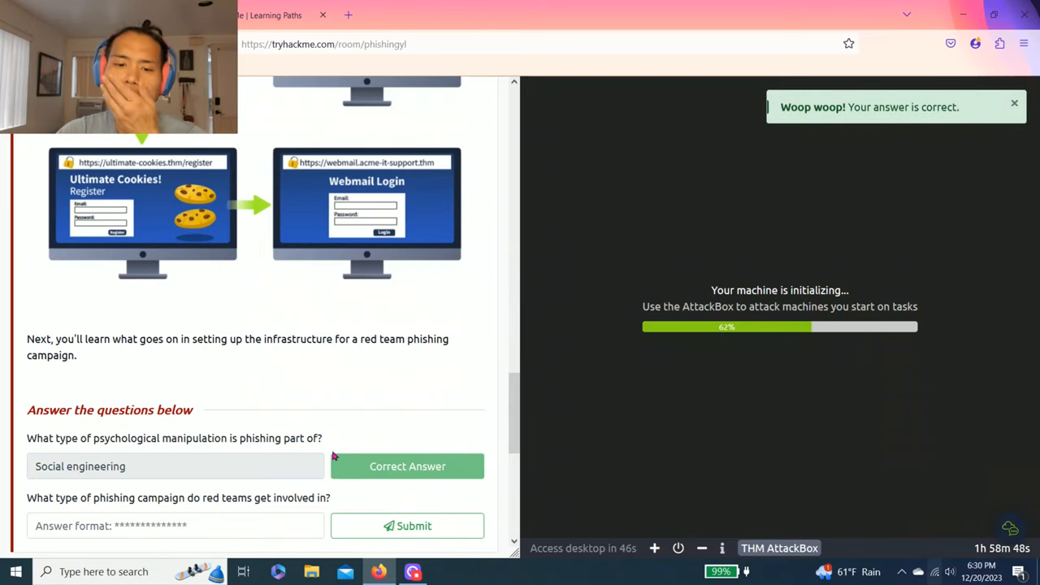
Find spear-phishing in the passage and submit it as the red-team campaign answer.
{"action": "scroll", "scroll_direction": "down", "scroll_amount": 3}
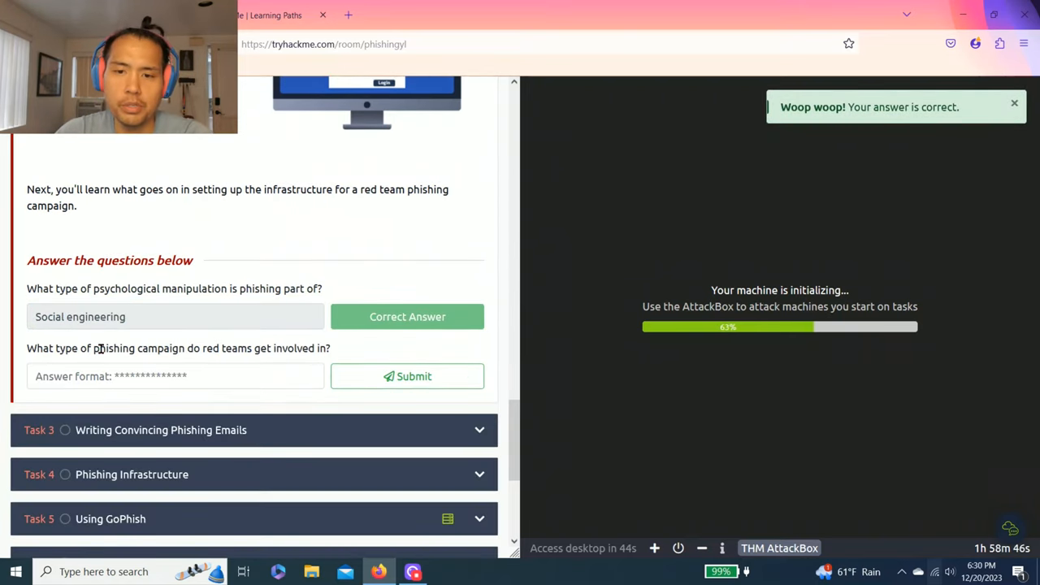
{"action": "left_click_drag", "start_coordinate": [148, 348], "coordinate": [219, 348]}
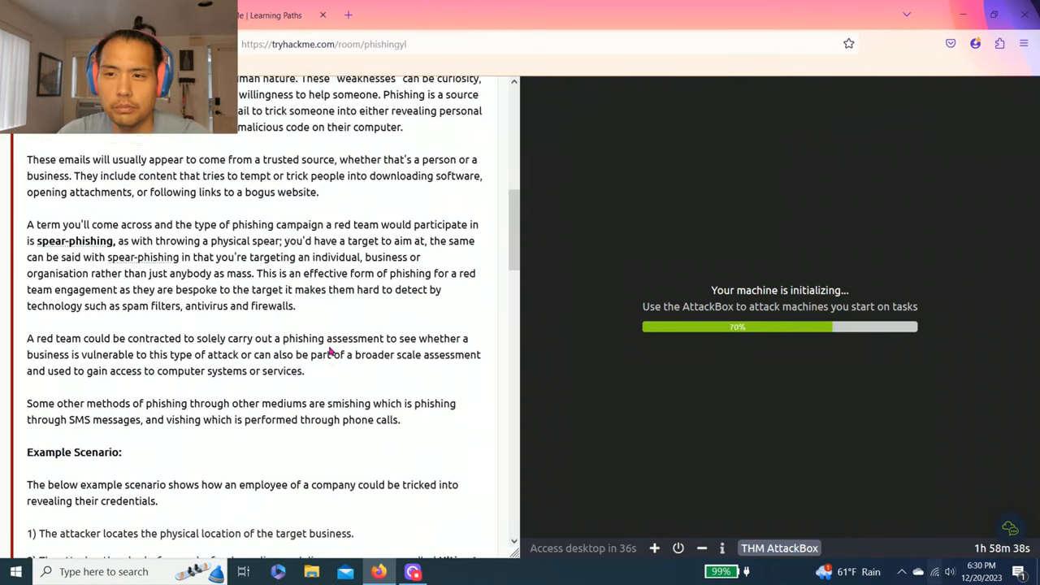
{"action": "scroll", "scroll_direction": "up", "scroll_amount": 3}
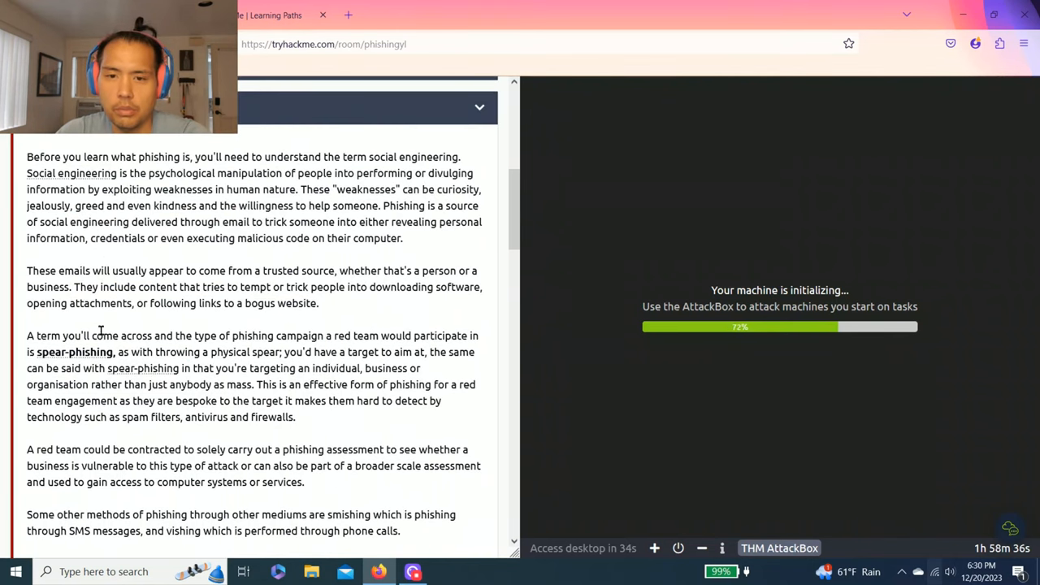
{"action": "left_click_drag", "start_coordinate": [113, 336], "coordinate": [228, 335]}
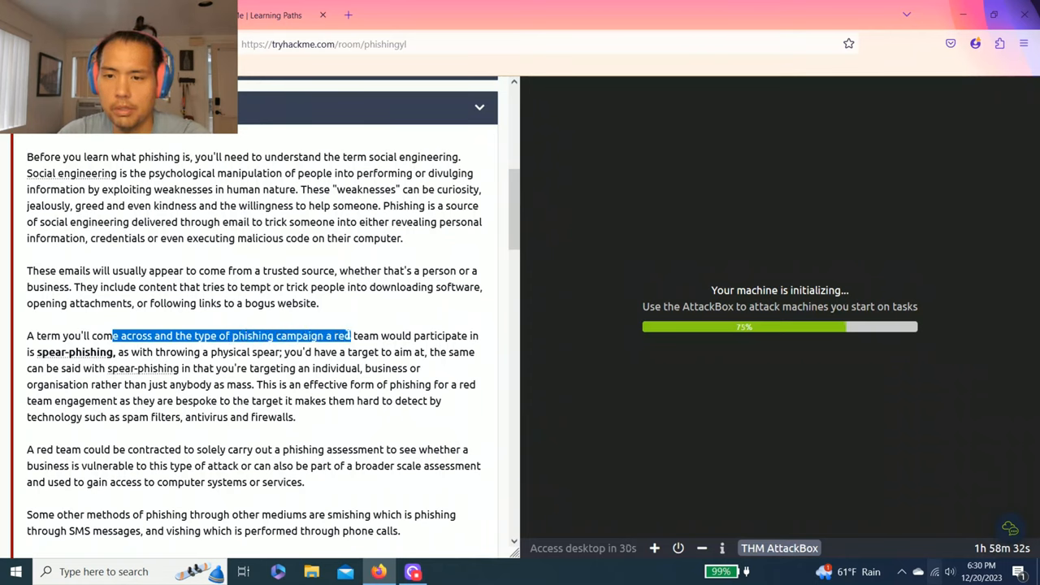
{"action": "left_click", "coordinate": [162, 347]}
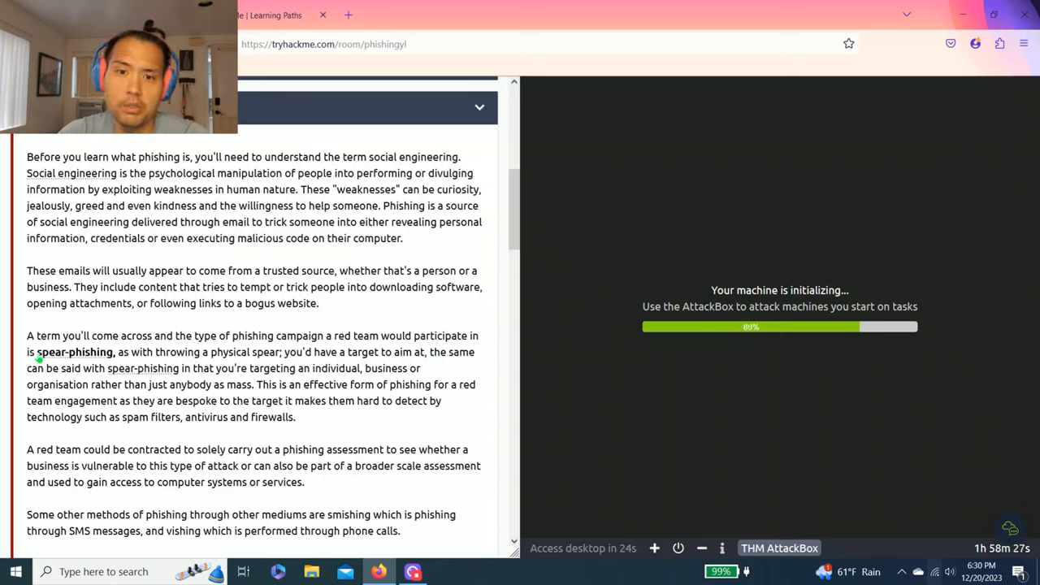
{"action": "double_click", "coordinate": [73, 352]}
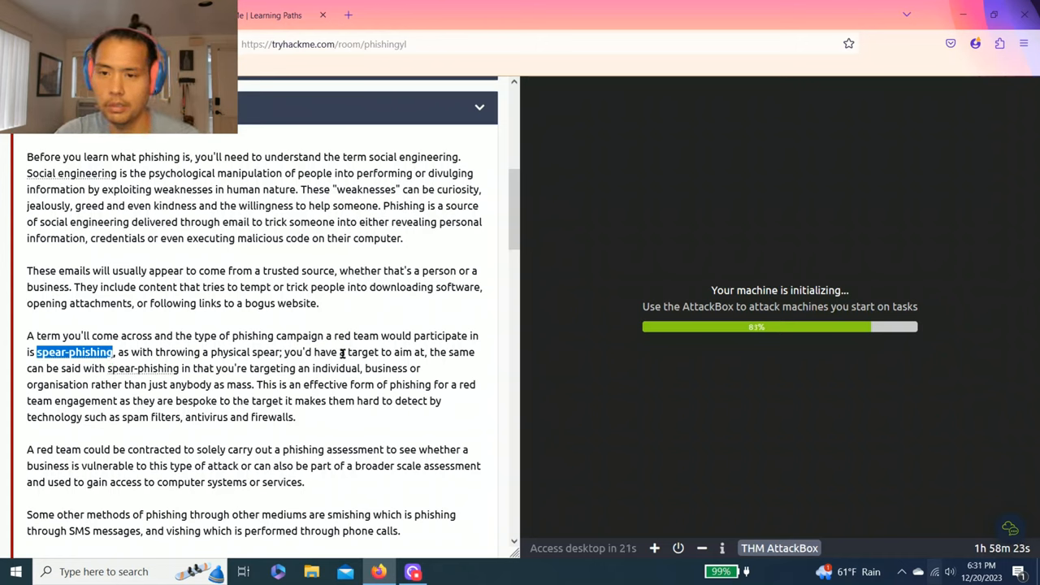
{"action": "left_click_drag", "start_coordinate": [347, 352], "coordinate": [448, 352]}
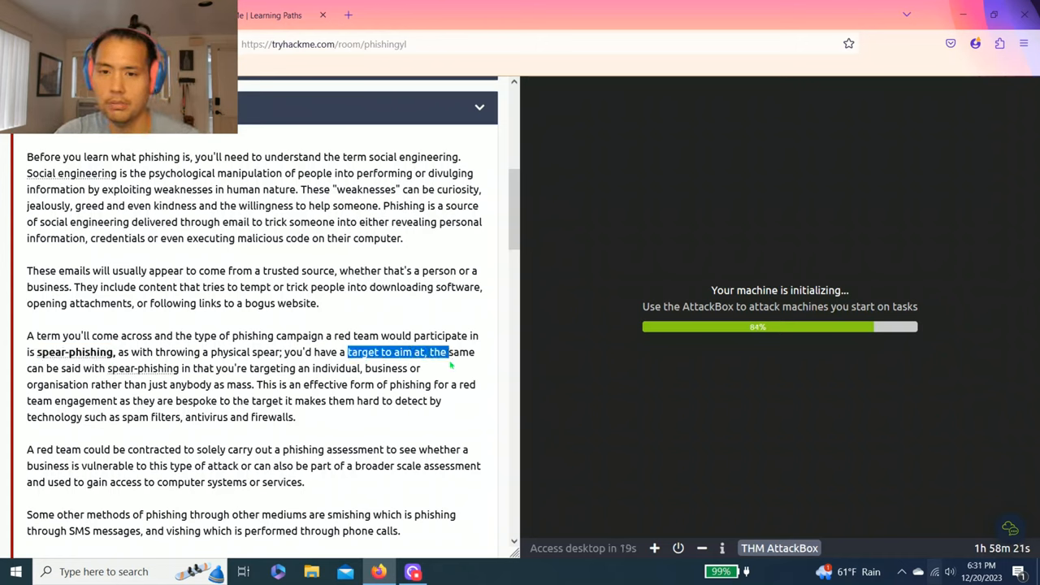
{"action": "left_click_drag", "start_coordinate": [225, 368], "coordinate": [349, 368]}
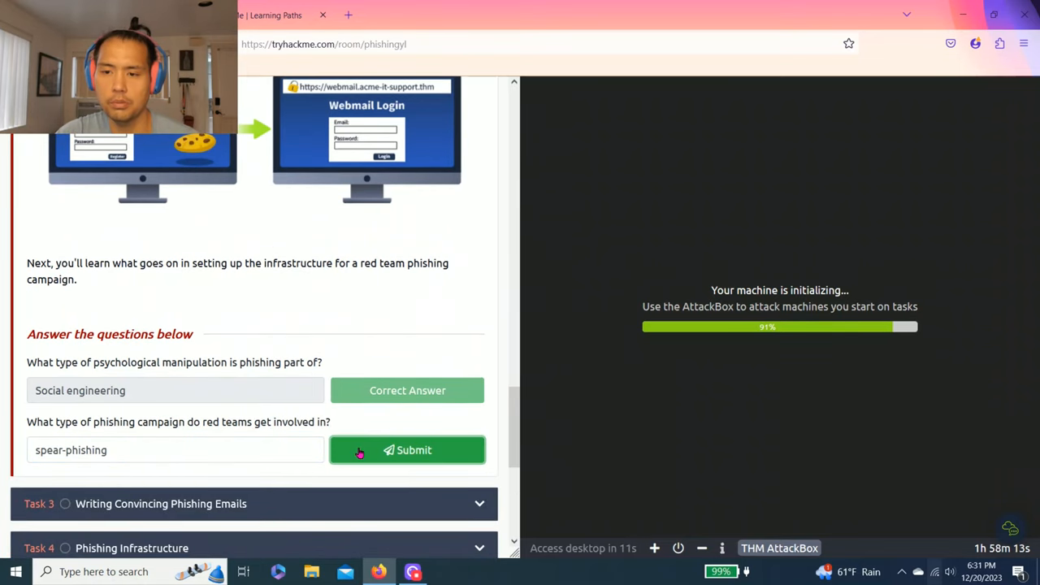
{"action": "left_click", "coordinate": [407, 450]}
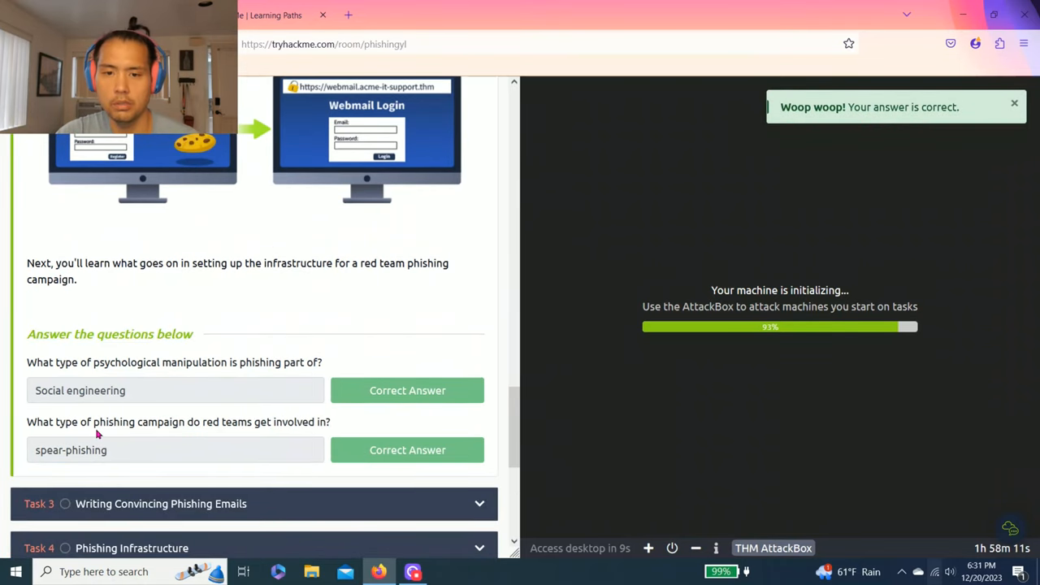
Scroll through Task 3's guidance on sender address, subject and OSINT.
{"action": "scroll", "scroll_direction": "down", "scroll_amount": 3}
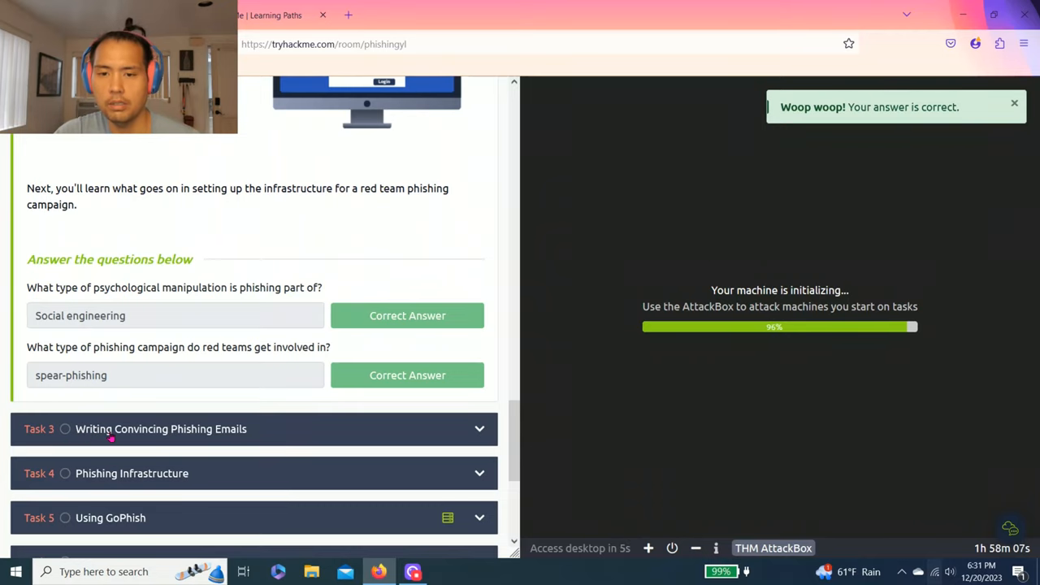
{"action": "scroll", "scroll_direction": "down", "scroll_amount": 3}
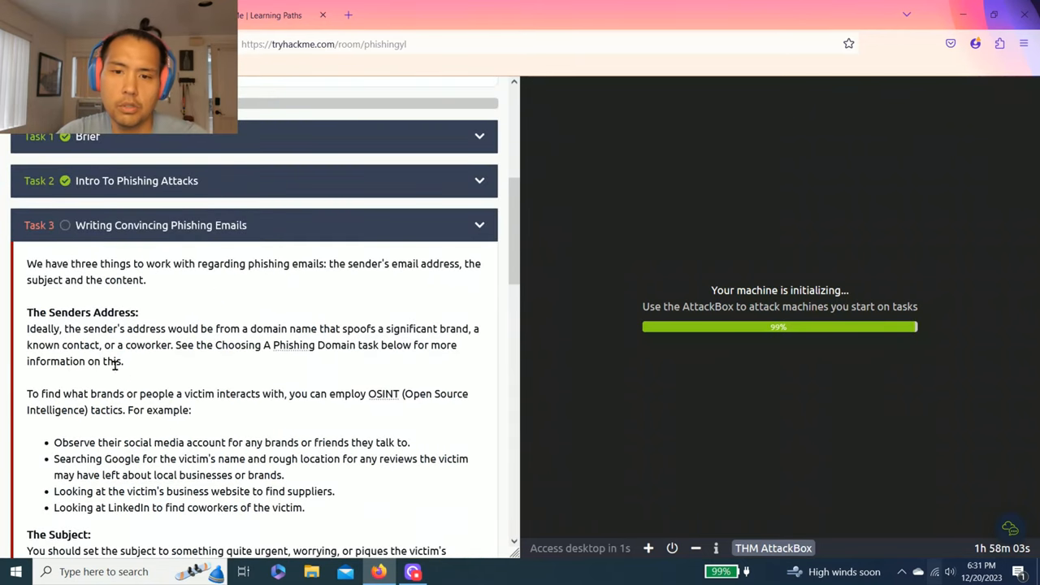
{"action": "scroll", "scroll_direction": "down", "scroll_amount": 3}
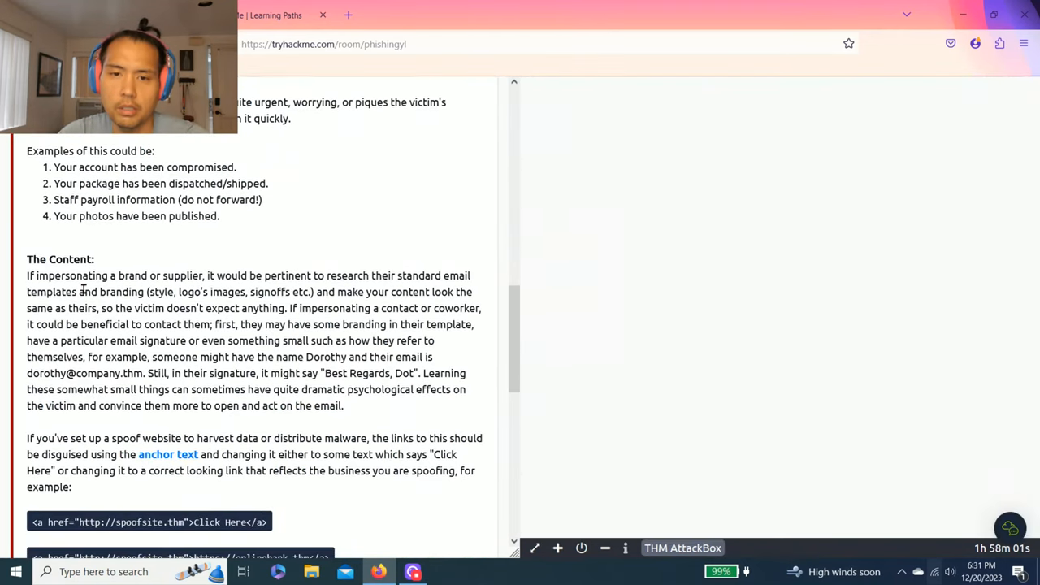
{"action": "scroll", "scroll_direction": "down", "scroll_amount": 3}
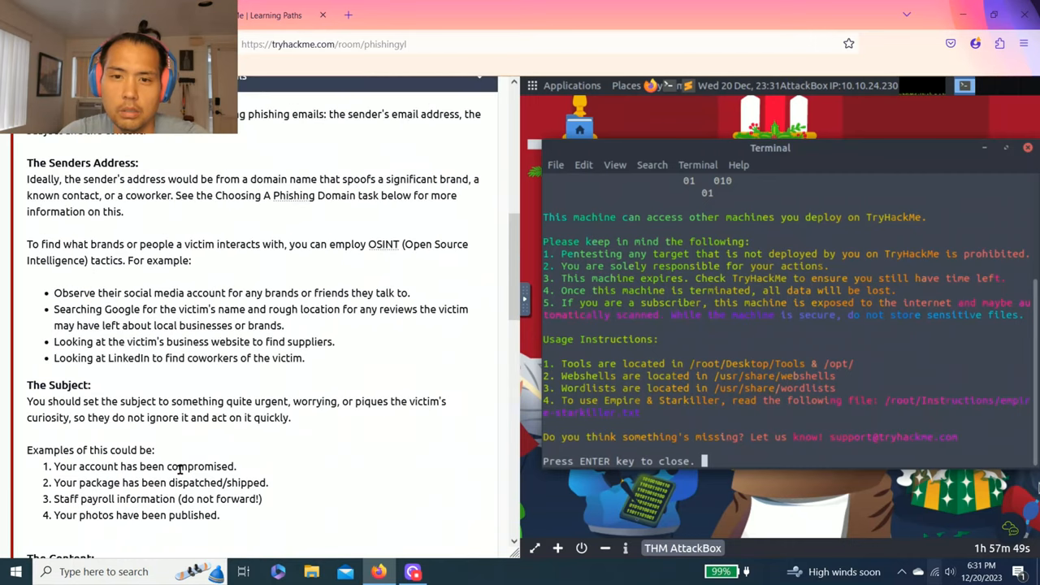
{"action": "scroll", "scroll_direction": "down", "scroll_amount": 3}
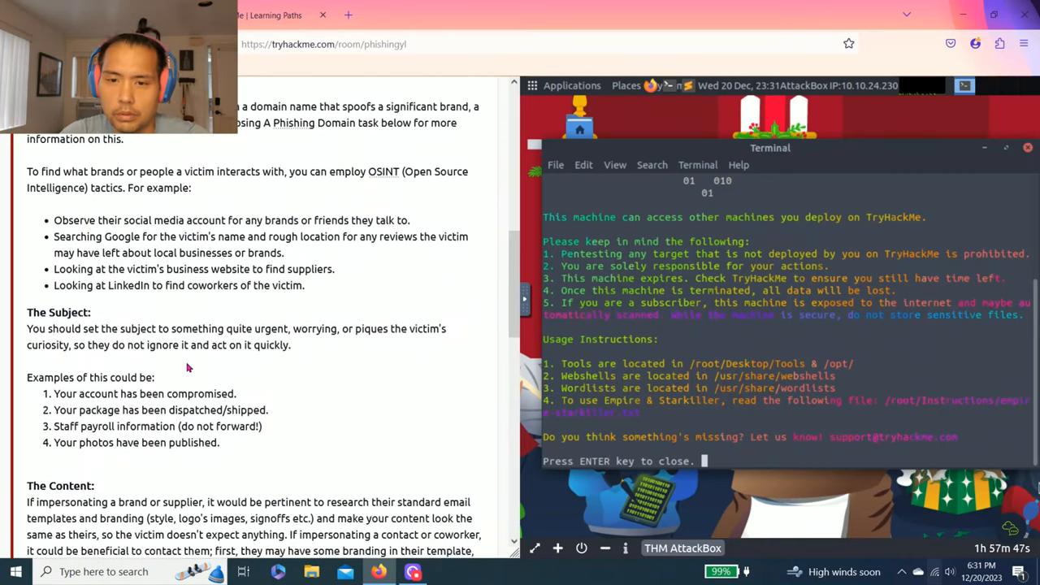
{"action": "scroll", "scroll_direction": "down", "scroll_amount": 3}
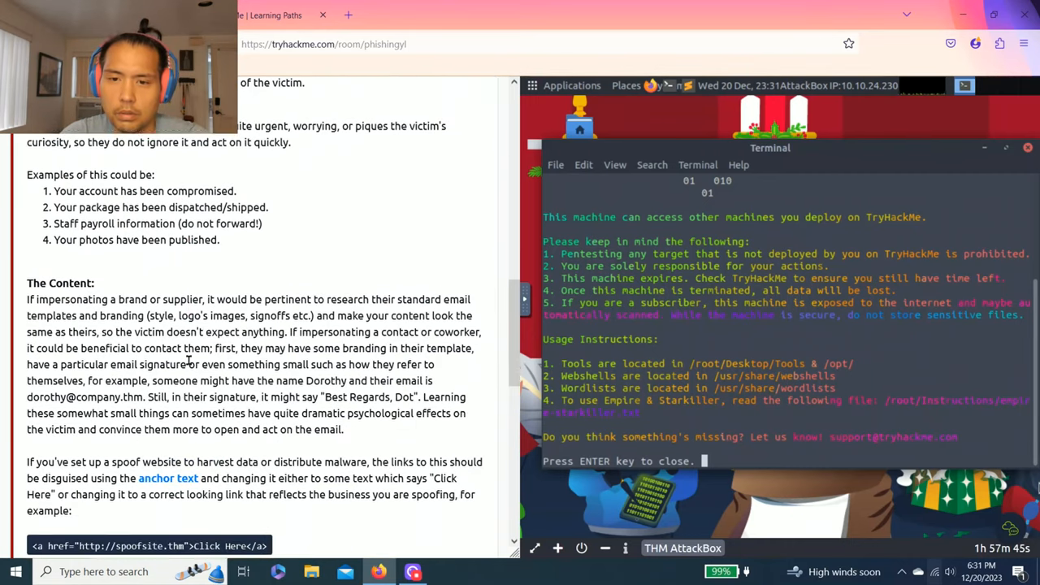
{"action": "scroll", "scroll_direction": "down", "scroll_amount": 3}
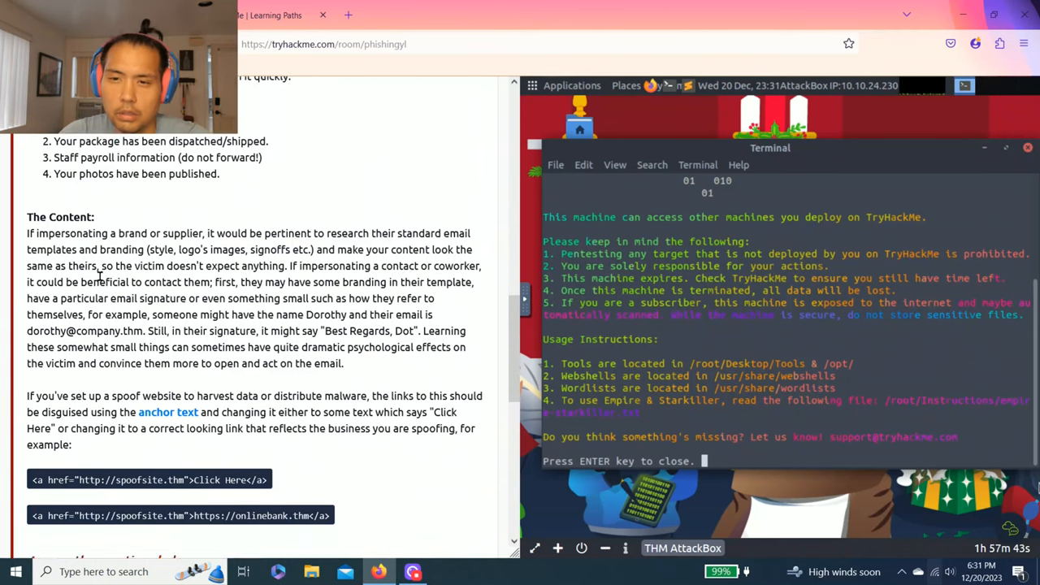
{"action": "scroll", "scroll_direction": "down", "scroll_amount": 3}
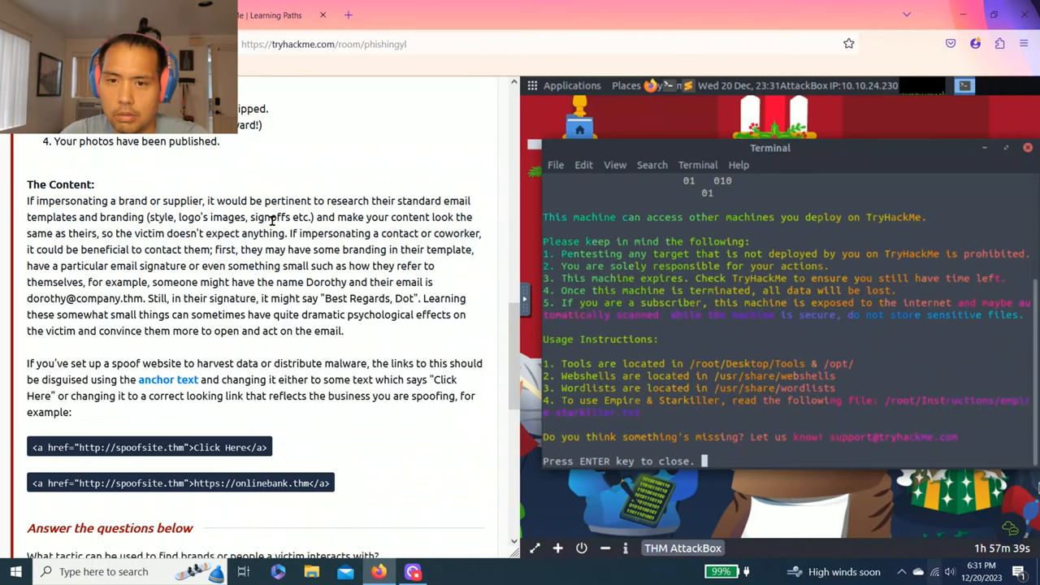
{"action": "scroll", "scroll_direction": "down", "scroll_amount": 3}
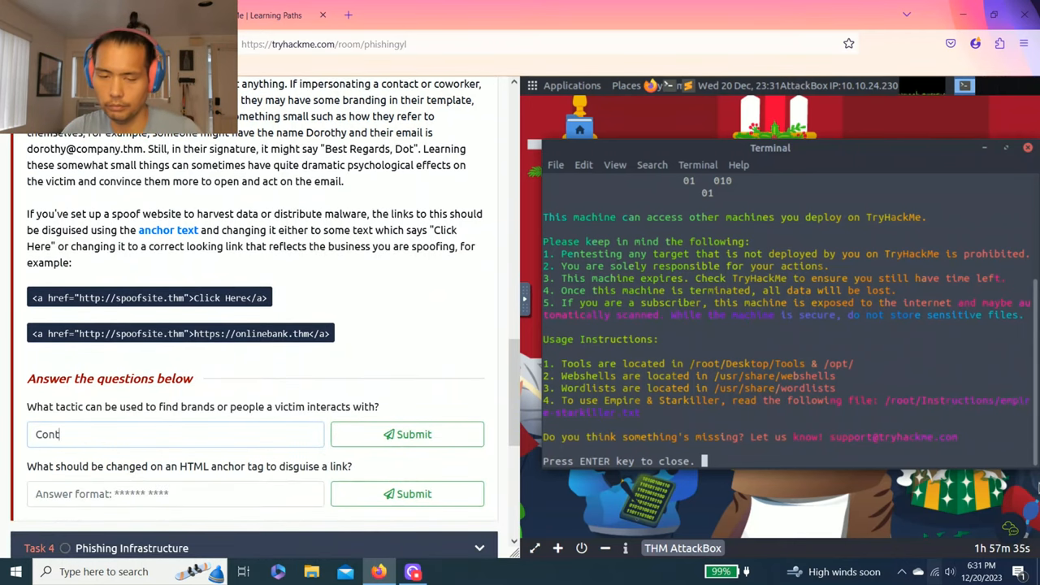
Type 'anchor' into the first Task 3 answer field.
{"action": "left_click", "coordinate": [406, 434]}
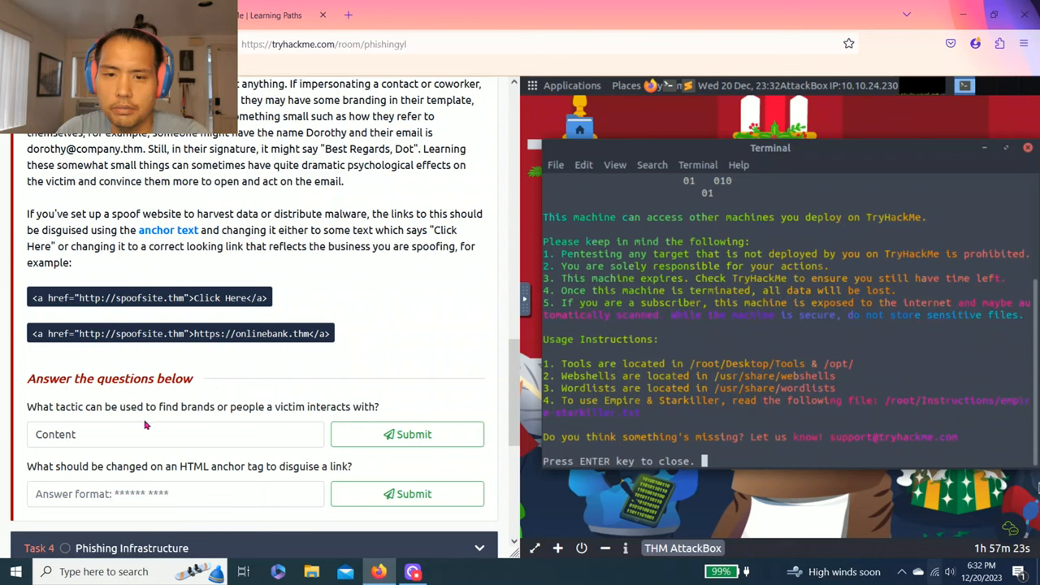
{"action": "type", "text": "a"}
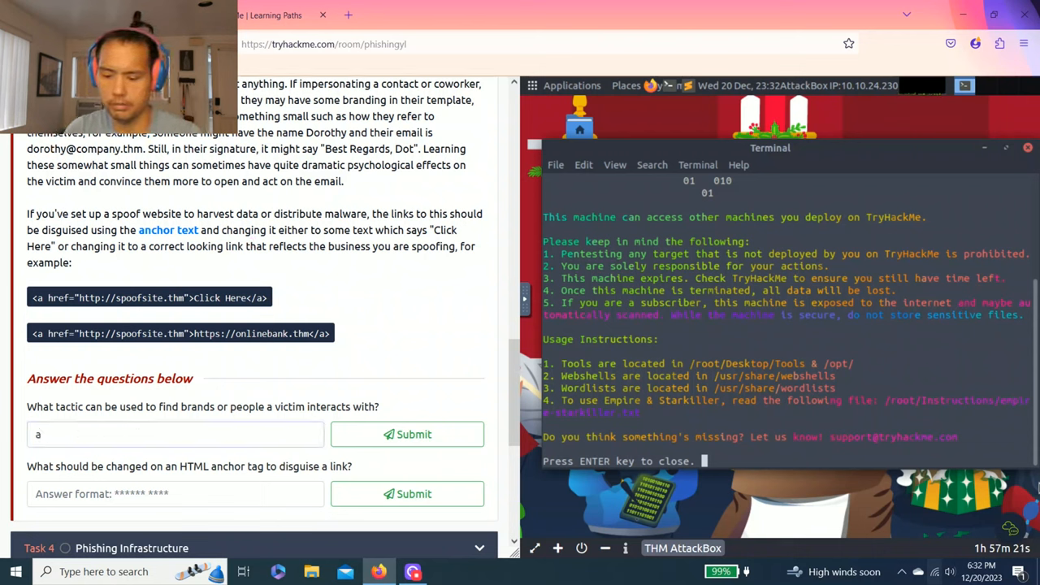
{"action": "type", "text": "nchor"}
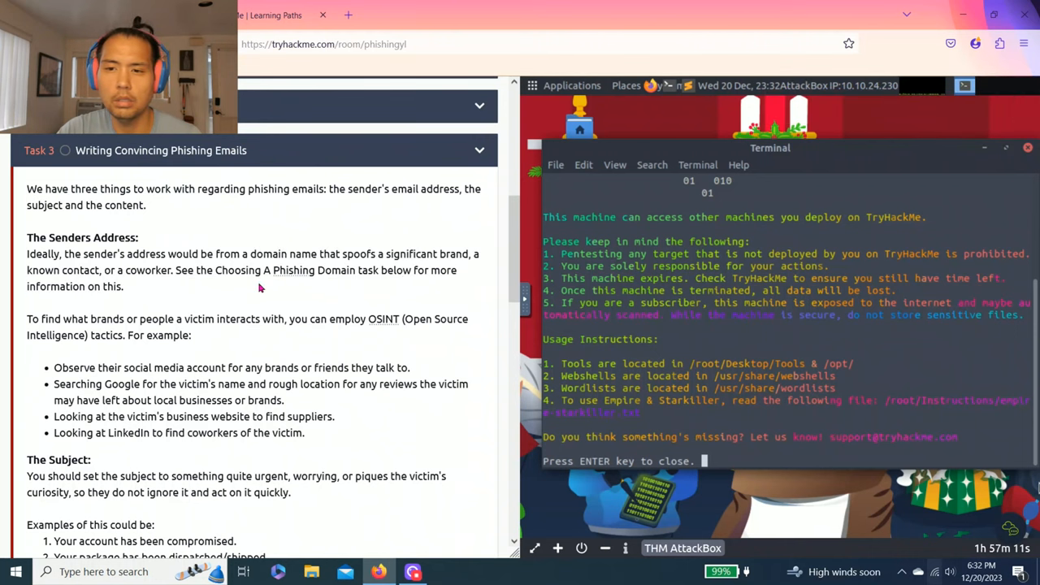
Submit OSINT as the brand-finding tactic answer.
{"action": "scroll", "scroll_direction": "down", "scroll_amount": 3}
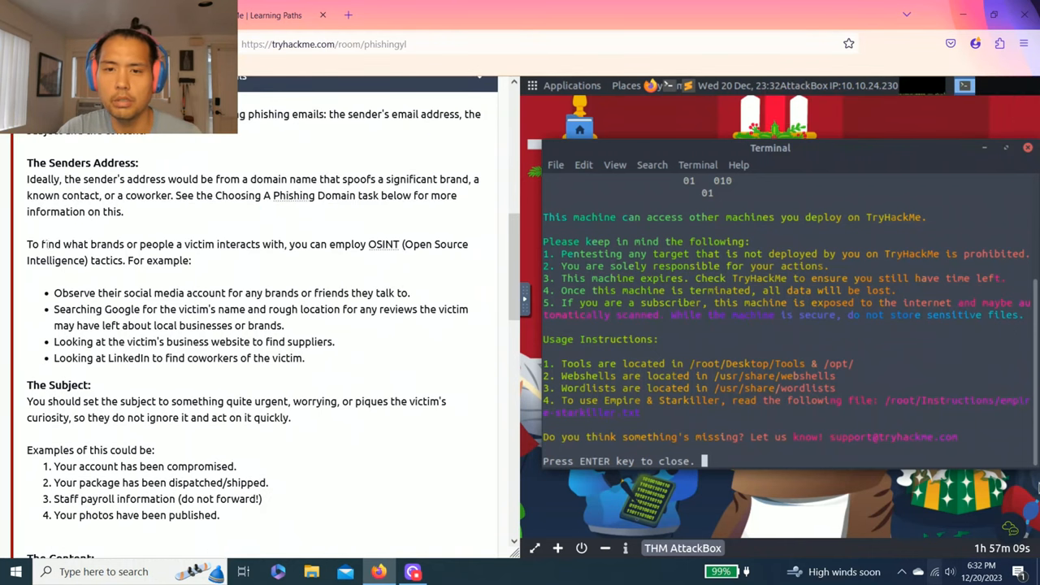
{"action": "left_click_drag", "start_coordinate": [44, 244], "coordinate": [301, 243]}
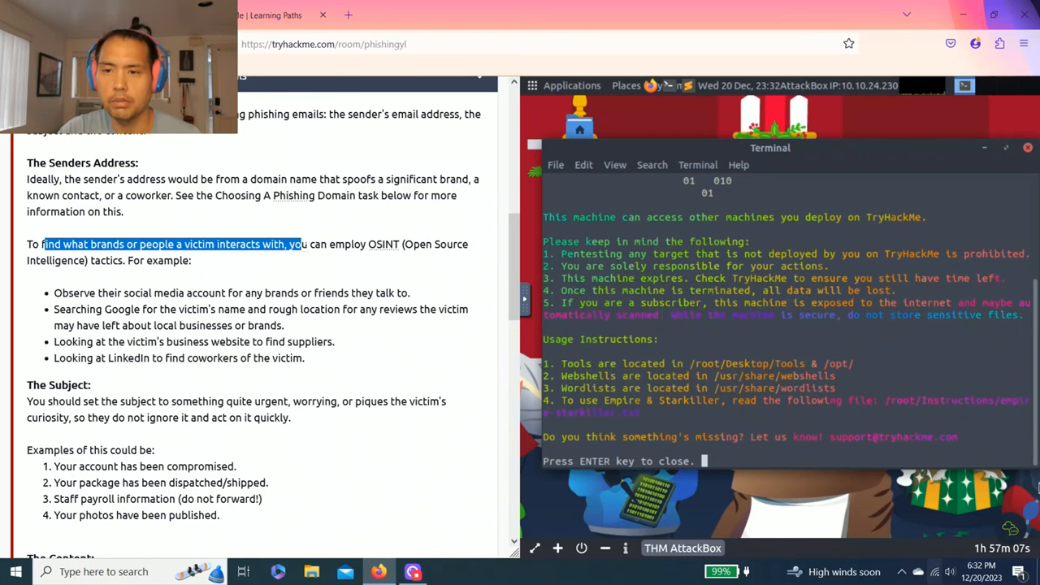
{"action": "double_click", "coordinate": [379, 243]}
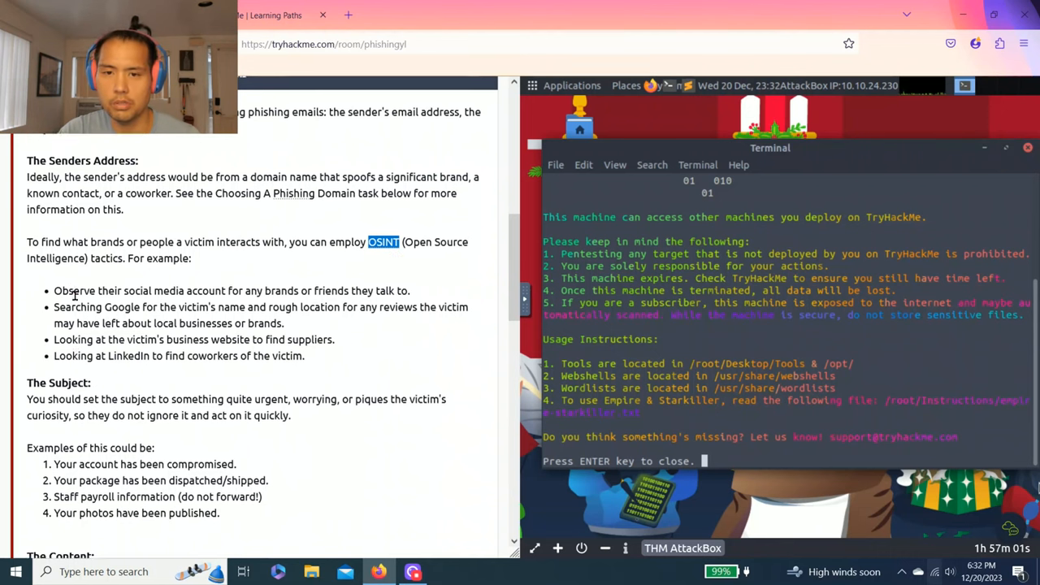
{"action": "scroll", "scroll_direction": "down", "scroll_amount": 3}
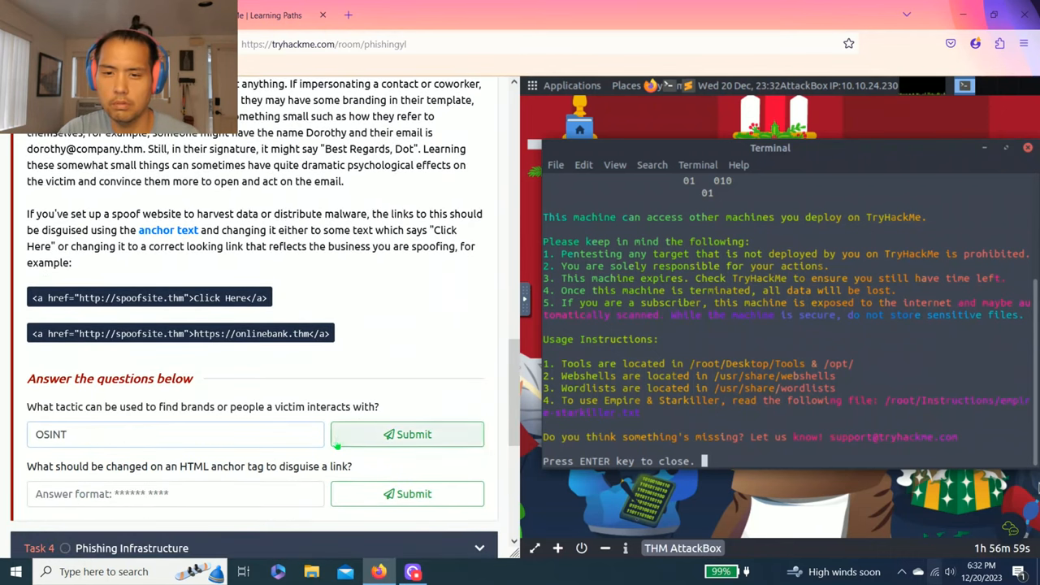
{"action": "left_click", "coordinate": [406, 434]}
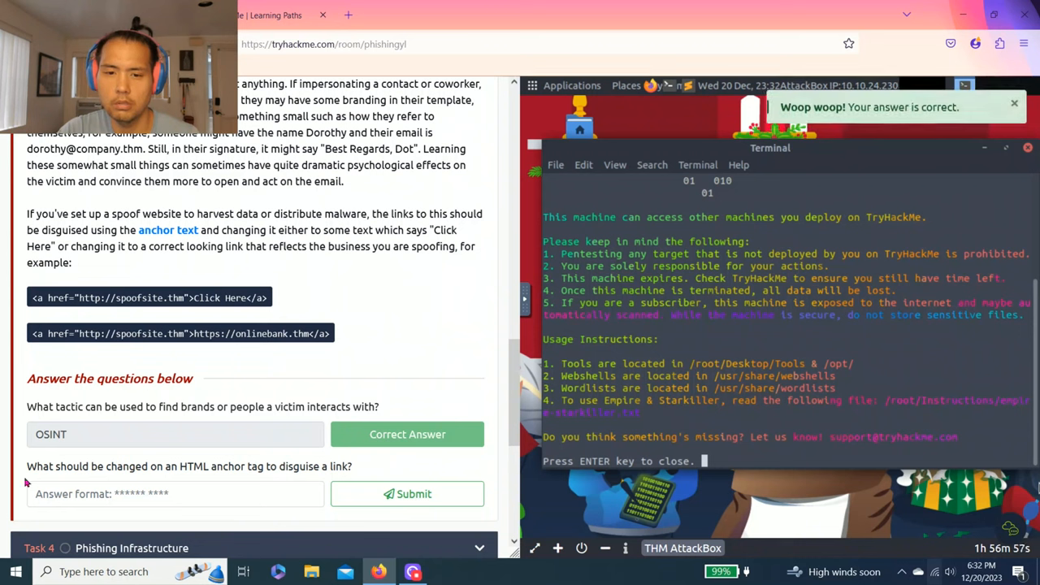
Open the anchor text article linked from the anchor tag question, then return.
{"action": "double_click", "coordinate": [65, 466]}
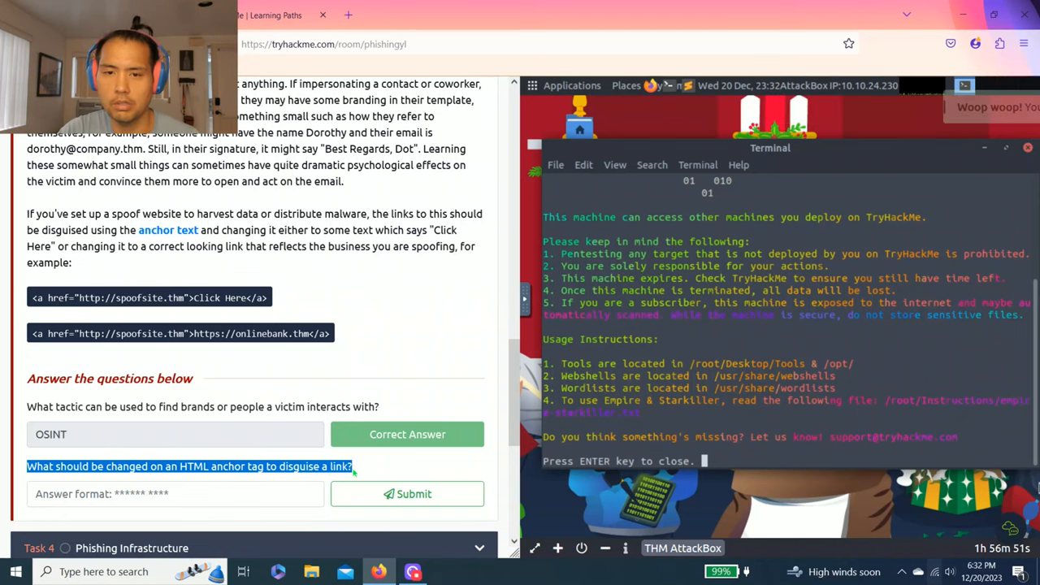
{"action": "mouse_move", "coordinate": [325, 291]}
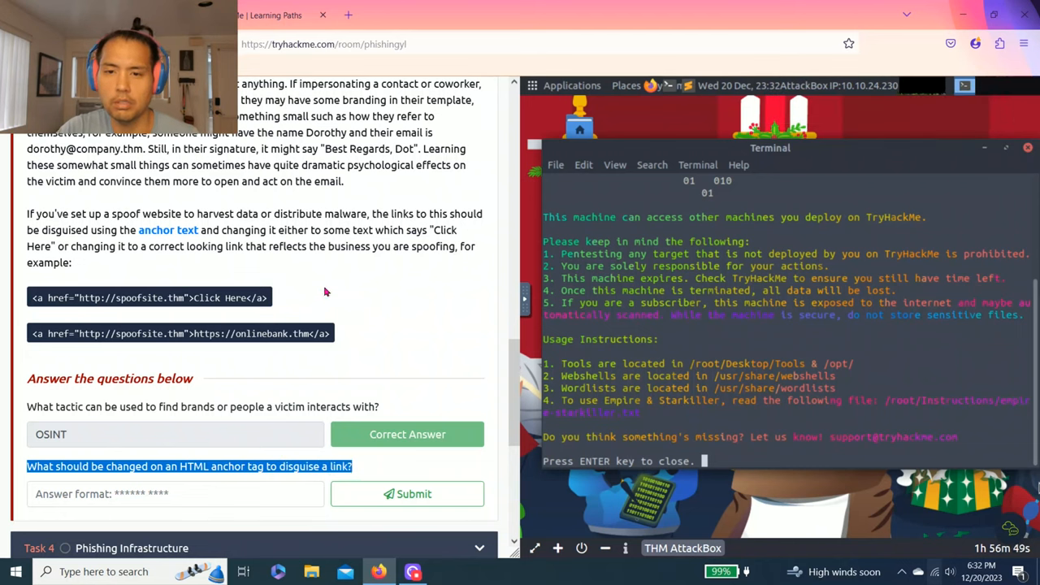
{"action": "left_click", "coordinate": [175, 493]}
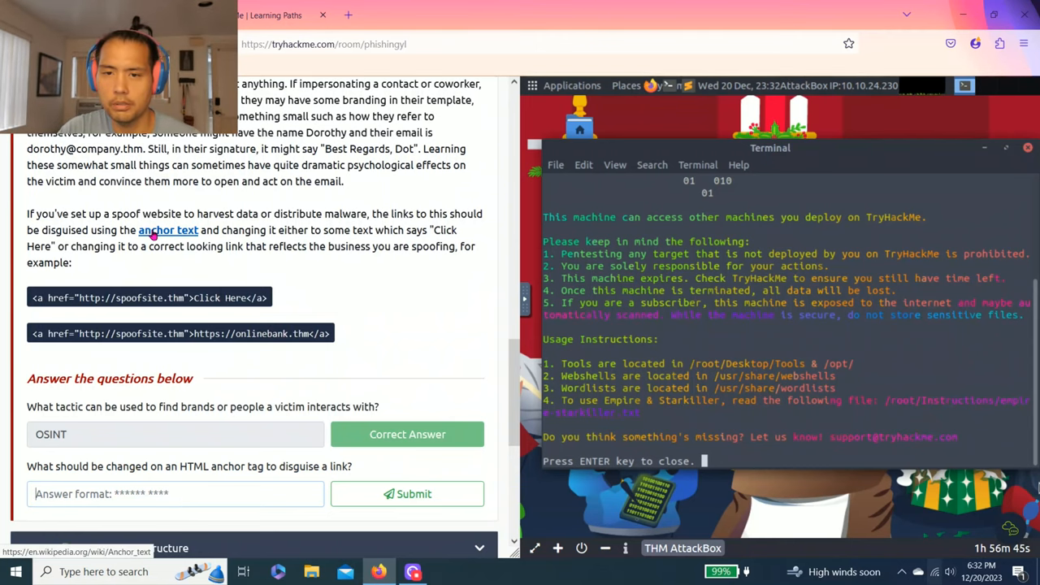
{"action": "left_click", "coordinate": [167, 230]}
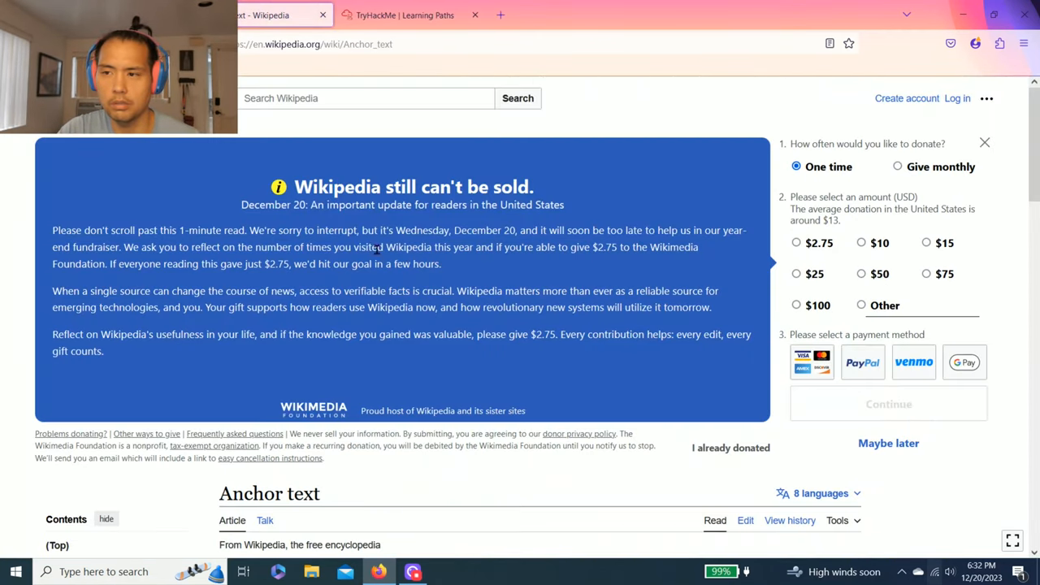
{"action": "left_click", "coordinate": [404, 15]}
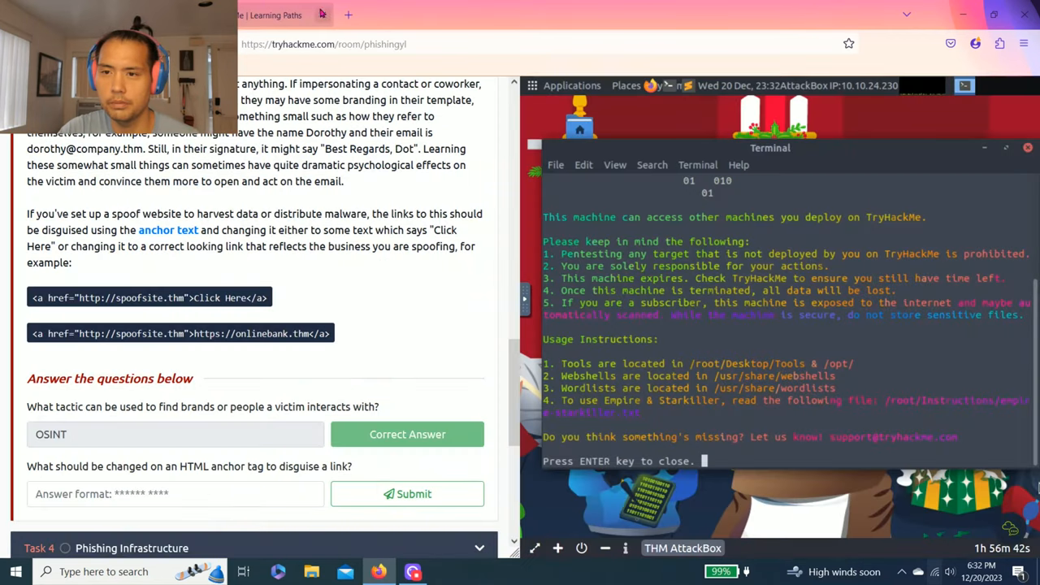
Enter 'anchor text' in the second Task 3 answer box and submit it.
{"action": "left_click", "coordinate": [175, 494]}
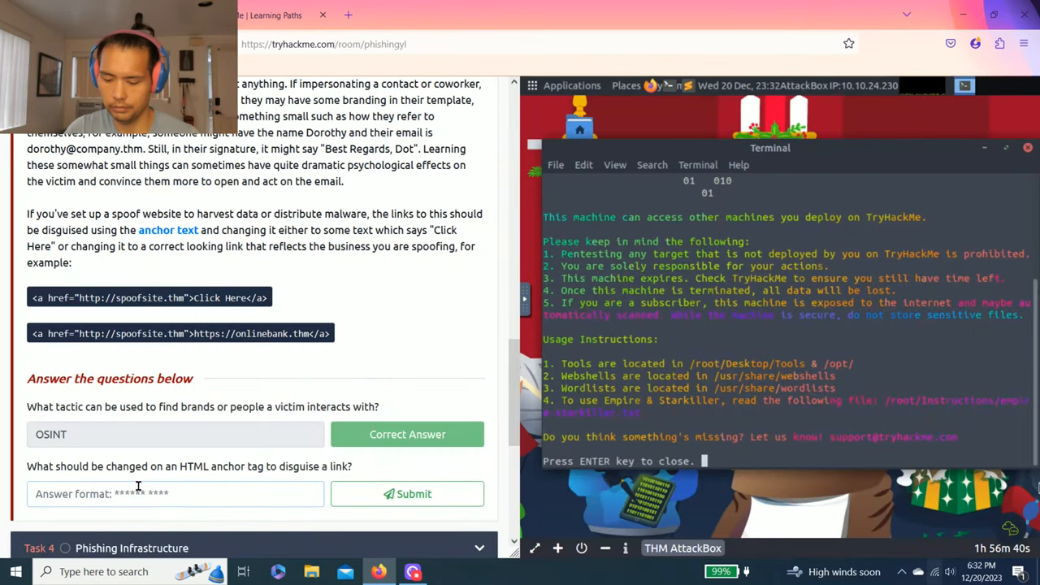
{"action": "type", "text": "Anchor"}
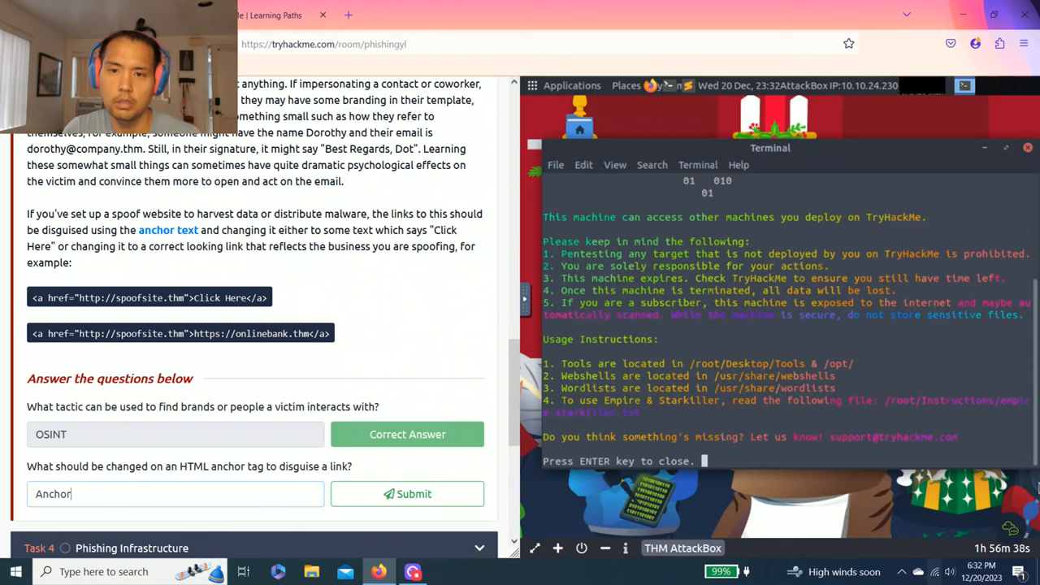
{"action": "type", "text": "anchor"}
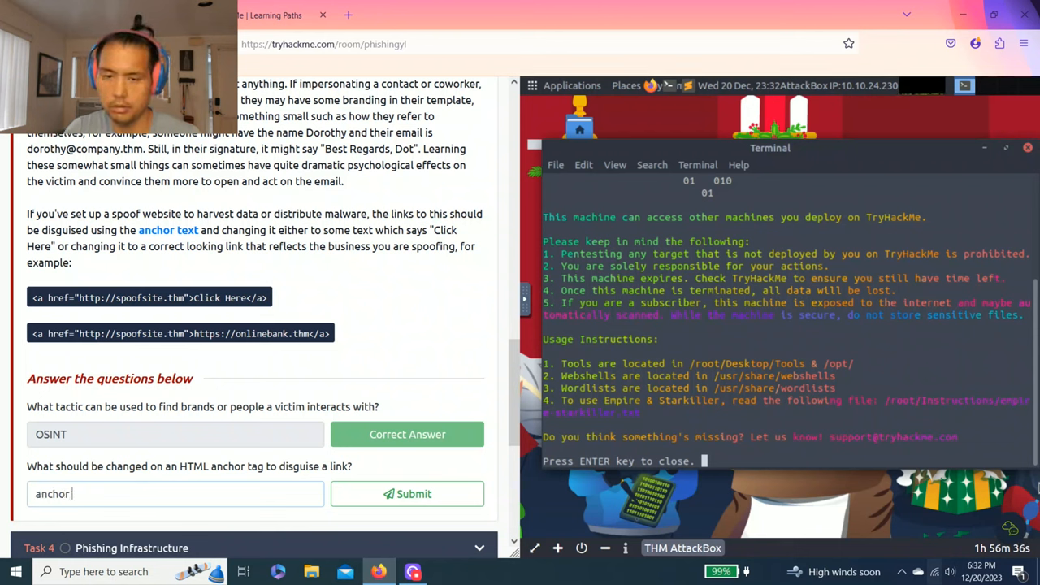
{"action": "left_click", "coordinate": [407, 493]}
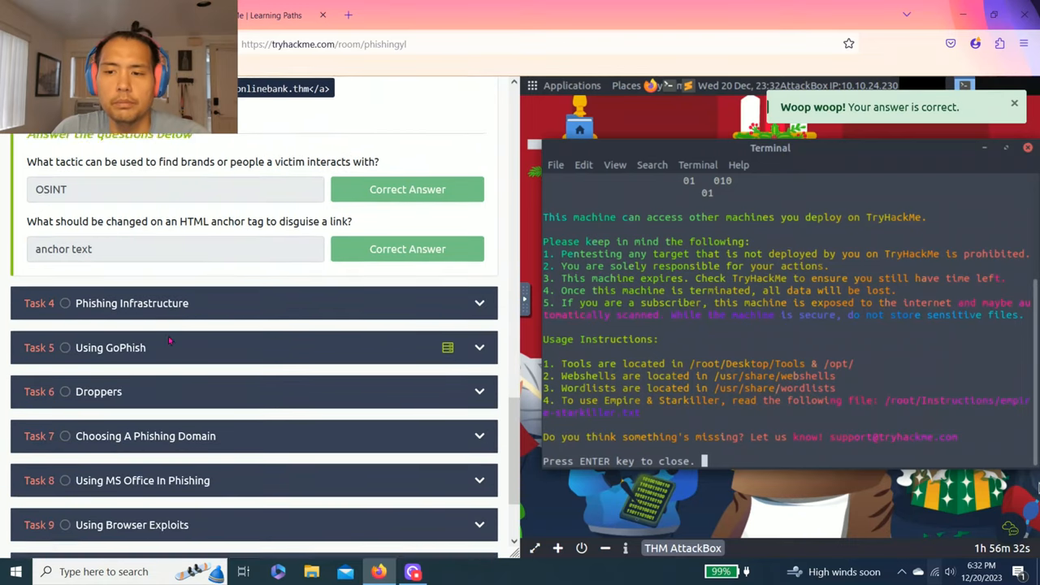
Locate SSL/TLS in Task 4's text and submit 'SSL/TLS Certificates' as the first answer.
{"action": "scroll", "scroll_direction": "down", "scroll_amount": 3}
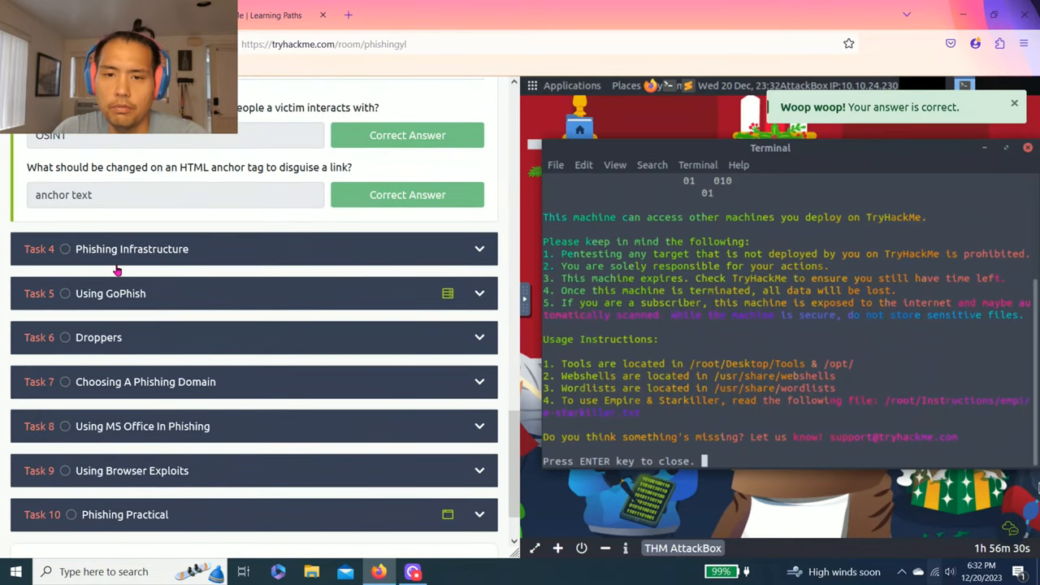
{"action": "scroll", "scroll_direction": "down", "scroll_amount": 3}
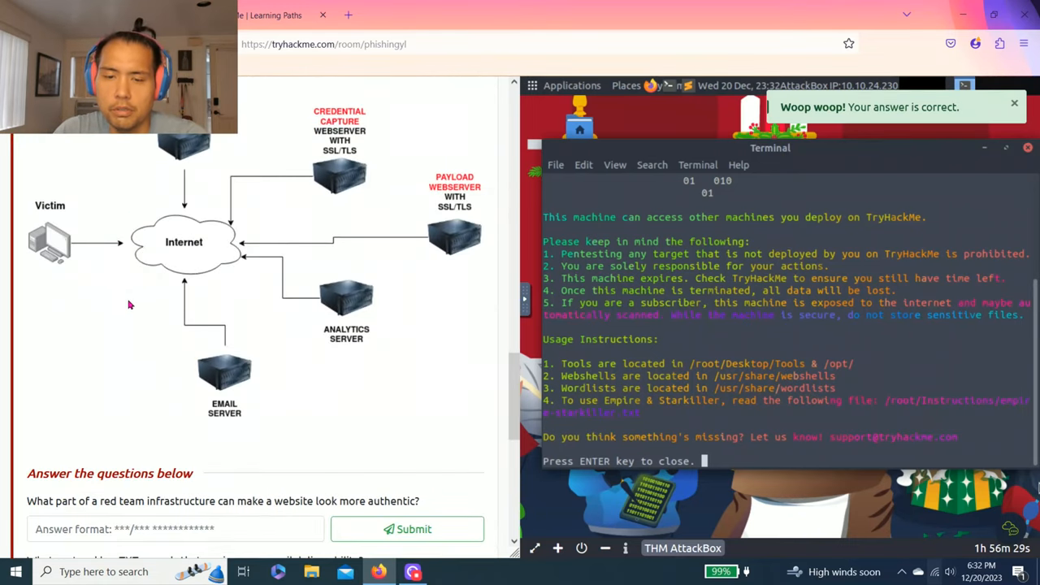
{"action": "scroll", "scroll_direction": "down", "scroll_amount": 3}
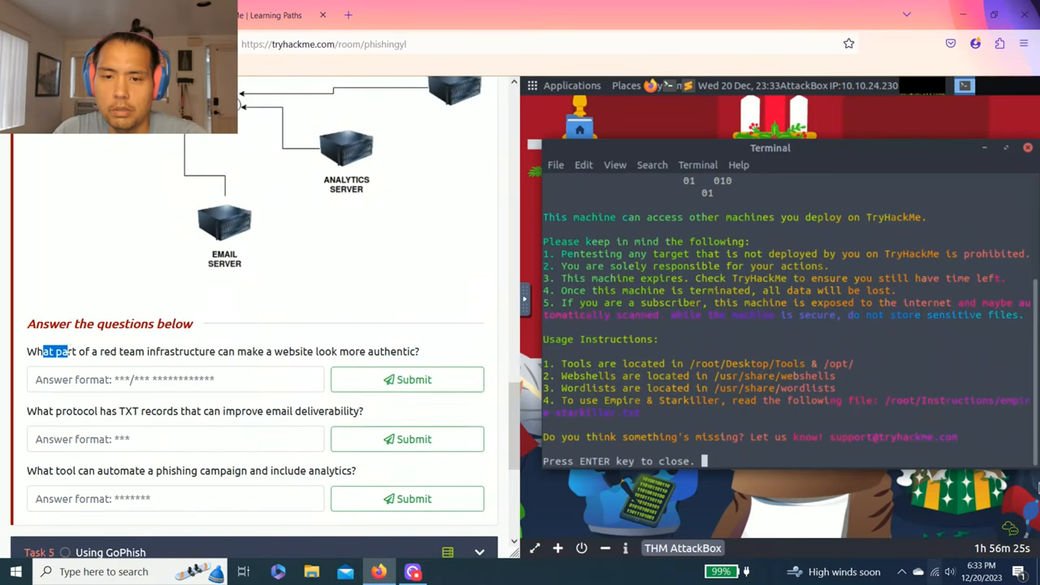
{"action": "left_click_drag", "start_coordinate": [44, 351], "coordinate": [283, 351]}
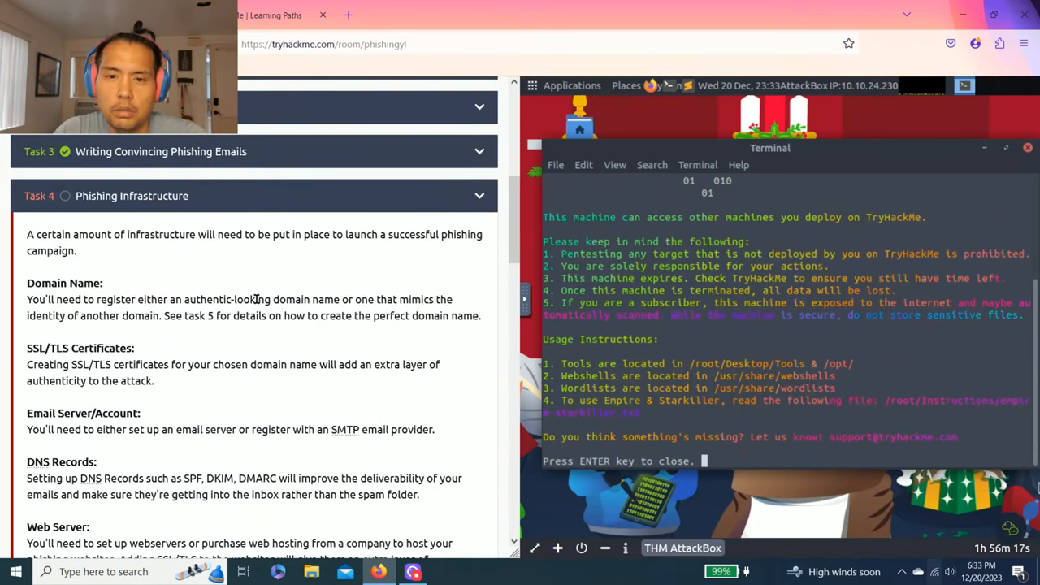
{"action": "mouse_move", "coordinate": [114, 295]}
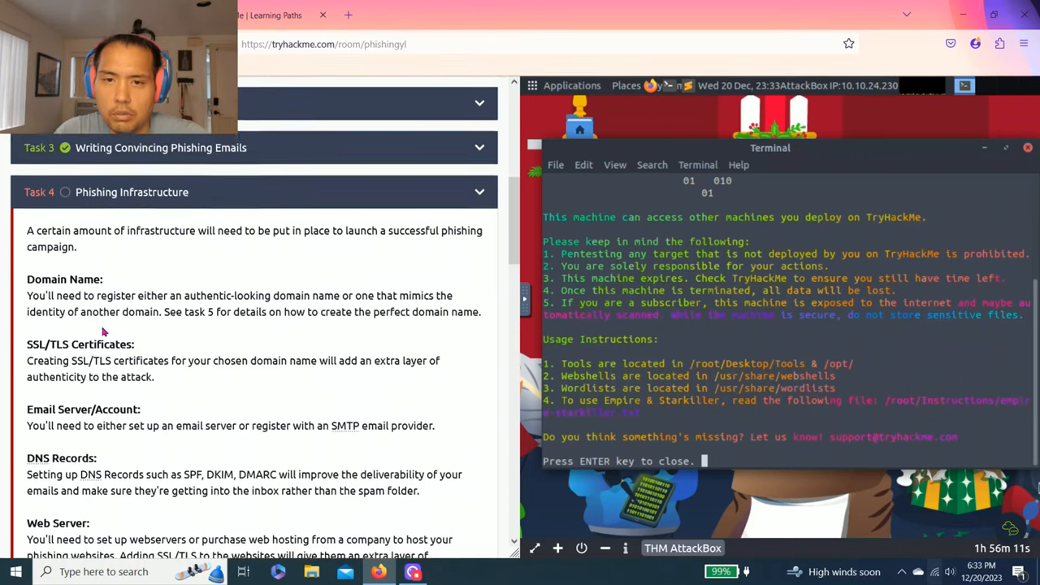
{"action": "left_click_drag", "start_coordinate": [33, 364], "coordinate": [262, 364]}
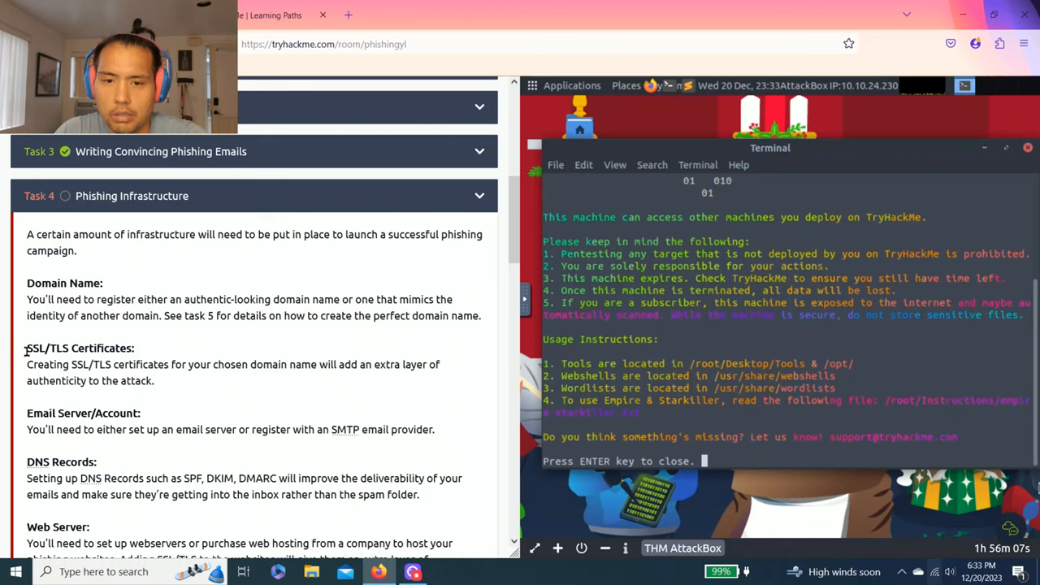
{"action": "double_click", "coordinate": [48, 348]}
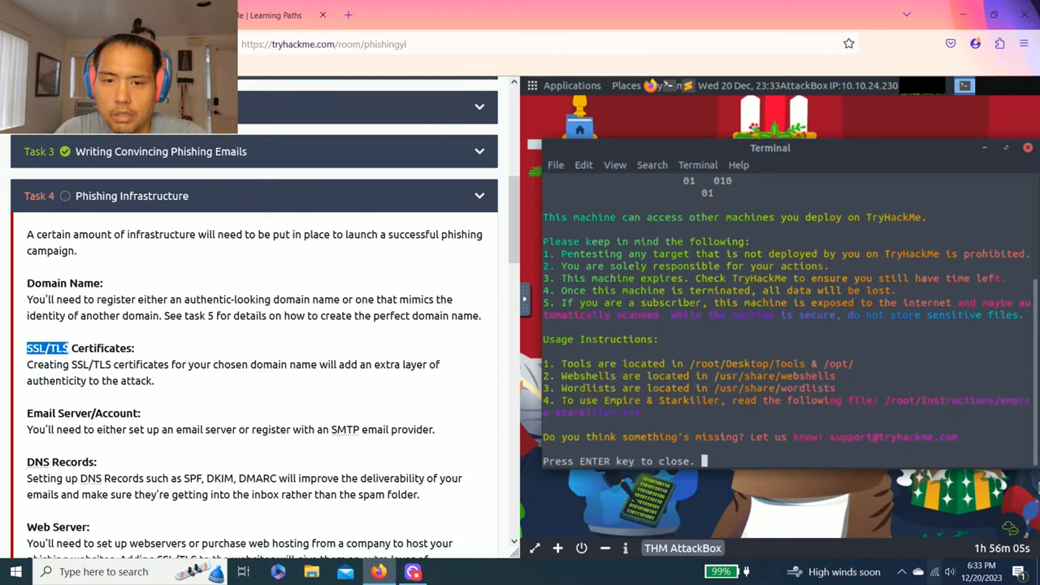
{"action": "double_click", "coordinate": [80, 347]}
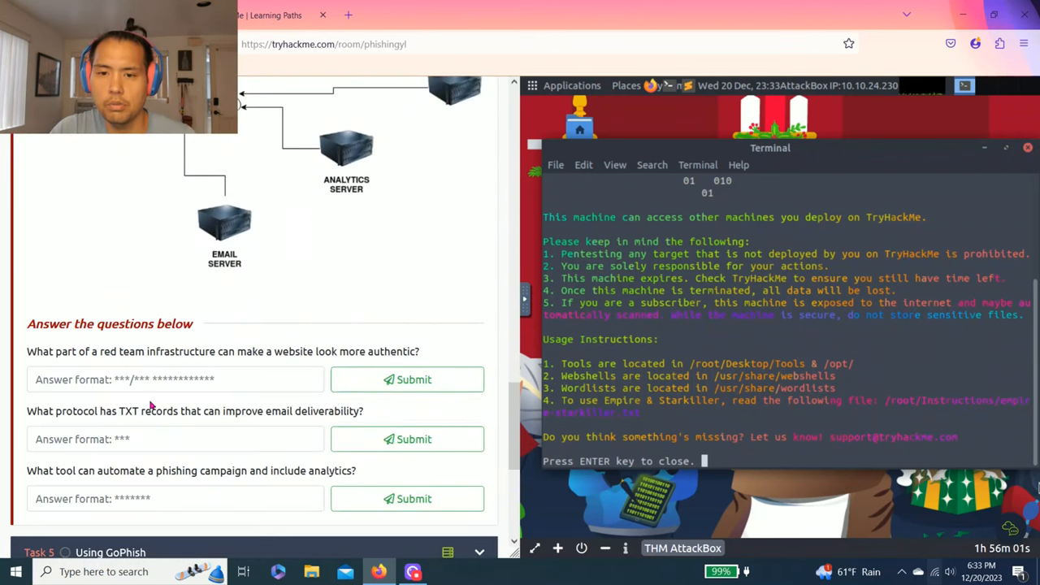
{"action": "left_click", "coordinate": [406, 379]}
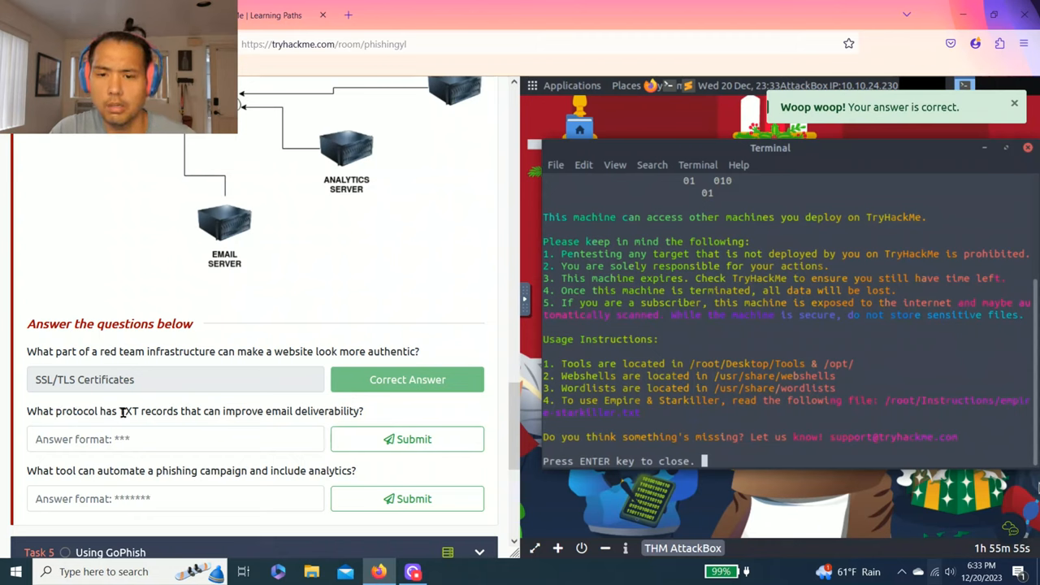
{"action": "left_click_drag", "start_coordinate": [144, 410], "coordinate": [311, 410]}
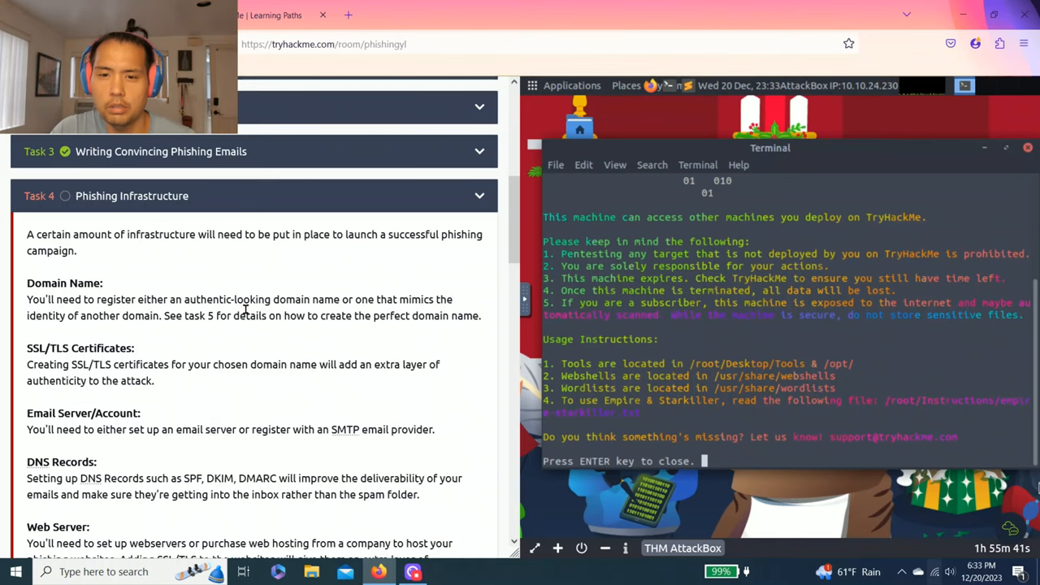
Read Task 4's tools text and type SET into an answer box.
{"action": "scroll", "scroll_direction": "down", "scroll_amount": 3}
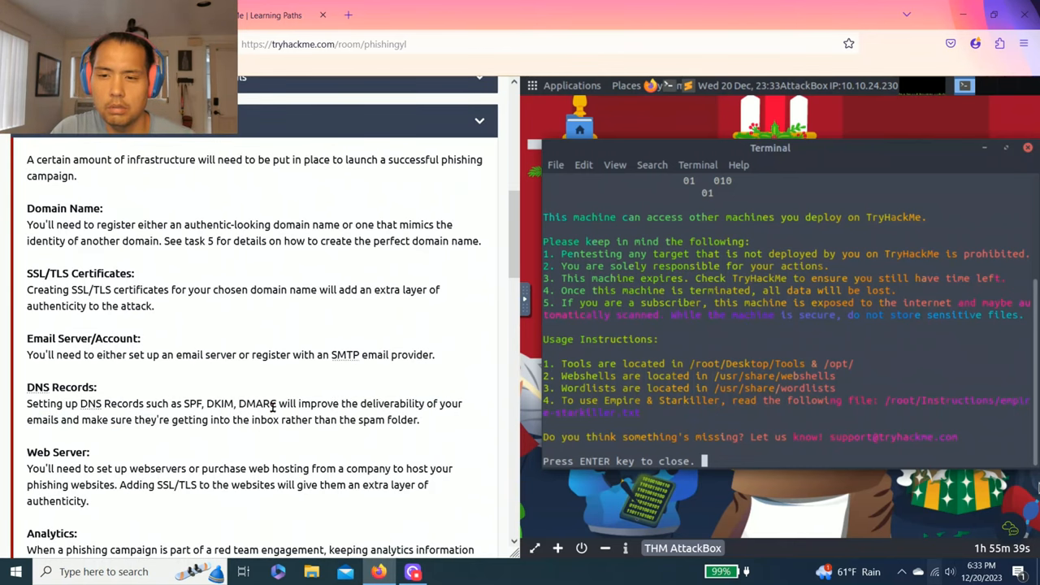
{"action": "scroll", "scroll_direction": "down", "scroll_amount": 3}
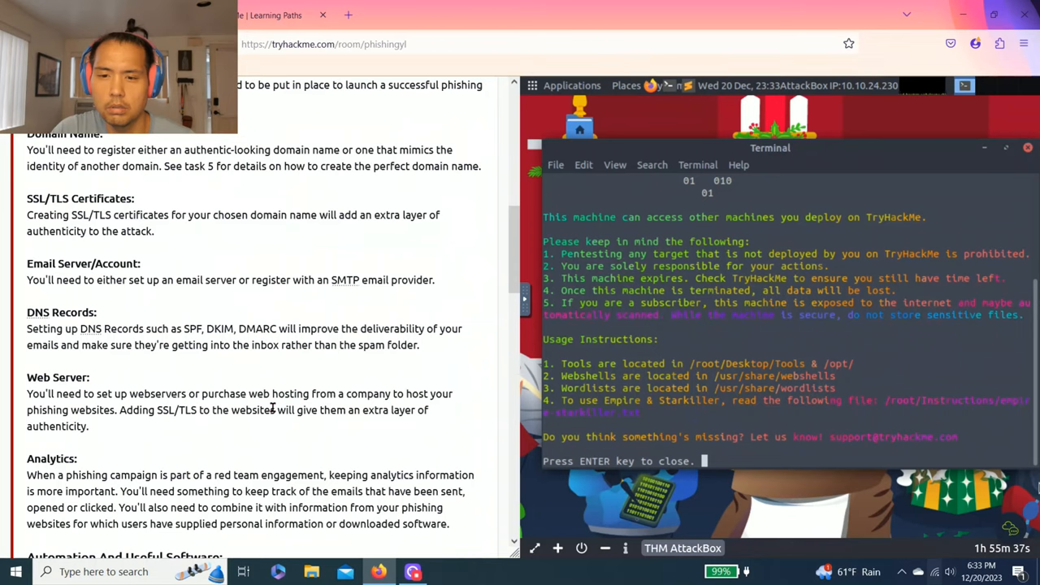
{"action": "scroll", "scroll_direction": "down", "scroll_amount": 3}
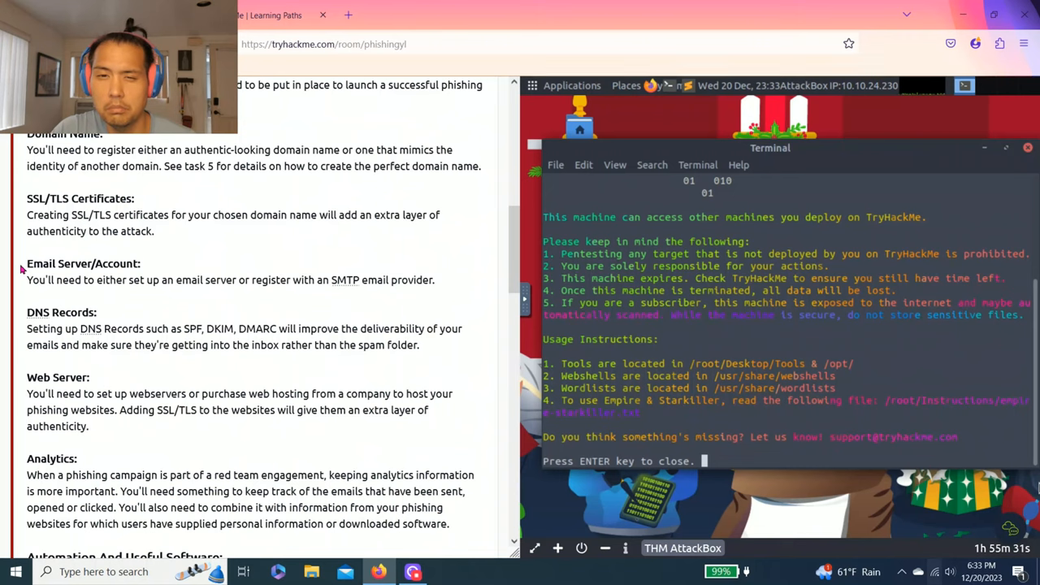
{"action": "scroll", "scroll_direction": "down", "scroll_amount": 3}
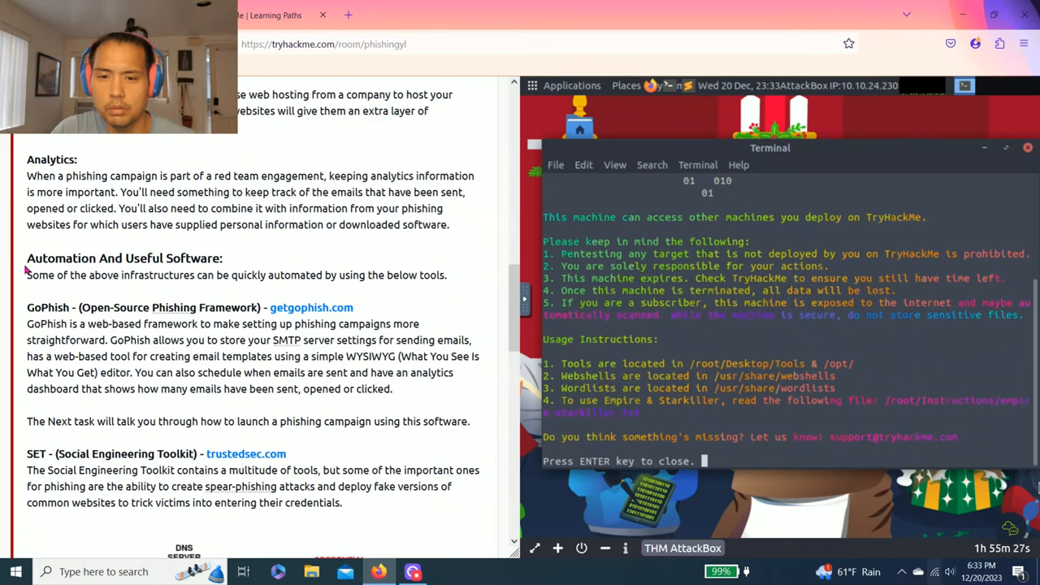
{"action": "scroll", "scroll_direction": "down", "scroll_amount": 3}
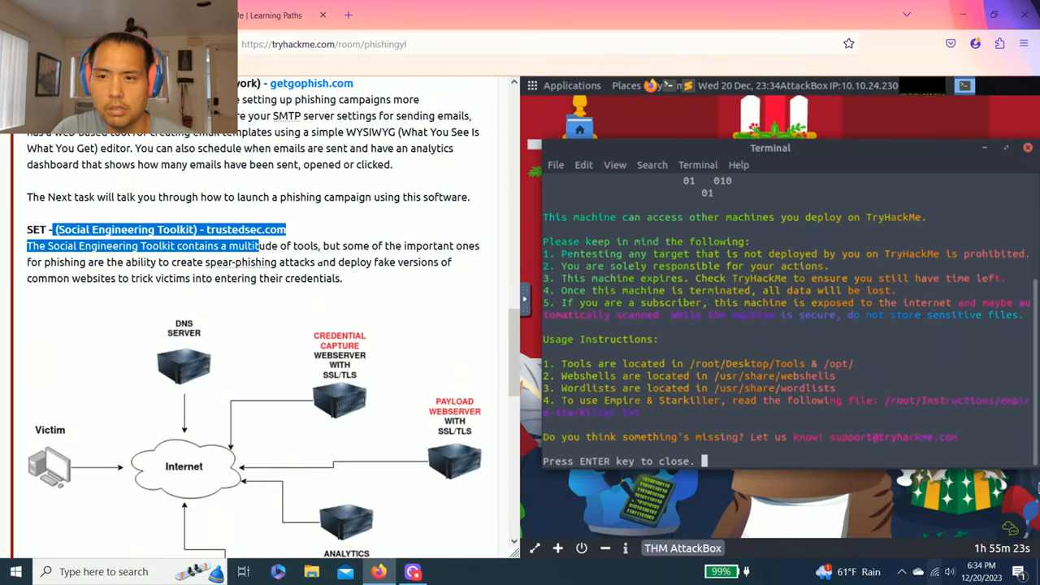
{"action": "left_click", "coordinate": [349, 276]}
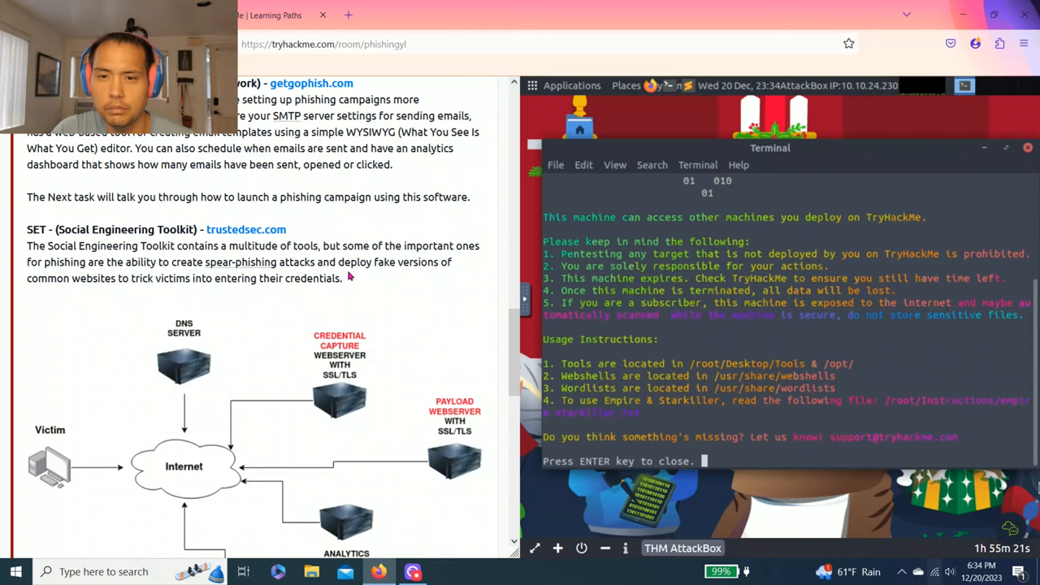
{"action": "scroll", "scroll_direction": "down", "scroll_amount": 3}
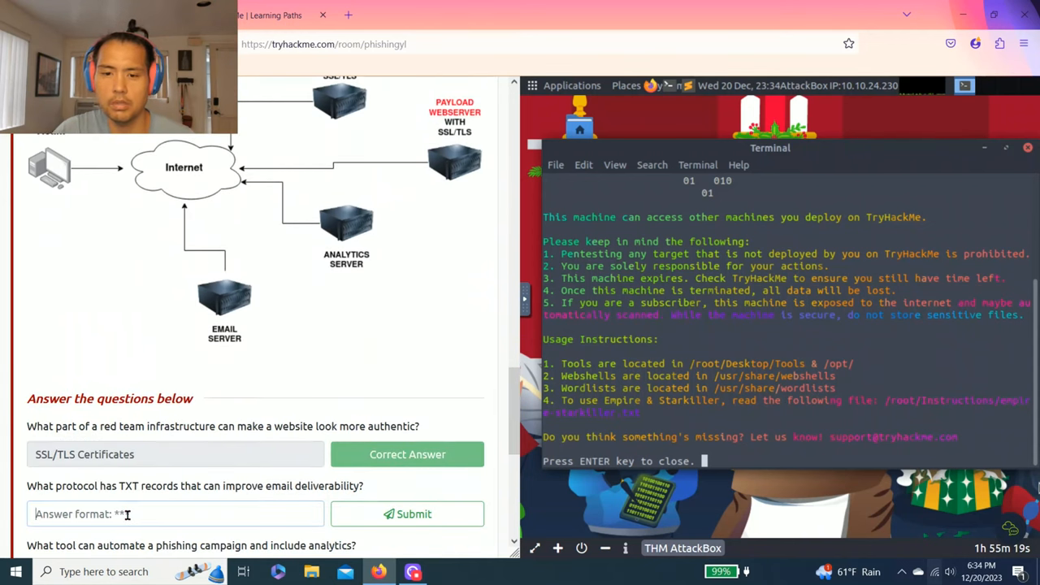
{"action": "type", "text": "SET"}
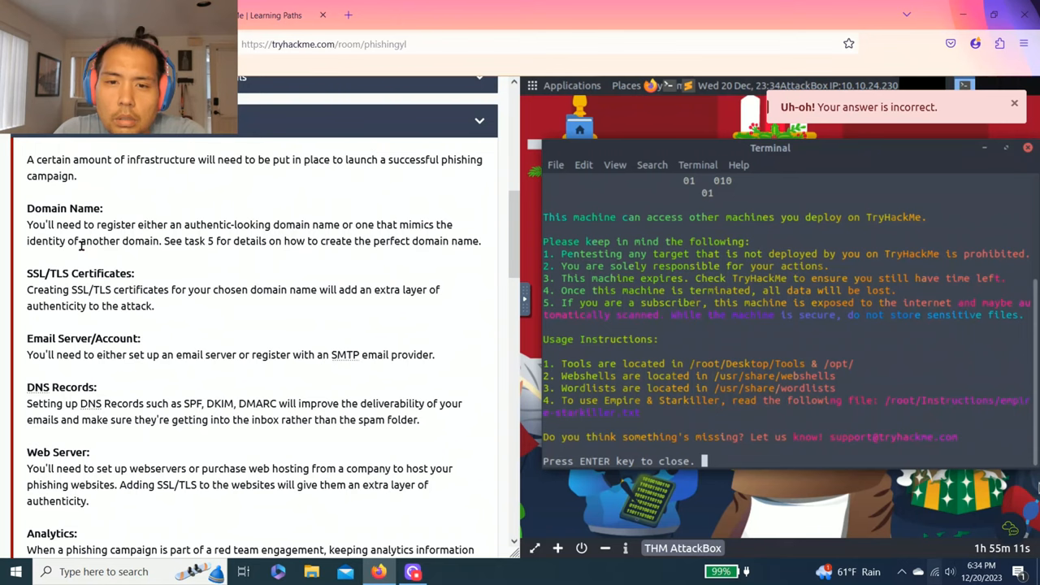
Submit DNS as the email deliverability protocol answer.
{"action": "scroll", "scroll_direction": "down", "scroll_amount": 3}
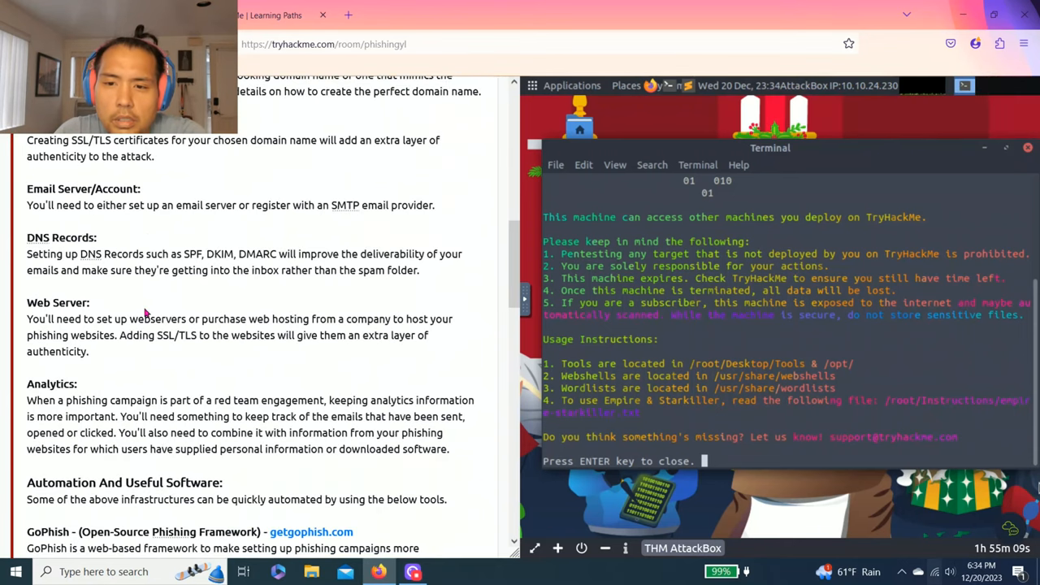
{"action": "left_click_drag", "start_coordinate": [185, 254], "coordinate": [420, 270]}
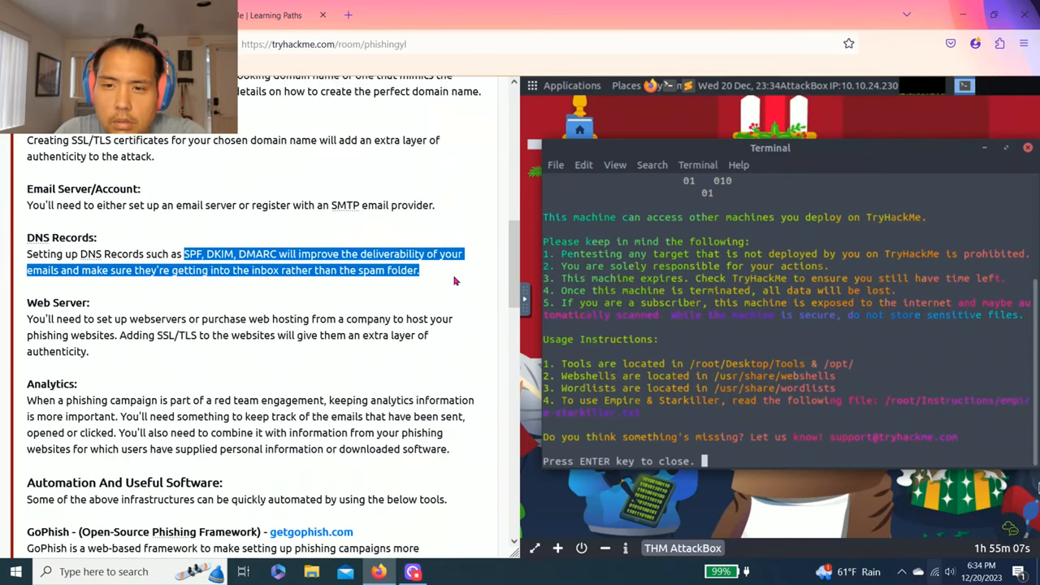
{"action": "scroll", "scroll_direction": "down", "scroll_amount": 3}
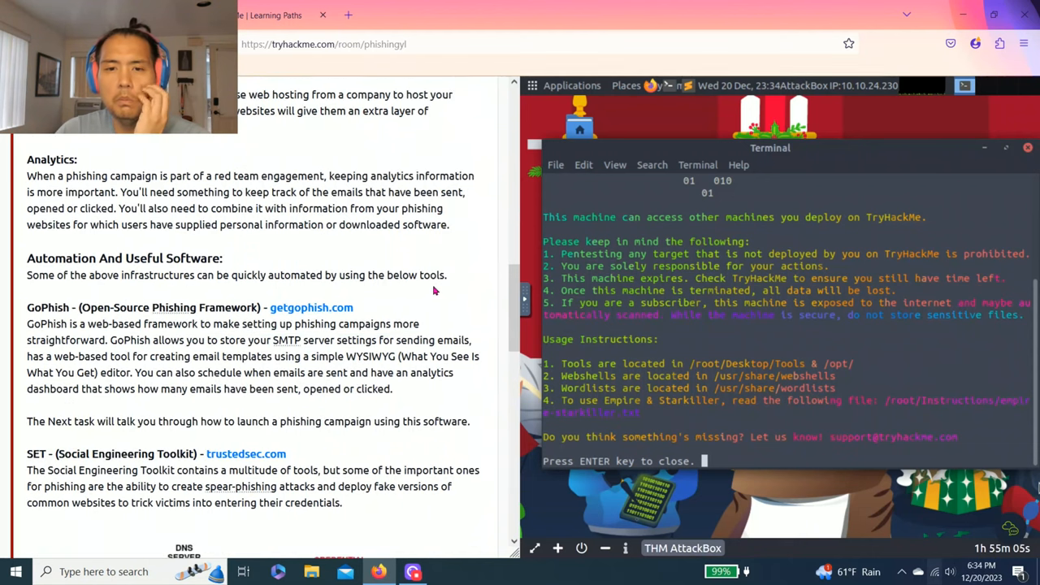
{"action": "scroll", "scroll_direction": "down", "scroll_amount": 3}
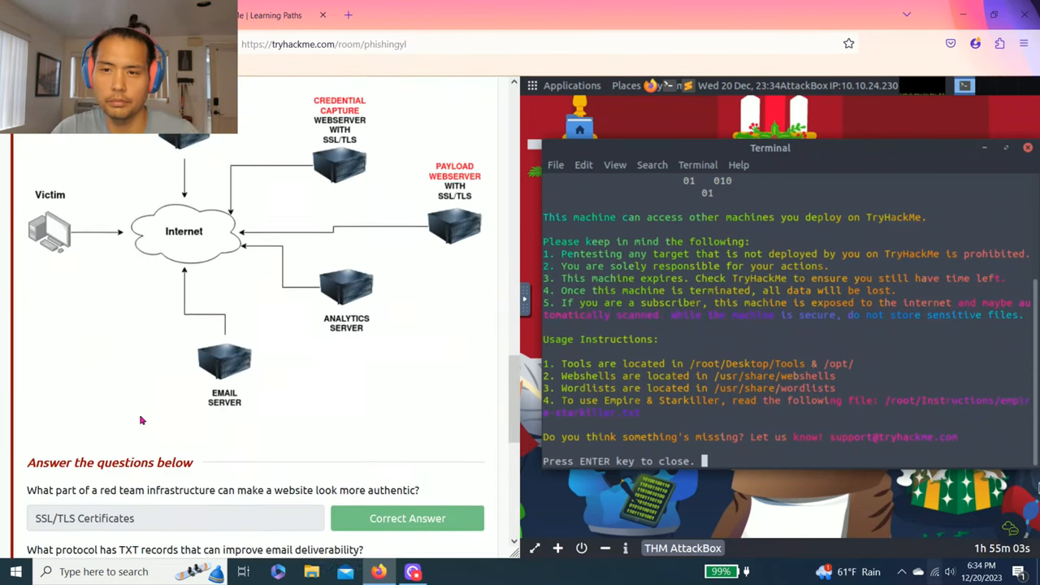
{"action": "scroll", "scroll_direction": "down", "scroll_amount": 3}
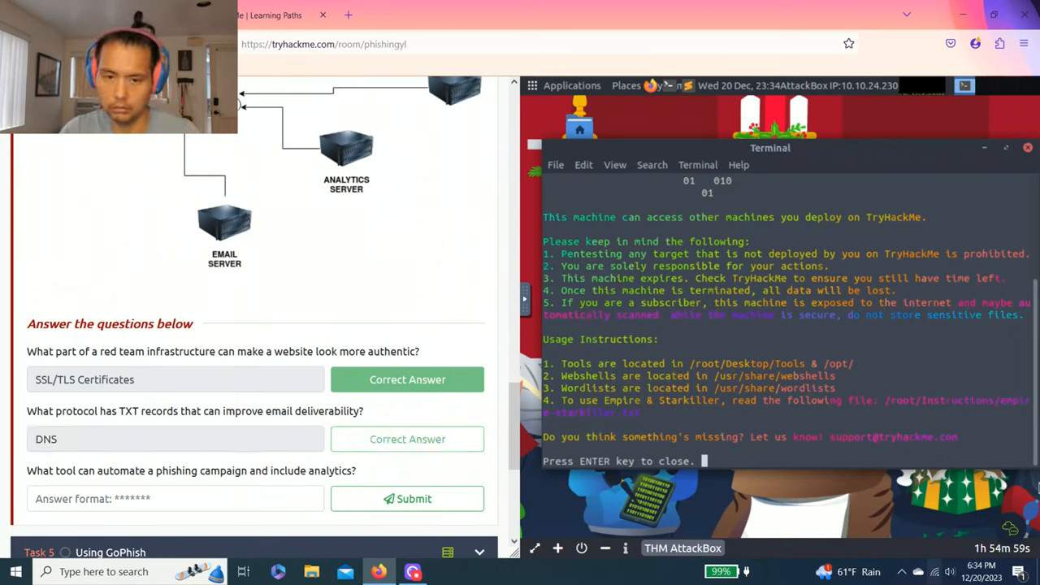
{"action": "left_click", "coordinate": [407, 439]}
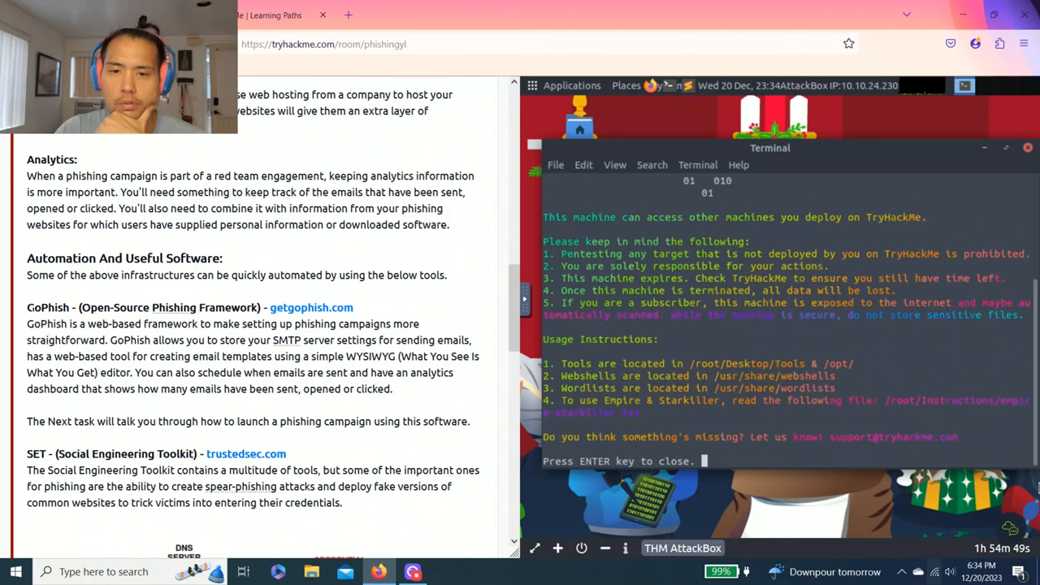
{"action": "mouse_move", "coordinate": [150, 328]}
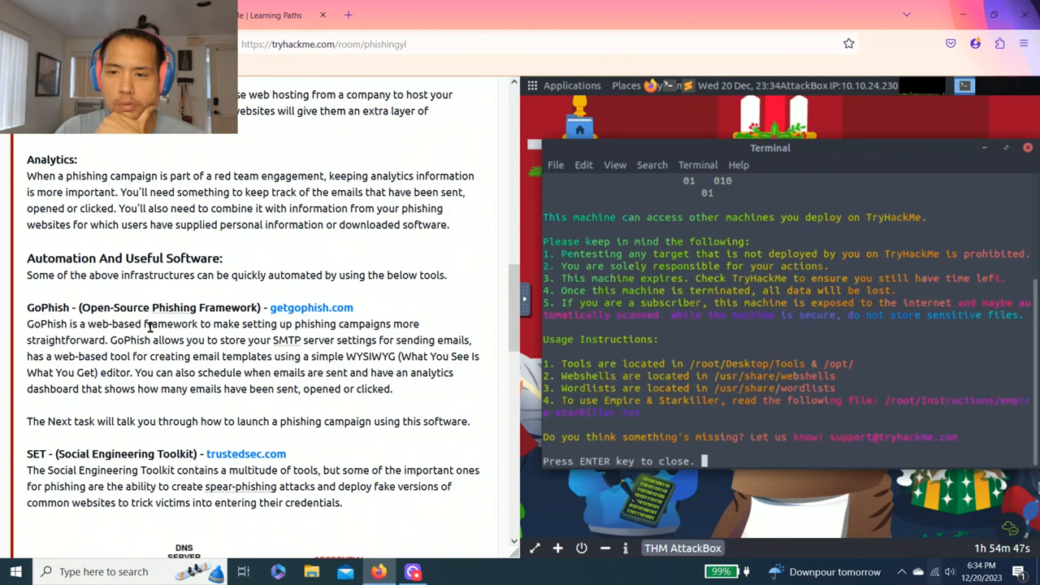
Submit GOPhish as the campaign automation tool answer.
{"action": "left_click_drag", "start_coordinate": [151, 324], "coordinate": [199, 356]}
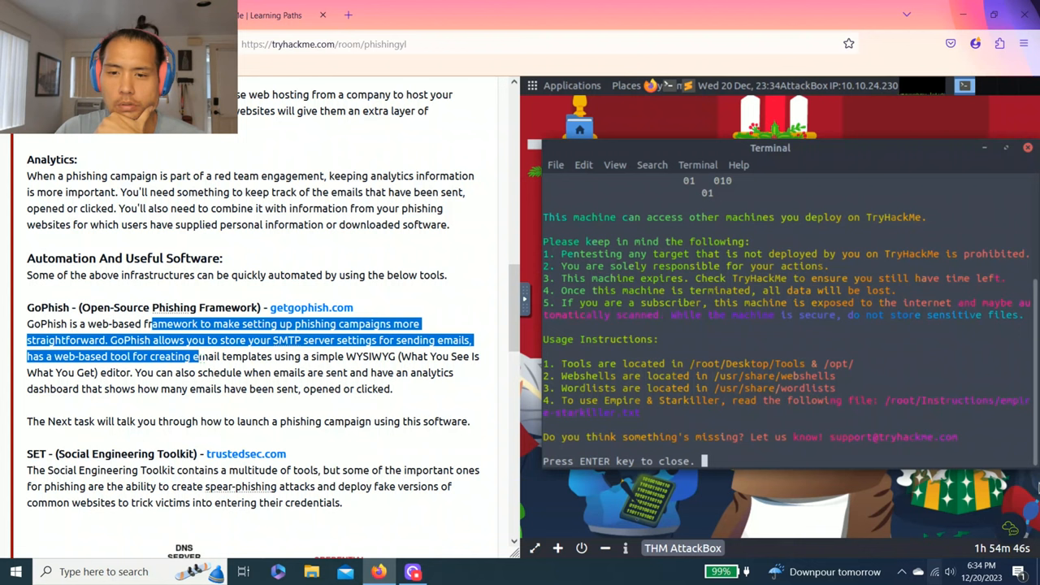
{"action": "left_click", "coordinate": [263, 360]}
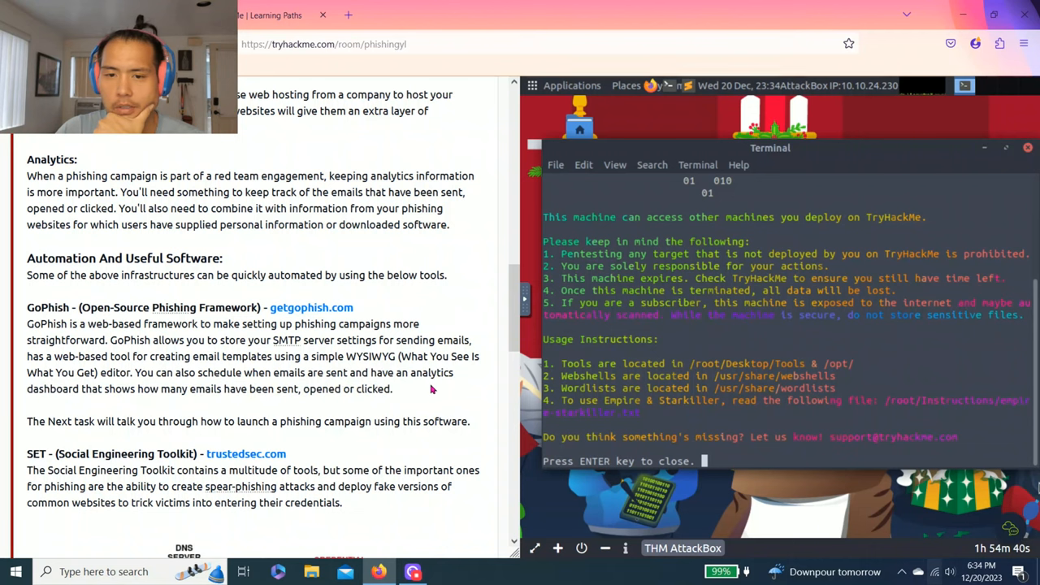
{"action": "scroll", "scroll_direction": "down", "scroll_amount": 3}
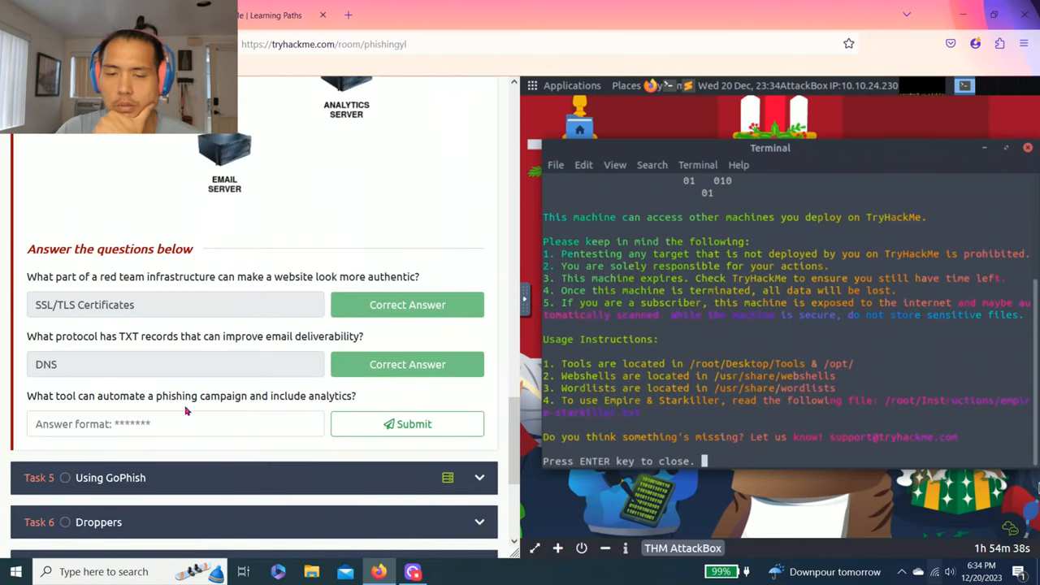
{"action": "type", "text": "GO"}
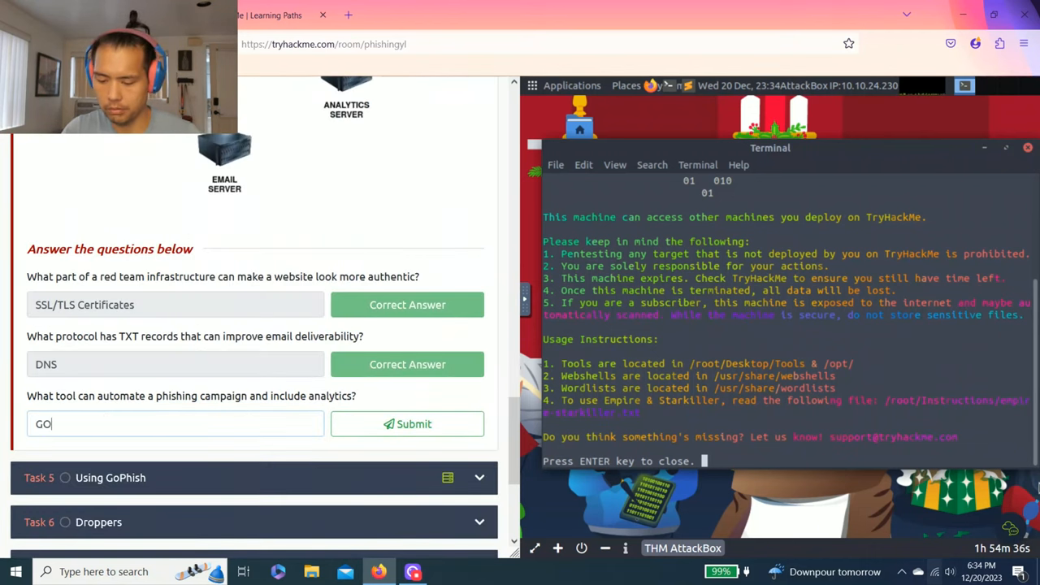
{"action": "left_click", "coordinate": [407, 423]}
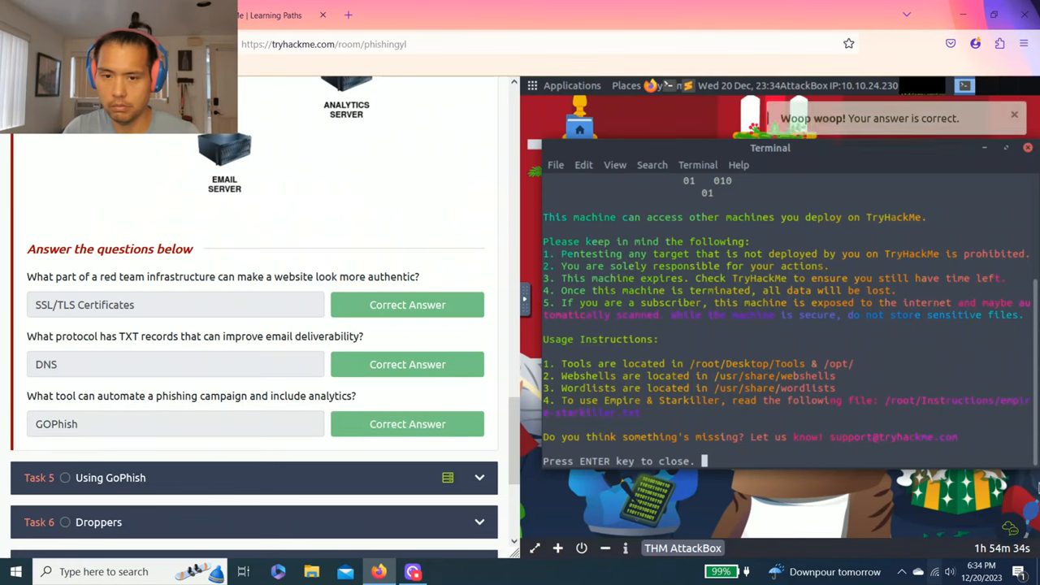
{"action": "scroll", "scroll_direction": "down", "scroll_amount": 3}
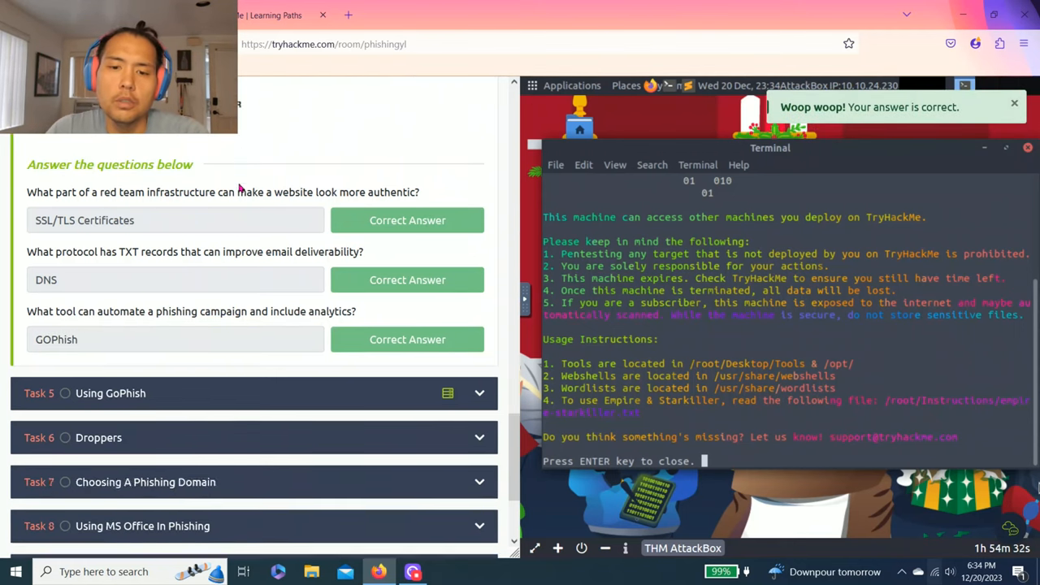
Launch Firefox on the AttackBox and load the GoPhish address thmlabs.com:8443.
{"action": "scroll", "scroll_direction": "down", "scroll_amount": 3}
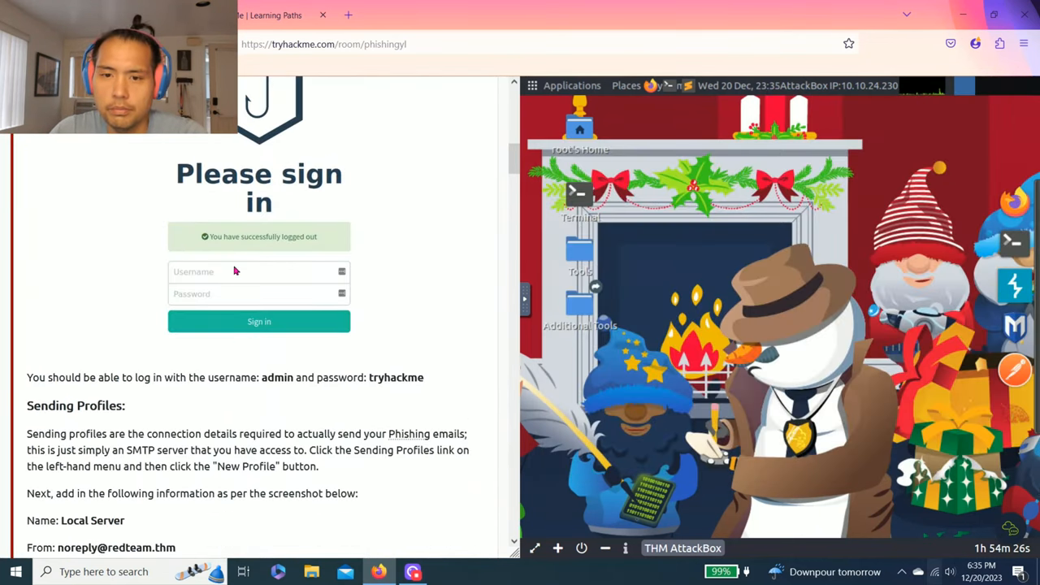
{"action": "scroll", "scroll_direction": "down", "scroll_amount": 3}
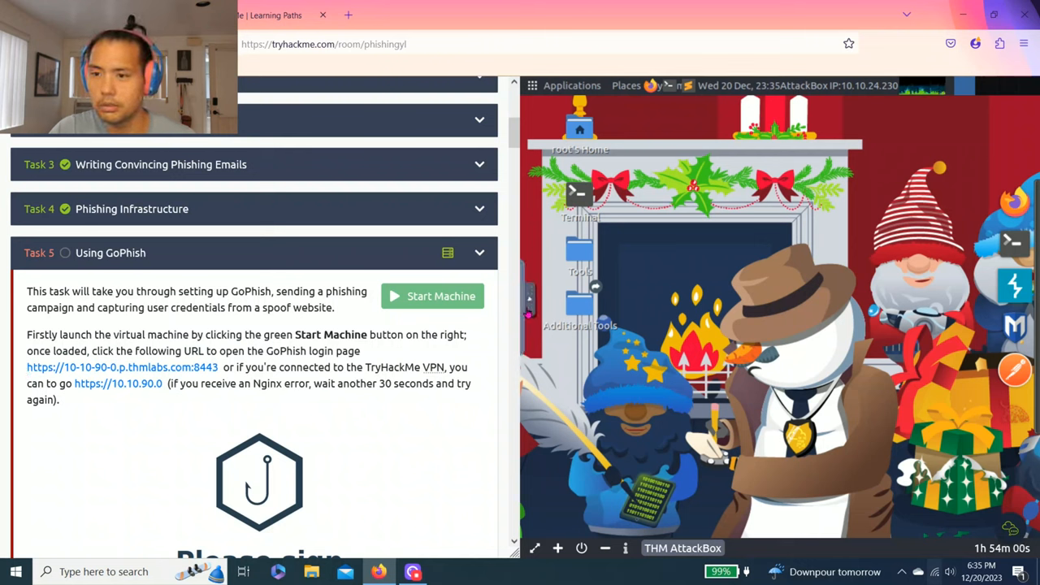
{"action": "left_click", "coordinate": [534, 307]}
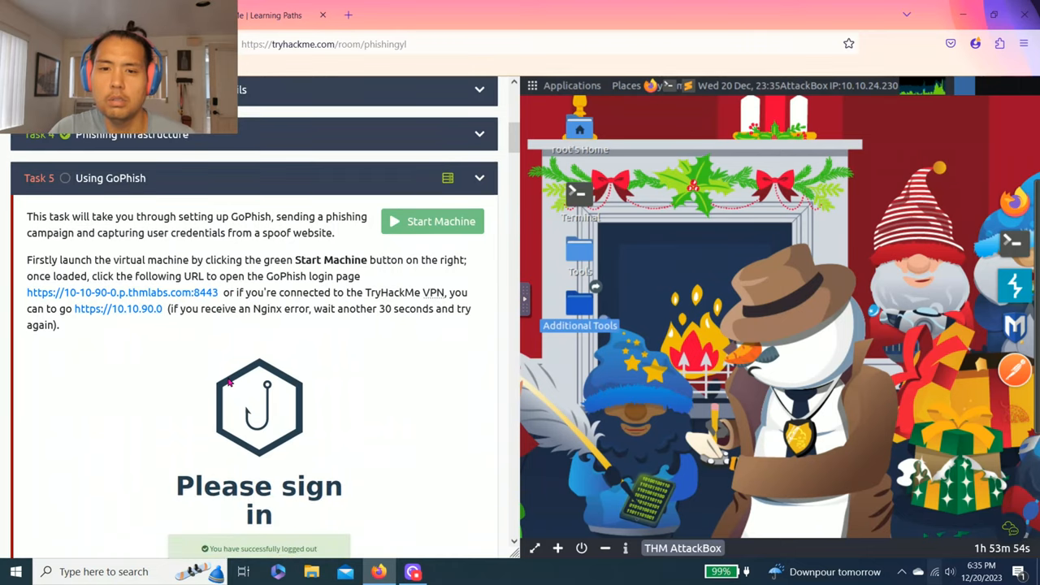
{"action": "mouse_move", "coordinate": [240, 371]}
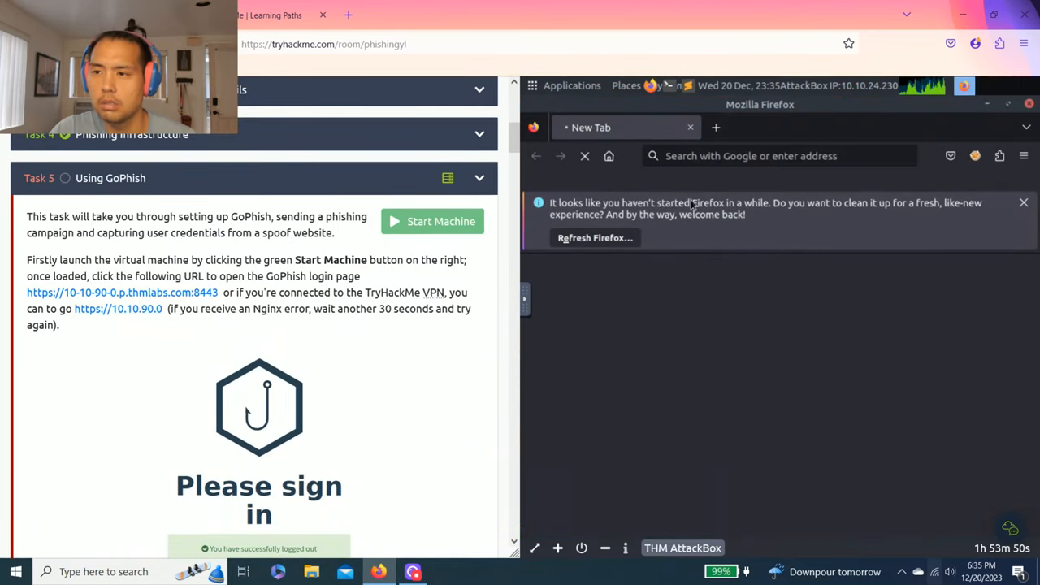
{"action": "left_click", "coordinate": [751, 155]}
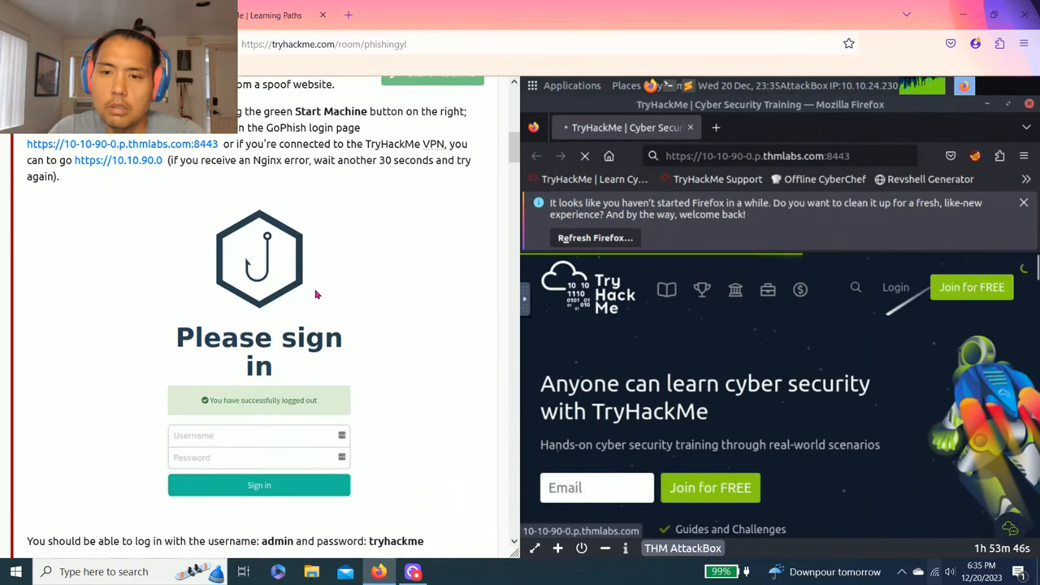
{"action": "scroll", "scroll_direction": "down", "scroll_amount": 3}
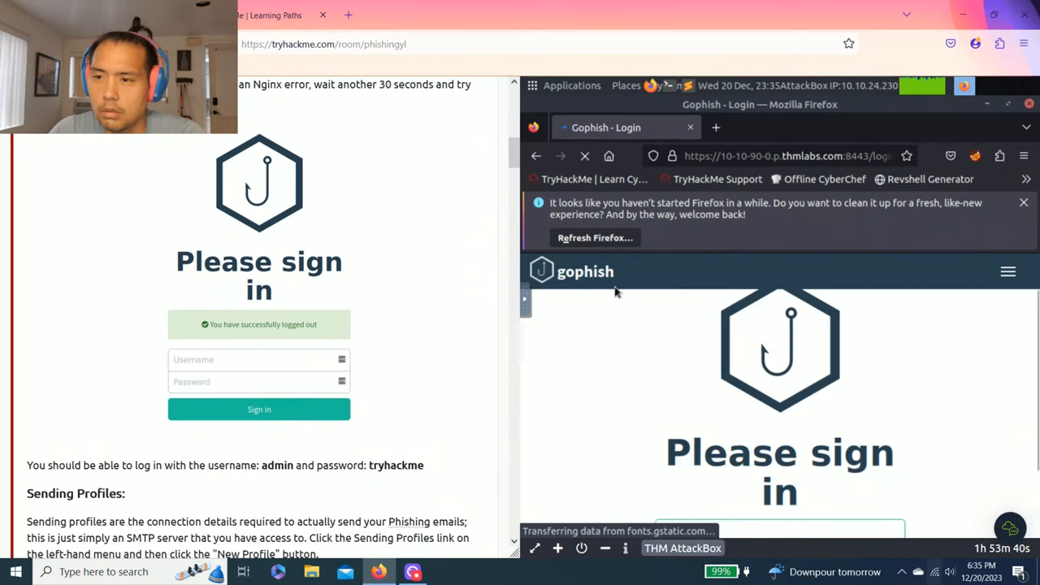
{"action": "left_click", "coordinate": [1023, 203]}
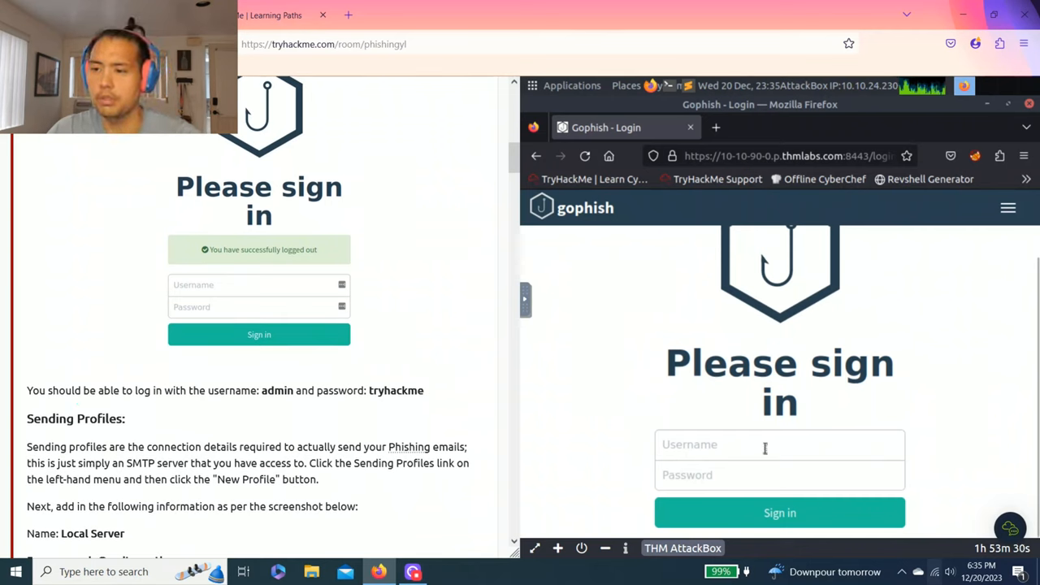
{"action": "type", "text": "admin"}
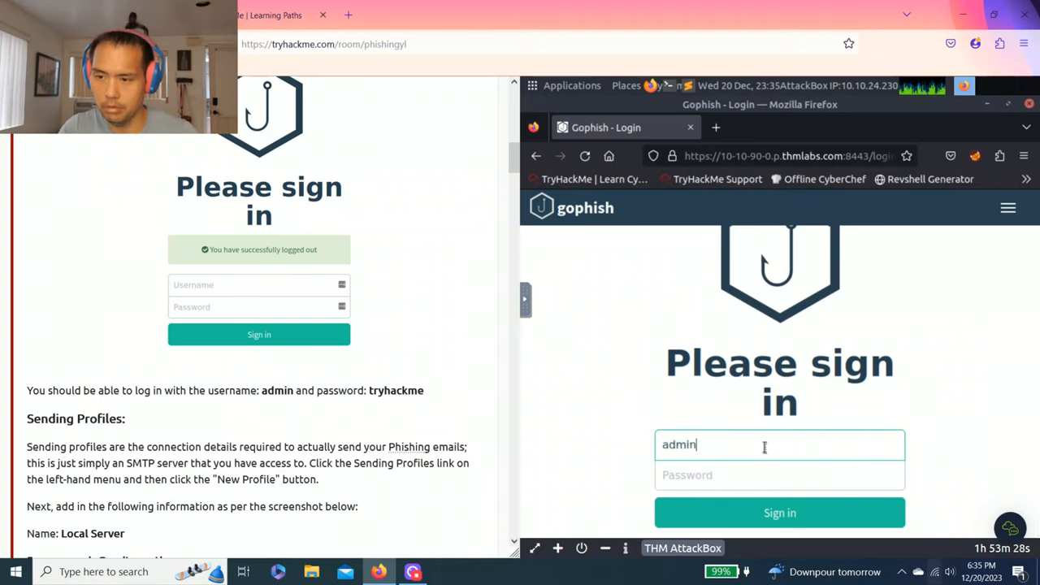
{"action": "type", "text": "tryhackme"}
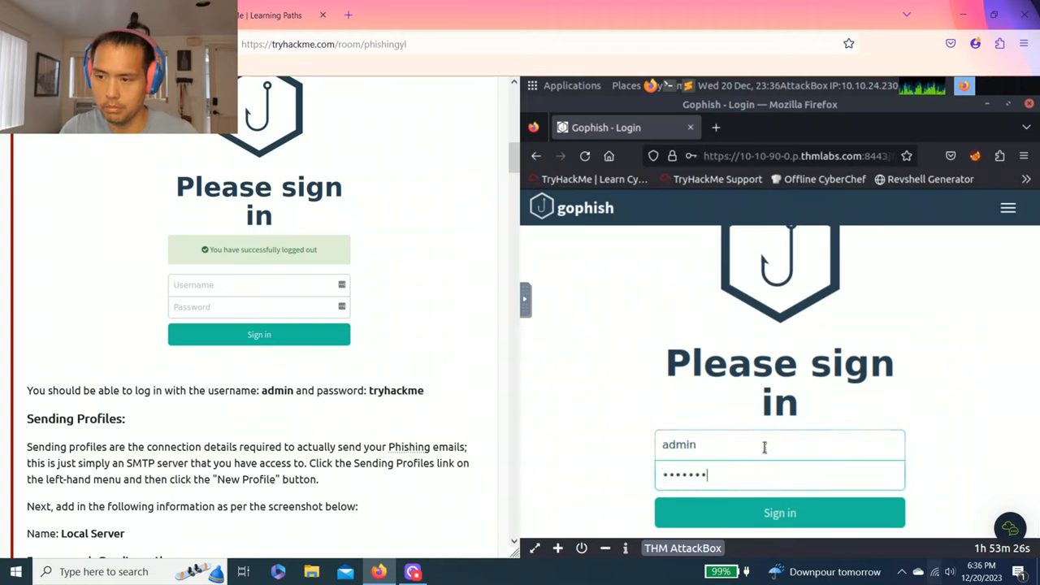
{"action": "left_click", "coordinate": [779, 512]}
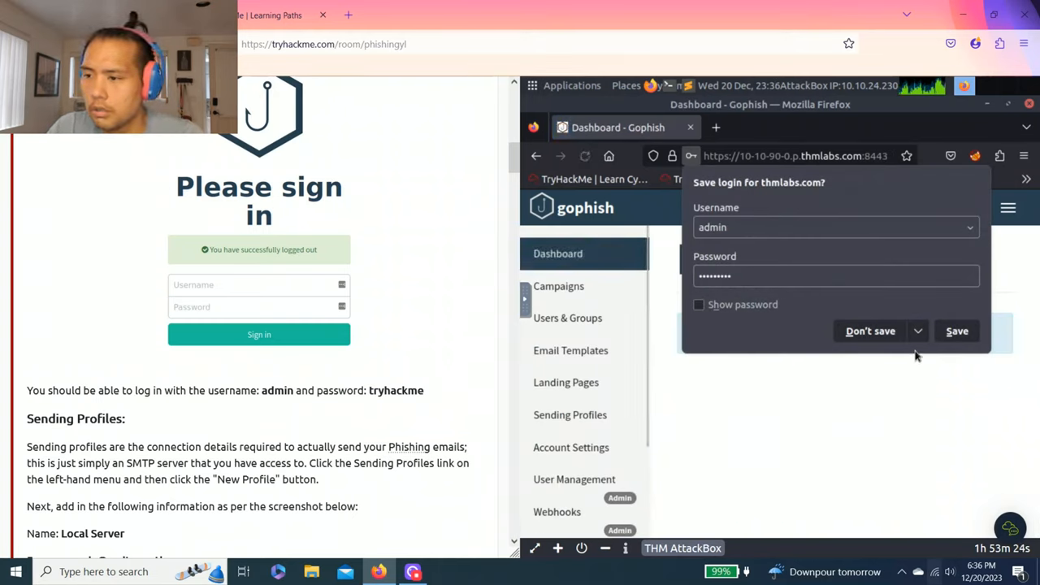
{"action": "left_click", "coordinate": [870, 331]}
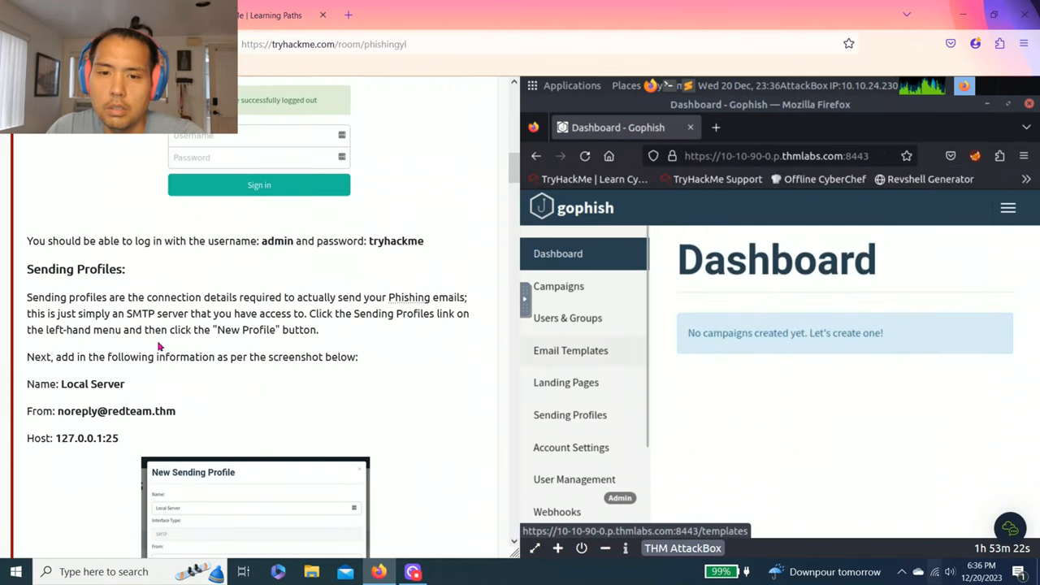
Open the Sending Profiles page, which has no profiles yet.
{"action": "scroll", "scroll_direction": "down", "scroll_amount": 3}
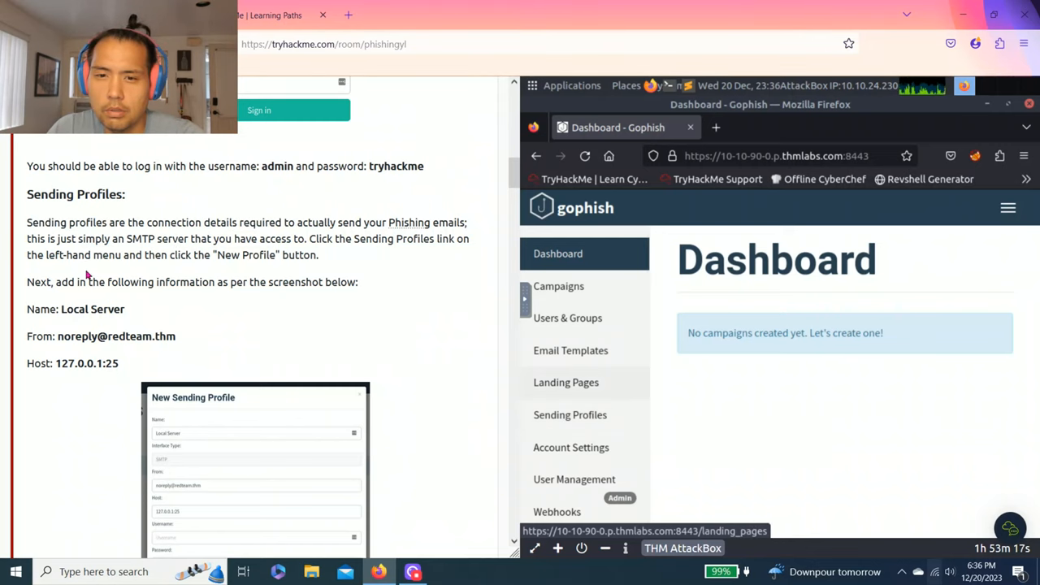
{"action": "scroll", "scroll_direction": "down", "scroll_amount": 3}
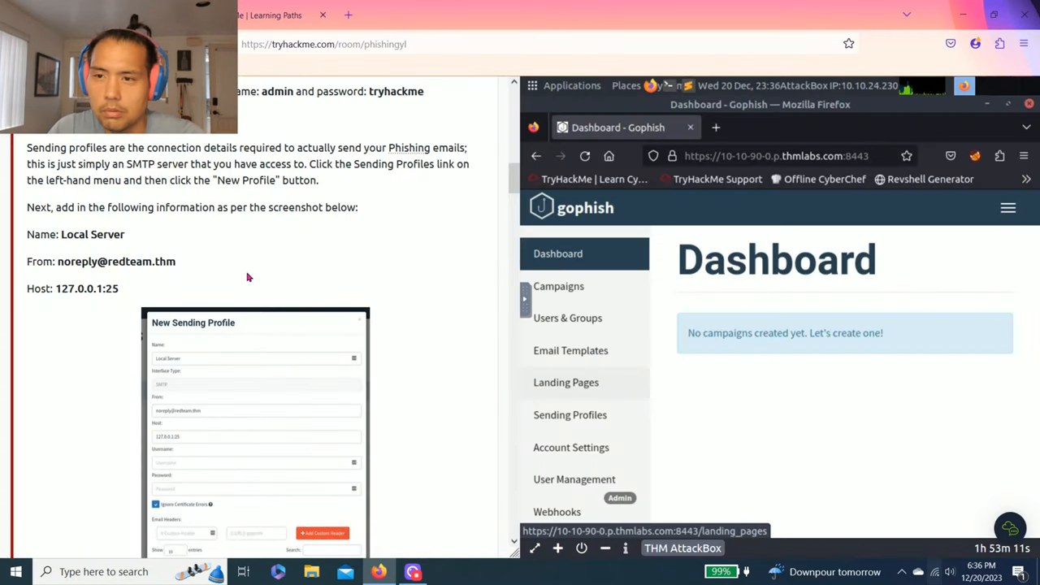
{"action": "left_click", "coordinate": [569, 415]}
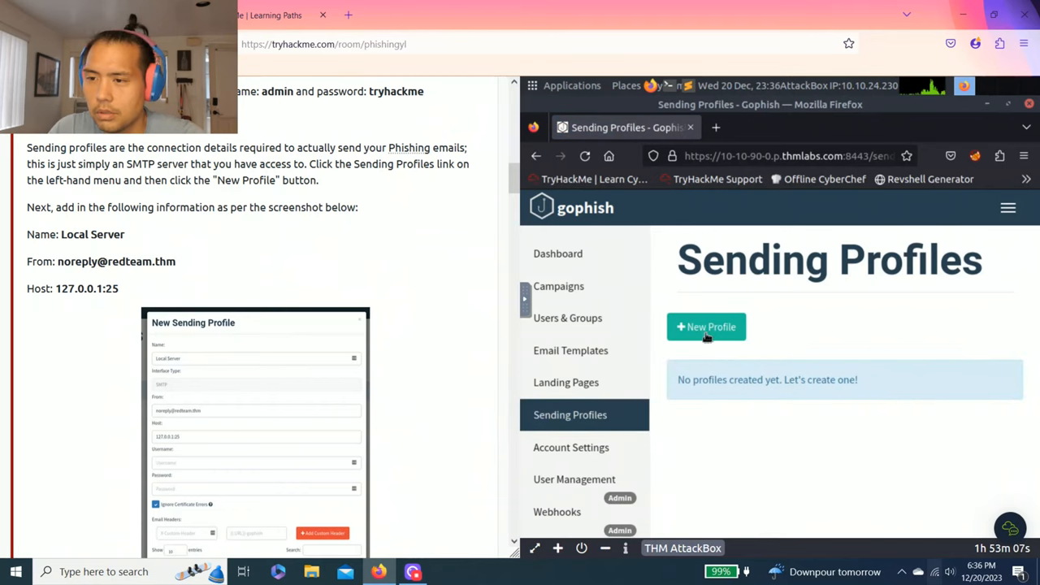
{"action": "left_click", "coordinate": [706, 326]}
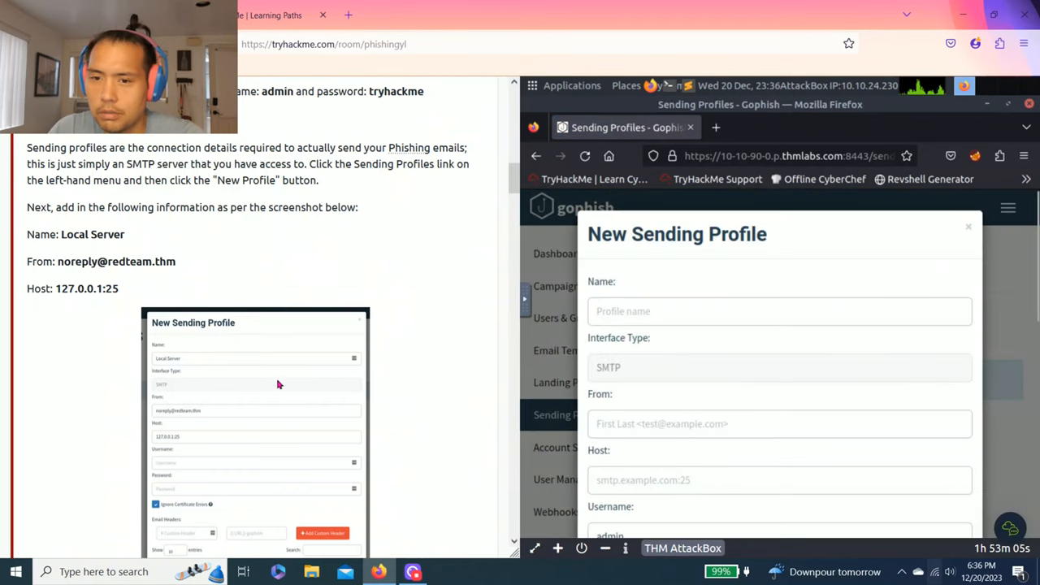
{"action": "scroll", "scroll_direction": "down", "scroll_amount": 3}
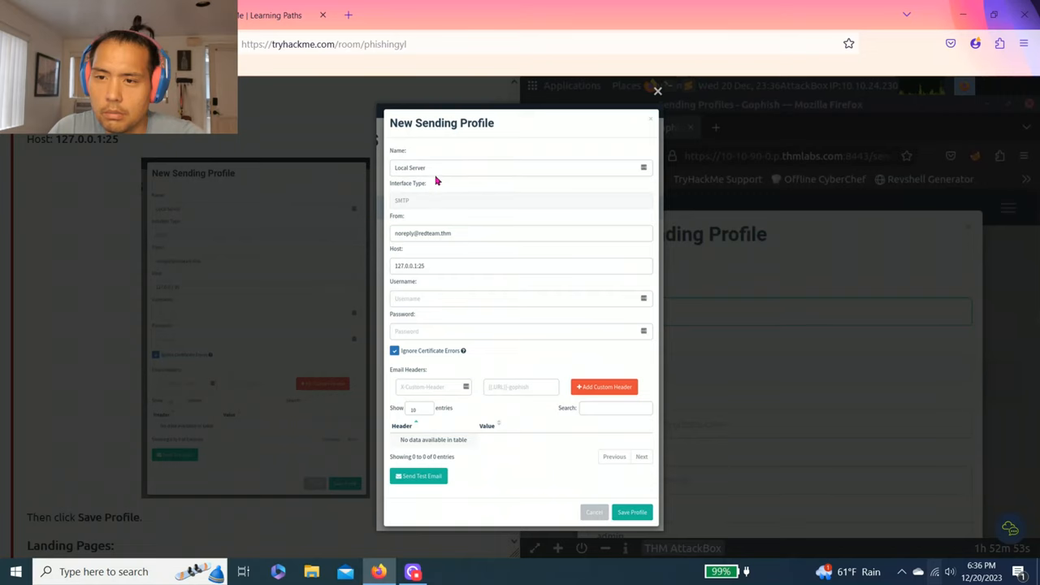
{"action": "mouse_move", "coordinate": [406, 272]}
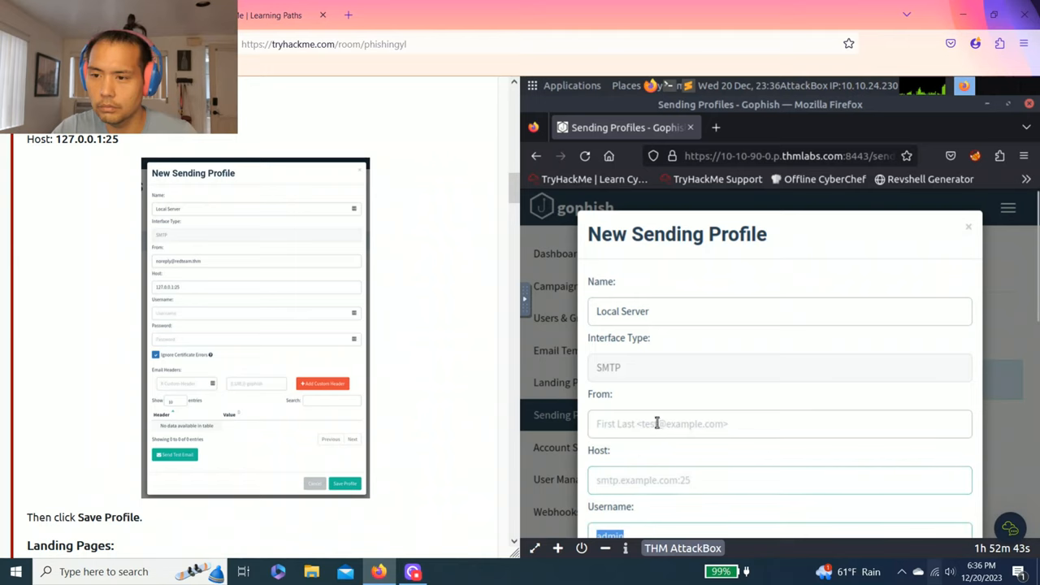
{"action": "type", "text": "noreply@redteam.thm"}
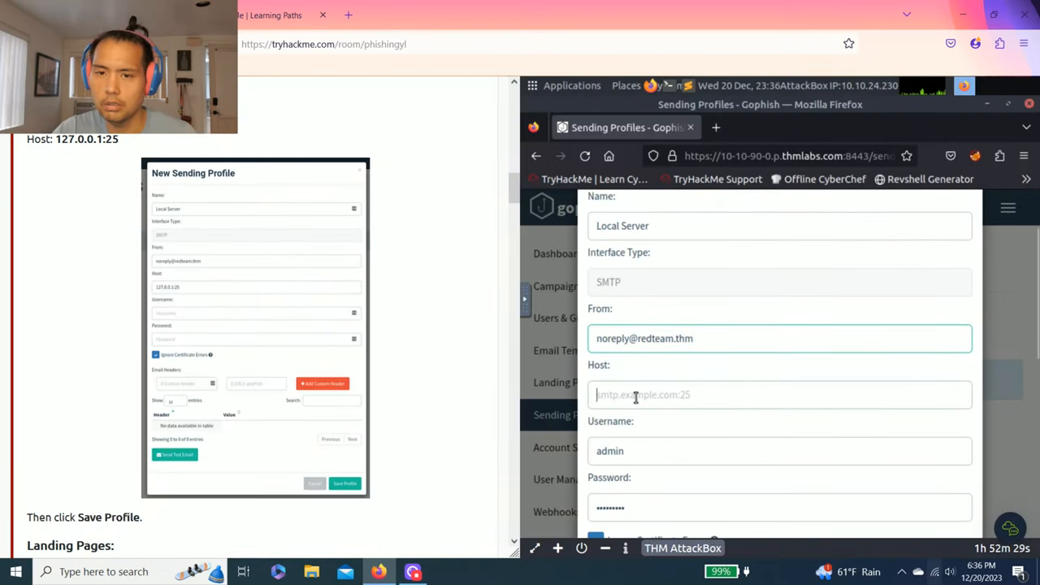
{"action": "type", "text": "127.0.0.1"}
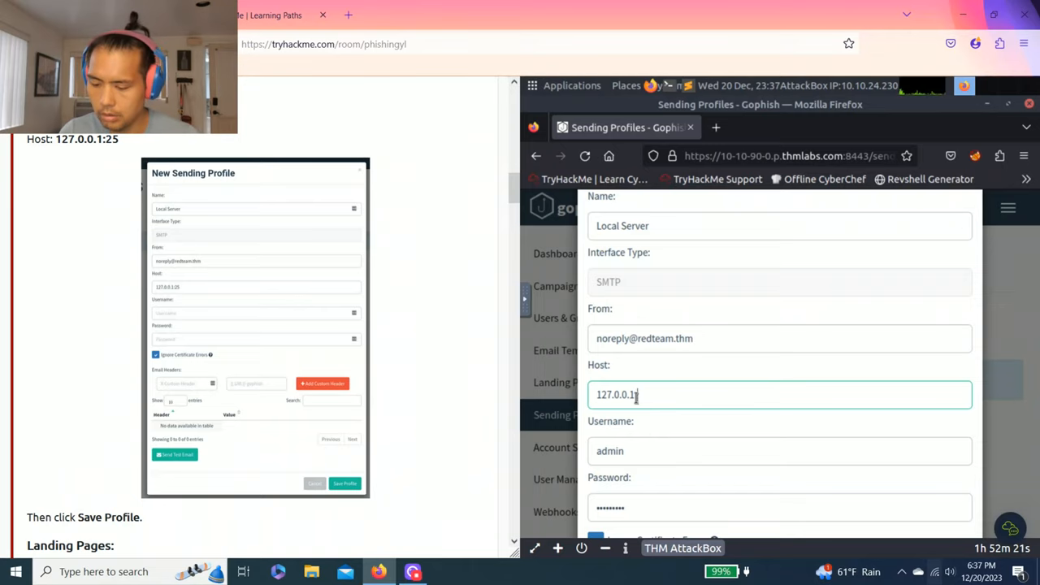
{"action": "type", "text": ":25"}
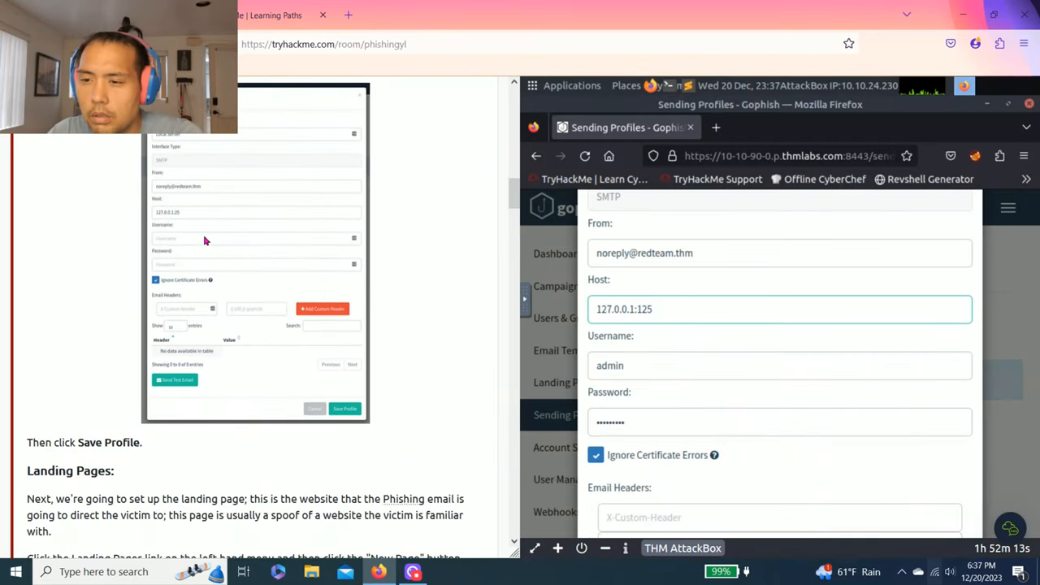
{"action": "scroll", "scroll_direction": "down", "scroll_amount": 3}
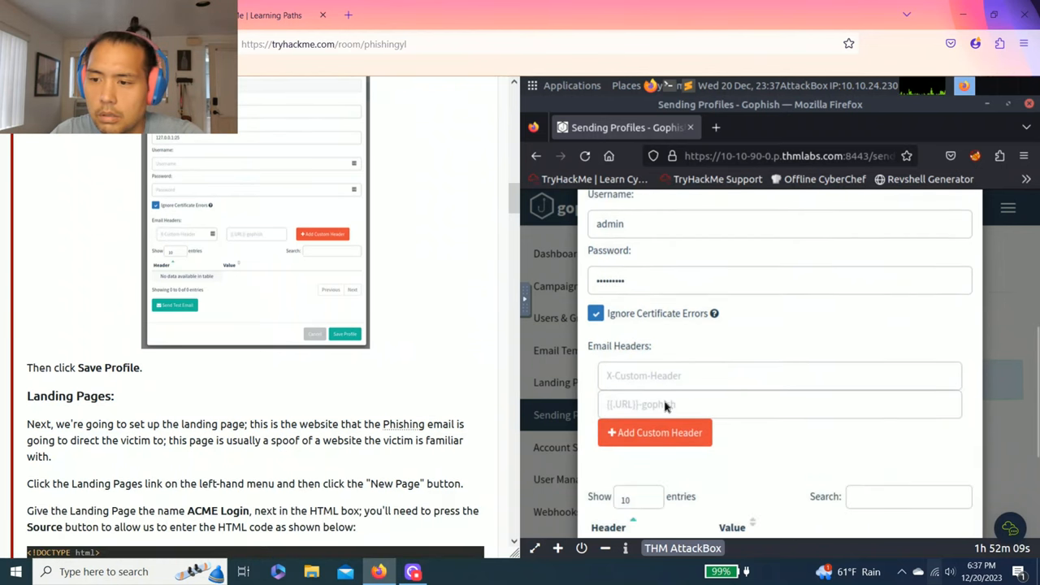
{"action": "scroll", "scroll_direction": "down", "scroll_amount": 3}
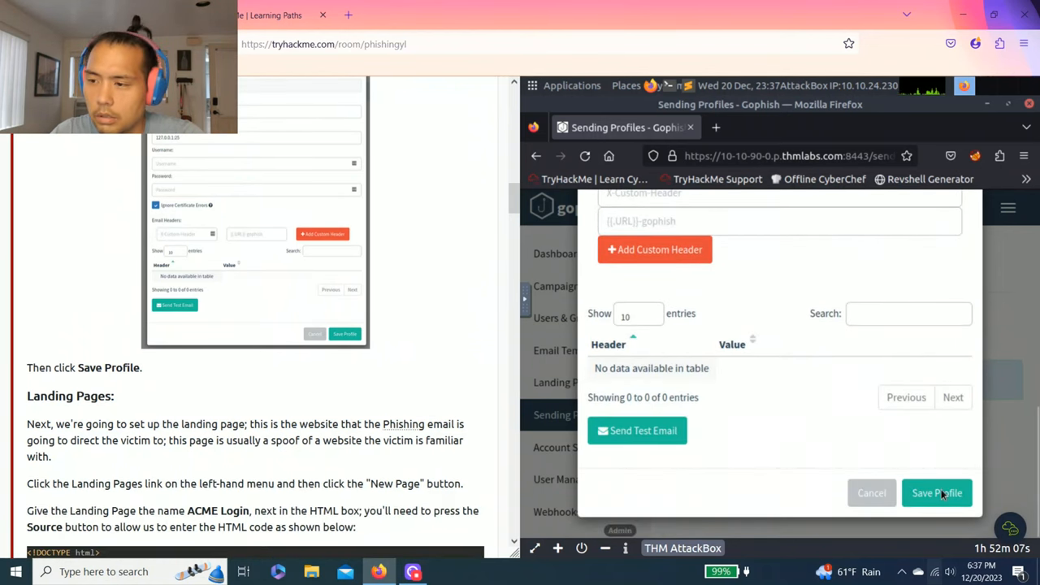
{"action": "left_click", "coordinate": [936, 493]}
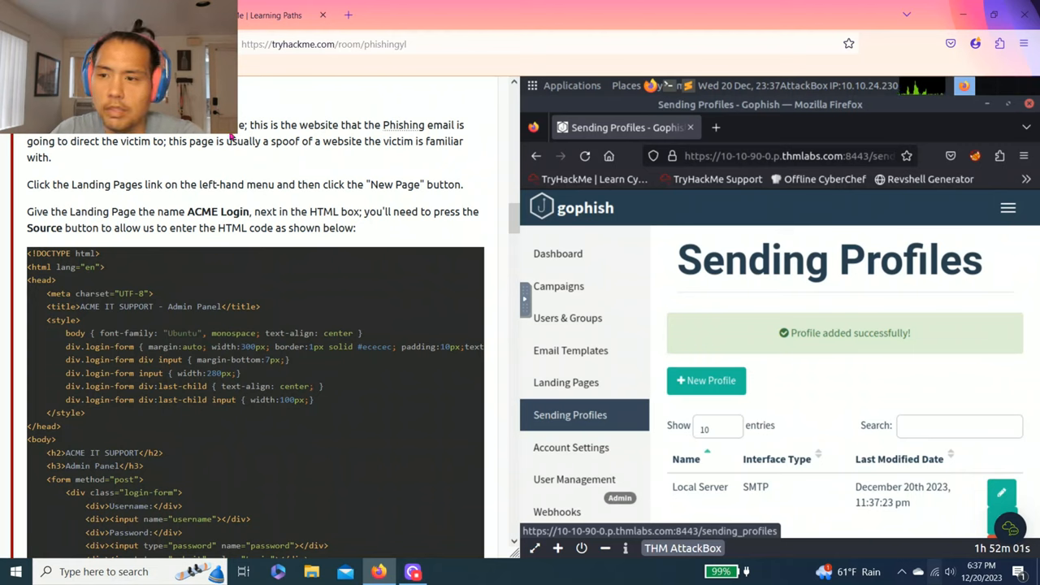
Start a new landing page and name it ACME Login.
{"action": "left_click", "coordinate": [565, 382]}
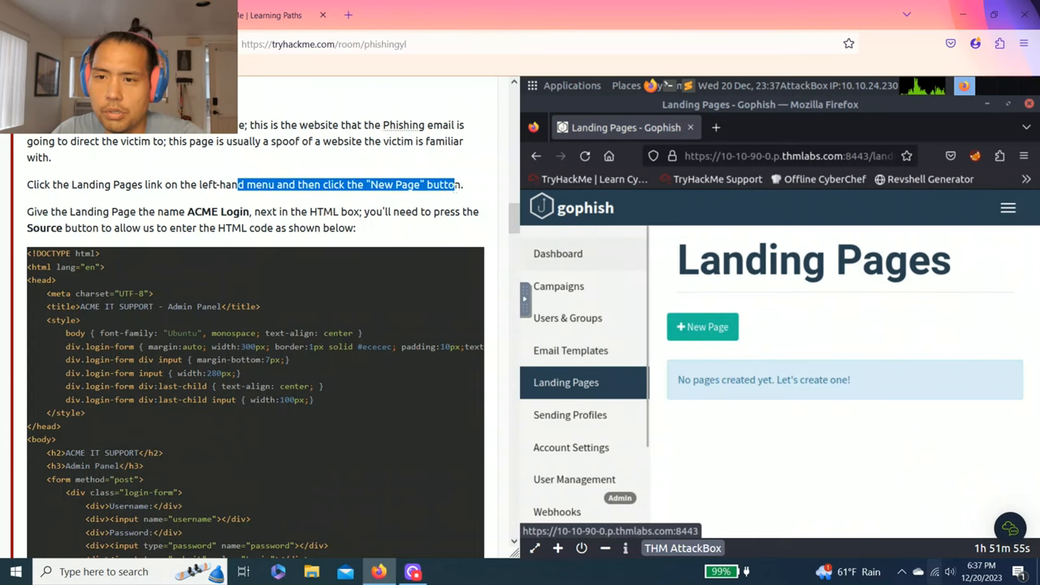
{"action": "left_click", "coordinate": [701, 326]}
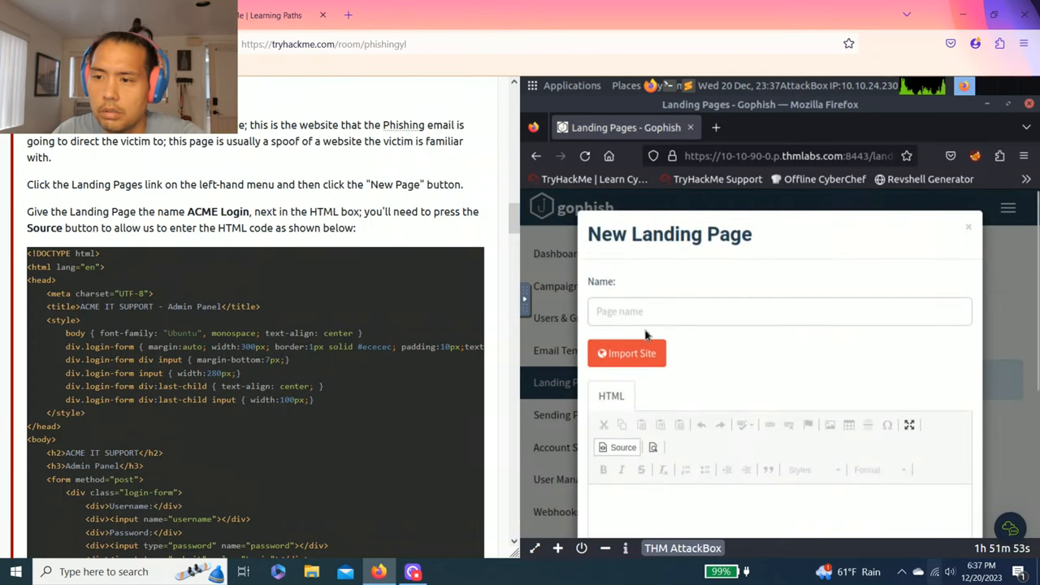
{"action": "scroll", "scroll_direction": "down", "scroll_amount": 3}
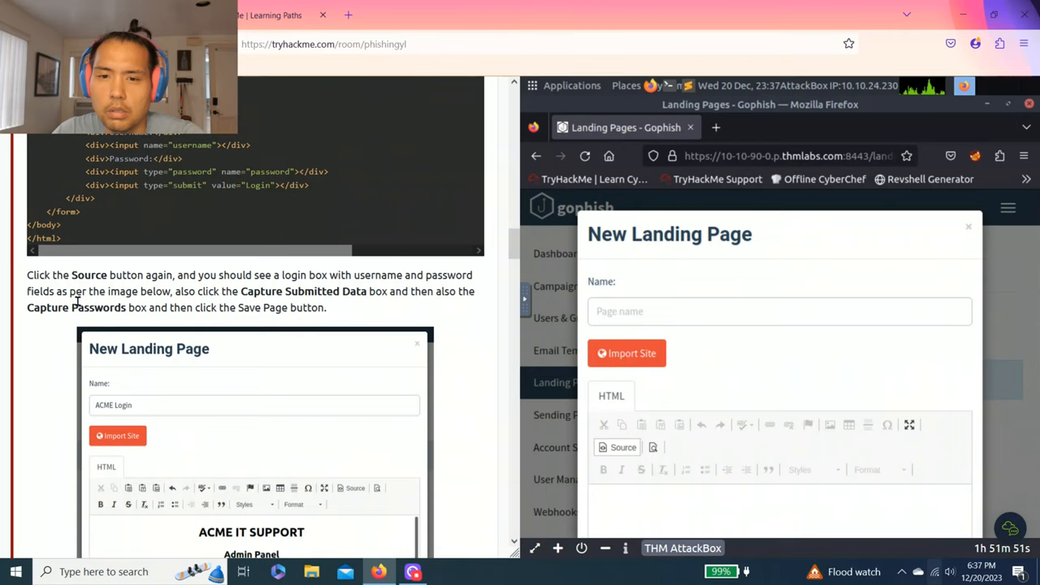
{"action": "scroll", "scroll_direction": "down", "scroll_amount": 3}
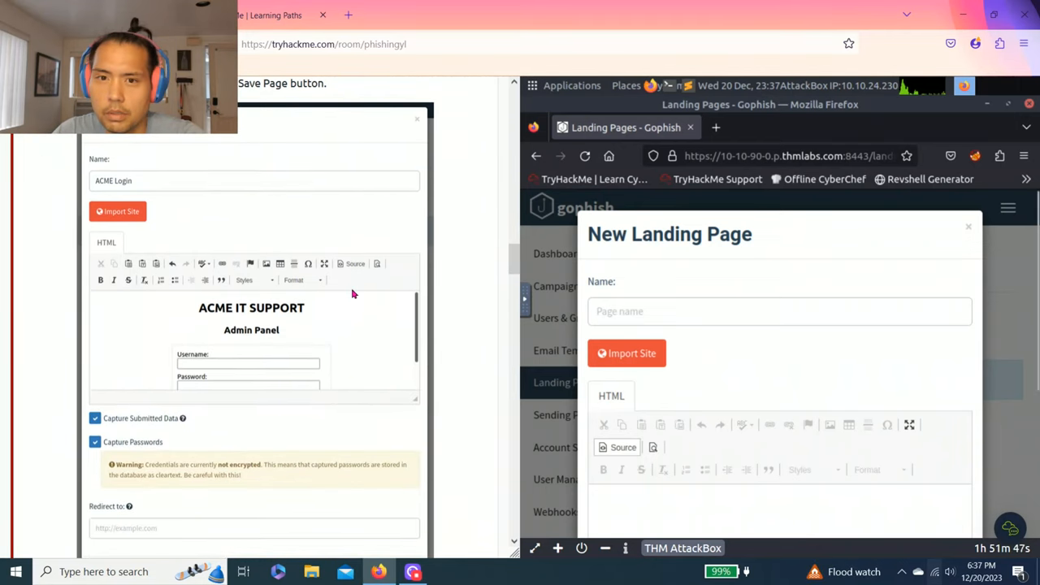
{"action": "mouse_move", "coordinate": [179, 337]}
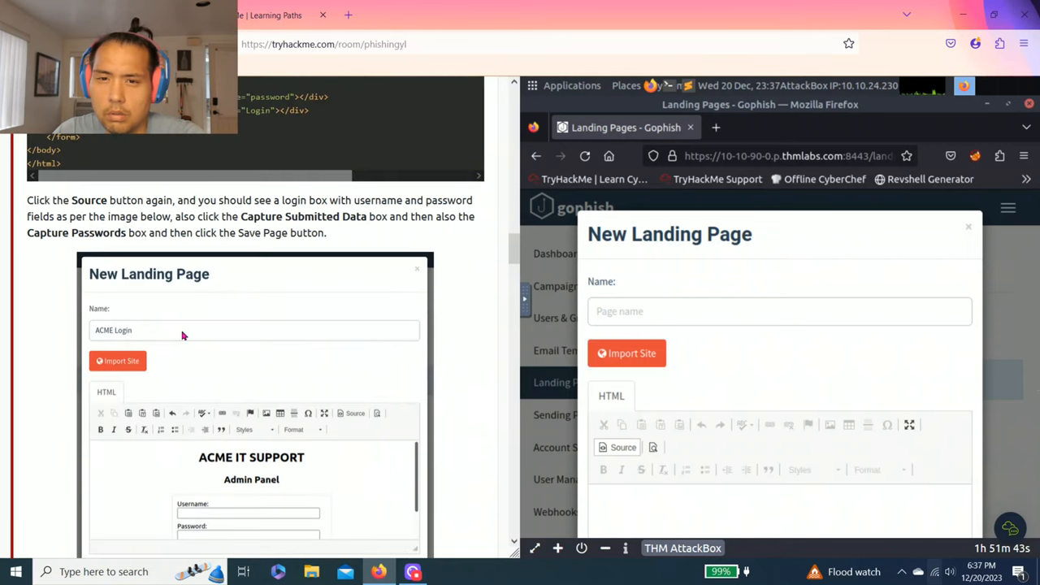
{"action": "scroll", "scroll_direction": "down", "scroll_amount": 3}
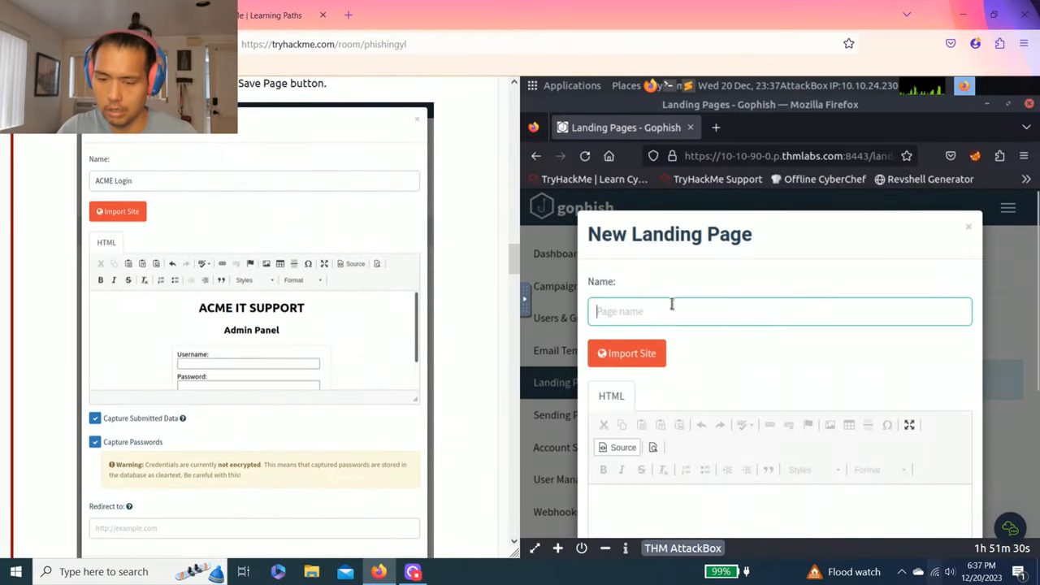
{"action": "type", "text": "ACME Loigi"}
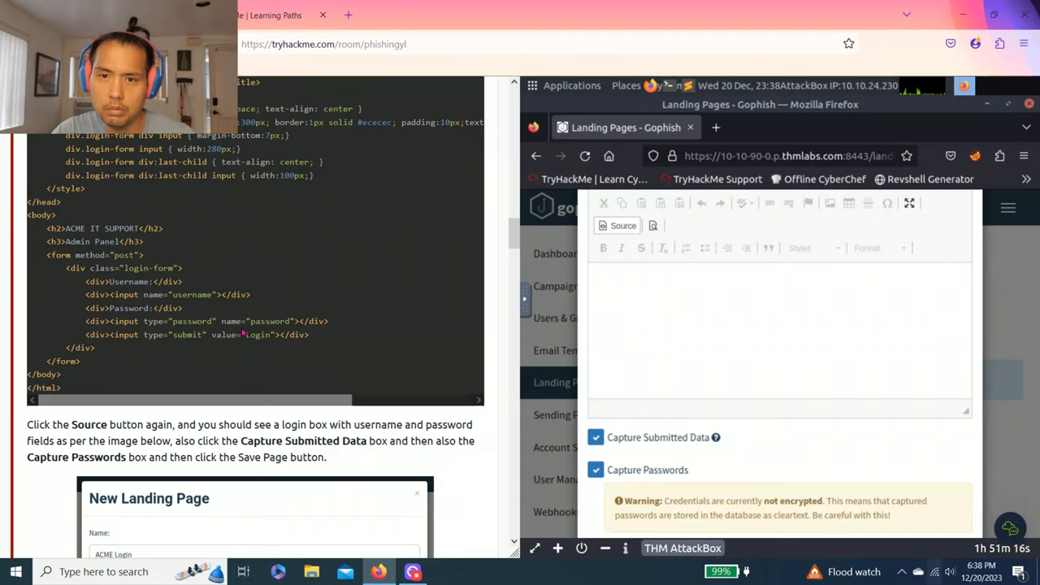
Paste the admin login HTML source and enable capturing submitted data and passwords.
{"action": "scroll", "scroll_direction": "up", "scroll_amount": 3}
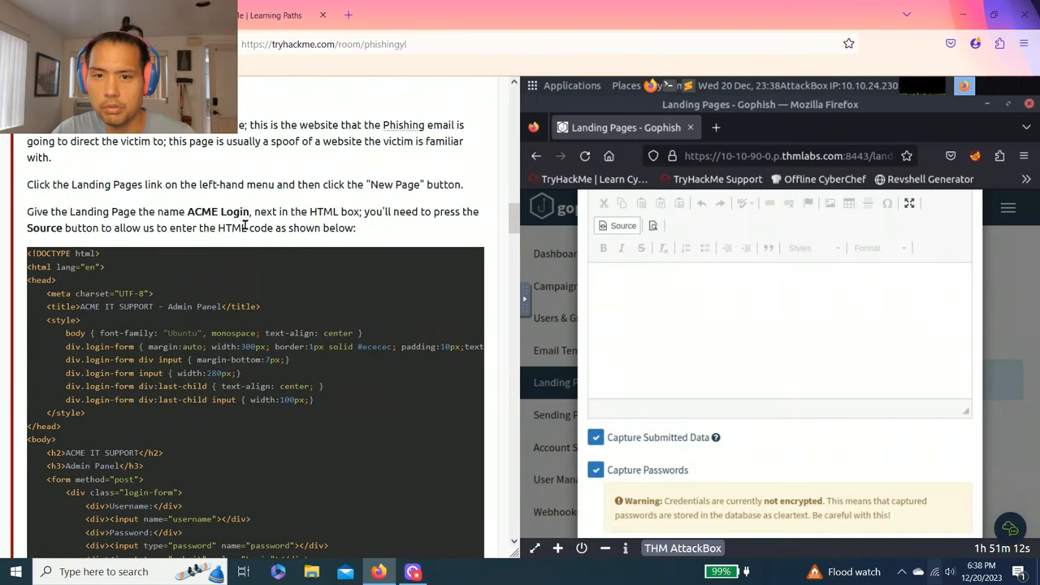
{"action": "mouse_move", "coordinate": [775, 283]}
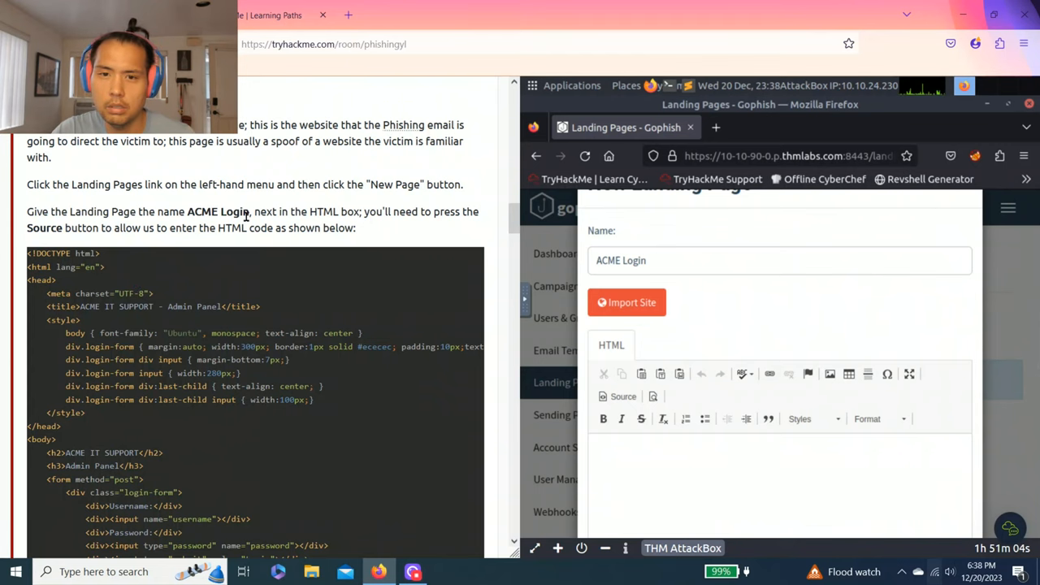
{"action": "scroll", "scroll_direction": "down", "scroll_amount": 3}
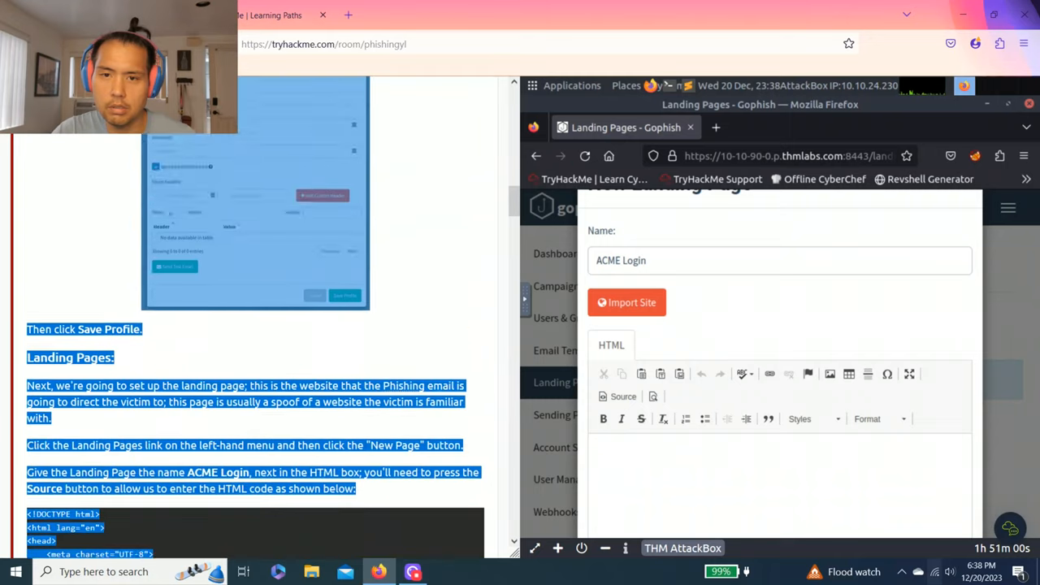
{"action": "scroll", "scroll_direction": "down", "scroll_amount": 3}
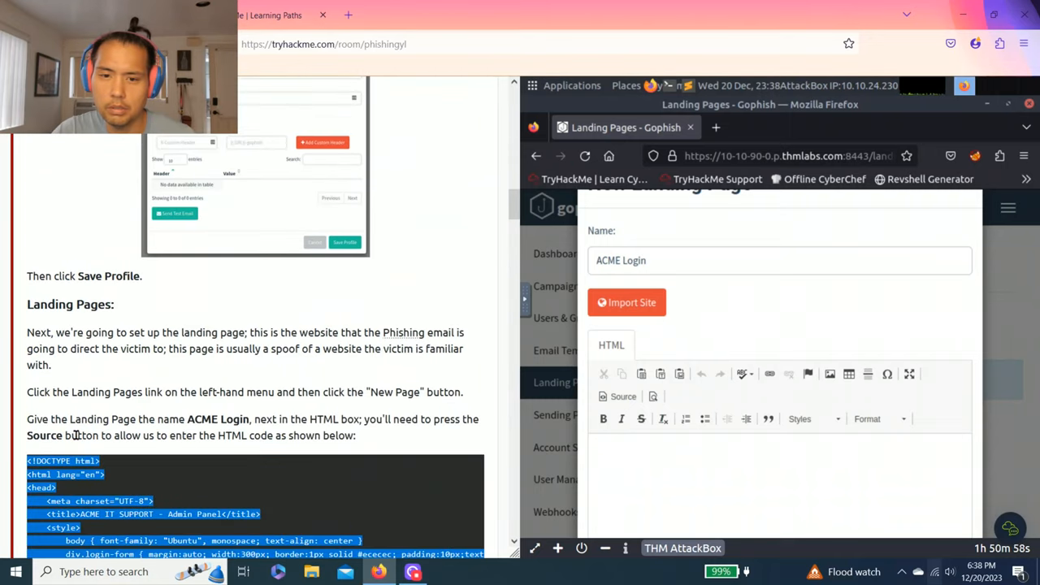
{"action": "scroll", "scroll_direction": "down", "scroll_amount": 3}
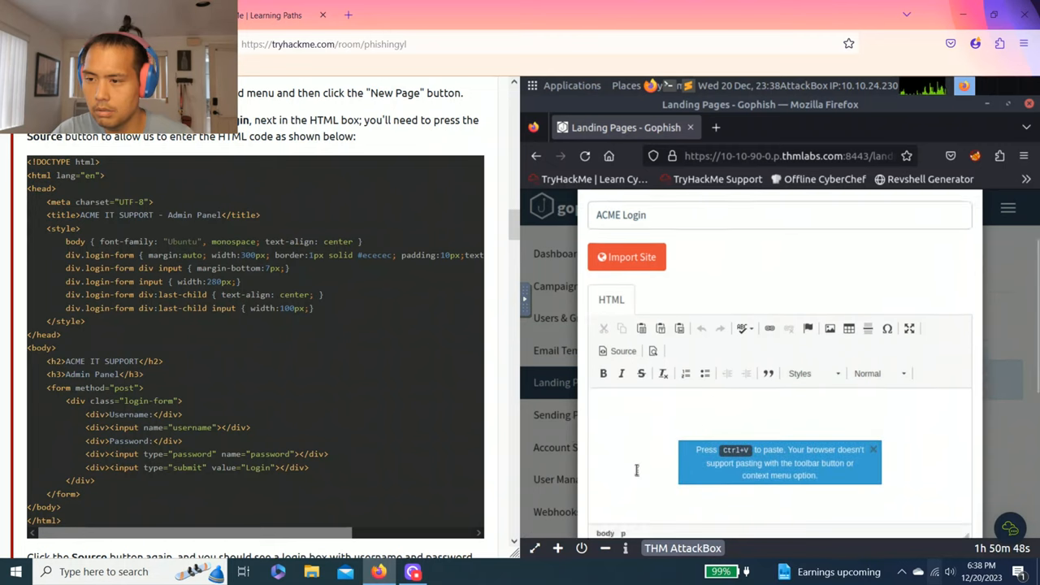
{"action": "scroll", "scroll_direction": "down", "scroll_amount": 3}
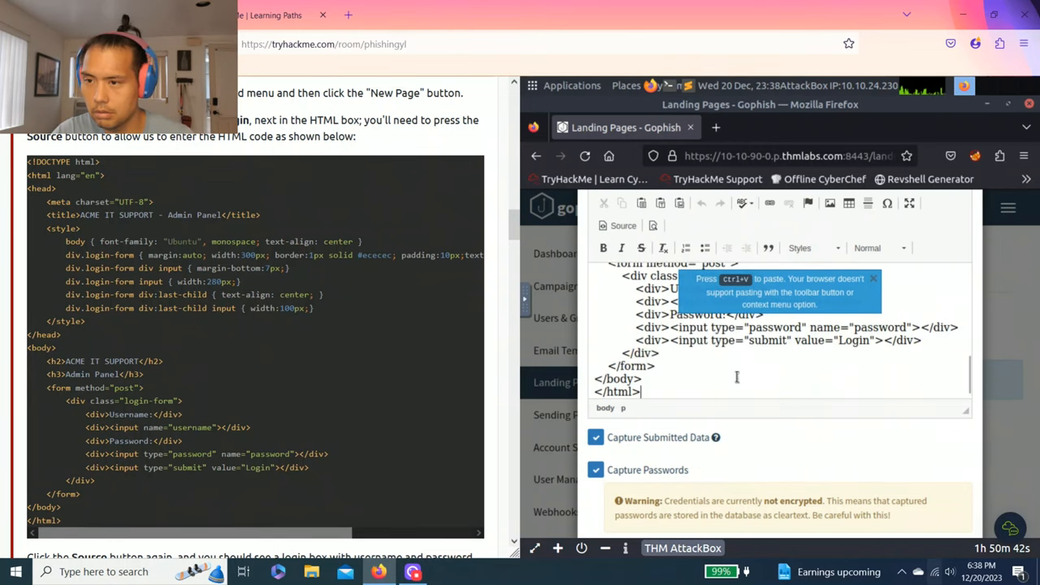
{"action": "scroll", "scroll_direction": "down", "scroll_amount": 3}
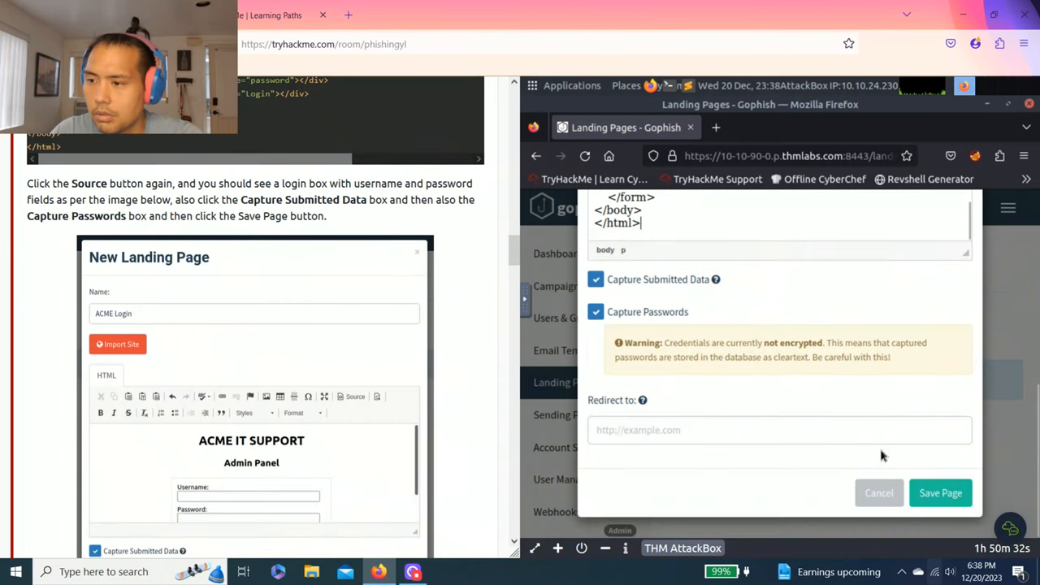
Save the ACME Login page and start a new email template named Email 1.
{"action": "left_click", "coordinate": [940, 492]}
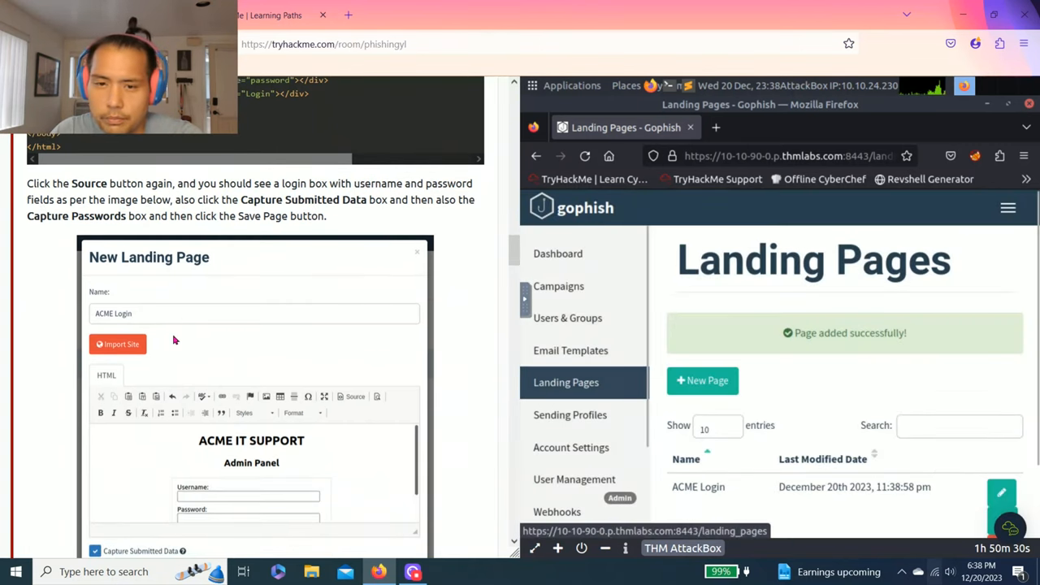
{"action": "scroll", "scroll_direction": "down", "scroll_amount": 3}
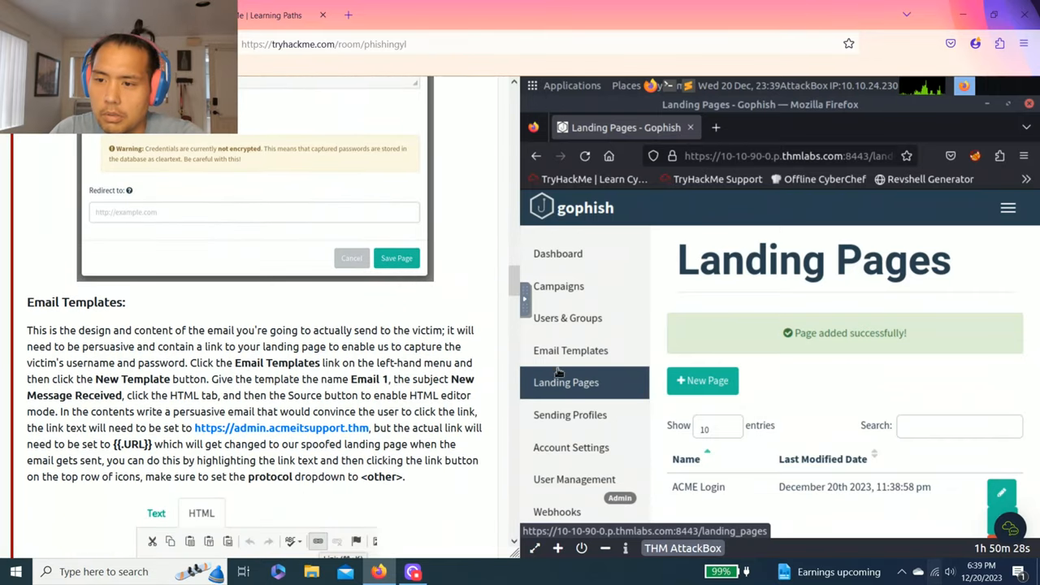
{"action": "left_click", "coordinate": [570, 351]}
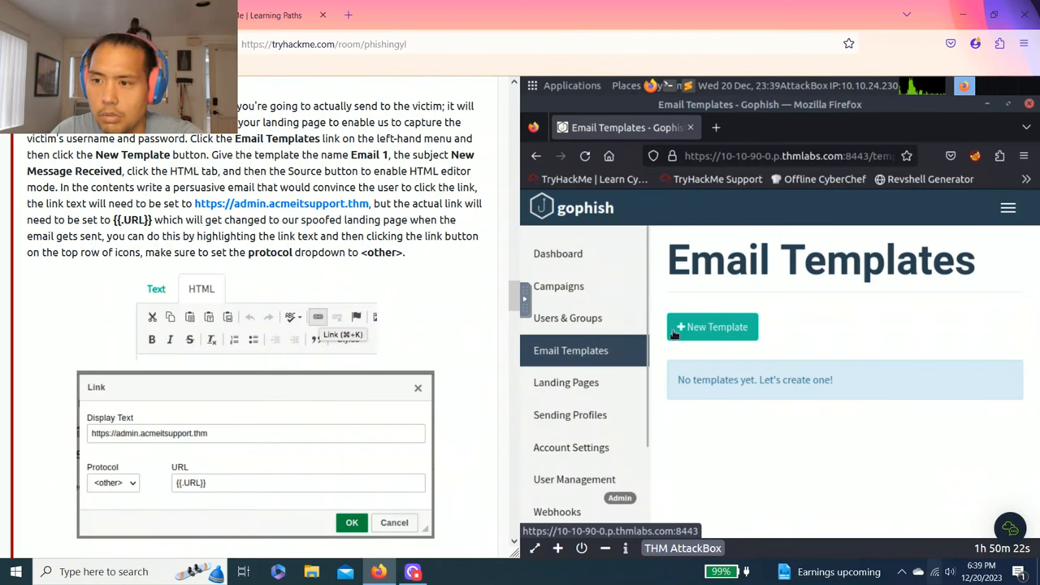
{"action": "left_click", "coordinate": [710, 326]}
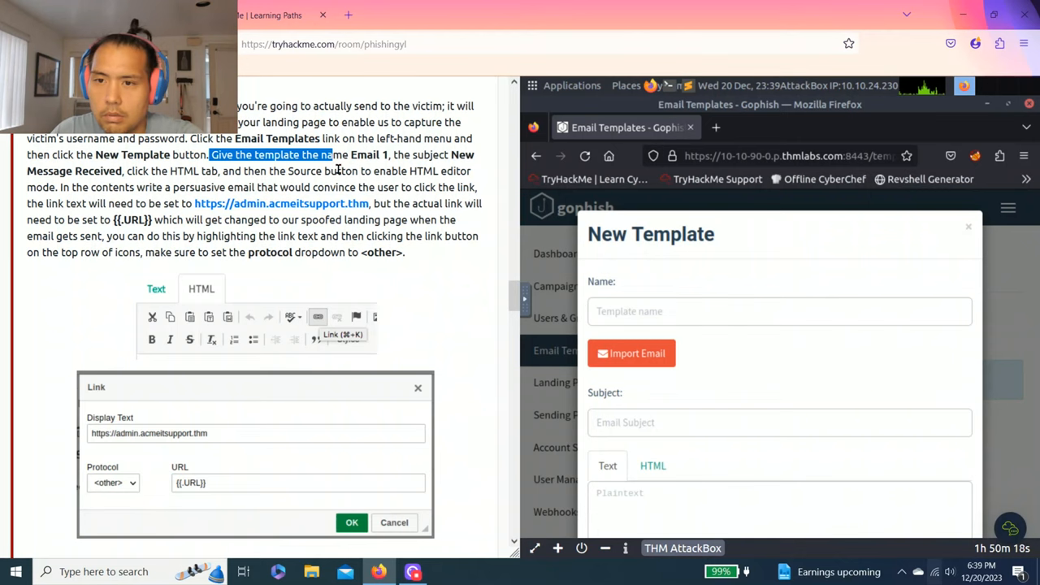
{"action": "scroll", "scroll_direction": "down", "scroll_amount": 3}
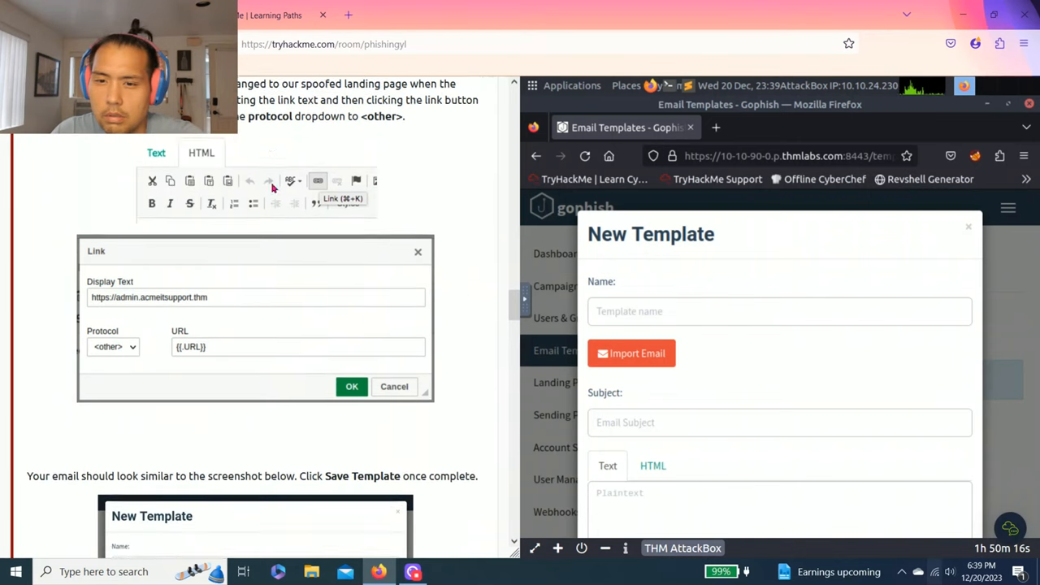
{"action": "scroll", "scroll_direction": "down", "scroll_amount": 3}
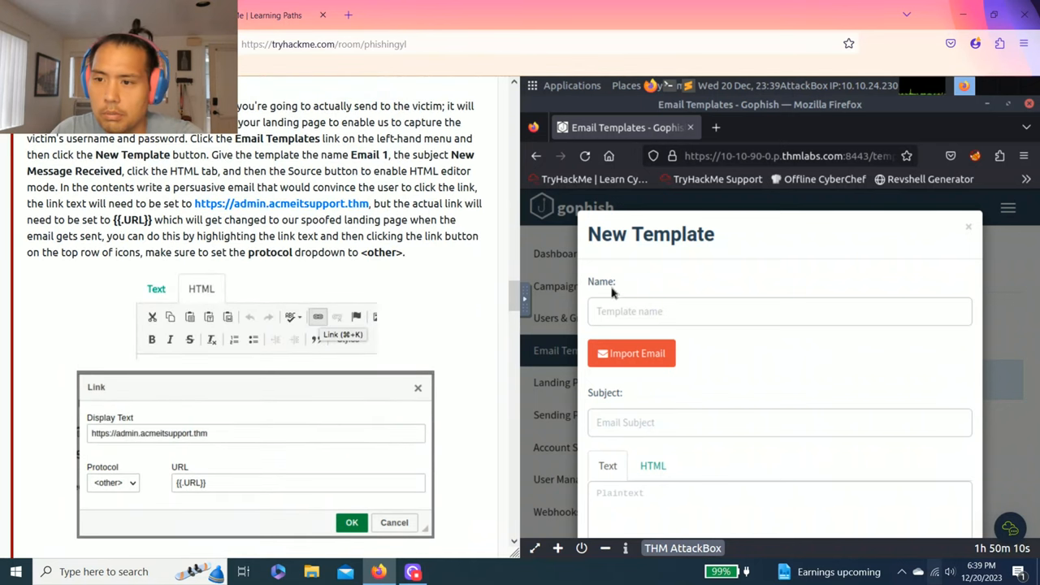
{"action": "type", "text": "E"}
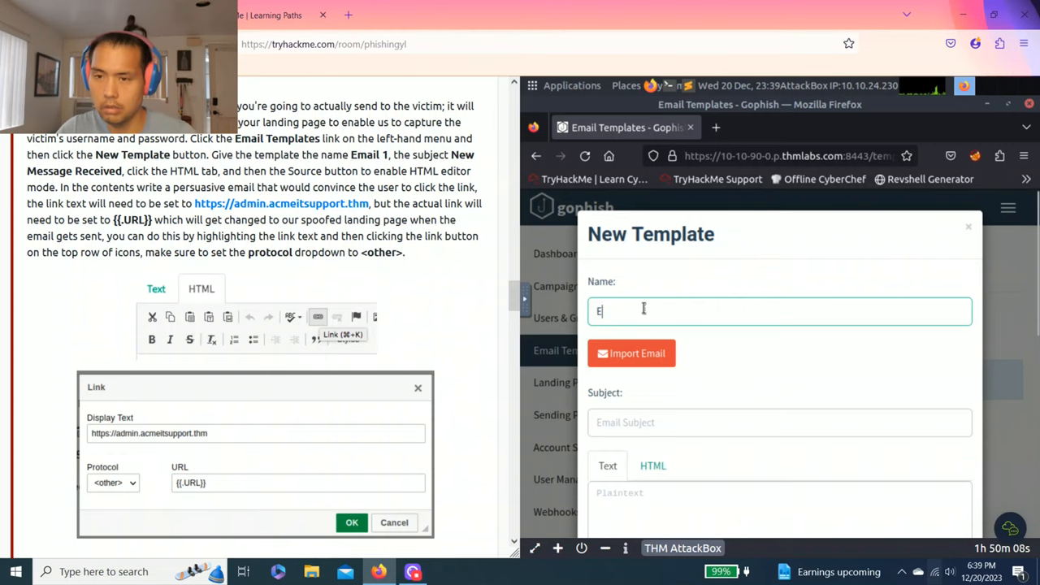
{"action": "type", "text": "Email 1"}
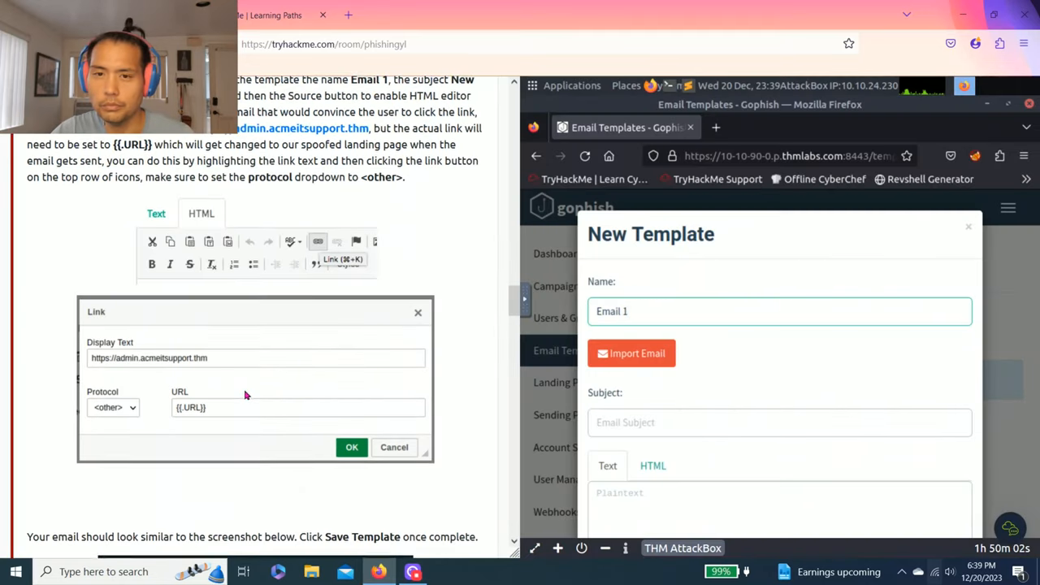
Give Email 1 the subject New Message Received and switch its body to HTML editing.
{"action": "scroll", "scroll_direction": "down", "scroll_amount": 3}
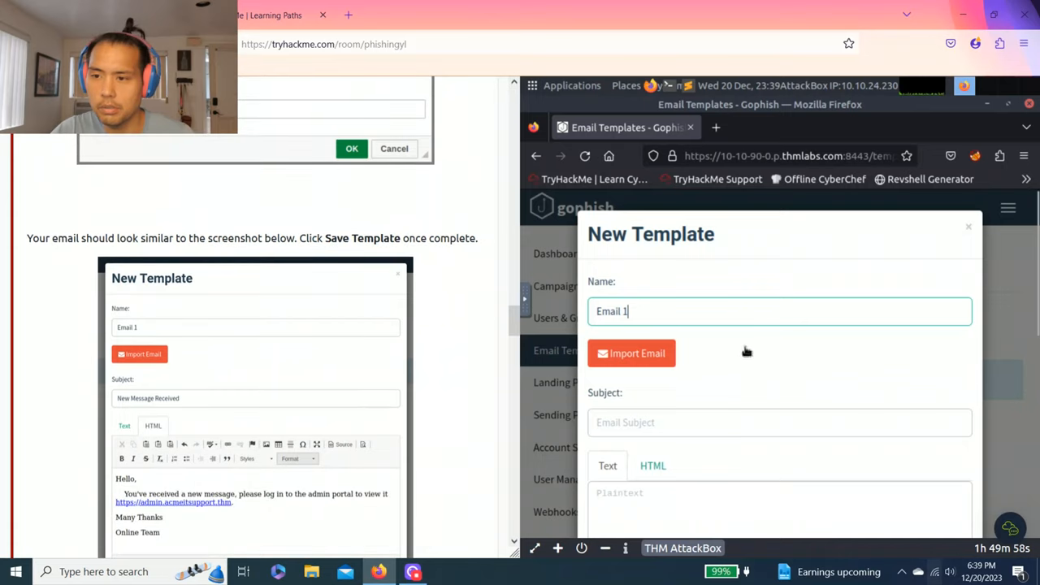
{"action": "left_click", "coordinate": [779, 422]}
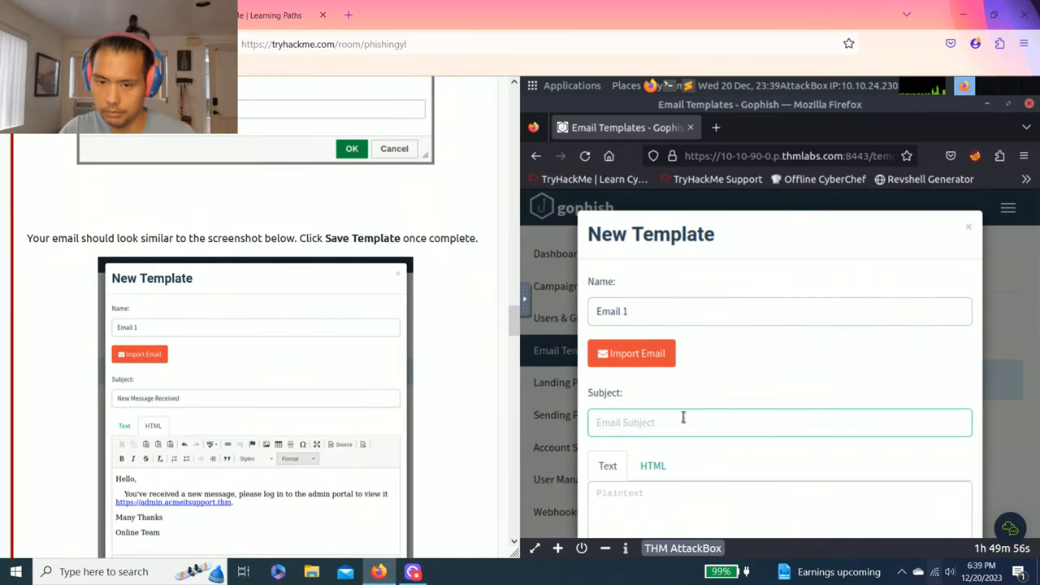
{"action": "type", "text": "New Message Received"}
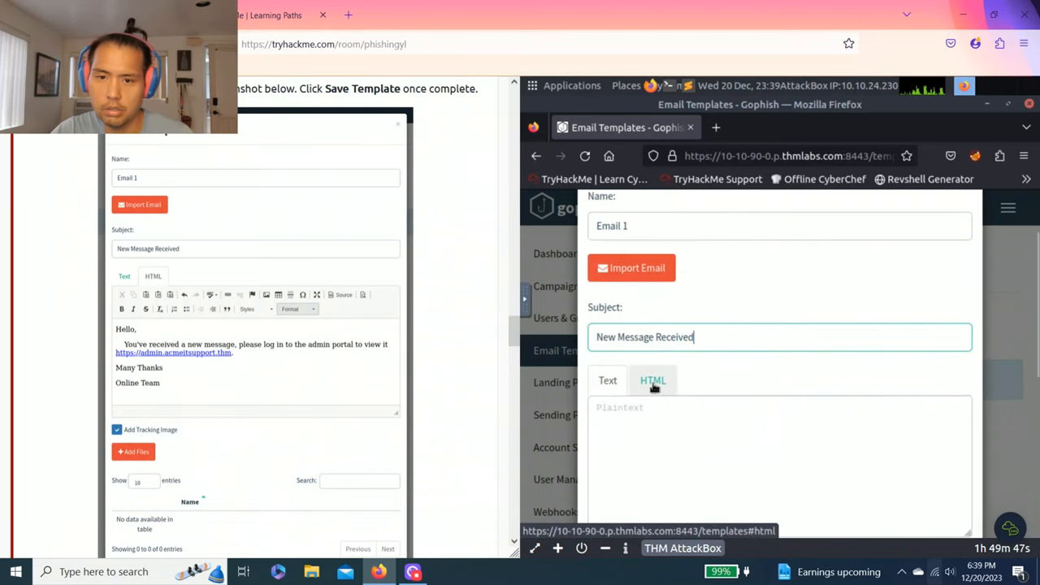
{"action": "left_click", "coordinate": [653, 380]}
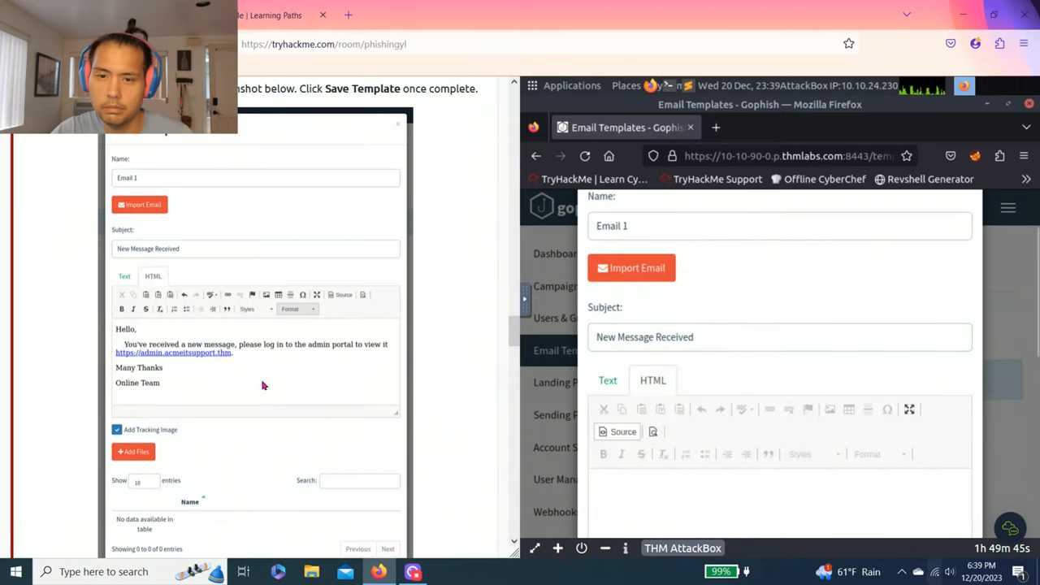
{"action": "left_click", "coordinate": [317, 317]}
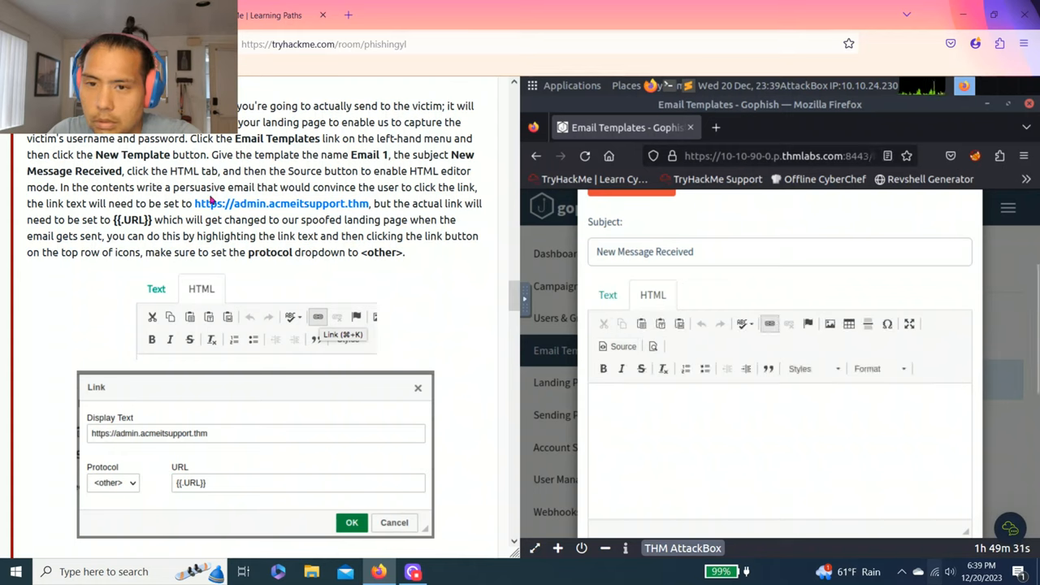
{"action": "left_click_drag", "start_coordinate": [157, 170], "coordinate": [322, 170]}
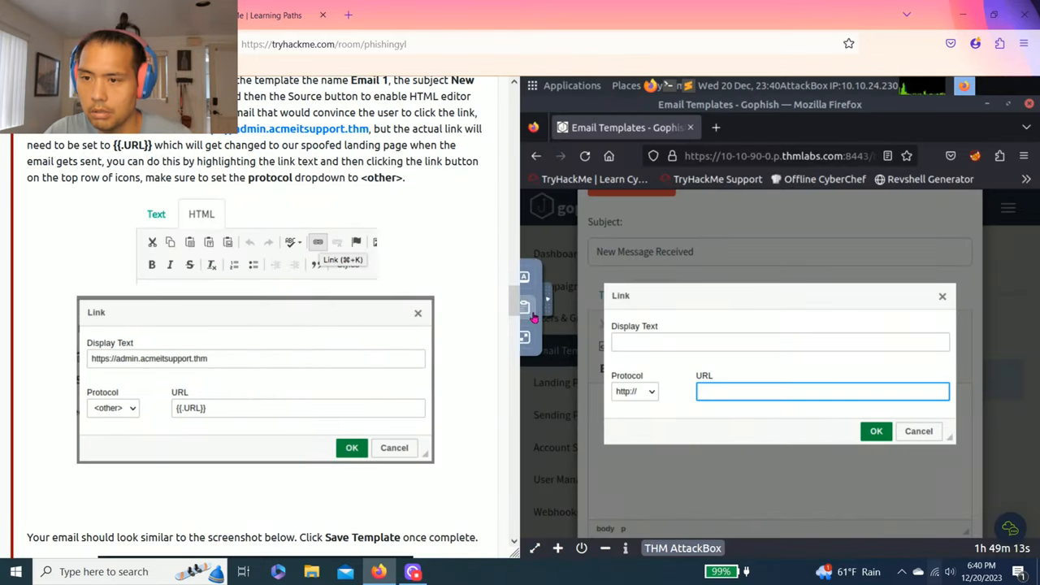
{"action": "left_click", "coordinate": [535, 307]}
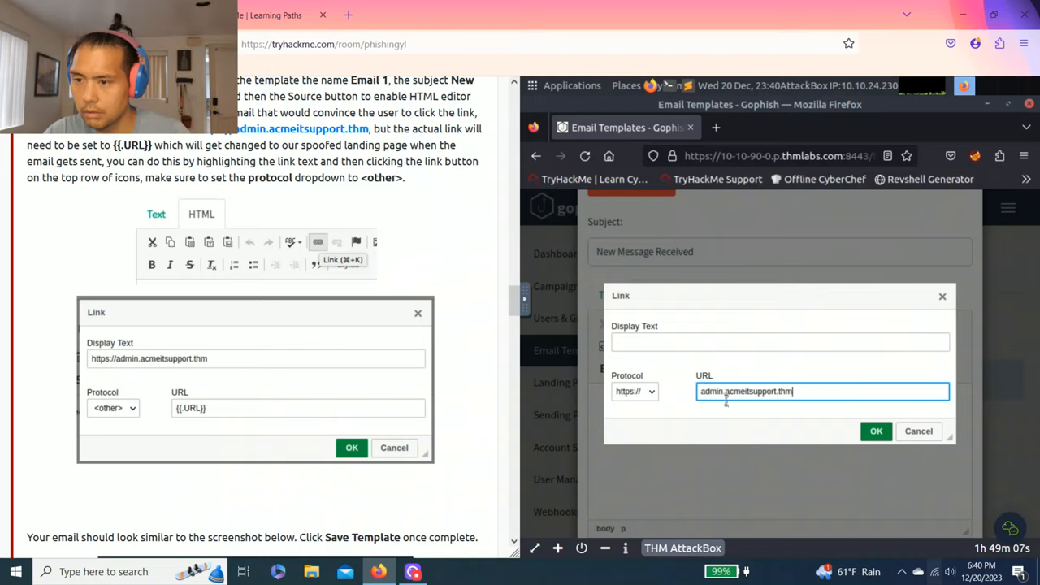
{"action": "key", "text": "Backspace"}
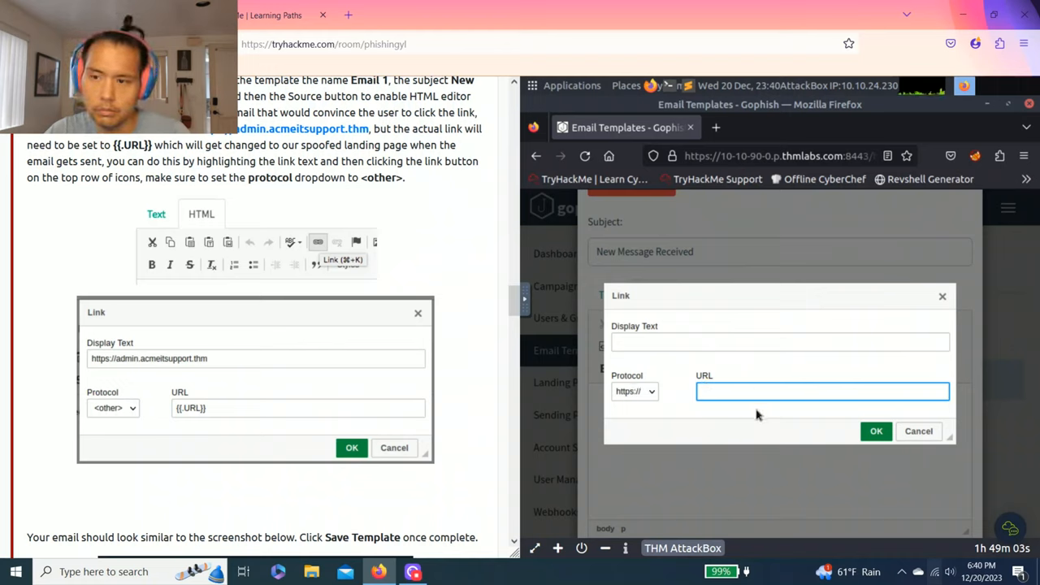
{"action": "left_click", "coordinate": [778, 341]}
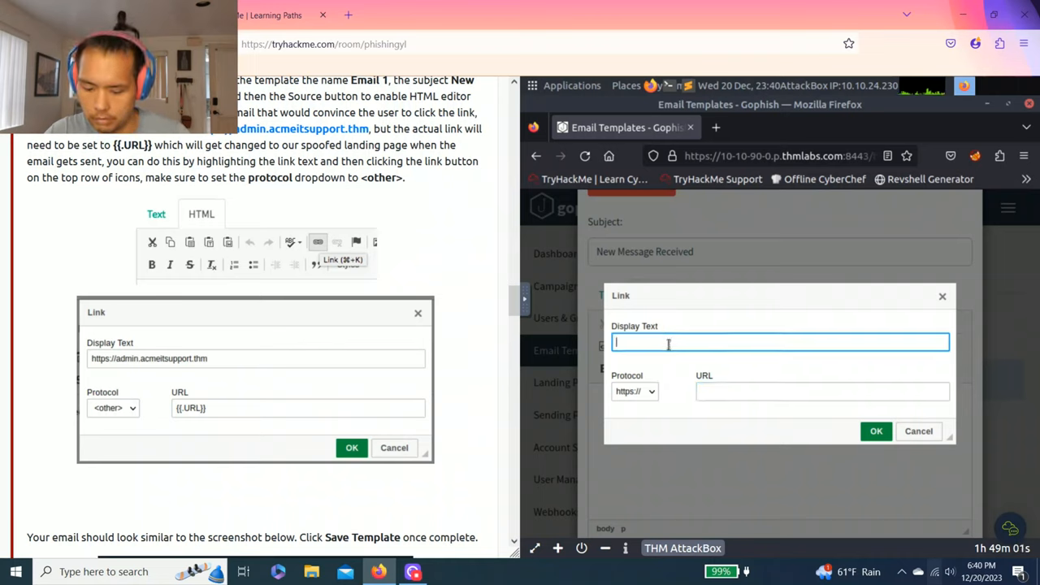
{"action": "type", "text": "https://admin.acmeitsupport.thm,"}
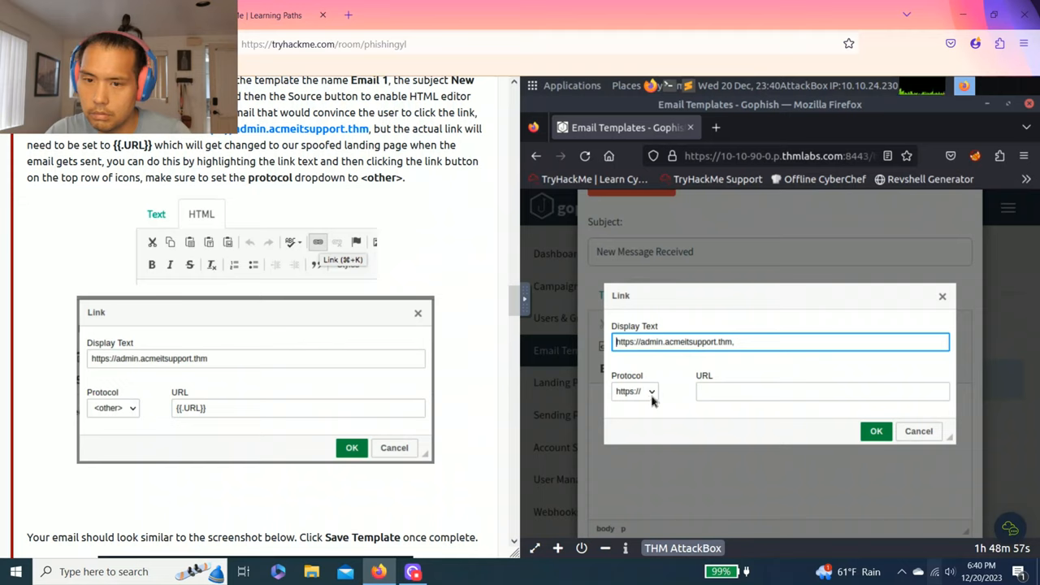
{"action": "left_click", "coordinate": [633, 391]}
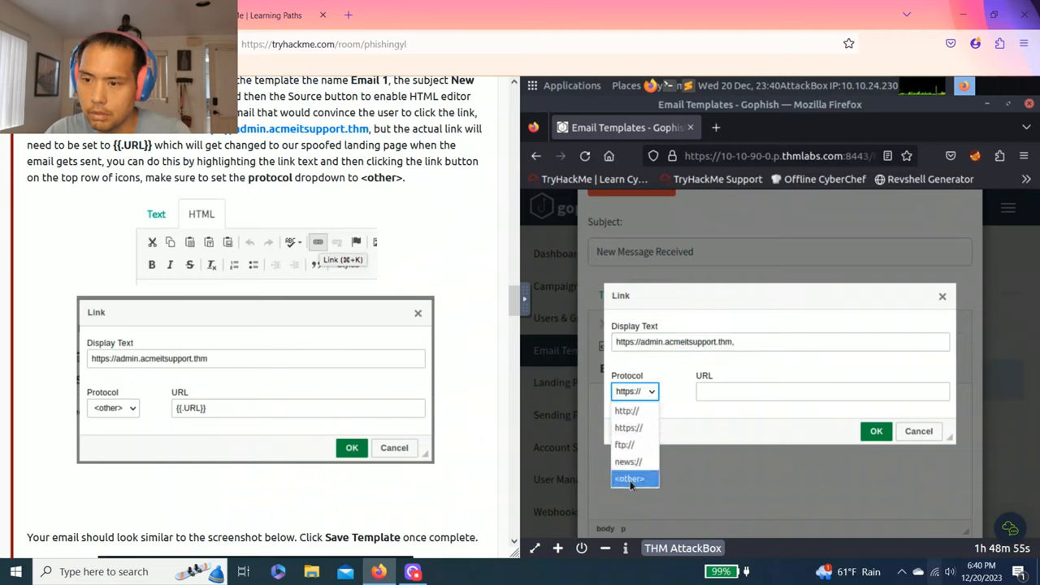
{"action": "left_click", "coordinate": [630, 478]}
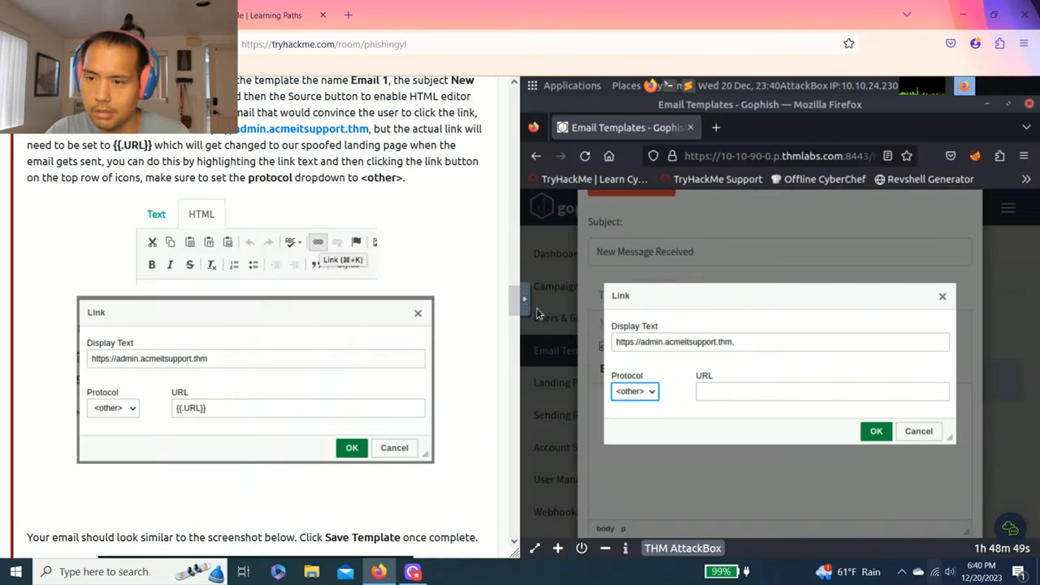
Empty the shared clipboard after adding the link.
{"action": "left_click", "coordinate": [535, 306]}
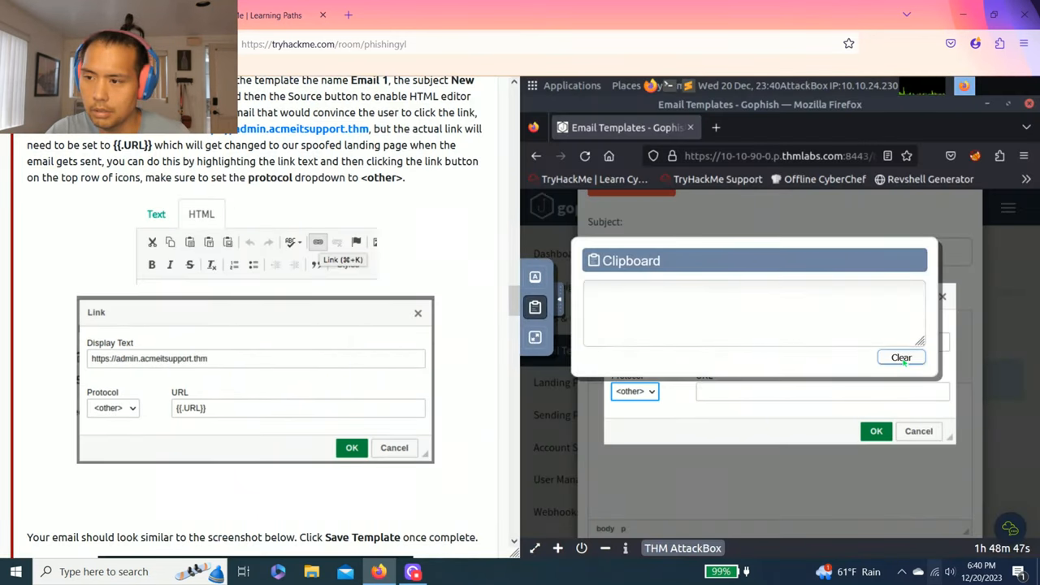
{"action": "left_click", "coordinate": [900, 357]}
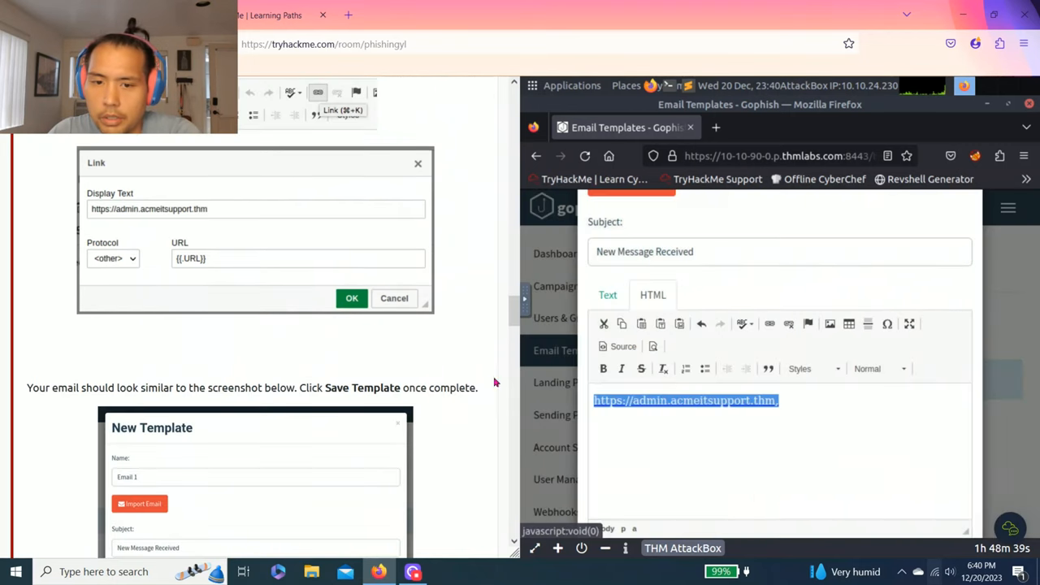
{"action": "left_click", "coordinate": [351, 298]}
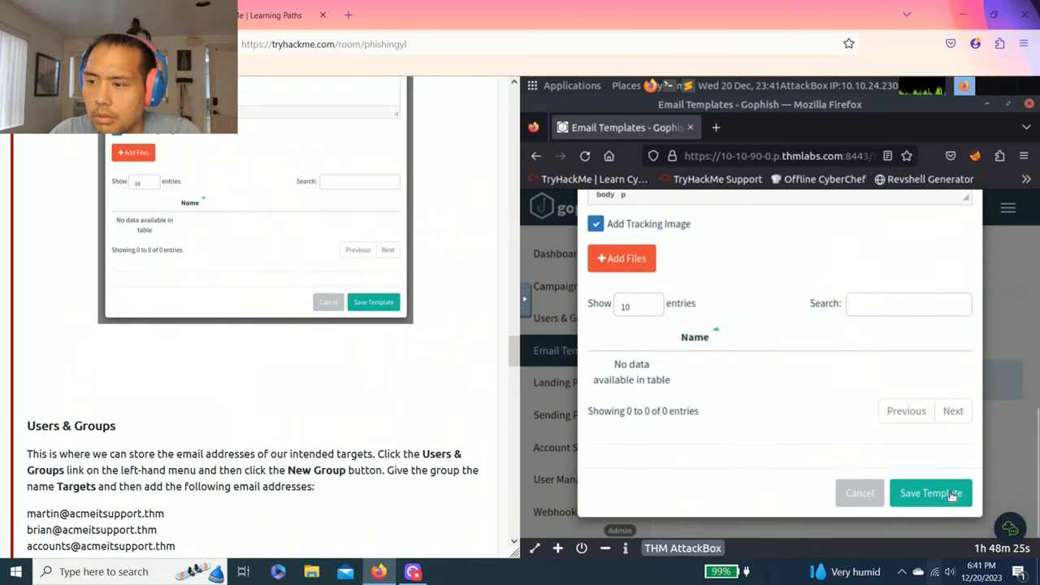
Save the Email 1 template and start a new group named Targets.
{"action": "left_click", "coordinate": [930, 492]}
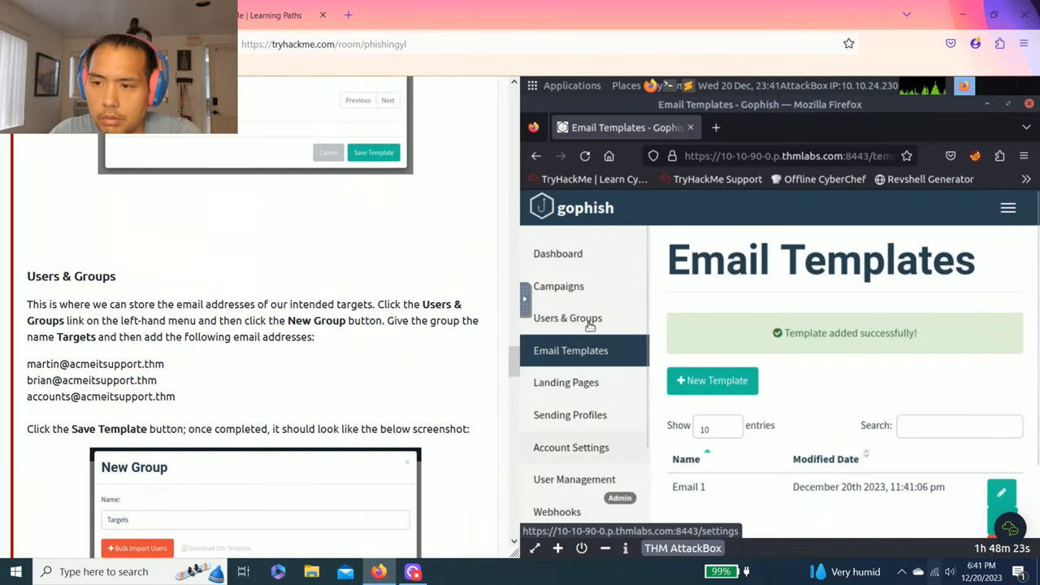
{"action": "left_click", "coordinate": [567, 317]}
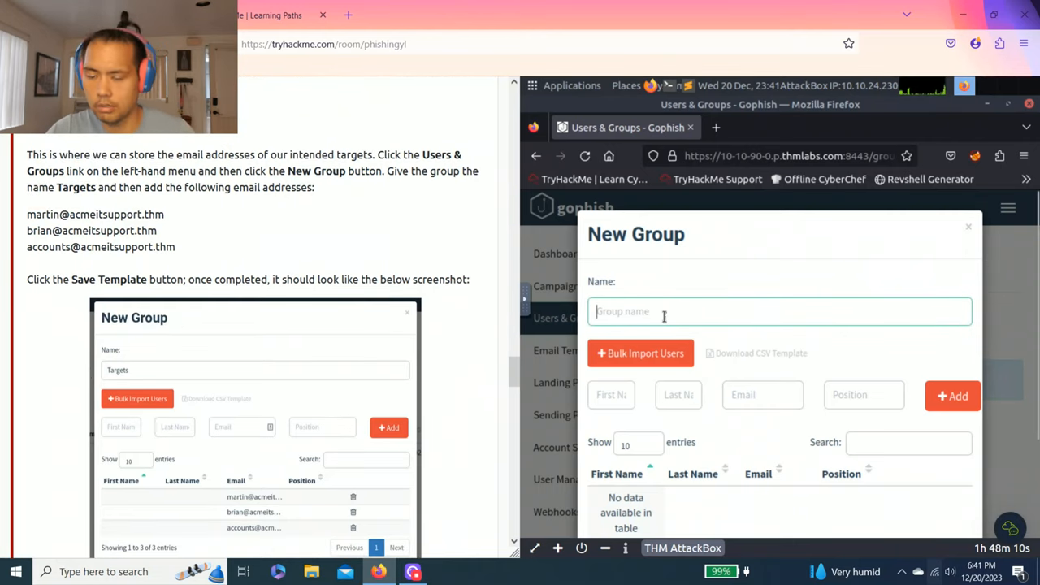
{"action": "type", "text": "Tae"}
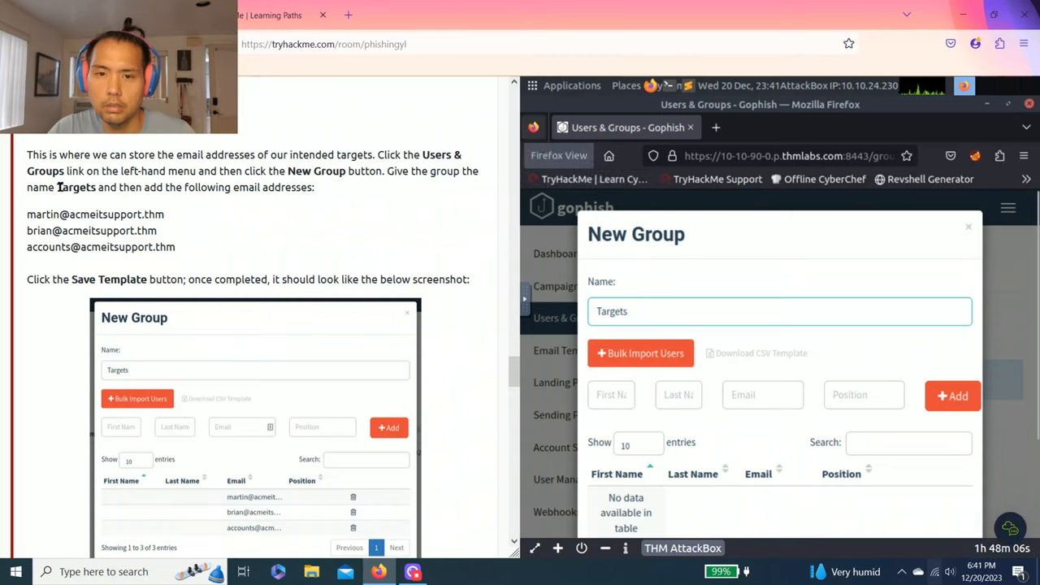
{"action": "mouse_move", "coordinate": [640, 352]}
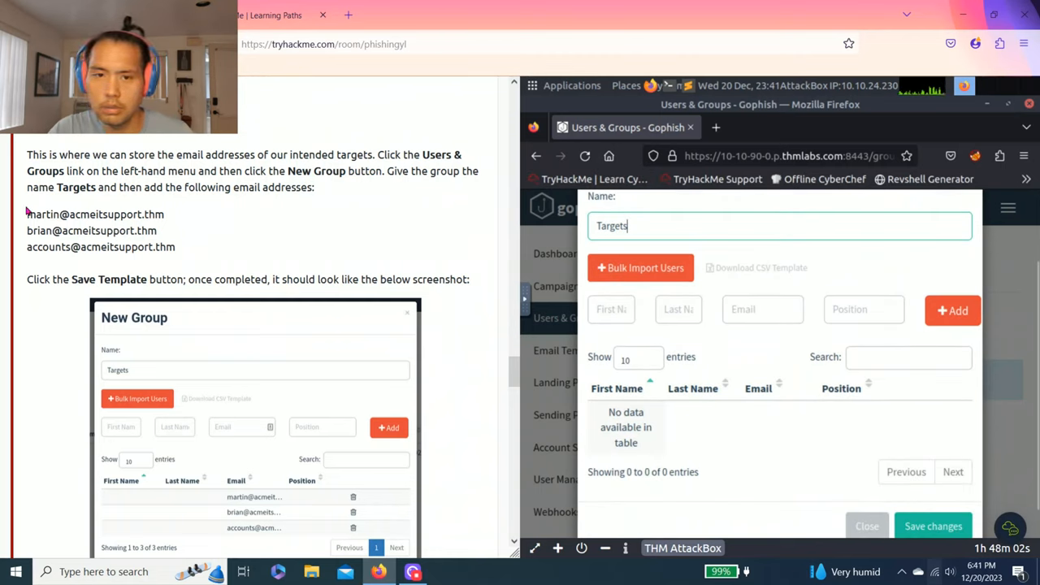
{"action": "double_click", "coordinate": [95, 214]}
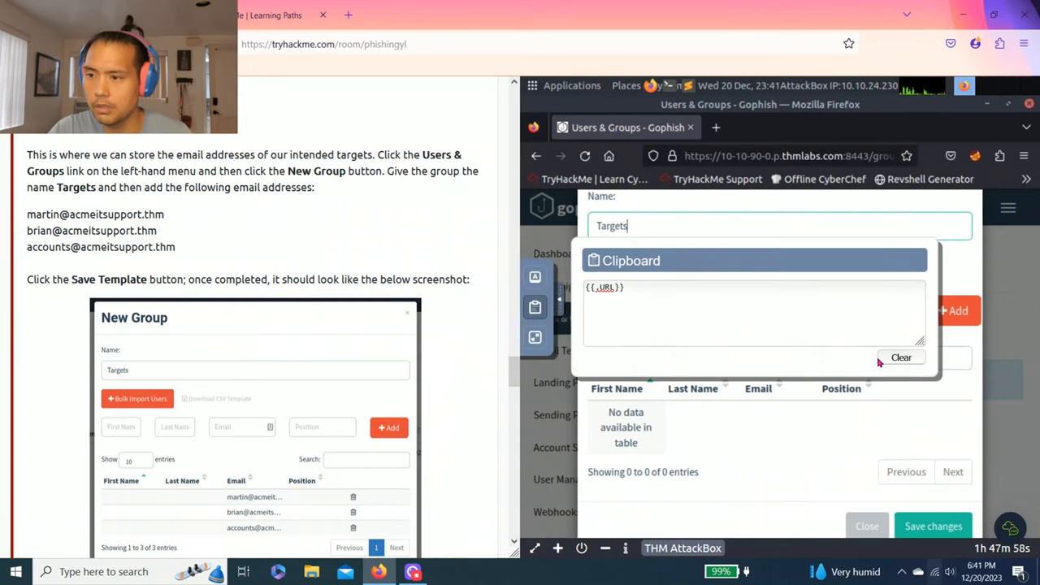
{"action": "left_click", "coordinate": [900, 358]}
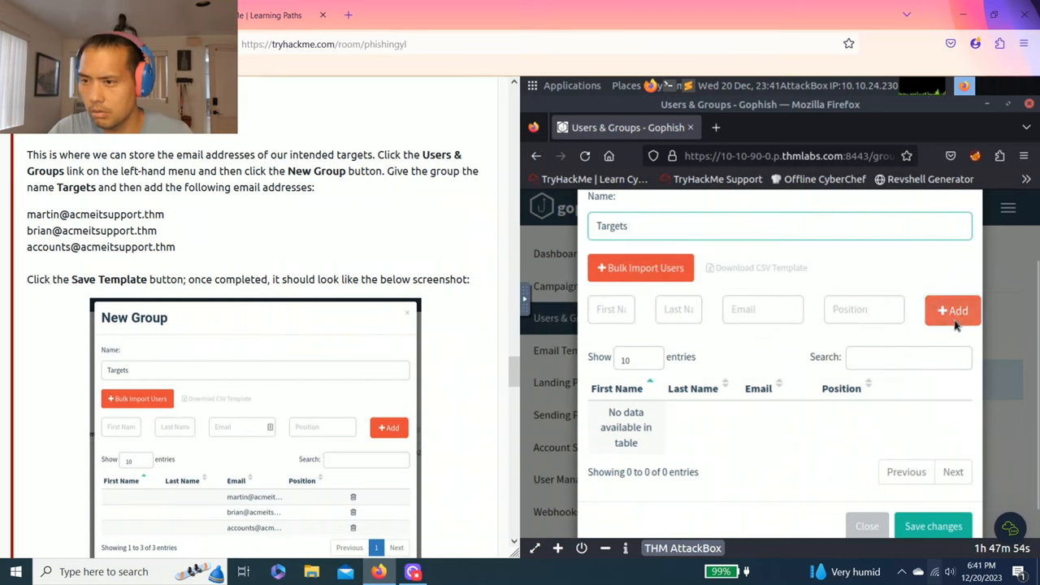
{"action": "left_click", "coordinate": [952, 311]}
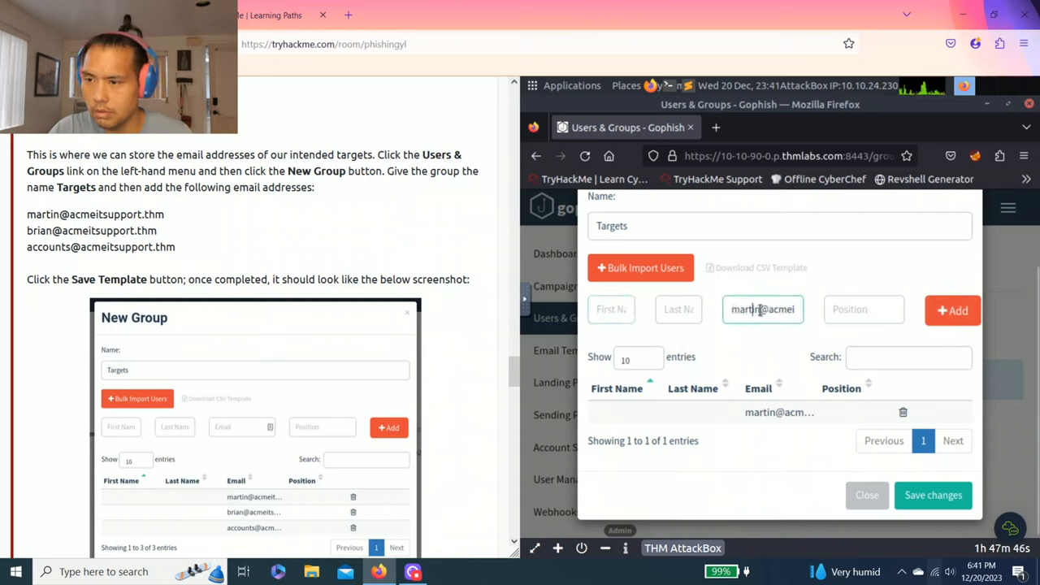
{"action": "type", "text": "acmeitsupport.thm"}
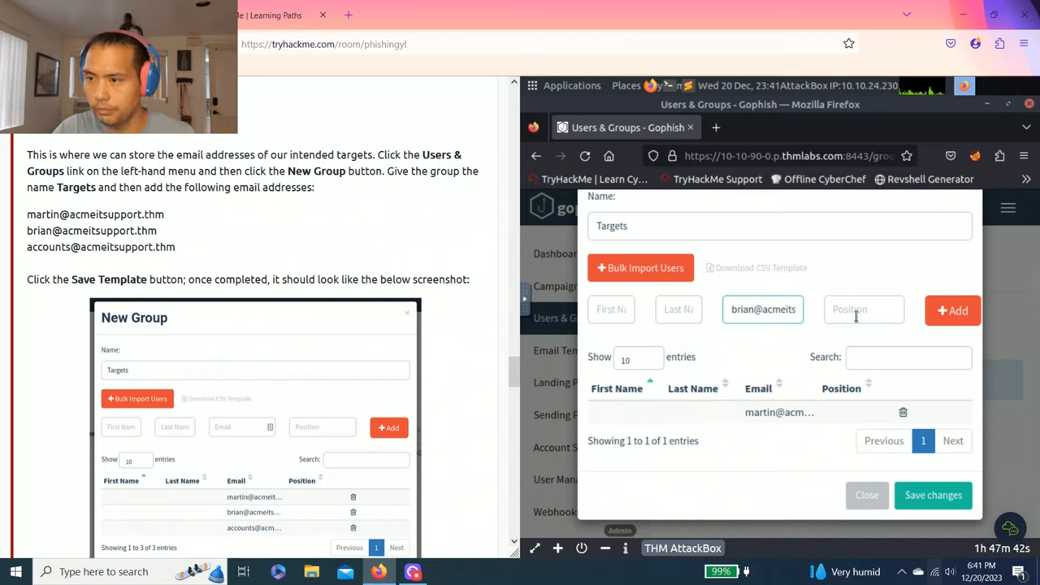
{"action": "left_click", "coordinate": [952, 311]}
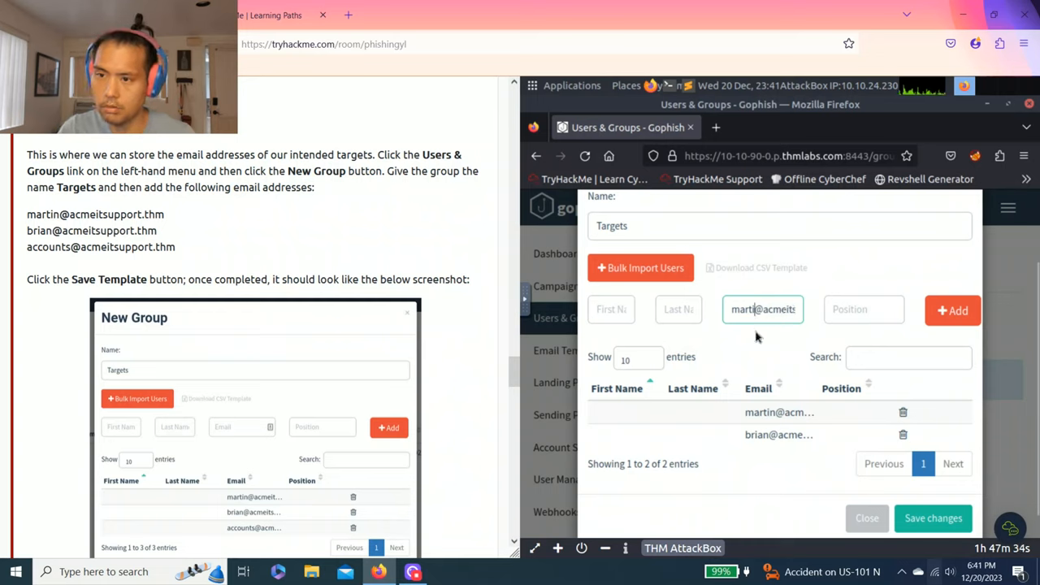
{"action": "type", "text": "account@acmeitsupport.thm"}
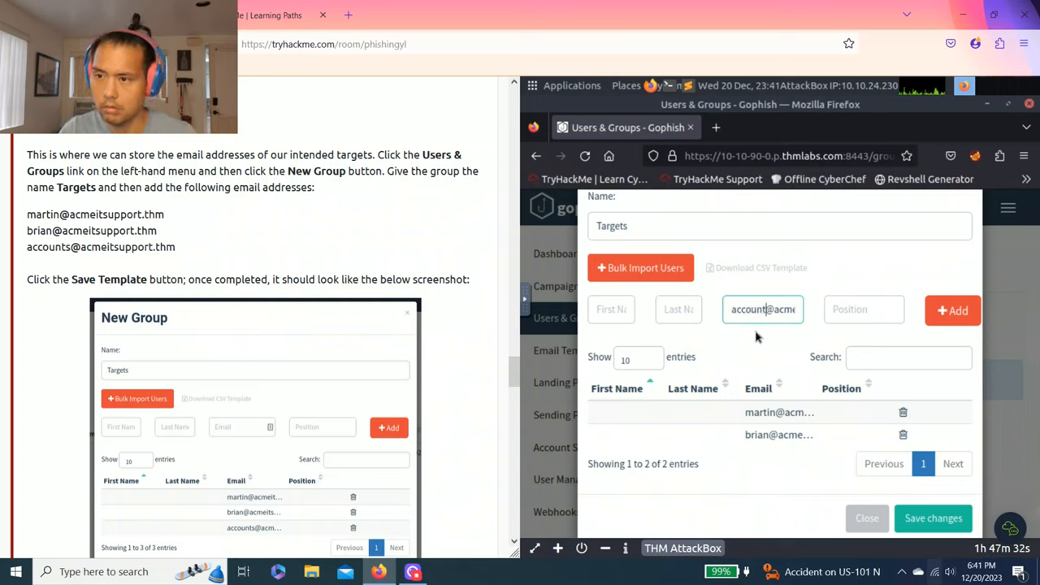
{"action": "left_click", "coordinate": [952, 309]}
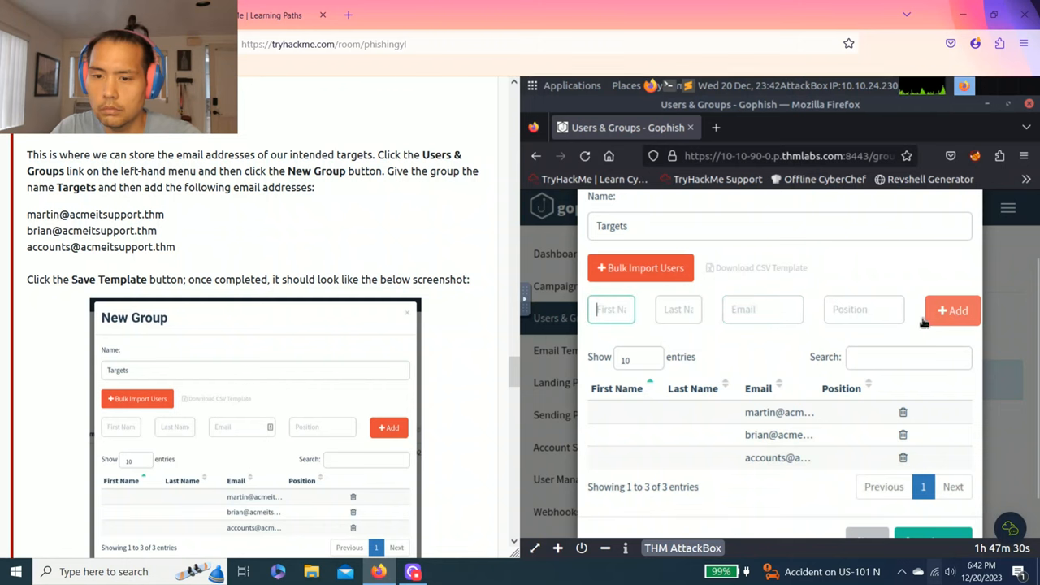
{"action": "scroll", "scroll_direction": "down", "scroll_amount": 3}
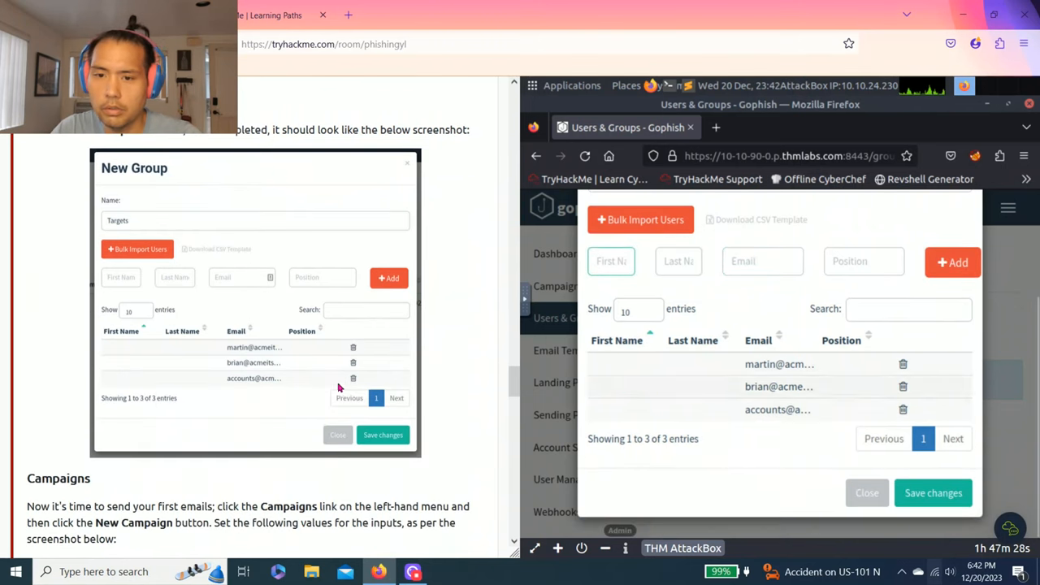
{"action": "mouse_move", "coordinate": [235, 382]}
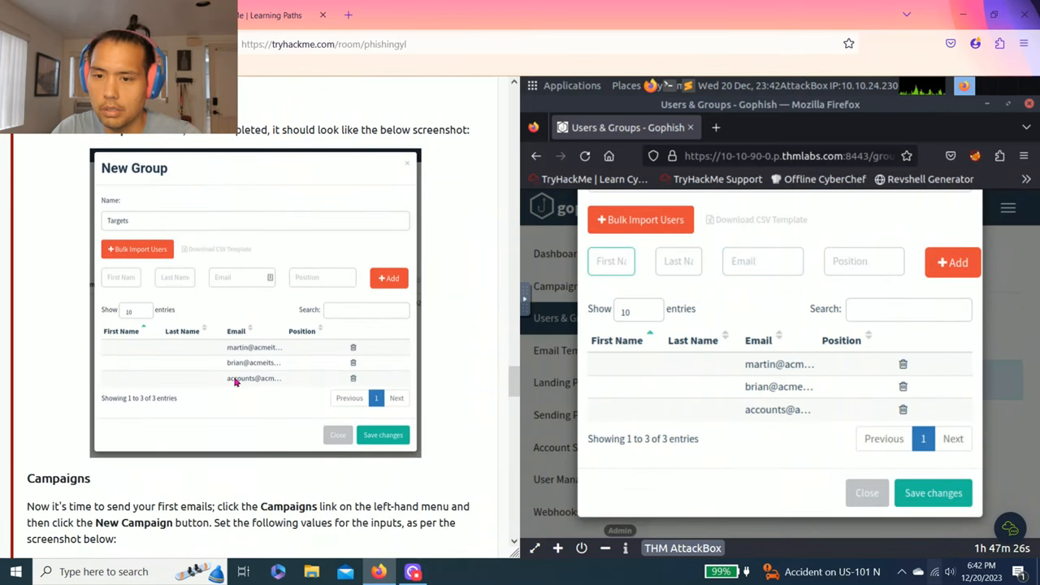
{"action": "mouse_move", "coordinate": [307, 286]}
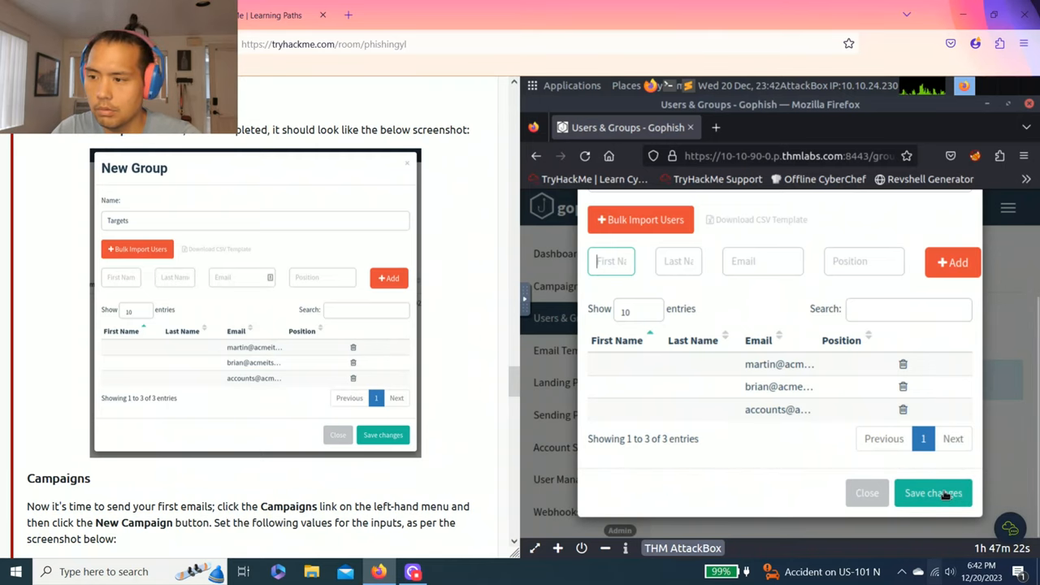
Save the Targets group and start a new campaign named Campaign One.
{"action": "left_click", "coordinate": [932, 492]}
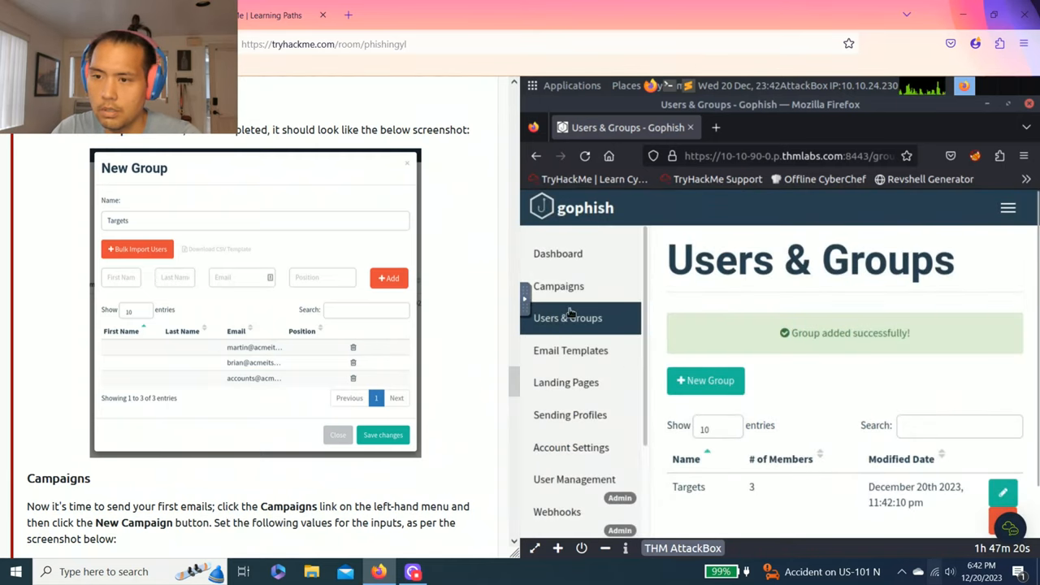
{"action": "left_click", "coordinate": [558, 286]}
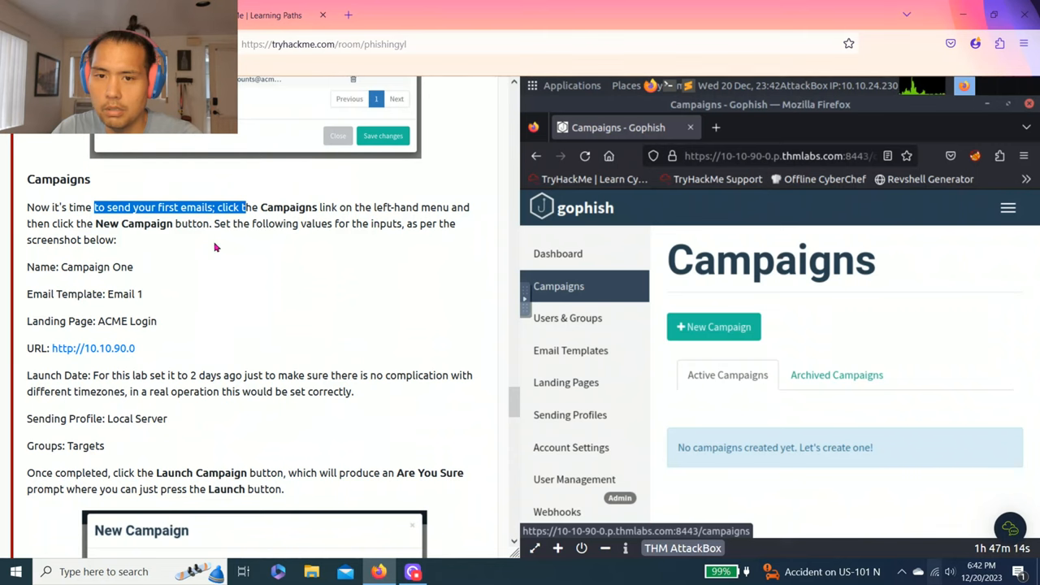
{"action": "left_click", "coordinate": [713, 325]}
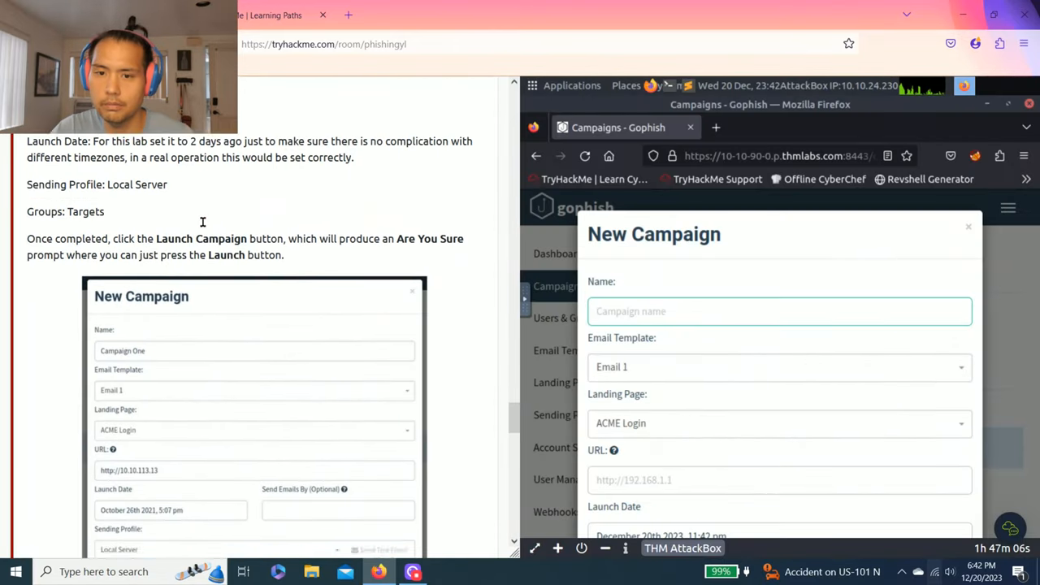
{"action": "scroll", "scroll_direction": "down", "scroll_amount": 3}
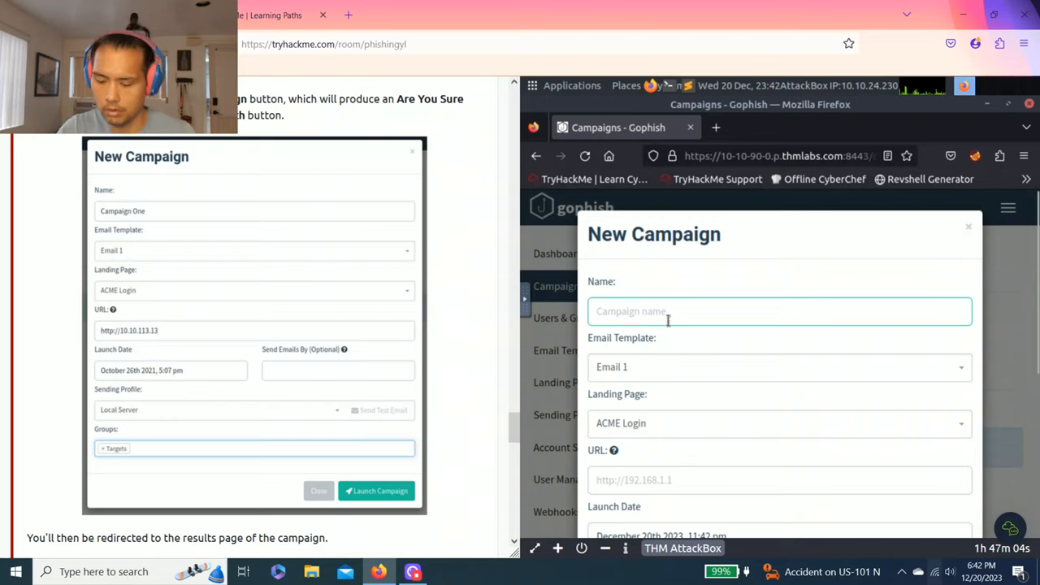
{"action": "type", "text": "Campaign One"}
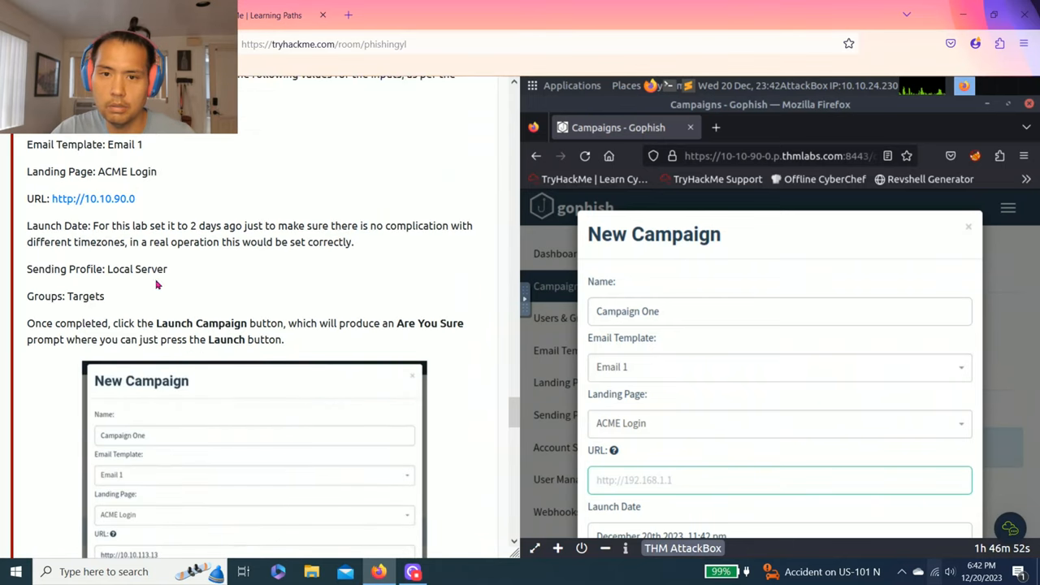
{"action": "double_click", "coordinate": [93, 198]}
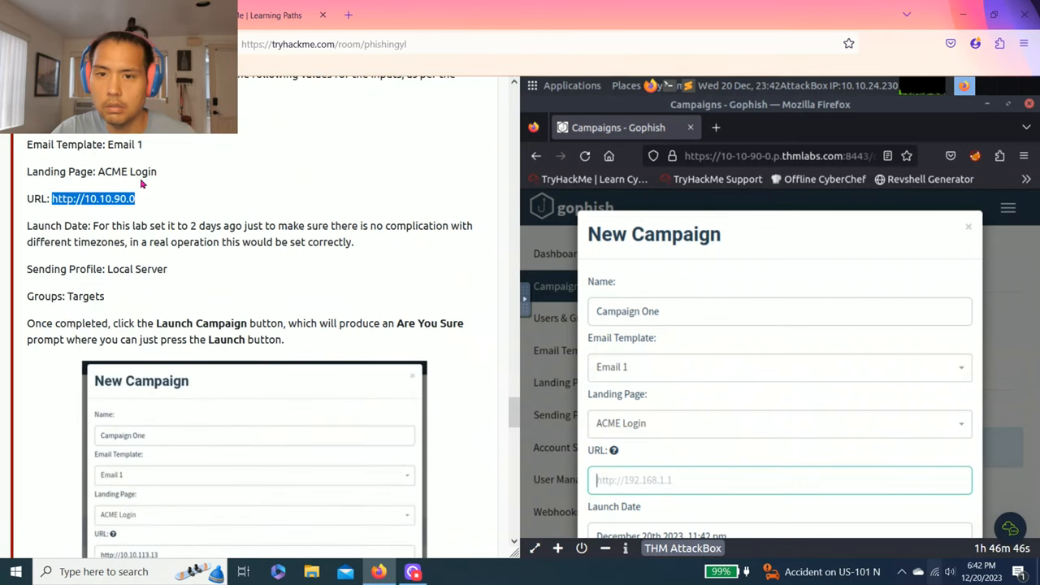
{"action": "scroll", "scroll_direction": "down", "scroll_amount": 3}
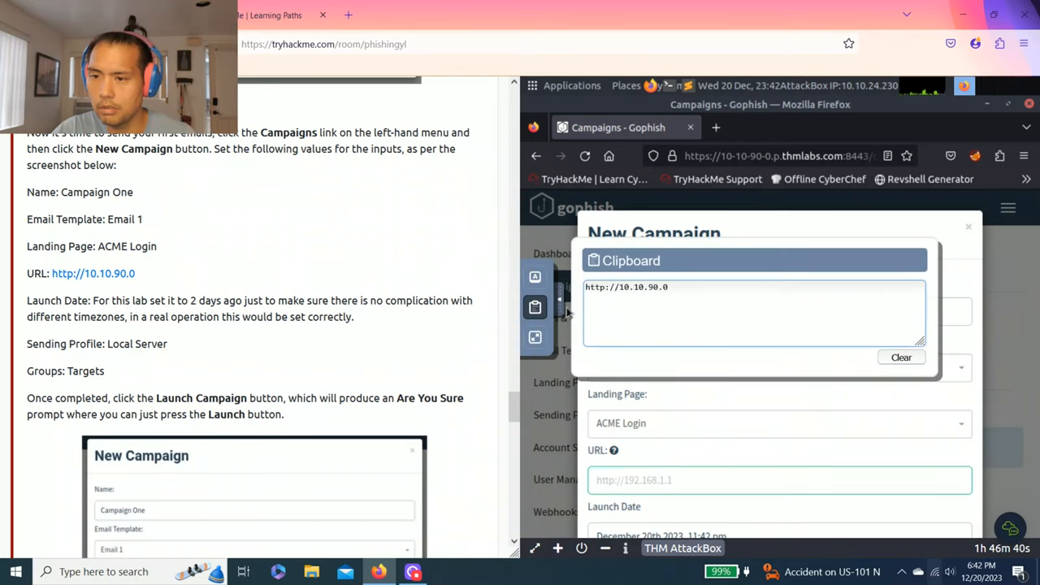
{"action": "left_click", "coordinate": [779, 479]}
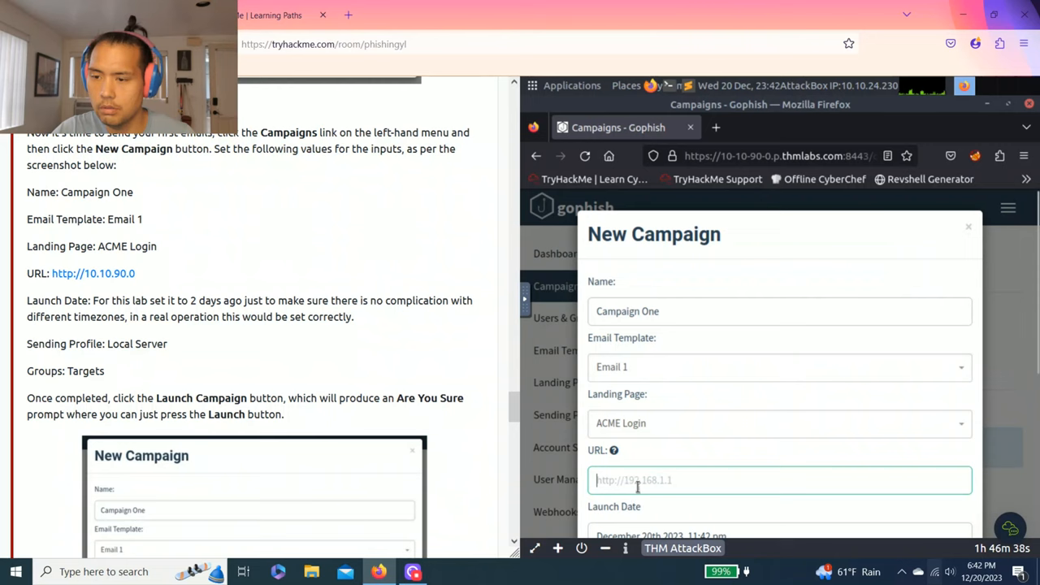
{"action": "type", "text": "http://10.10.90.0"}
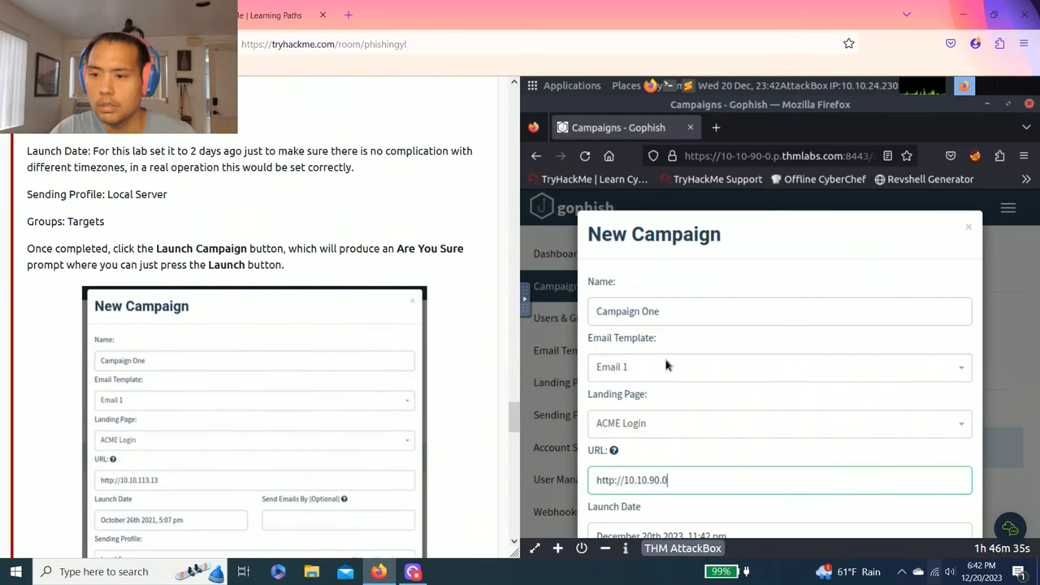
{"action": "scroll", "scroll_direction": "down", "scroll_amount": 3}
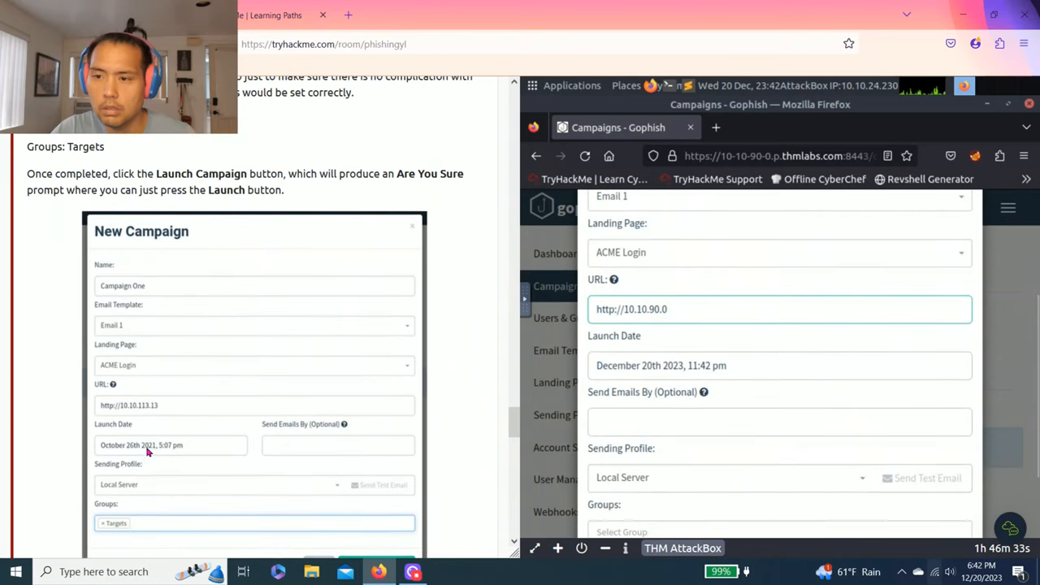
{"action": "scroll", "scroll_direction": "up", "scroll_amount": 3}
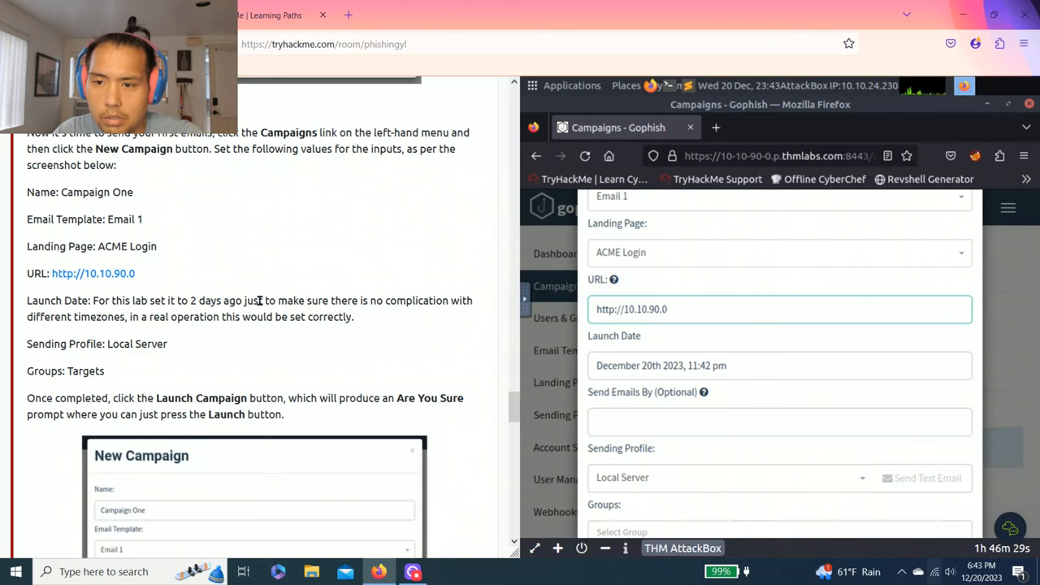
{"action": "scroll", "scroll_direction": "down", "scroll_amount": 3}
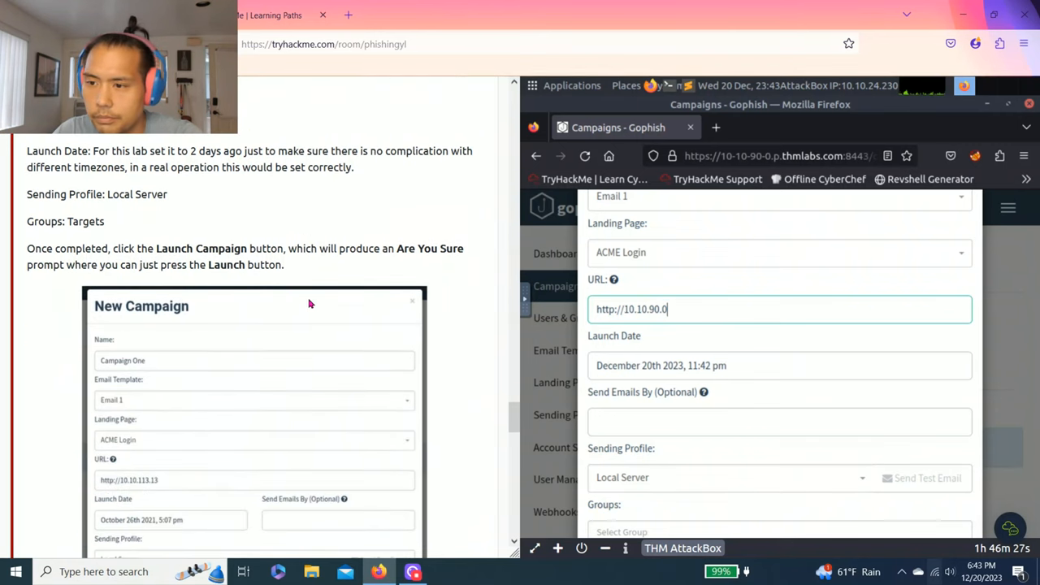
Set the launch date to December 17th and target the Targets group.
{"action": "left_click", "coordinate": [779, 365]}
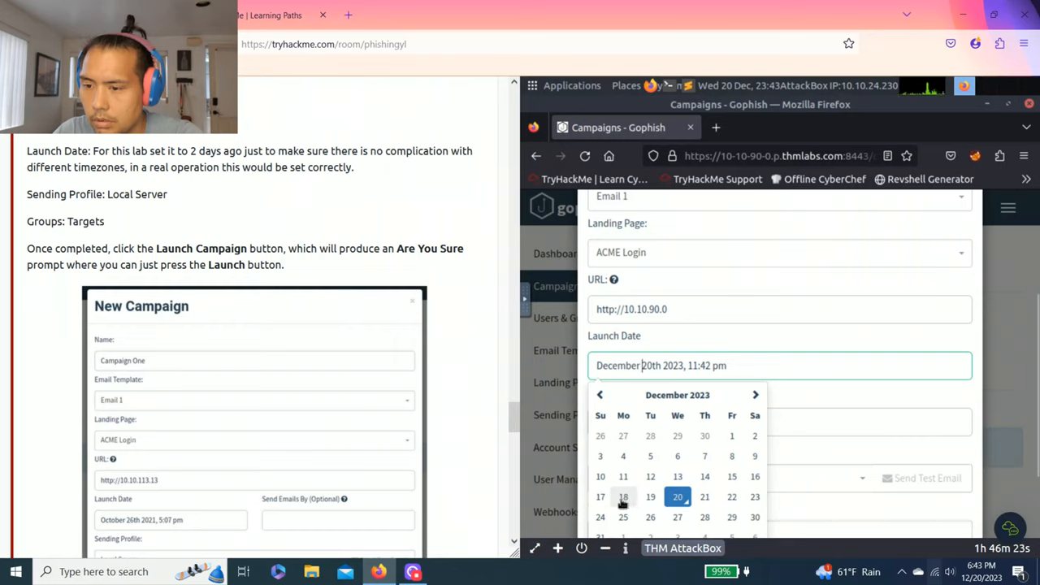
{"action": "left_click", "coordinate": [601, 496]}
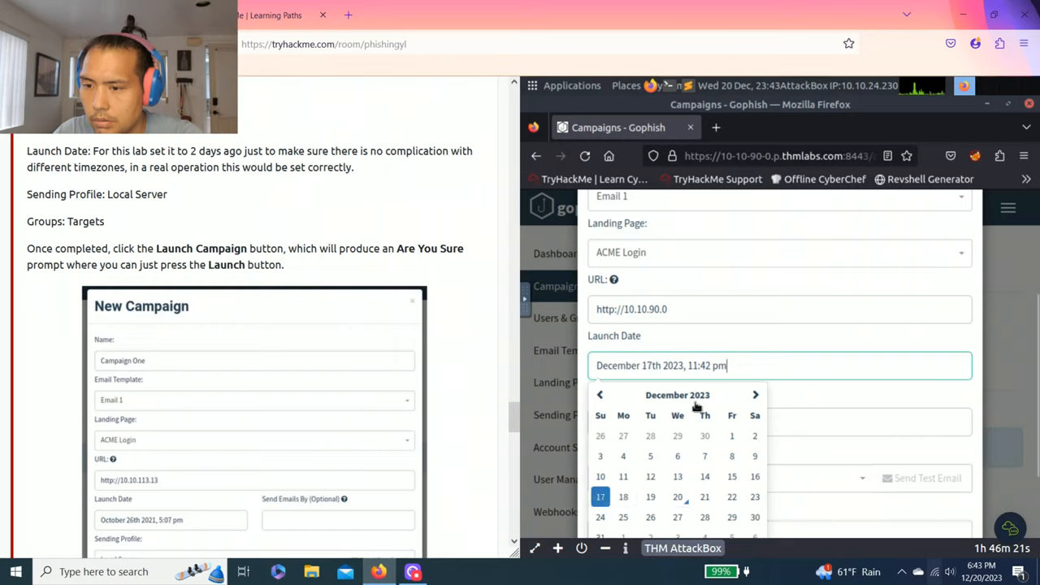
{"action": "scroll", "scroll_direction": "down", "scroll_amount": 3}
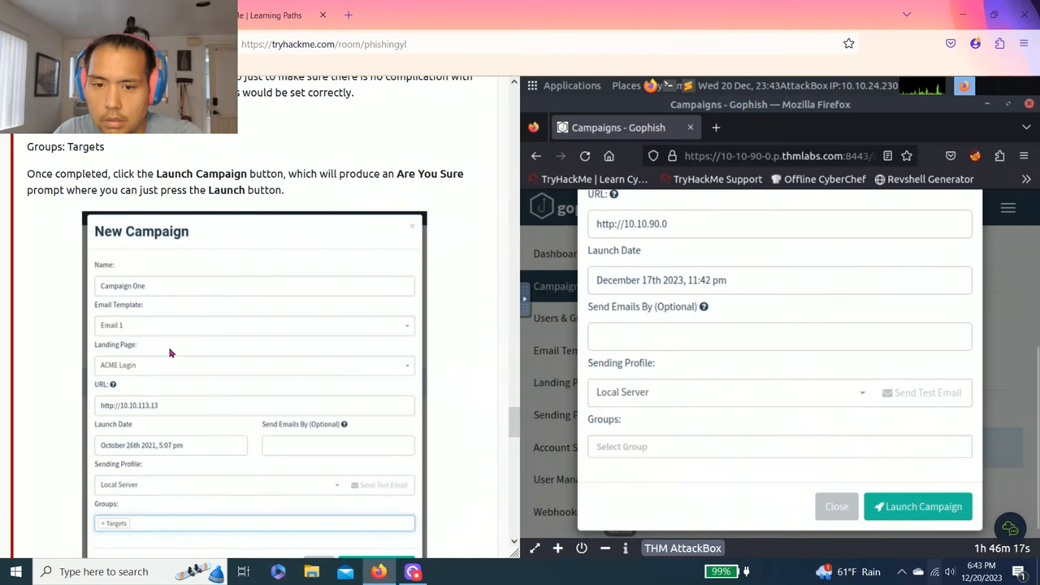
{"action": "mouse_move", "coordinate": [594, 398]}
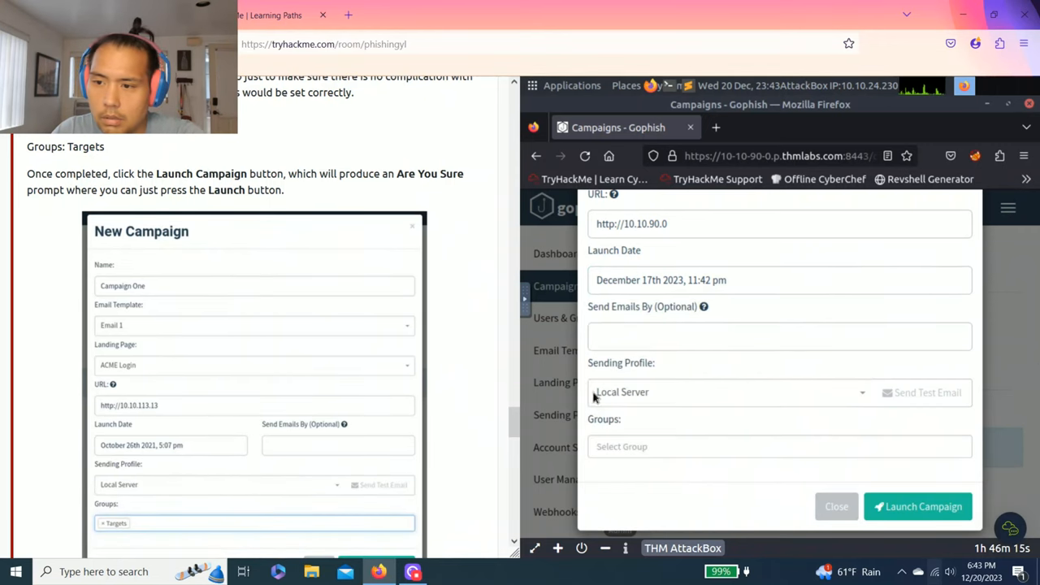
{"action": "mouse_move", "coordinate": [305, 445]}
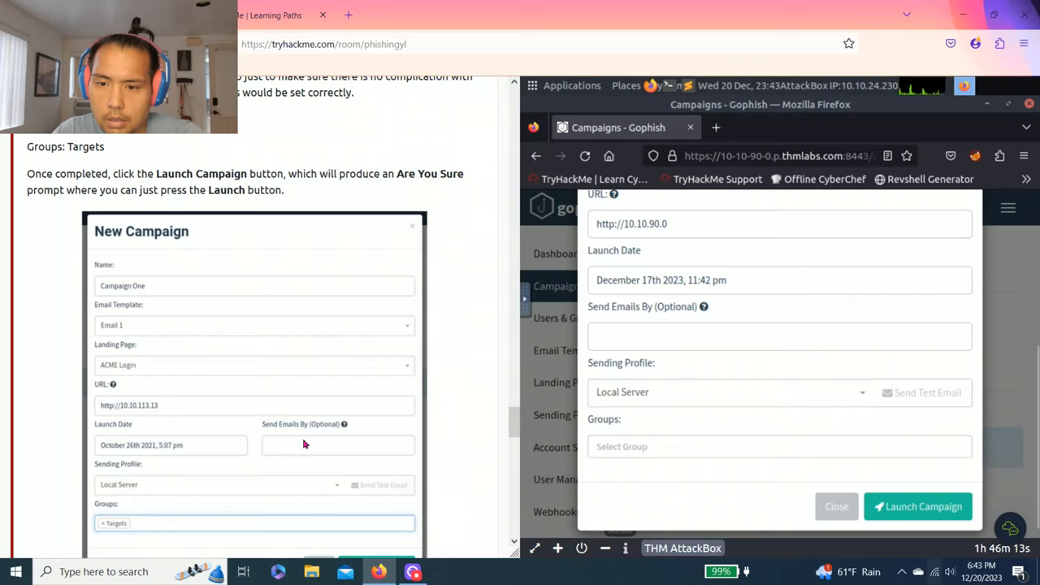
{"action": "mouse_move", "coordinate": [646, 487]}
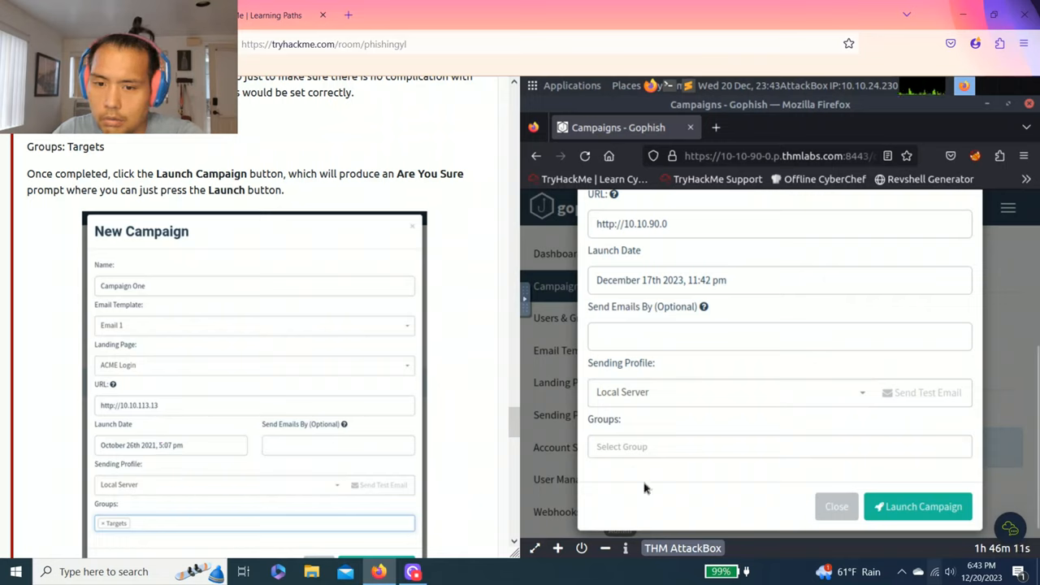
{"action": "left_click", "coordinate": [778, 446]}
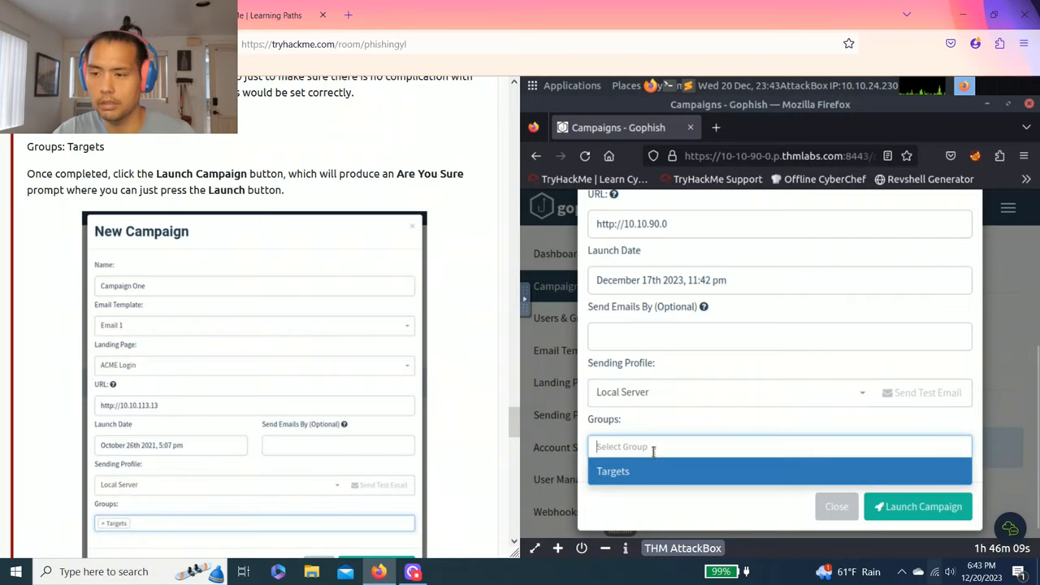
{"action": "left_click", "coordinate": [612, 472]}
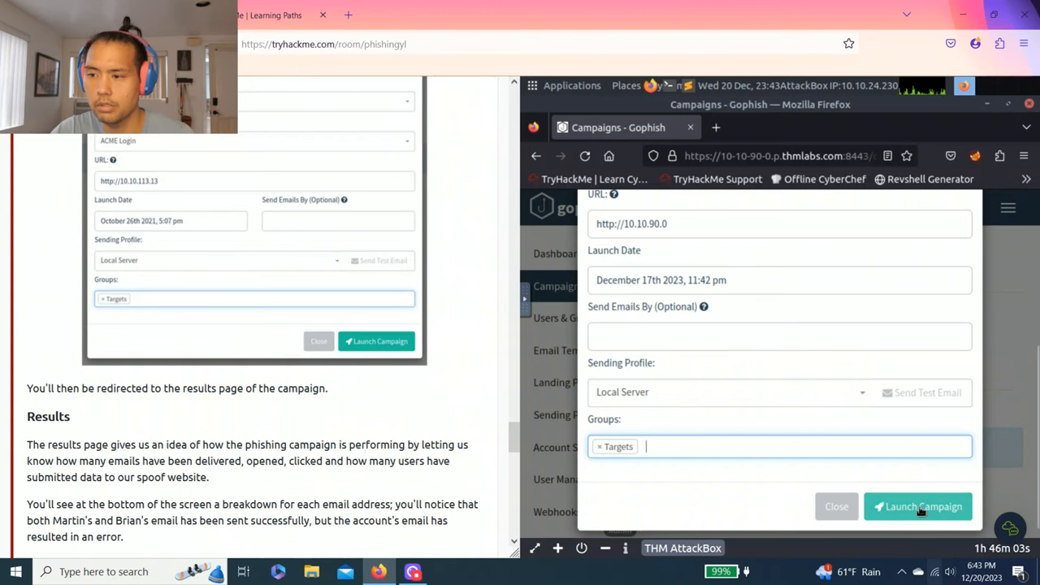
Launch Campaign One, acknowledge the scheduled message, and scroll through its results.
{"action": "left_click", "coordinate": [917, 505]}
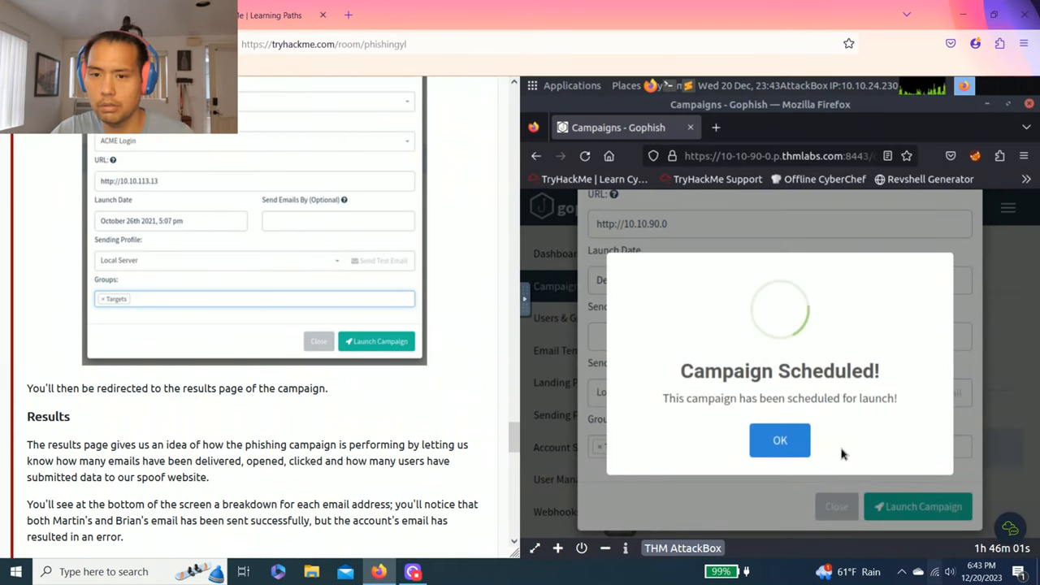
{"action": "left_click", "coordinate": [779, 440]}
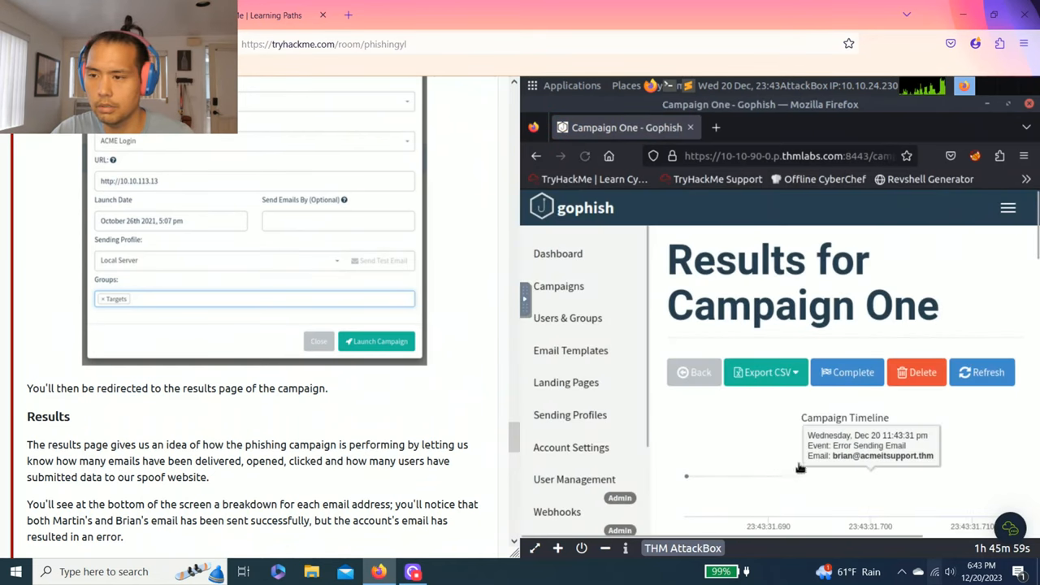
{"action": "scroll", "scroll_direction": "down", "scroll_amount": 3}
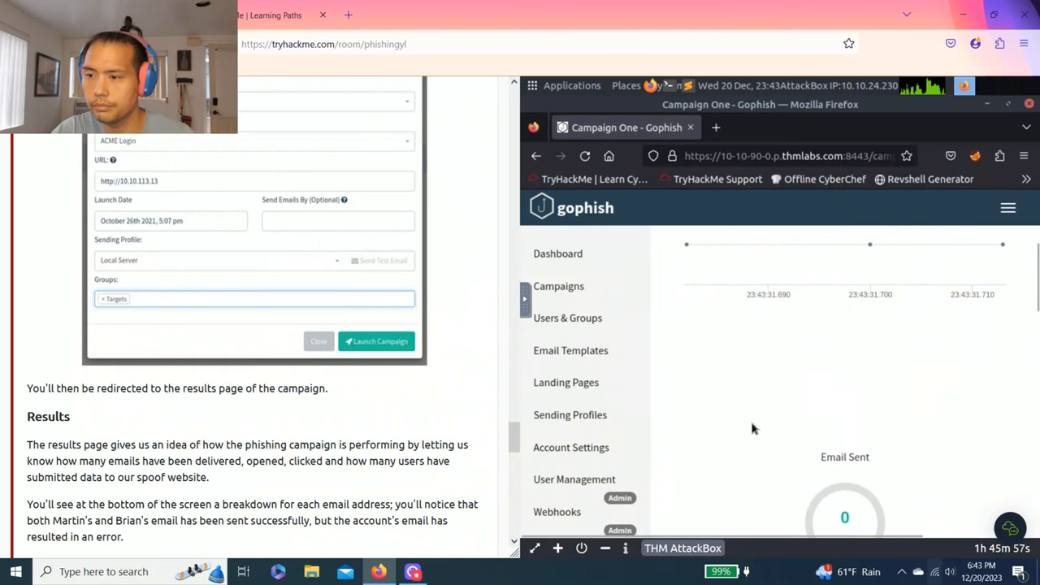
{"action": "scroll", "scroll_direction": "down", "scroll_amount": 3}
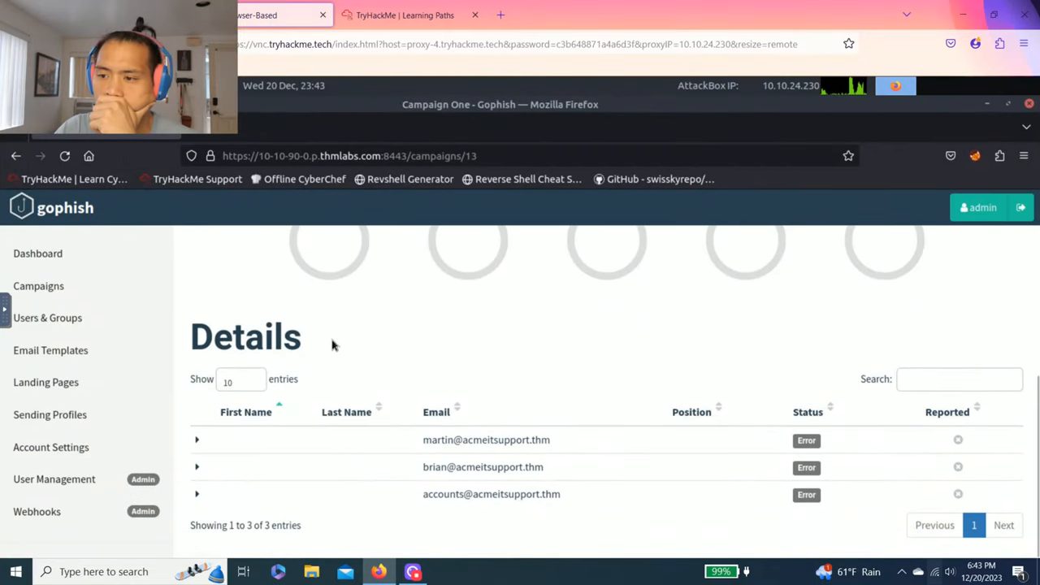
{"action": "mouse_move", "coordinate": [322, 368]}
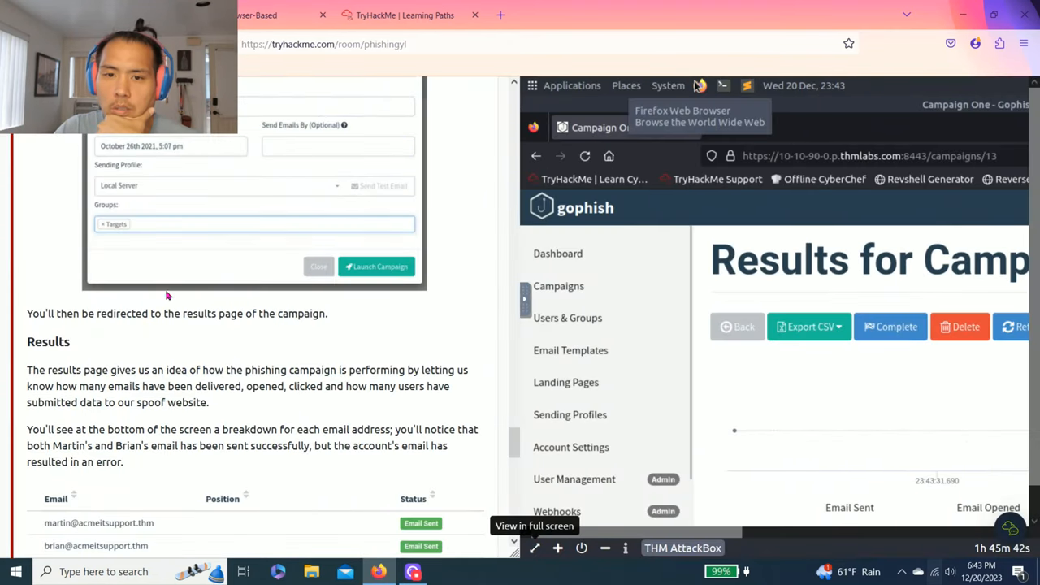
Refresh Campaign One results full screen and view the accounts email's connection-refused error details.
{"action": "left_click", "coordinate": [534, 526]}
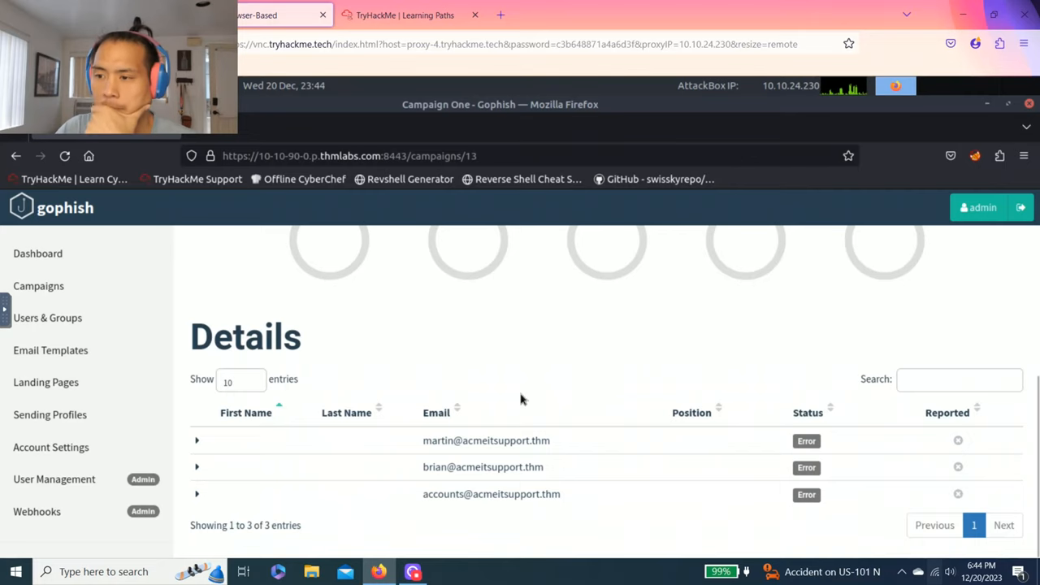
{"action": "left_click", "coordinate": [196, 439]}
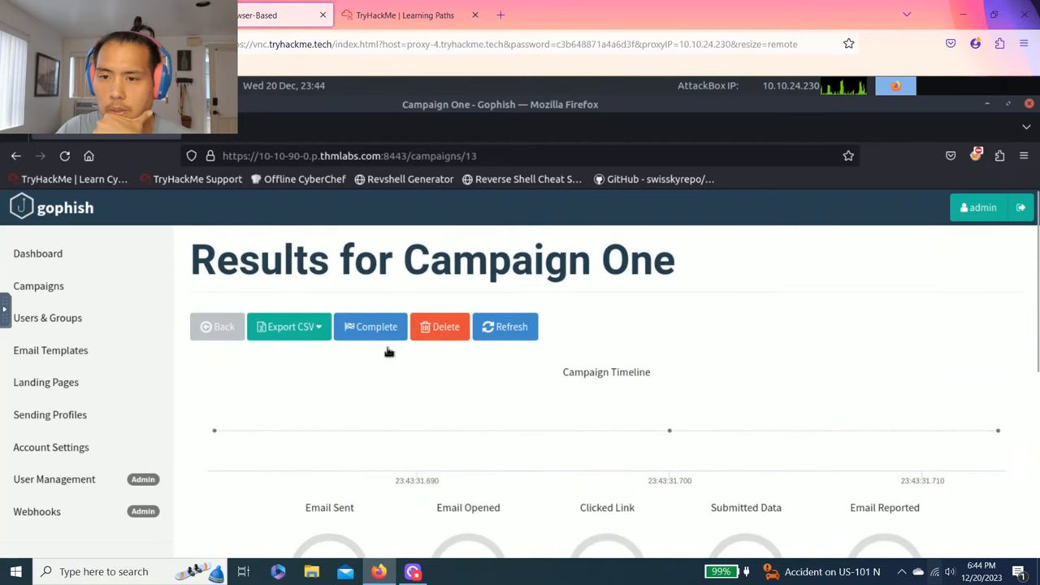
{"action": "left_click", "coordinate": [505, 326]}
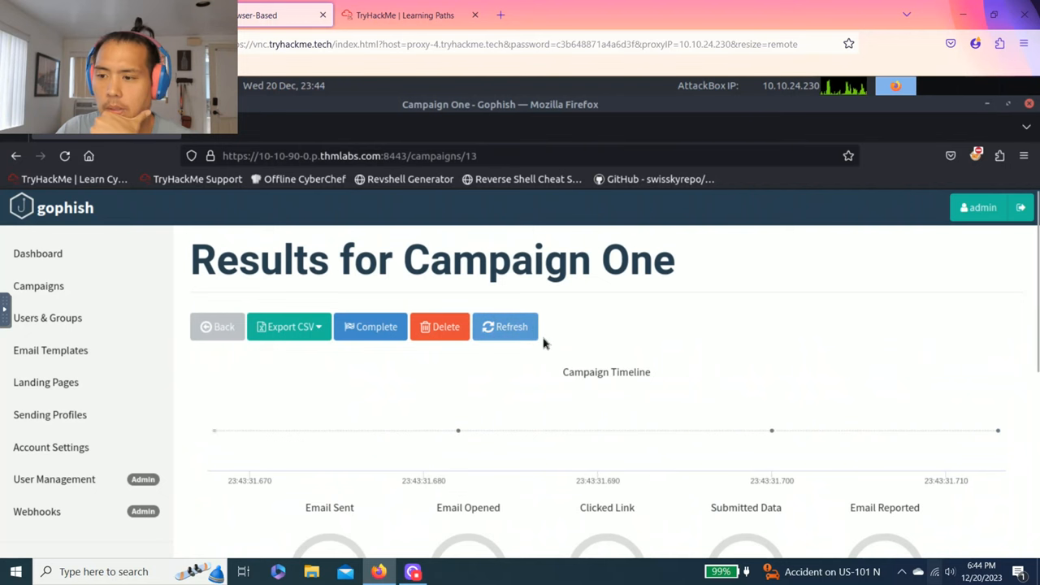
{"action": "scroll", "scroll_direction": "down", "scroll_amount": 3}
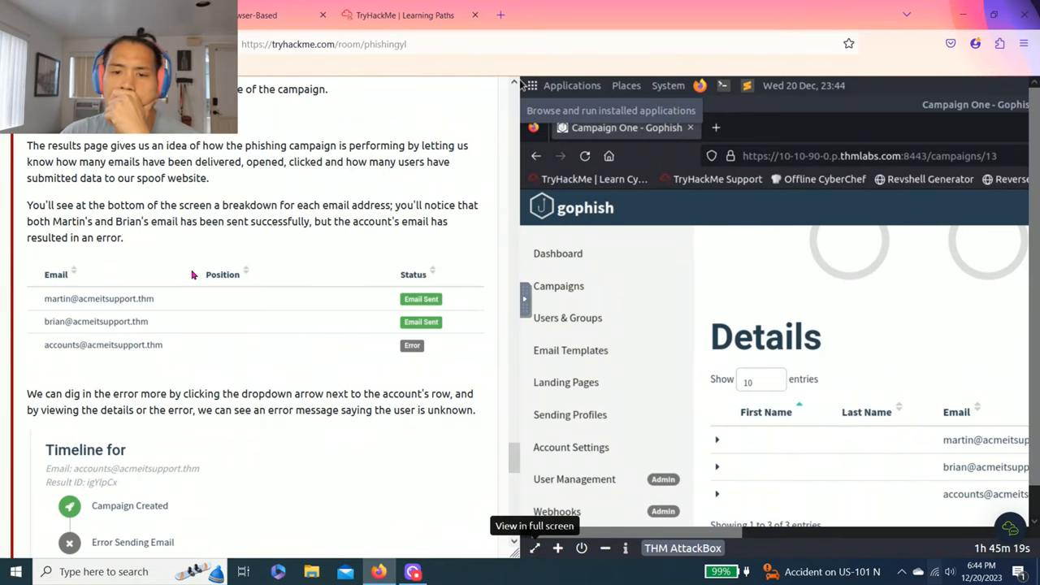
{"action": "scroll", "scroll_direction": "down", "scroll_amount": 3}
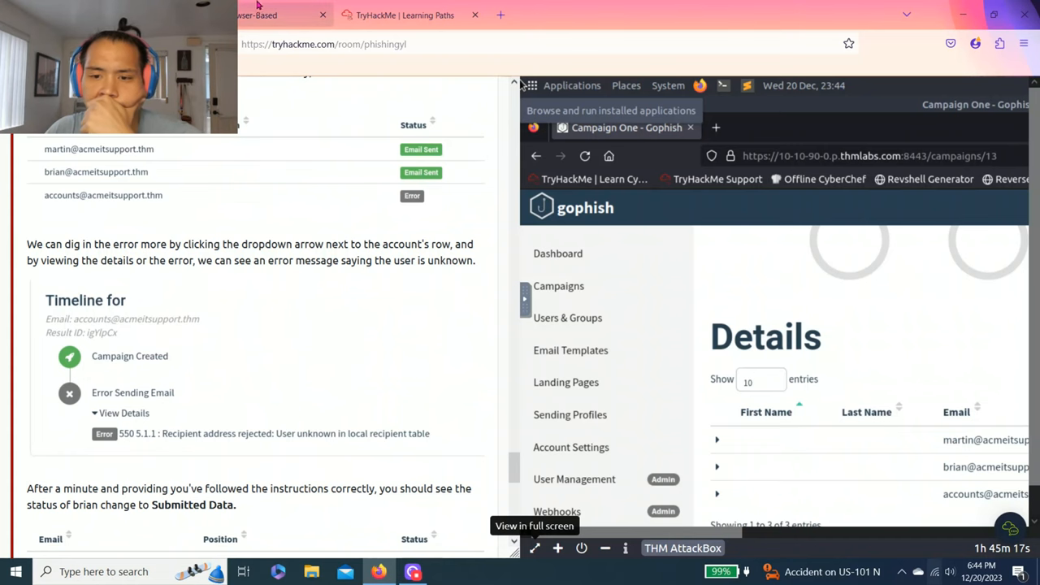
{"action": "scroll", "scroll_direction": "down", "scroll_amount": 3}
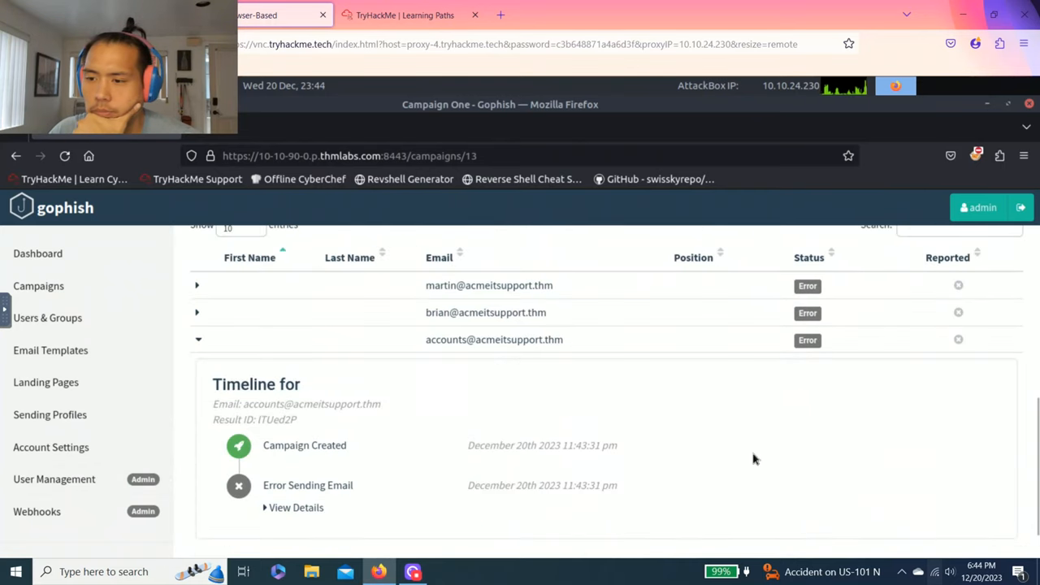
{"action": "left_click", "coordinate": [295, 507]}
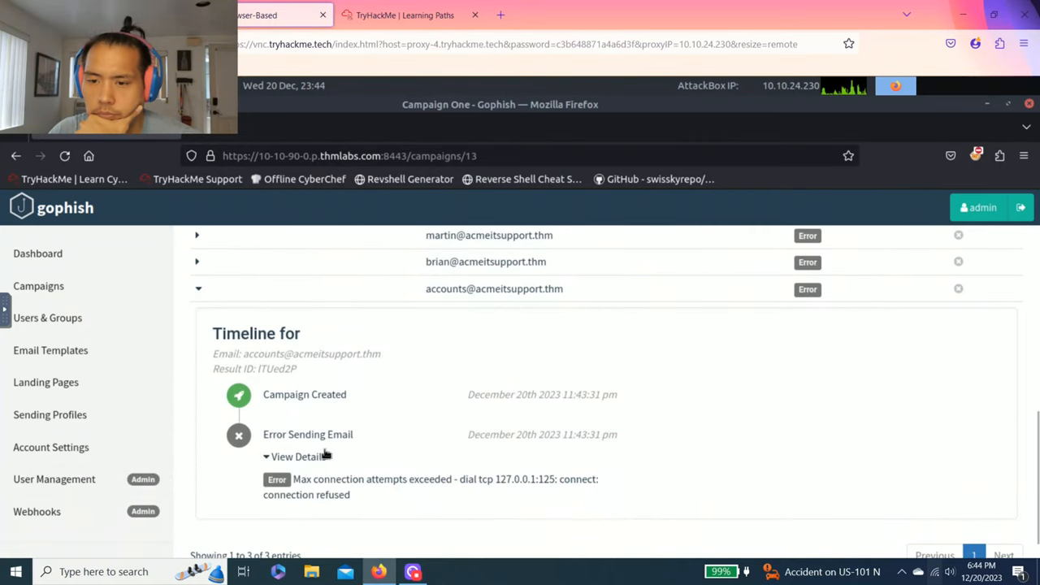
{"action": "scroll", "scroll_direction": "down", "scroll_amount": 3}
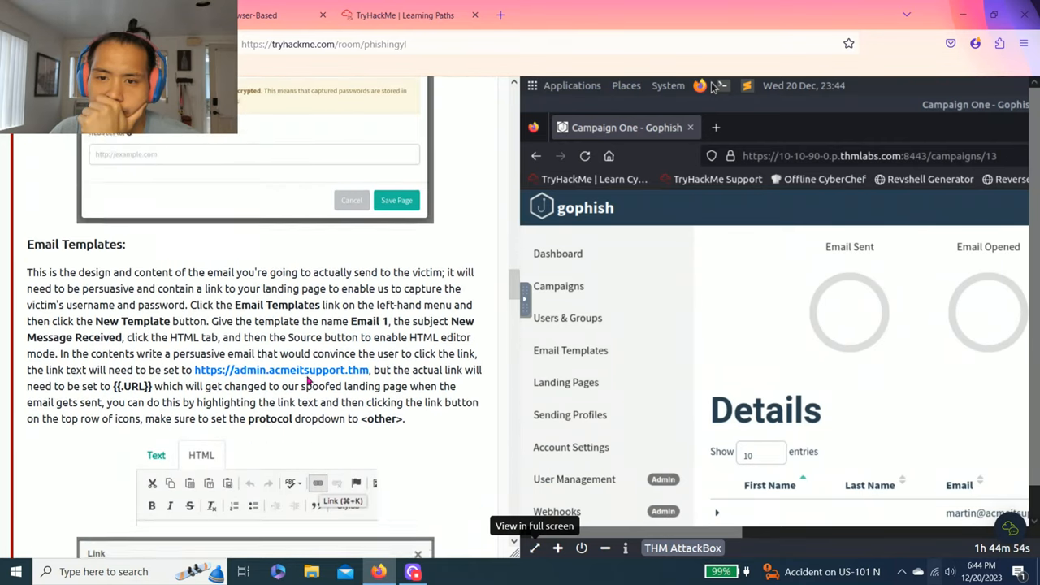
{"action": "scroll", "scroll_direction": "down", "scroll_amount": 3}
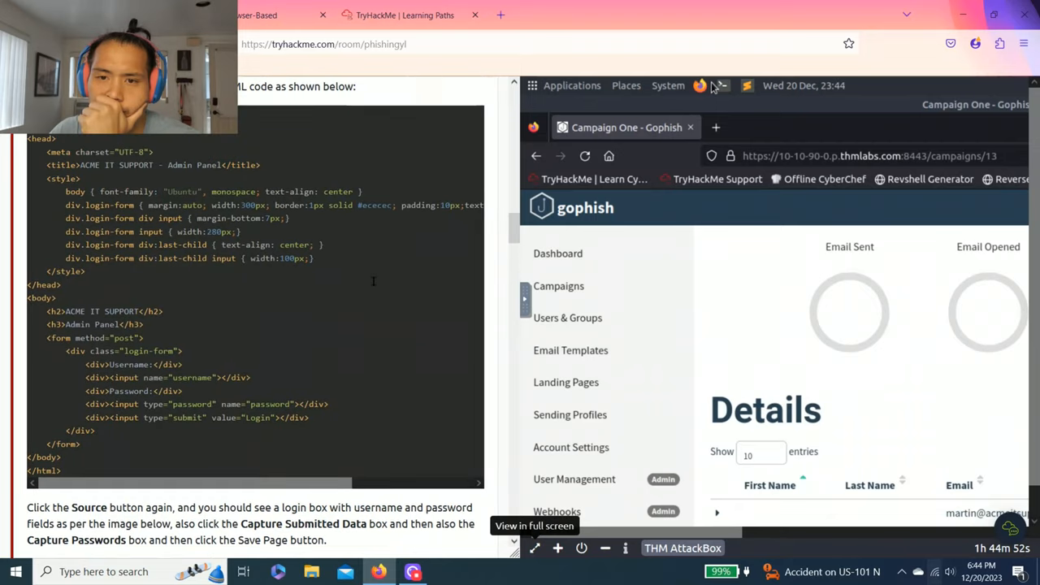
{"action": "scroll", "scroll_direction": "down", "scroll_amount": 3}
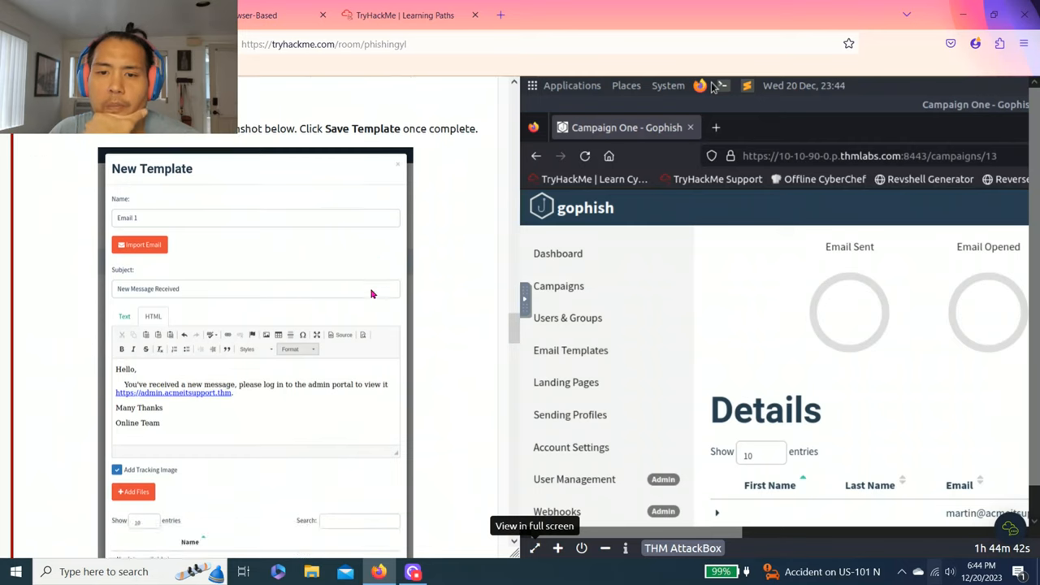
{"action": "scroll", "scroll_direction": "down", "scroll_amount": 3}
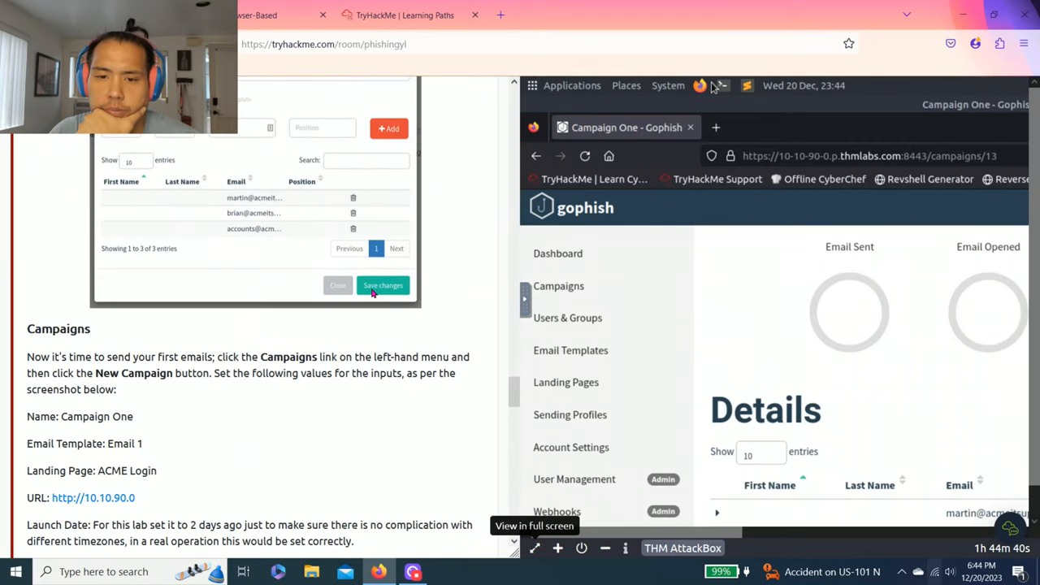
{"action": "scroll", "scroll_direction": "down", "scroll_amount": 3}
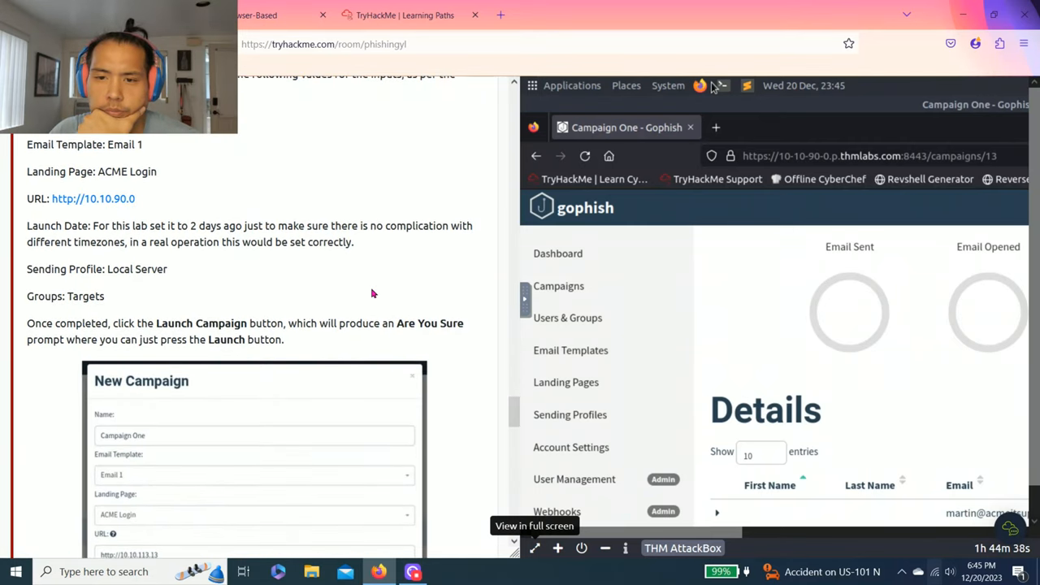
{"action": "scroll", "scroll_direction": "down", "scroll_amount": 3}
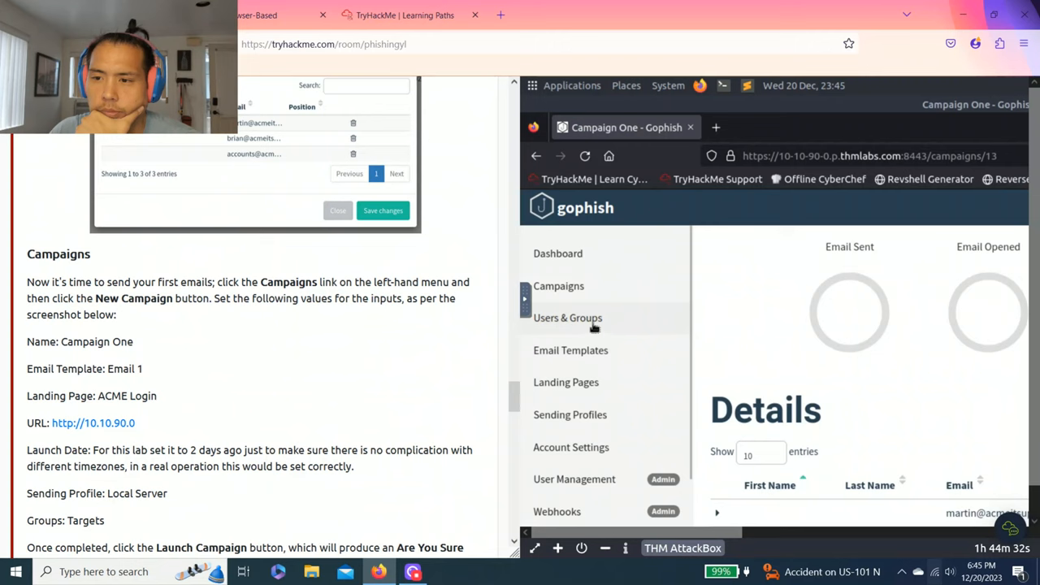
{"action": "left_click", "coordinate": [558, 285]}
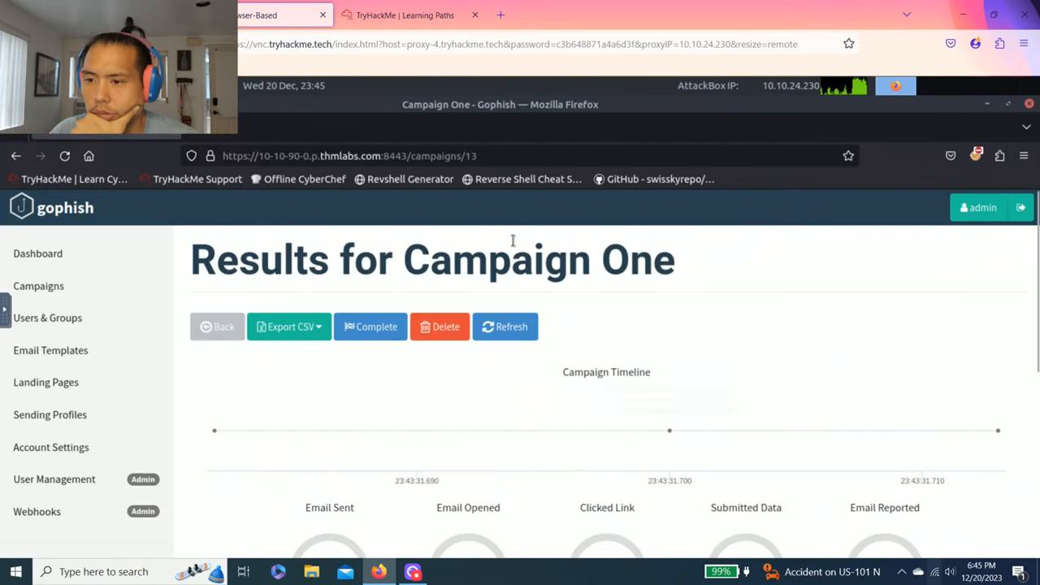
Check archived campaigns, then delete Campaign One from Active Campaigns and confirm.
{"action": "scroll", "scroll_direction": "down", "scroll_amount": 3}
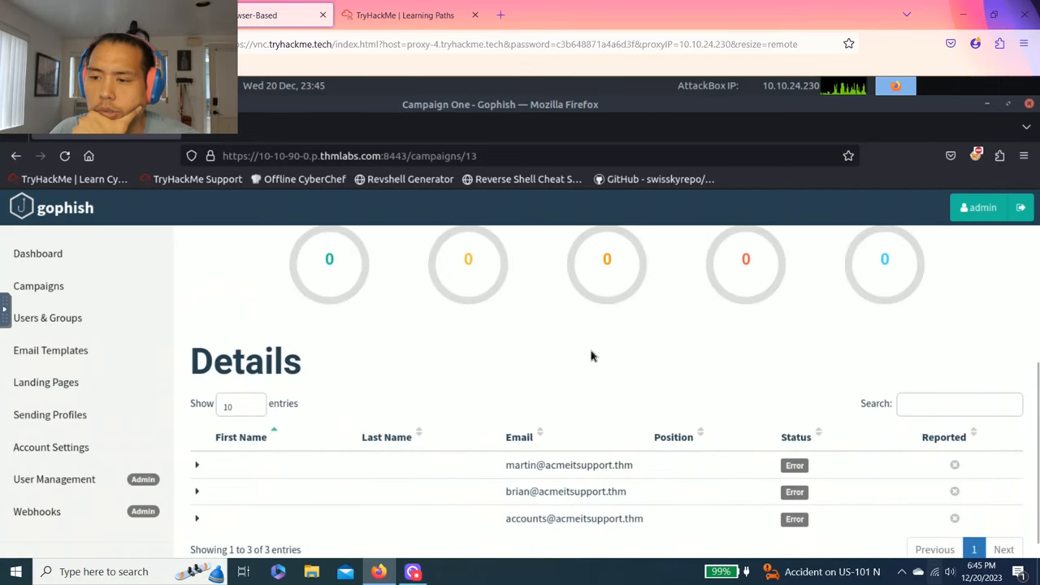
{"action": "left_click", "coordinate": [38, 285]}
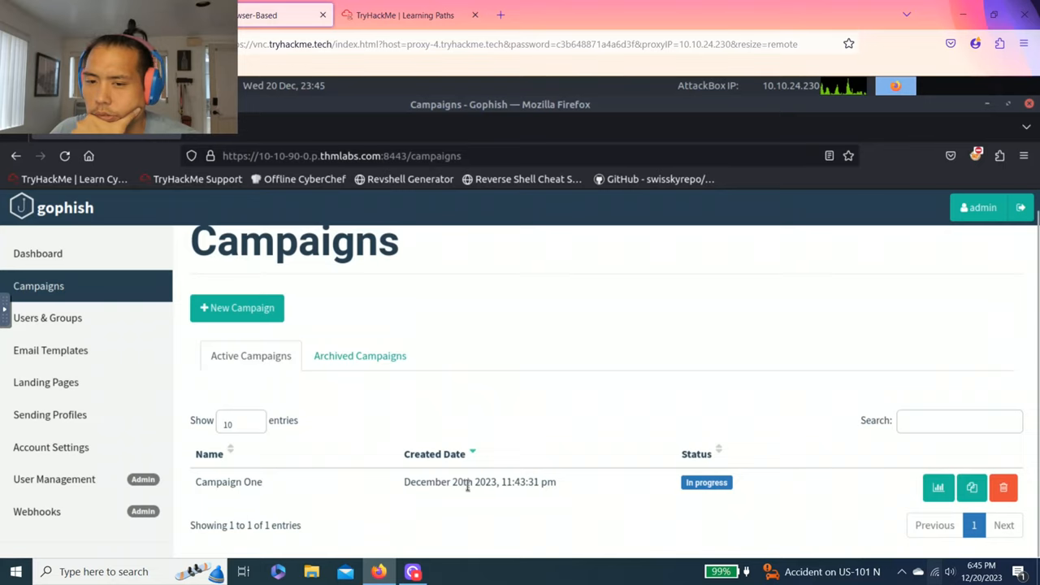
{"action": "mouse_move", "coordinate": [861, 496]}
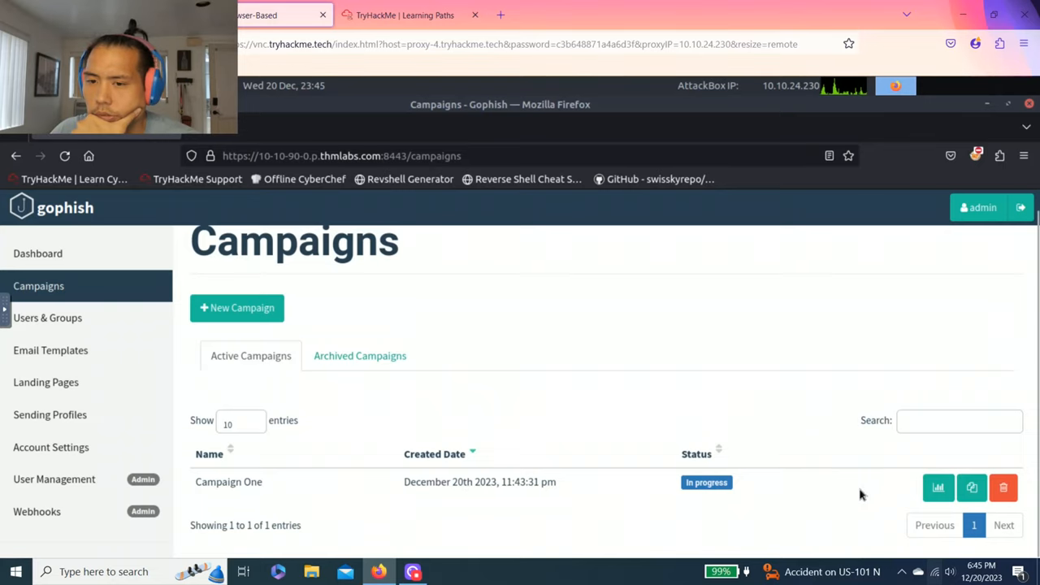
{"action": "left_click", "coordinate": [359, 355]}
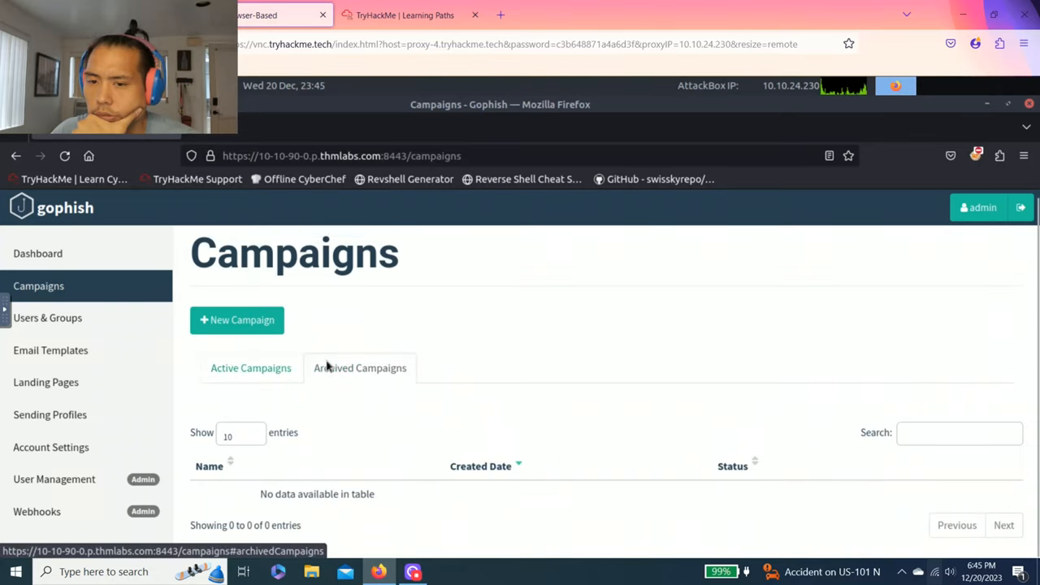
{"action": "left_click", "coordinate": [251, 368]}
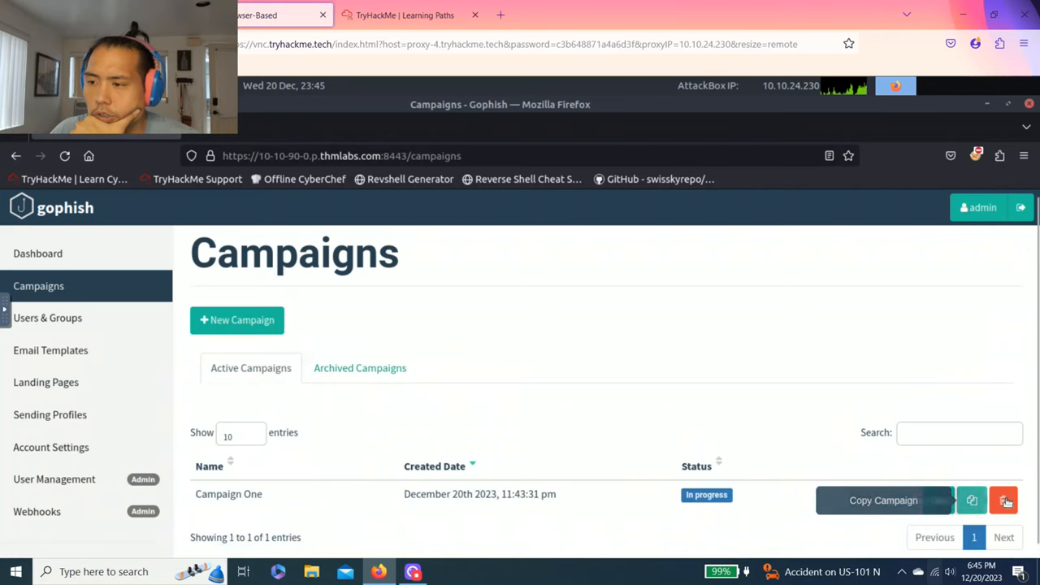
{"action": "left_click", "coordinate": [1003, 499]}
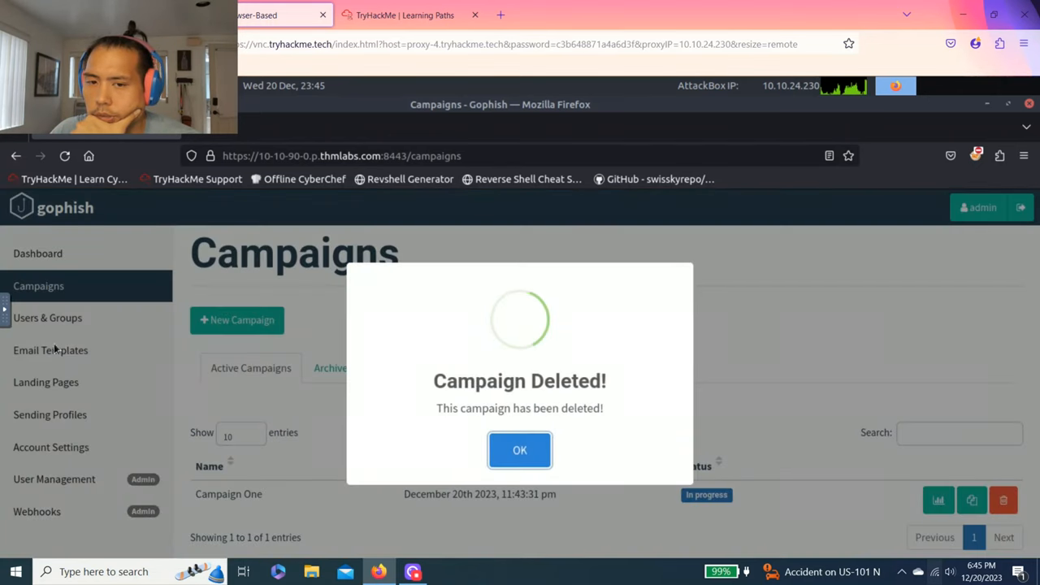
{"action": "left_click", "coordinate": [519, 450]}
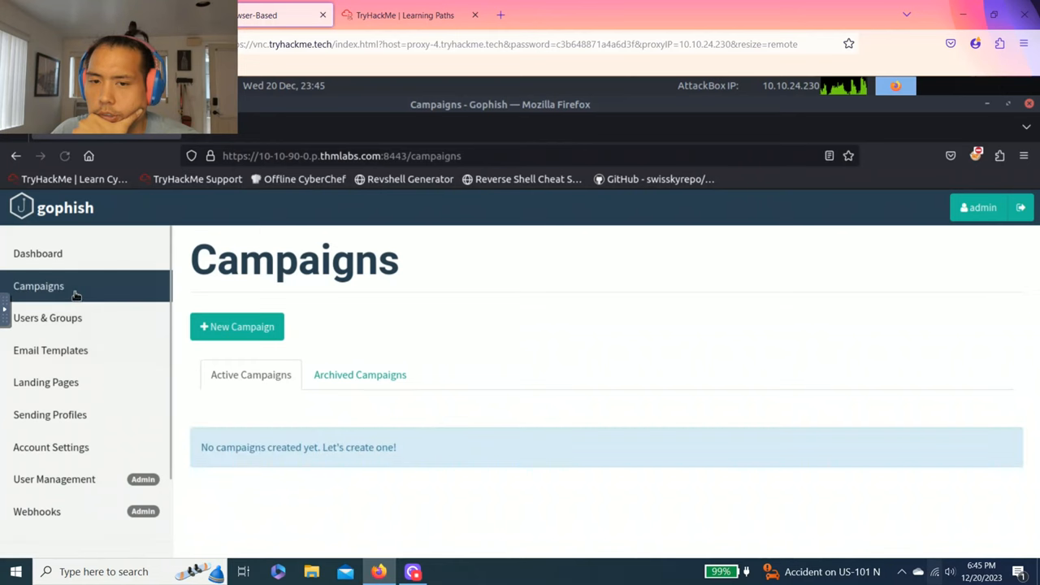
Reload the campaigns page and start entering the new campaign's name.
{"action": "left_click", "coordinate": [237, 325]}
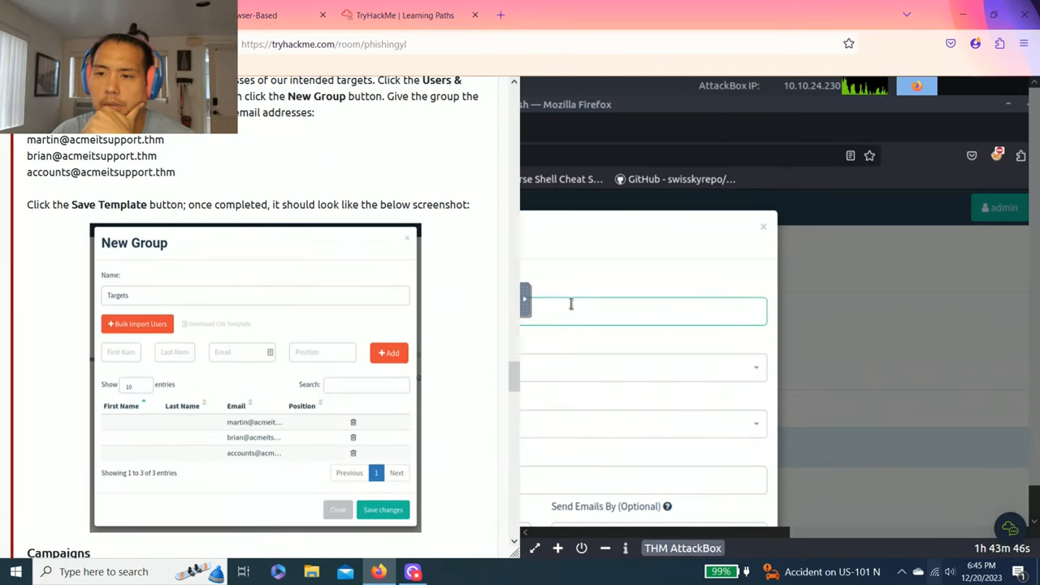
{"action": "scroll", "scroll_direction": "down", "scroll_amount": 3}
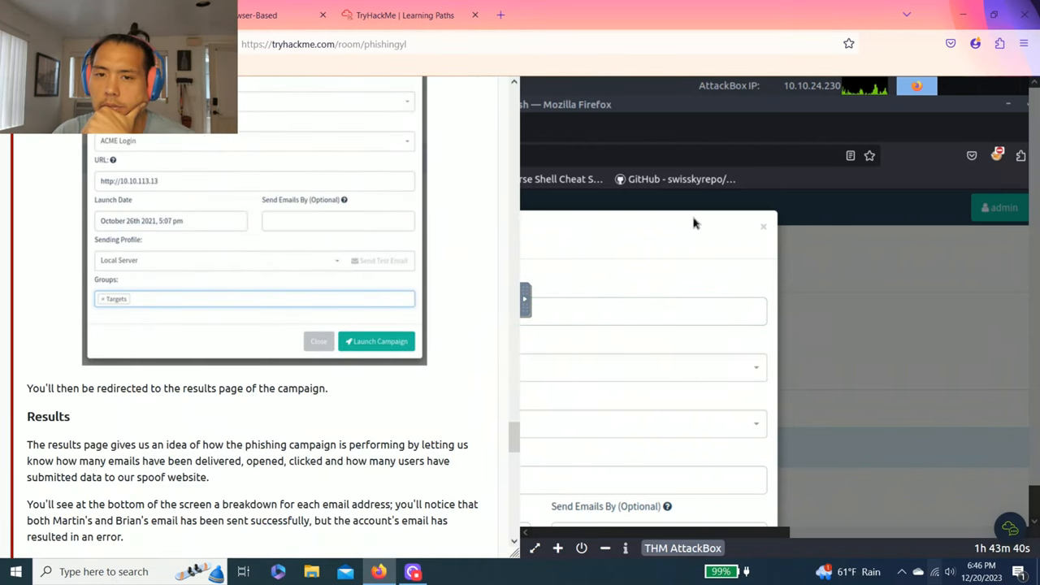
{"action": "mouse_move", "coordinate": [590, 220]}
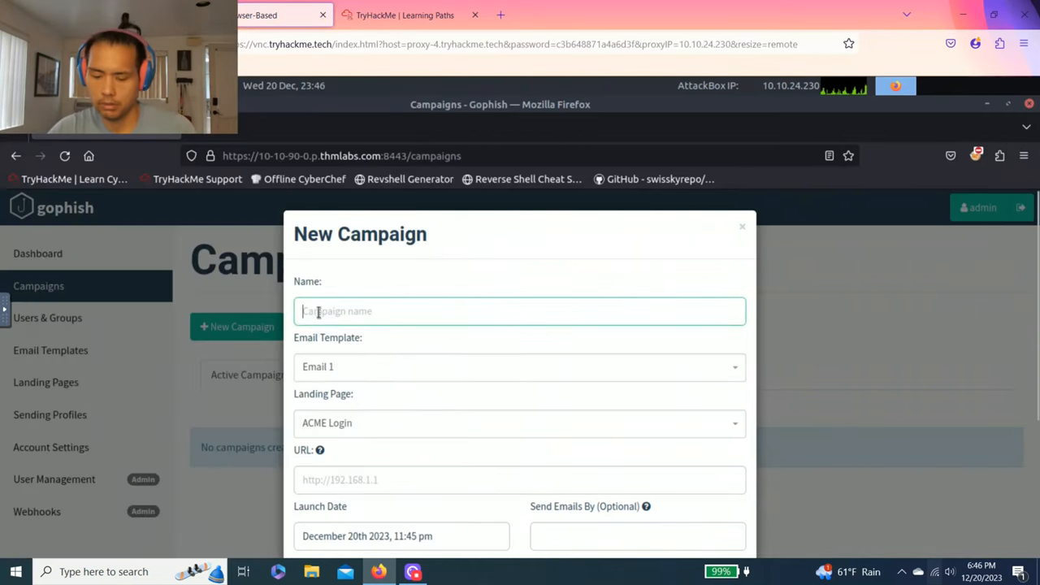
{"action": "type", "text": "Camp"}
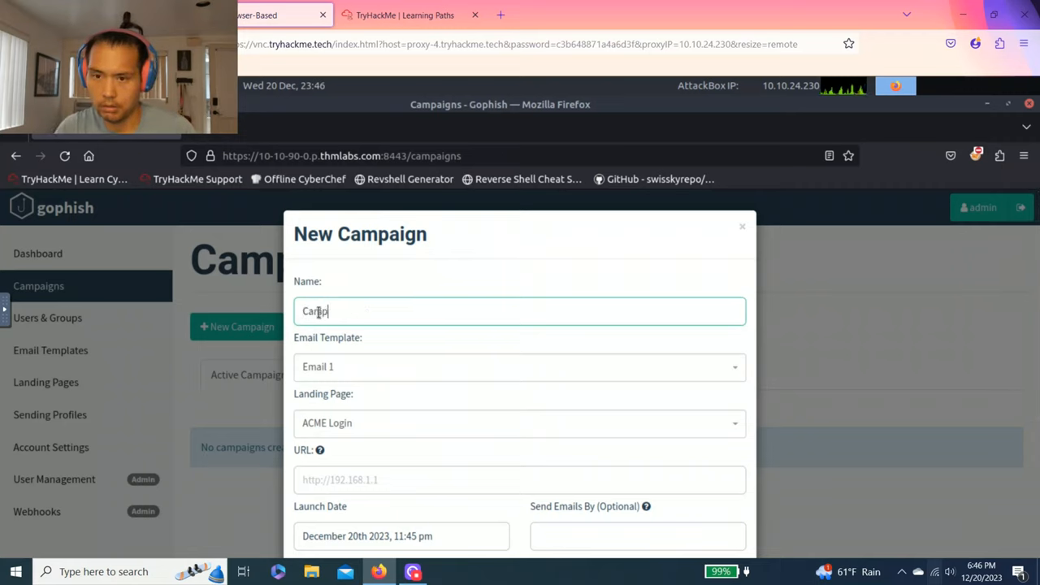
{"action": "key", "text": "Backspace"}
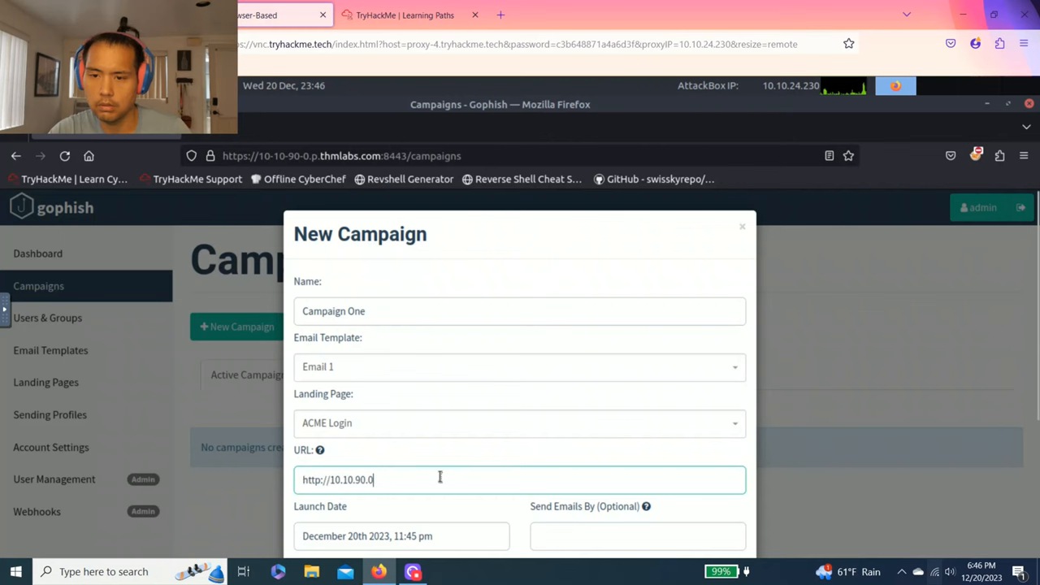
{"action": "left_click", "coordinate": [403, 15]}
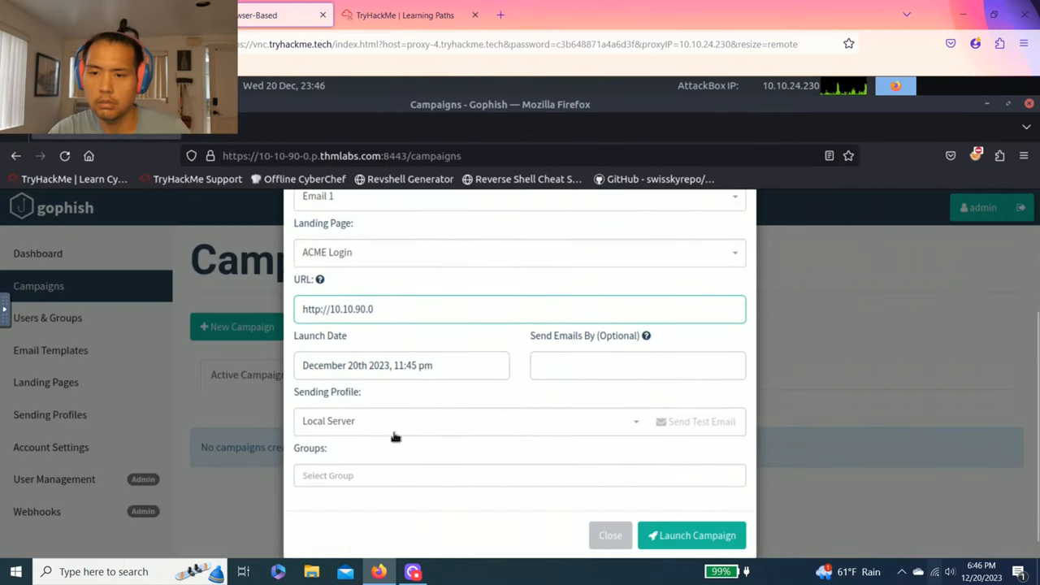
Set a December 18th launch date, pick the target group, and launch the campaign.
{"action": "left_click", "coordinate": [401, 365]}
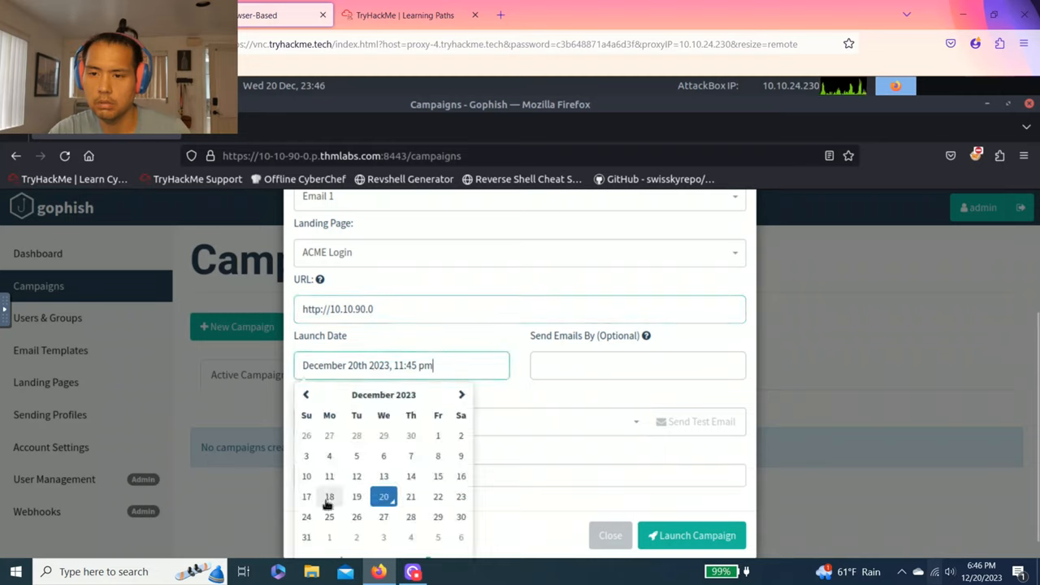
{"action": "left_click", "coordinate": [329, 496]}
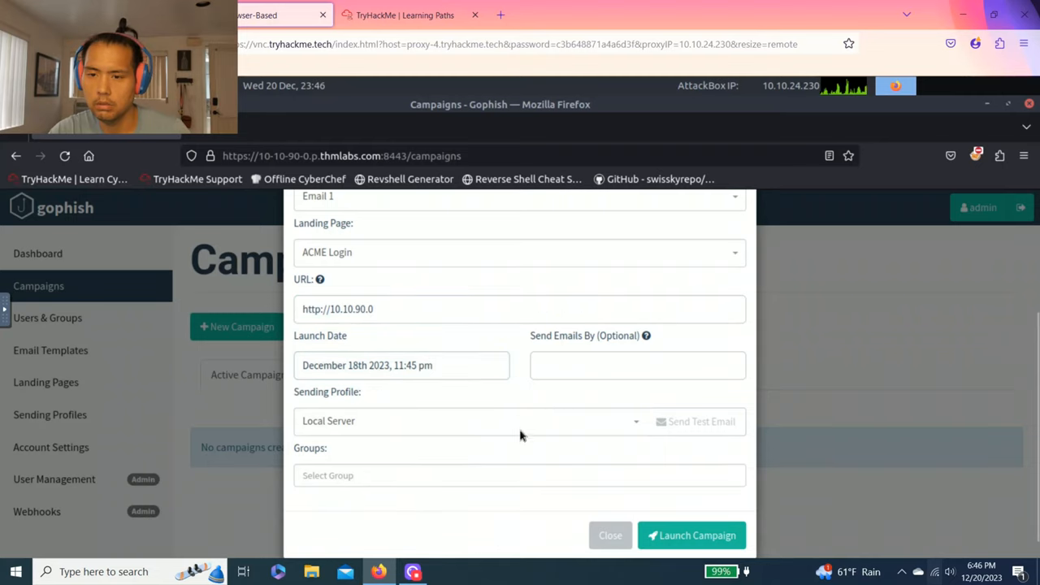
{"action": "left_click", "coordinate": [519, 476]}
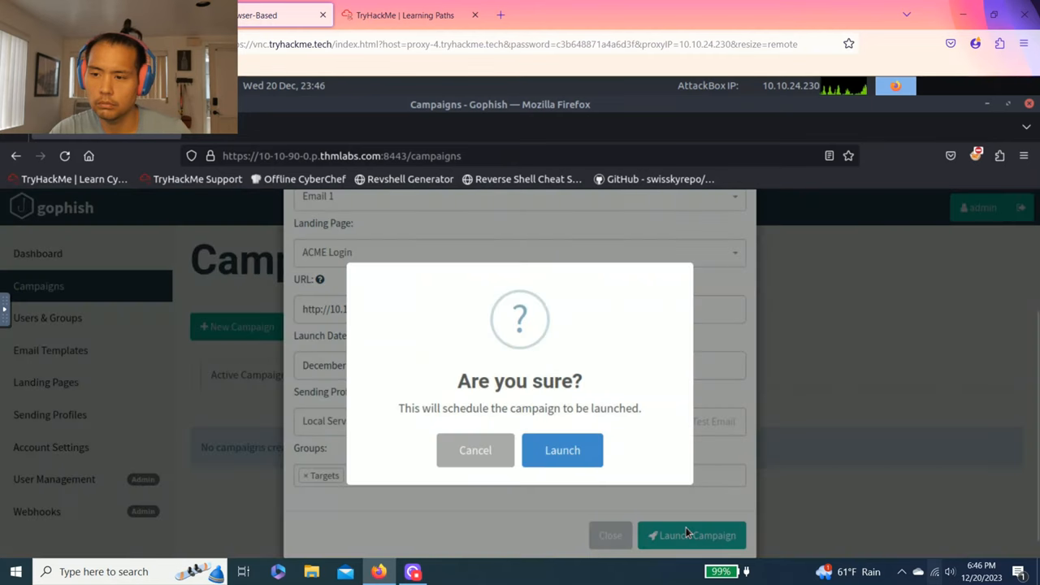
{"action": "left_click", "coordinate": [562, 450]}
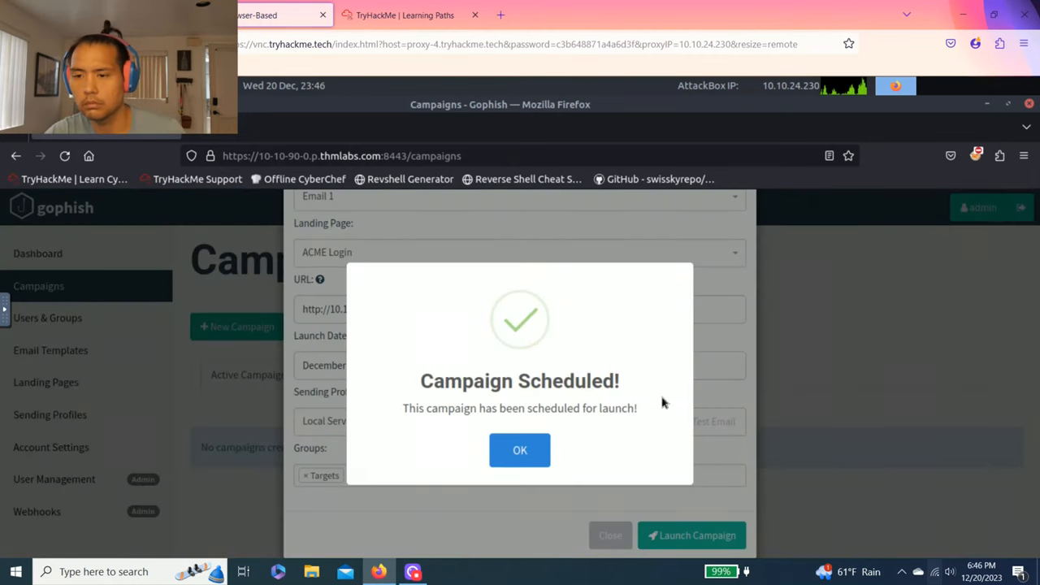
{"action": "left_click", "coordinate": [519, 450]}
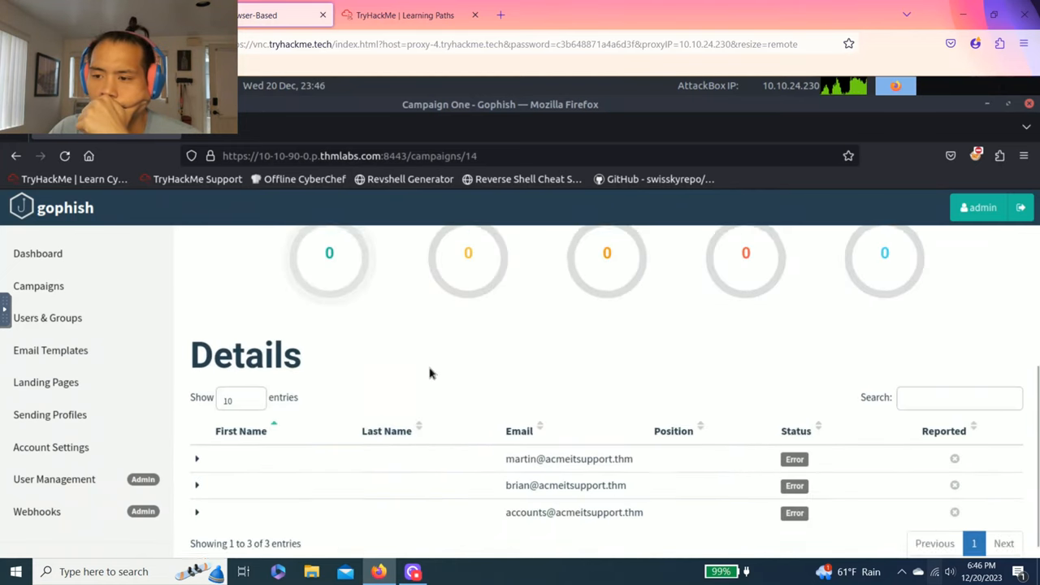
{"action": "scroll", "scroll_direction": "down", "scroll_amount": 3}
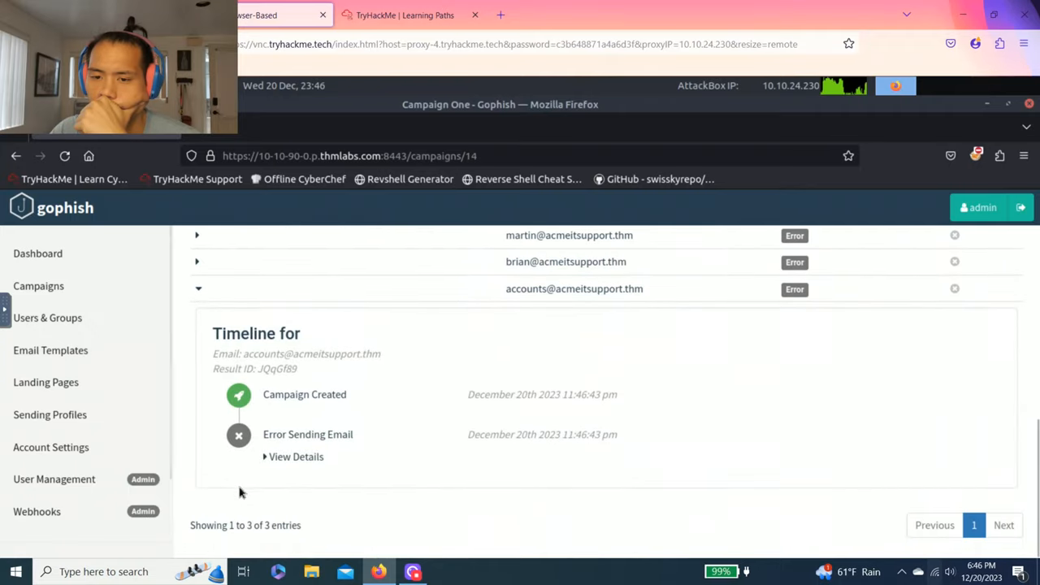
{"action": "left_click", "coordinate": [295, 455]}
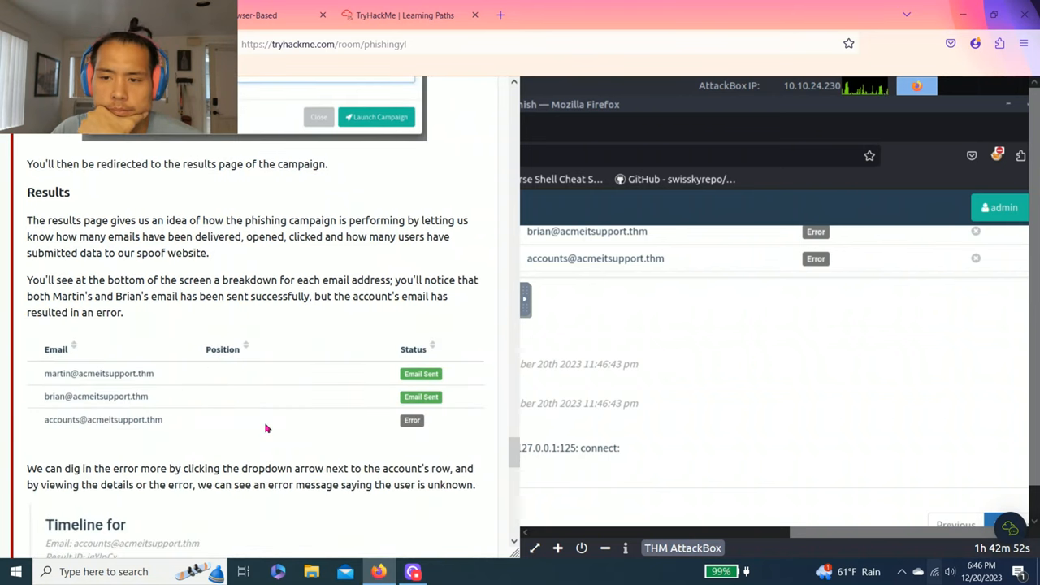
{"action": "scroll", "scroll_direction": "down", "scroll_amount": 3}
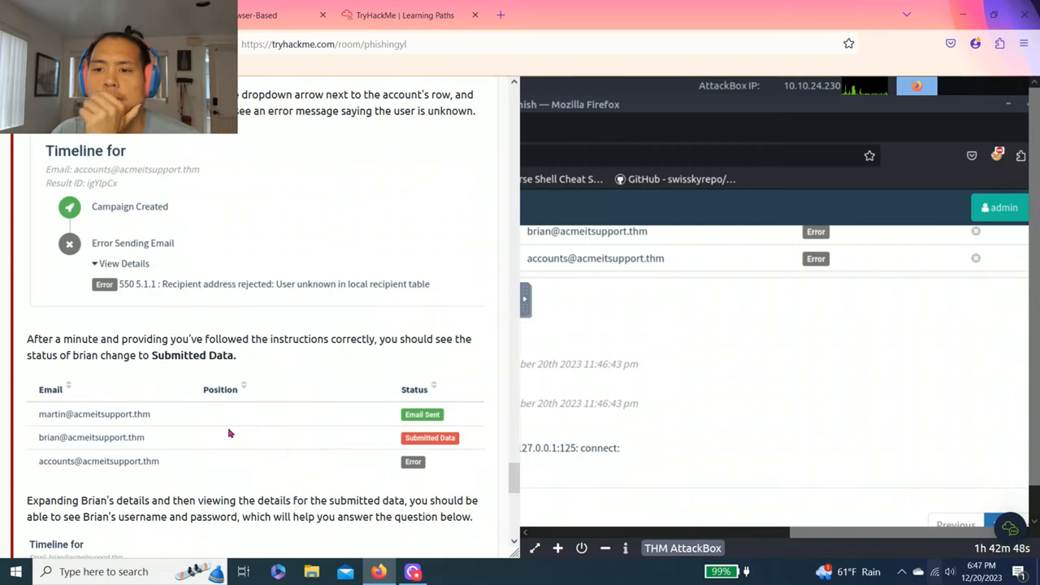
{"action": "scroll", "scroll_direction": "down", "scroll_amount": 3}
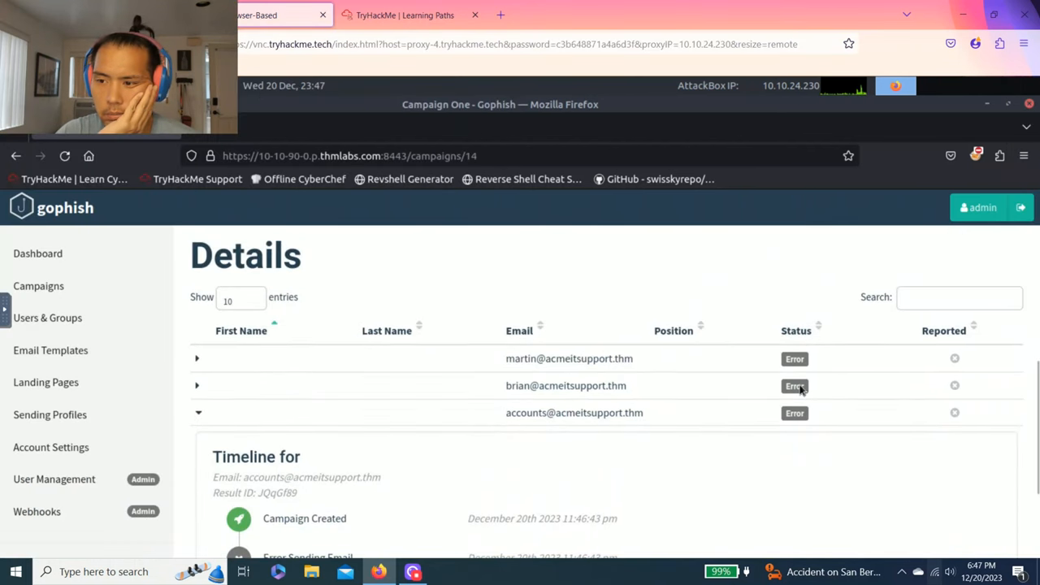
Expand brian's timeline and view the connection-refused sending error details.
{"action": "left_click", "coordinate": [196, 385]}
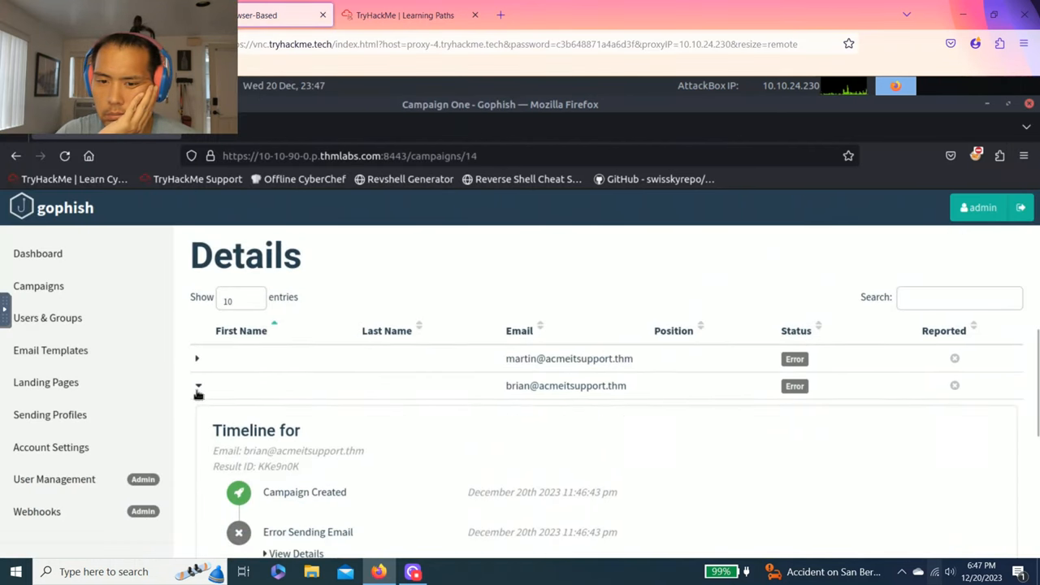
{"action": "scroll", "scroll_direction": "down", "scroll_amount": 3}
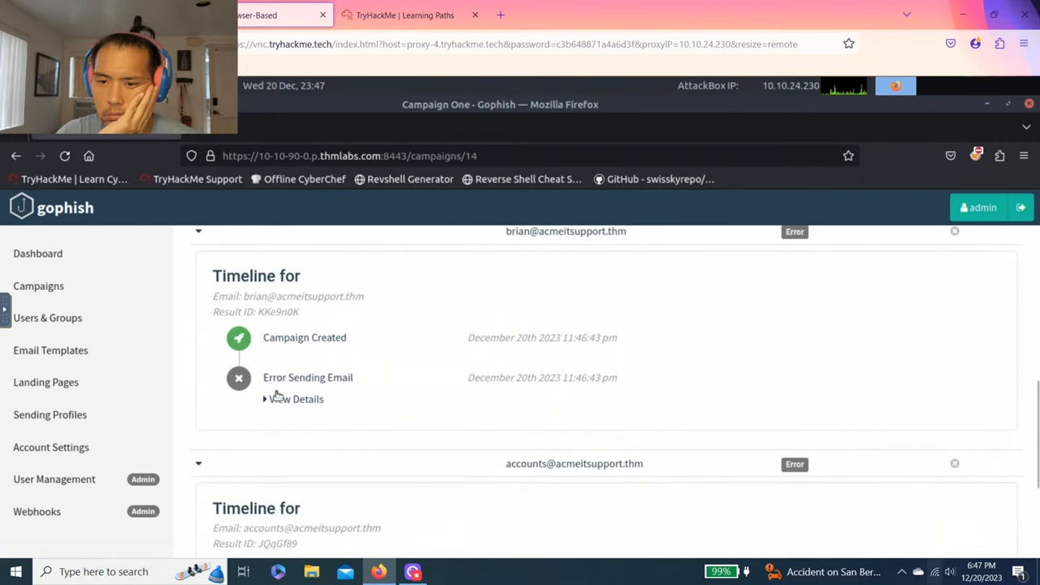
{"action": "left_click", "coordinate": [296, 399]}
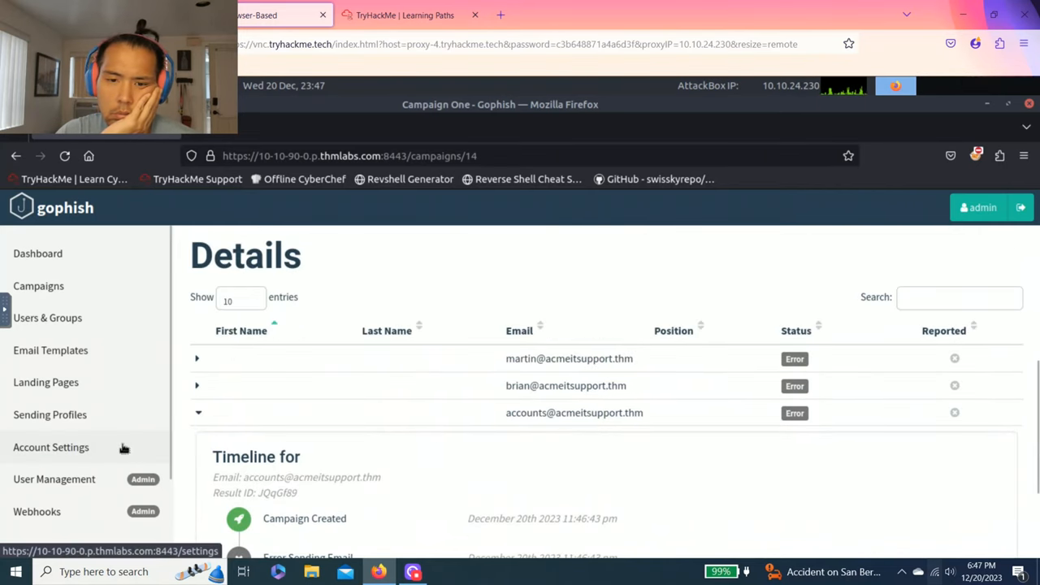
{"action": "scroll", "scroll_direction": "down", "scroll_amount": 3}
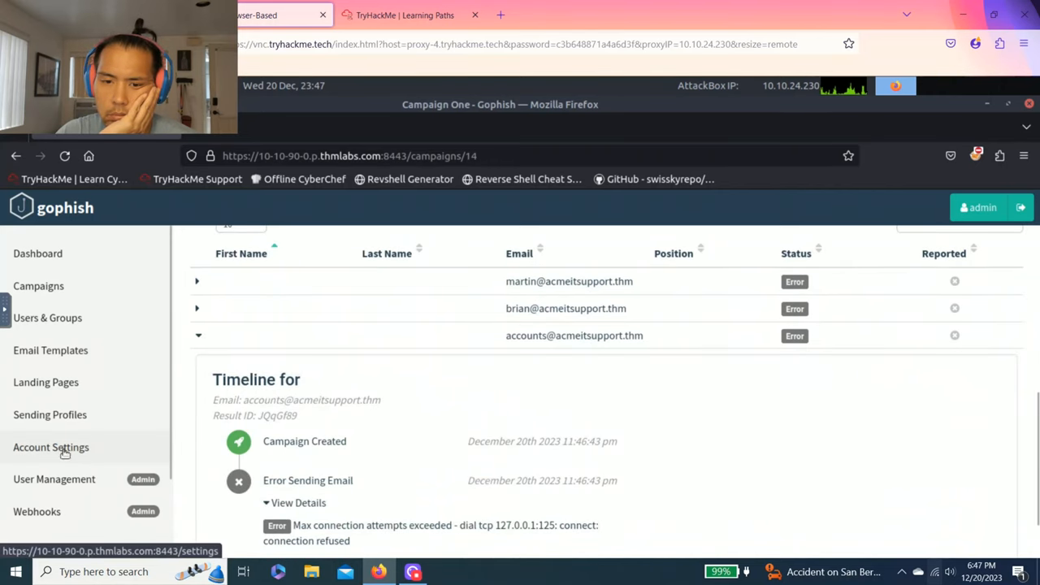
Go to Account Settings, then the Sending Profiles list.
{"action": "left_click", "coordinate": [50, 447]}
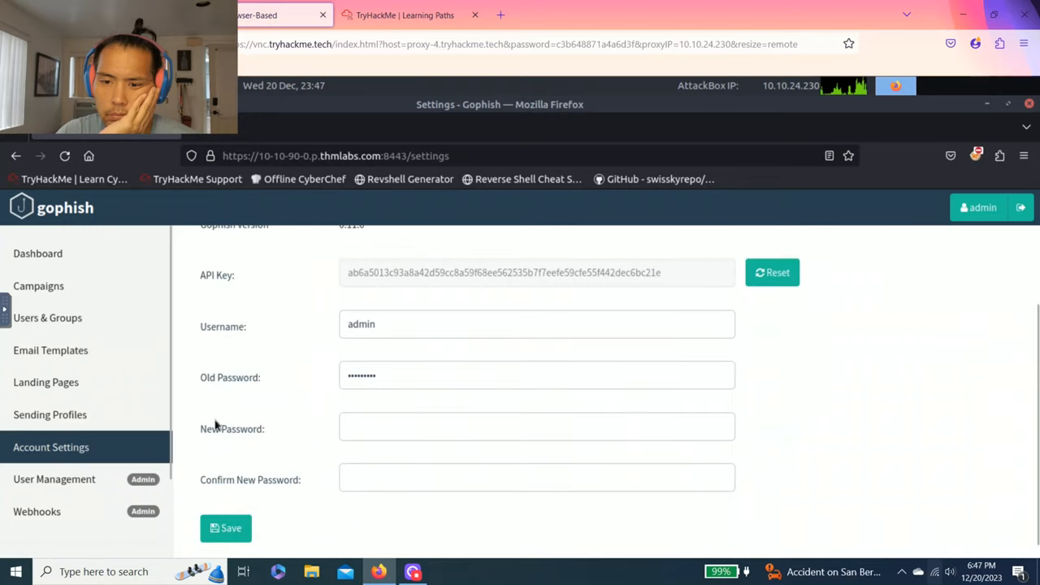
{"action": "scroll", "scroll_direction": "up", "scroll_amount": 3}
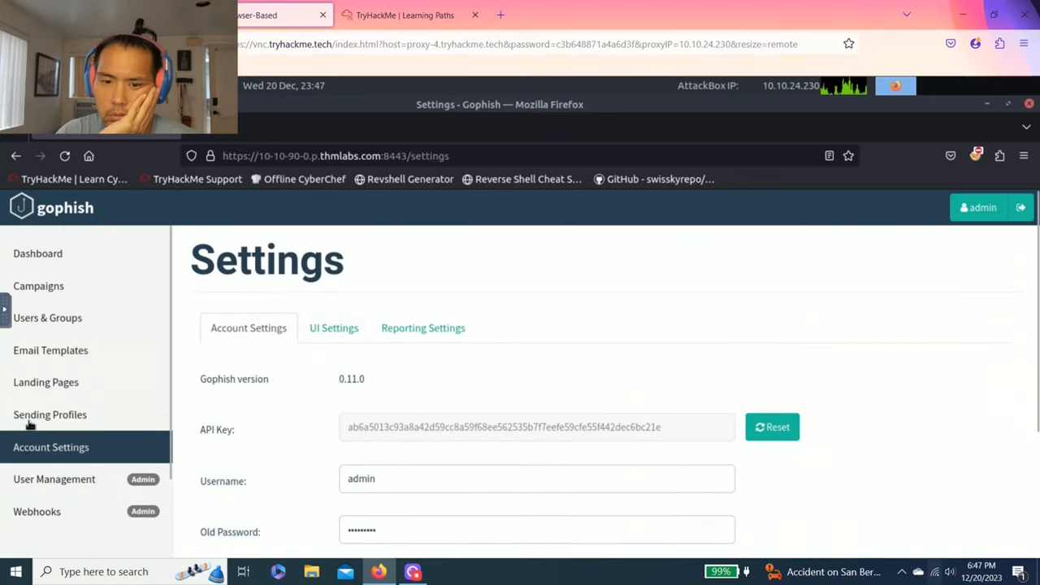
{"action": "left_click", "coordinate": [49, 415]}
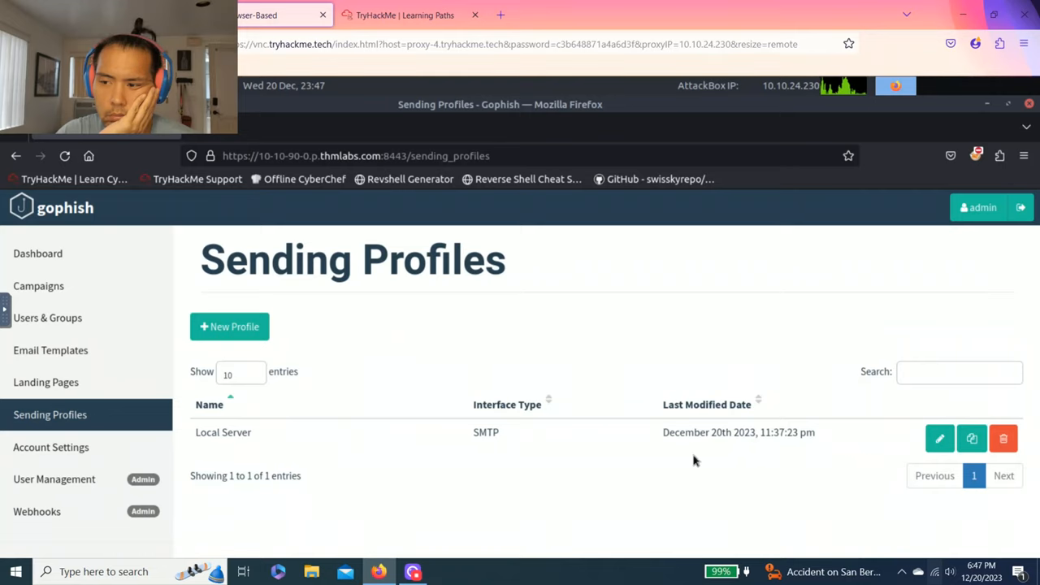
{"action": "mouse_move", "coordinate": [939, 437]}
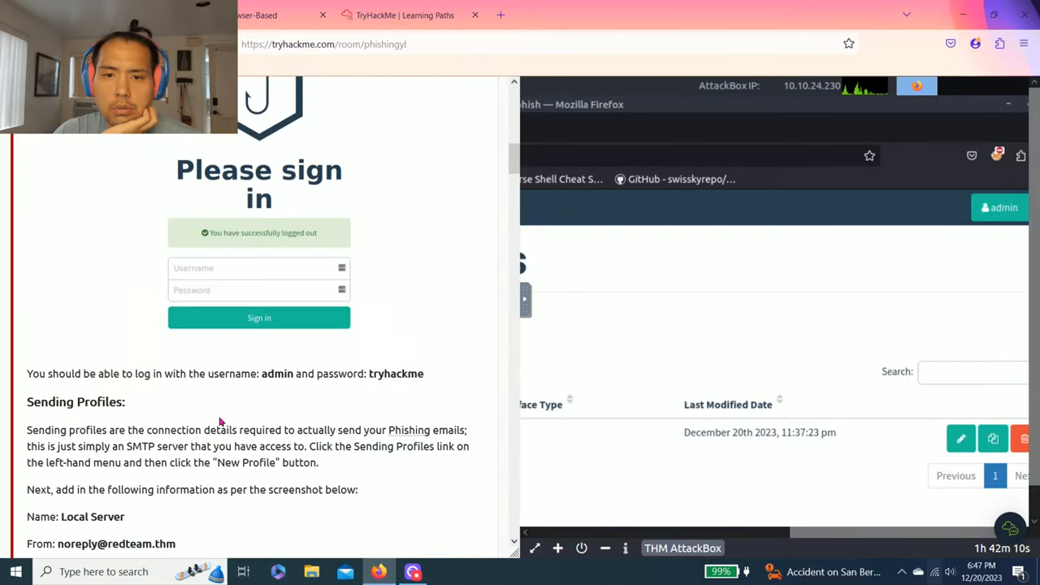
Edit the Local Server profile's Host to 127.0.0.1:25 and save the profile.
{"action": "scroll", "scroll_direction": "down", "scroll_amount": 3}
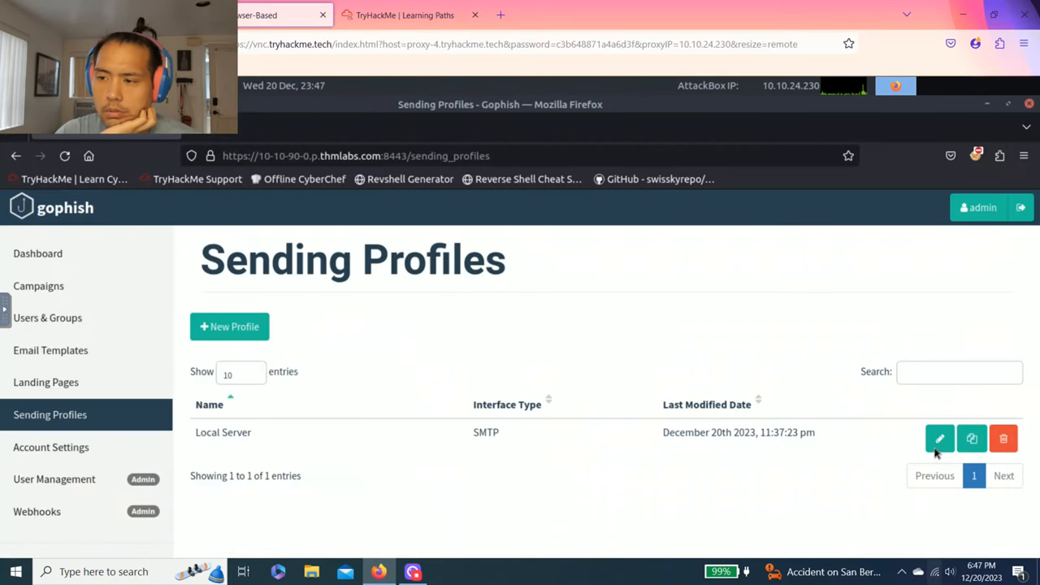
{"action": "left_click", "coordinate": [940, 439]}
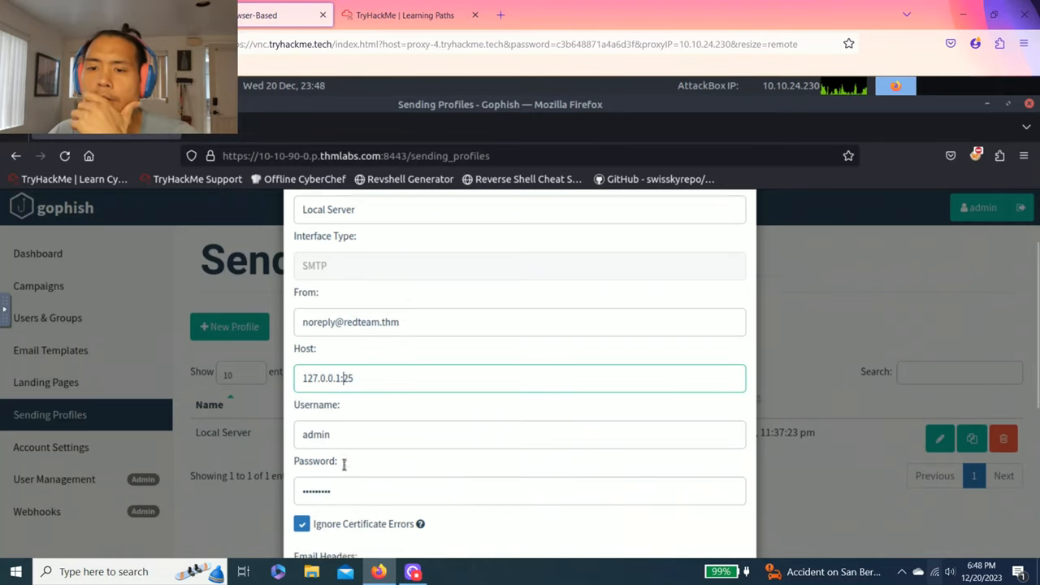
{"action": "scroll", "scroll_direction": "down", "scroll_amount": 3}
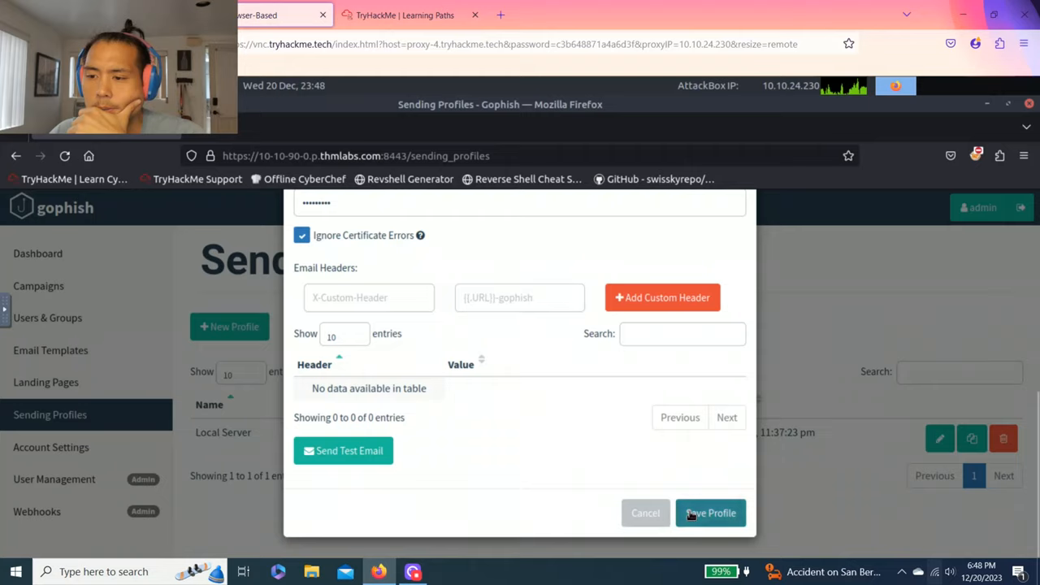
{"action": "left_click", "coordinate": [710, 512]}
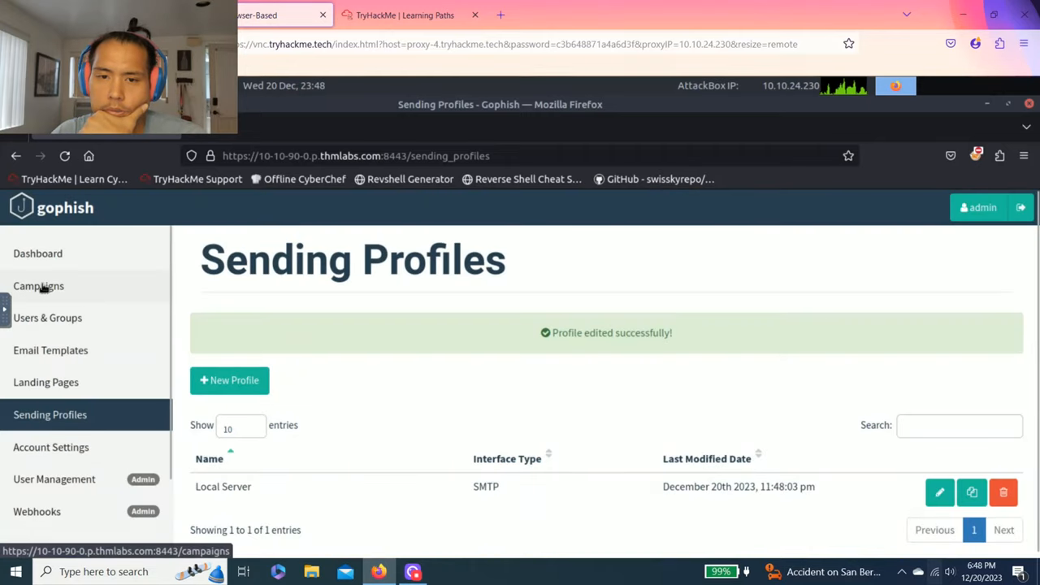
Review Campaign One's results, return to the campaigns list, and confirm deleting Campaign One.
{"action": "left_click", "coordinate": [38, 285]}
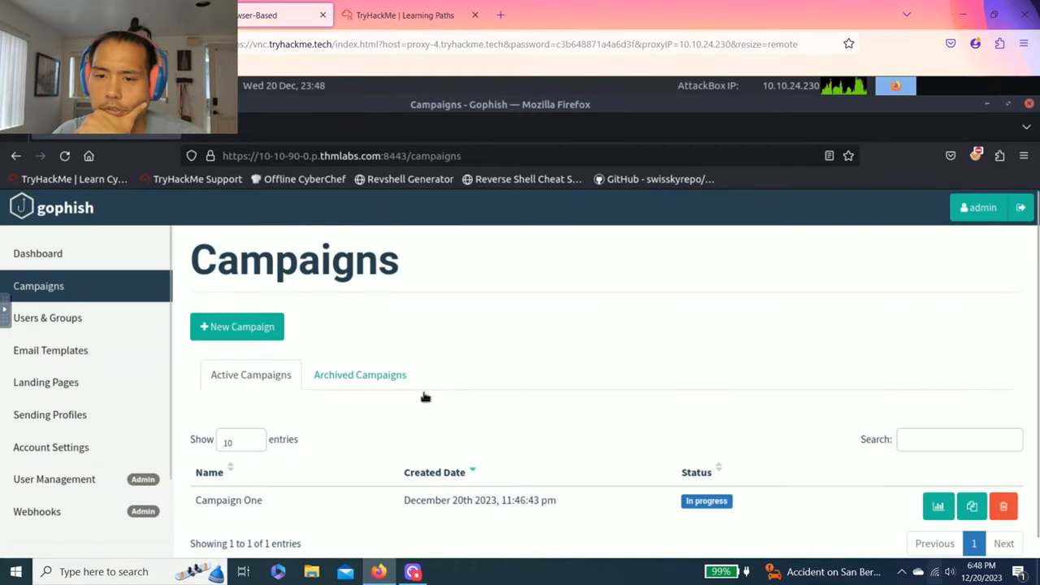
{"action": "scroll", "scroll_direction": "down", "scroll_amount": 3}
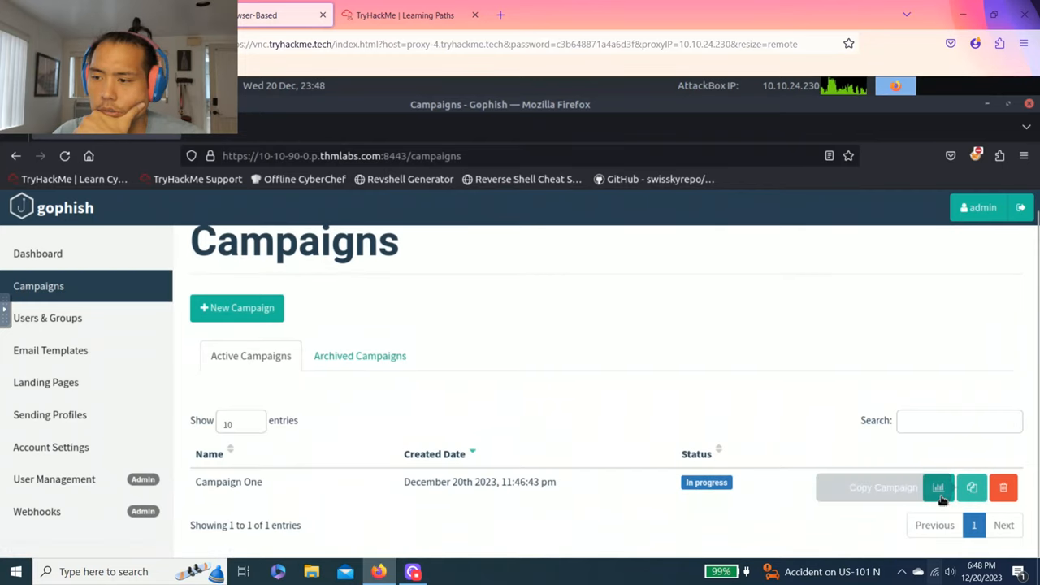
{"action": "left_click", "coordinate": [939, 487]}
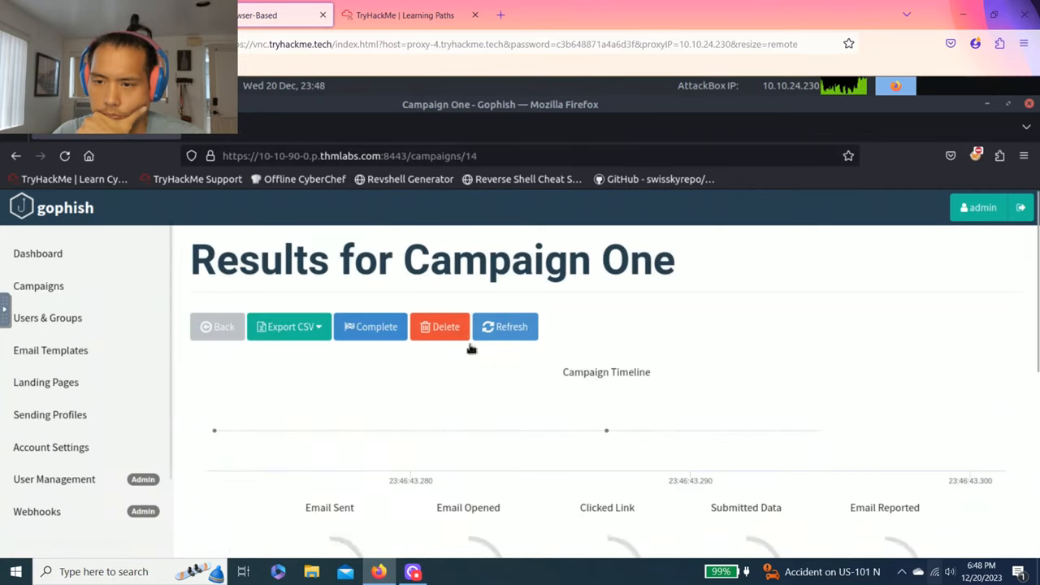
{"action": "scroll", "scroll_direction": "down", "scroll_amount": 3}
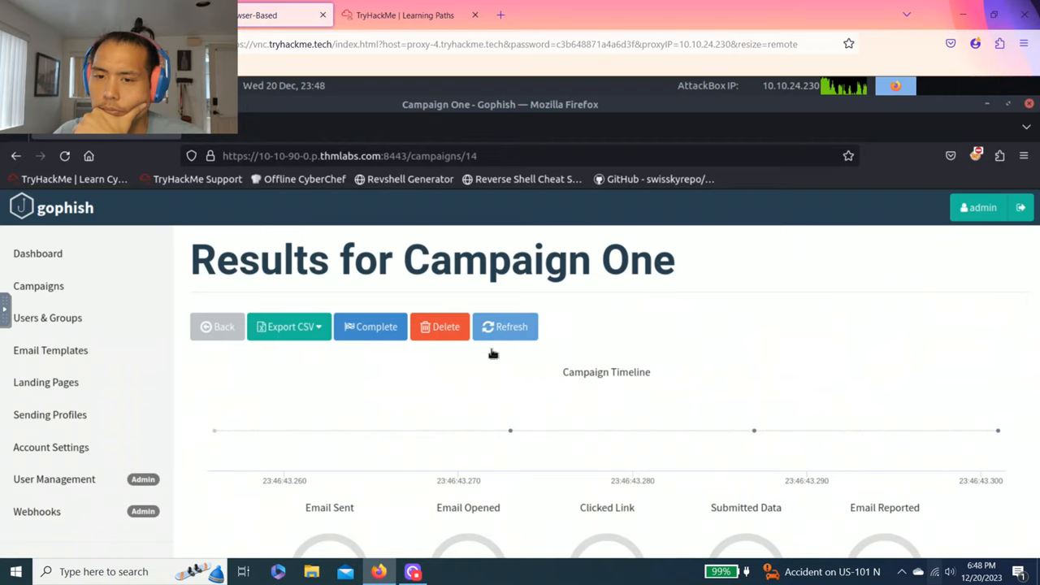
{"action": "left_click", "coordinate": [217, 326]}
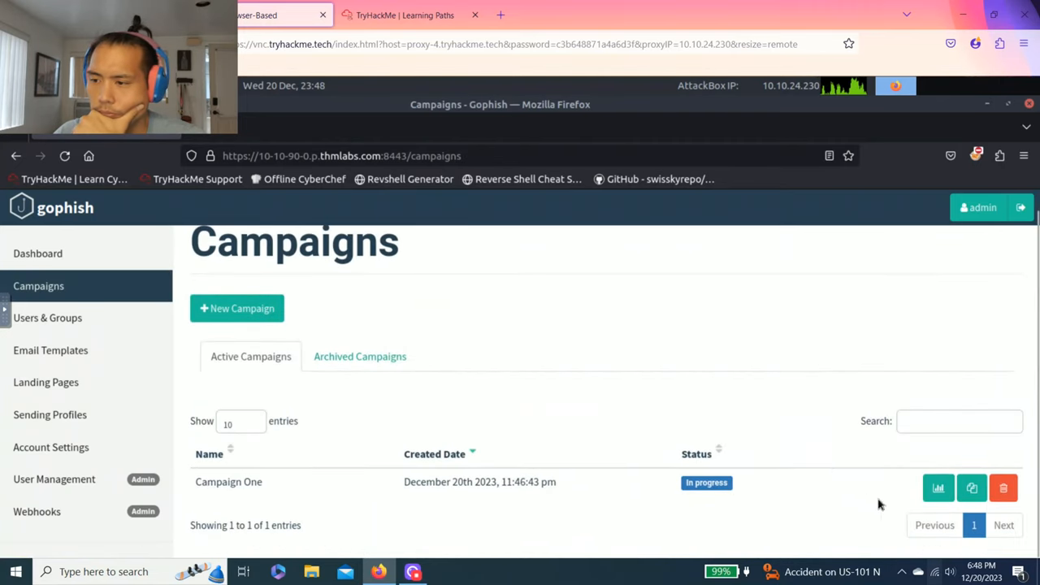
{"action": "left_click", "coordinate": [1003, 487]}
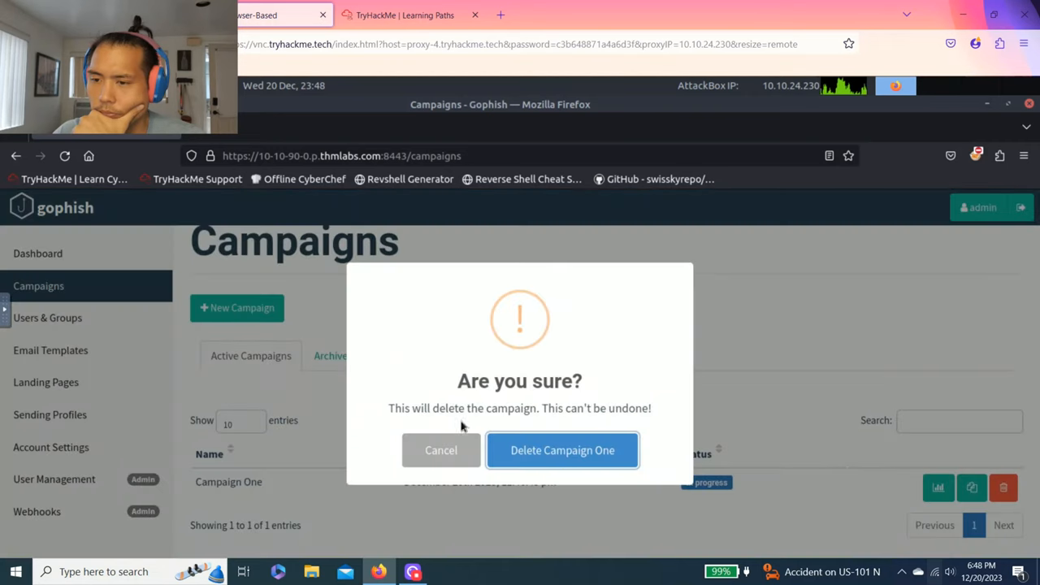
{"action": "left_click", "coordinate": [563, 450]}
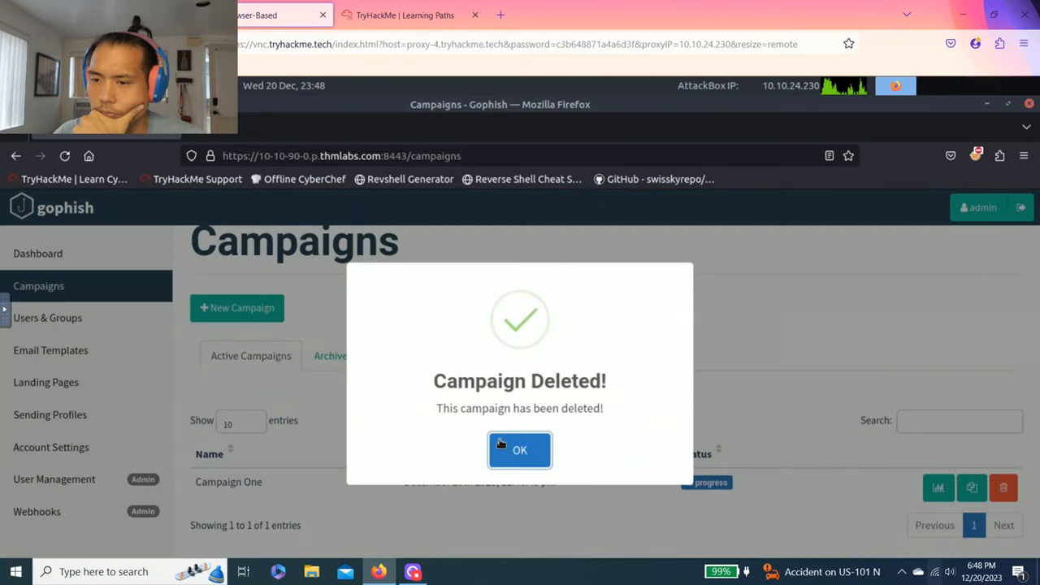
{"action": "left_click", "coordinate": [519, 450]}
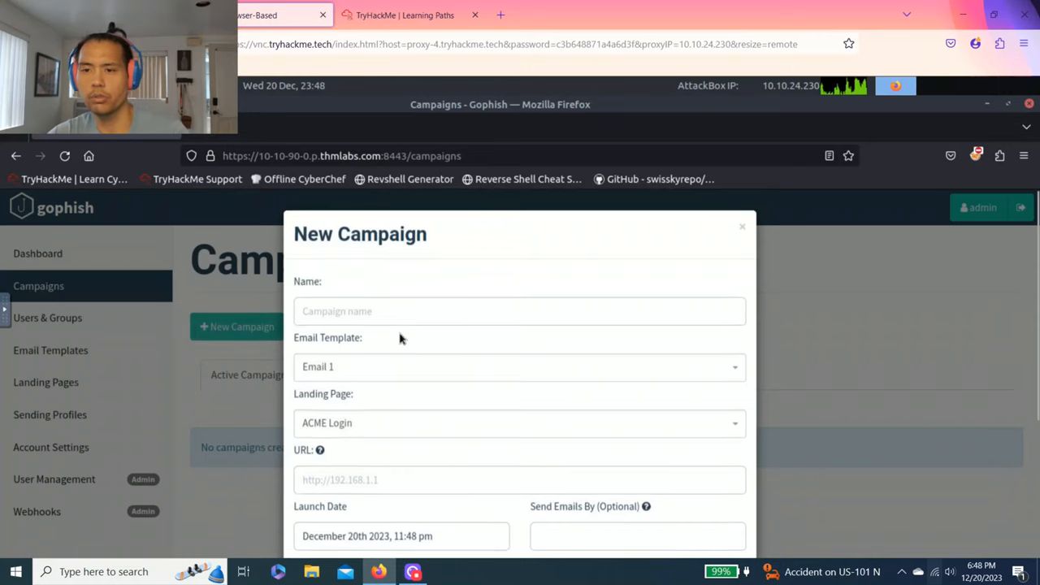
{"action": "type", "text": "Campaign One"}
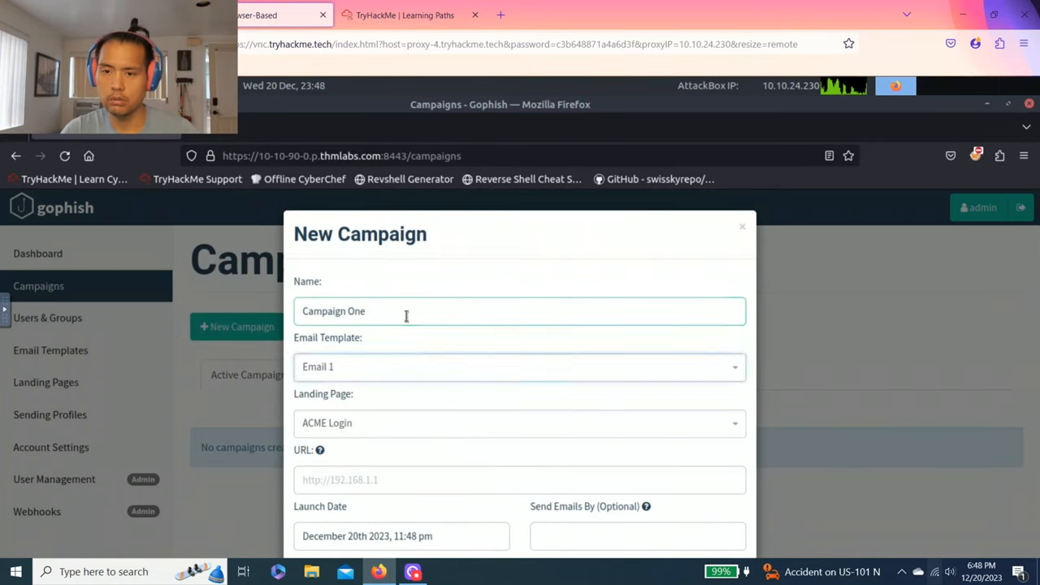
{"action": "type", "text": "http://10.10.90.0"}
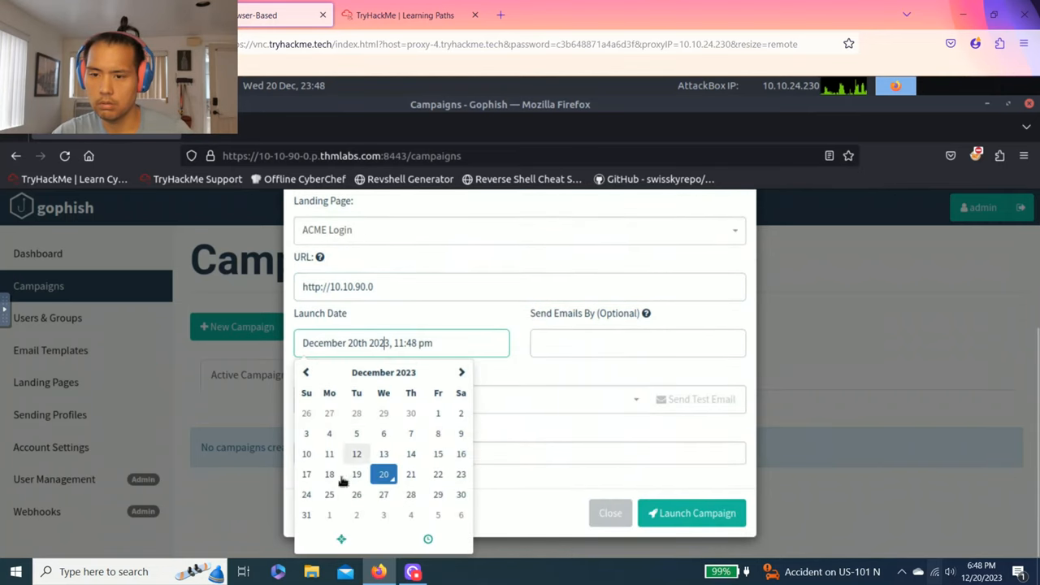
{"action": "left_click", "coordinate": [690, 513]}
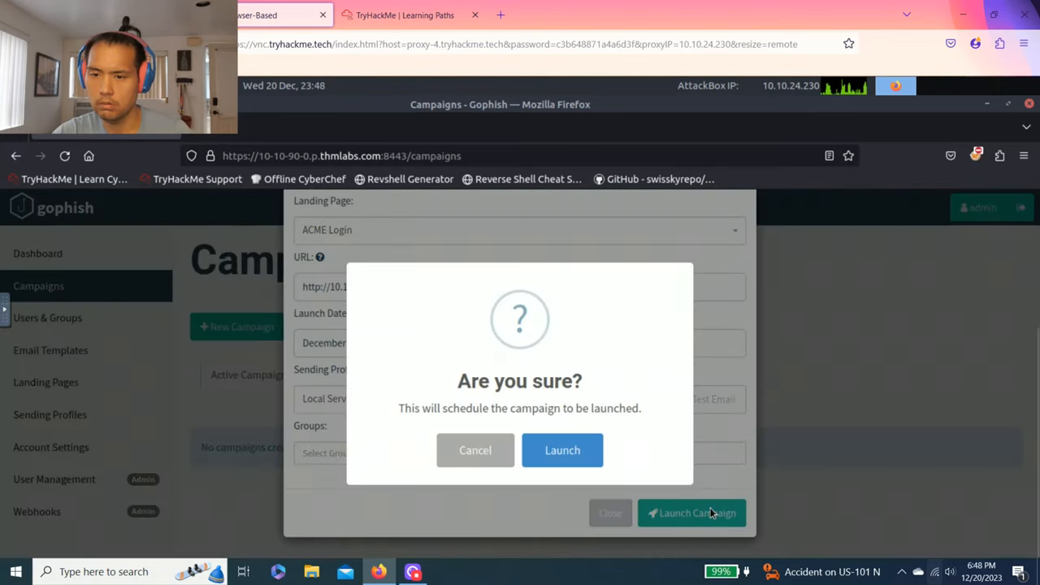
{"action": "left_click", "coordinate": [474, 450]}
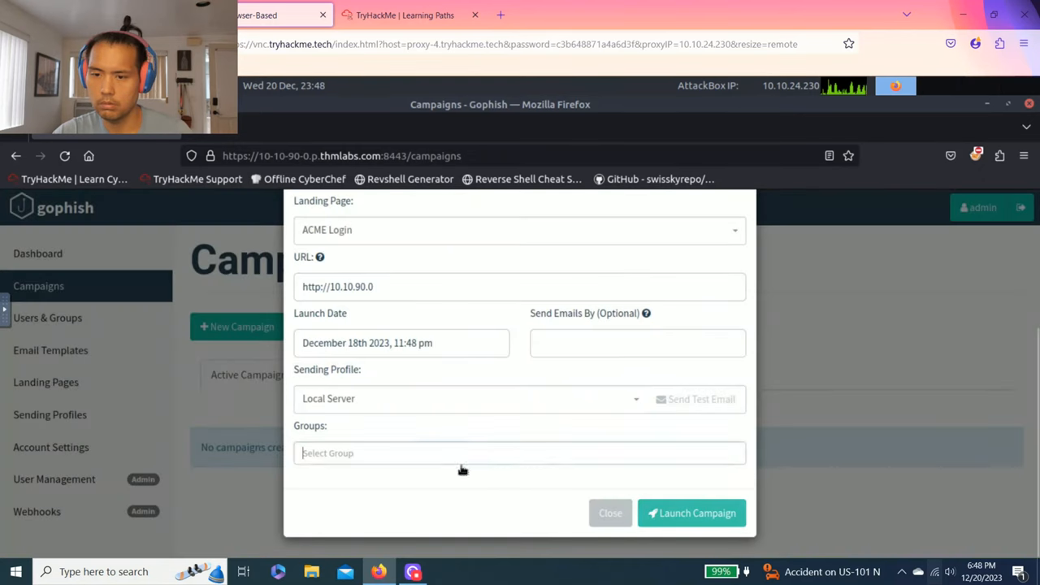
{"action": "left_click", "coordinate": [692, 513]}
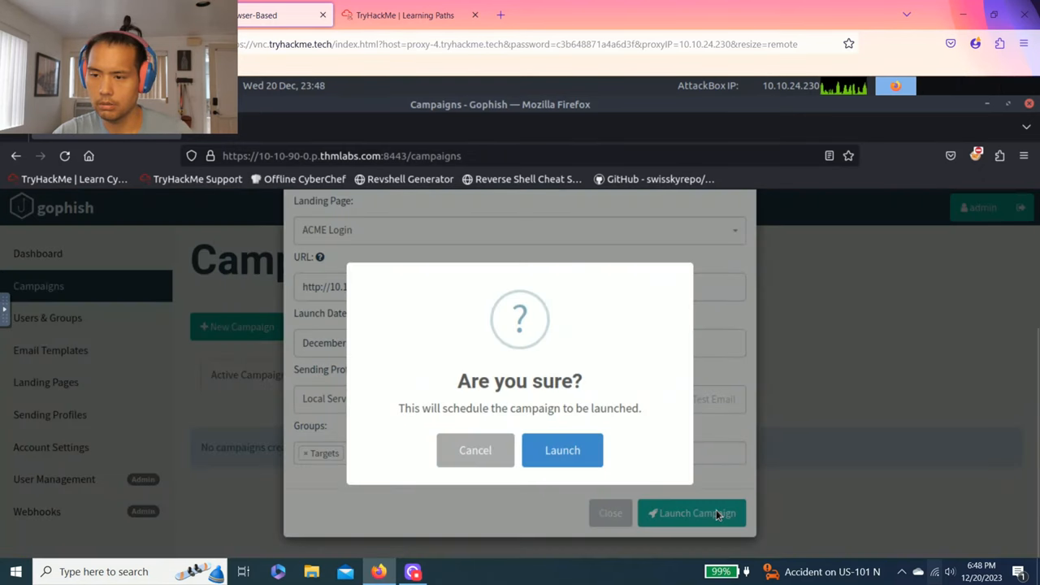
{"action": "left_click", "coordinate": [562, 449]}
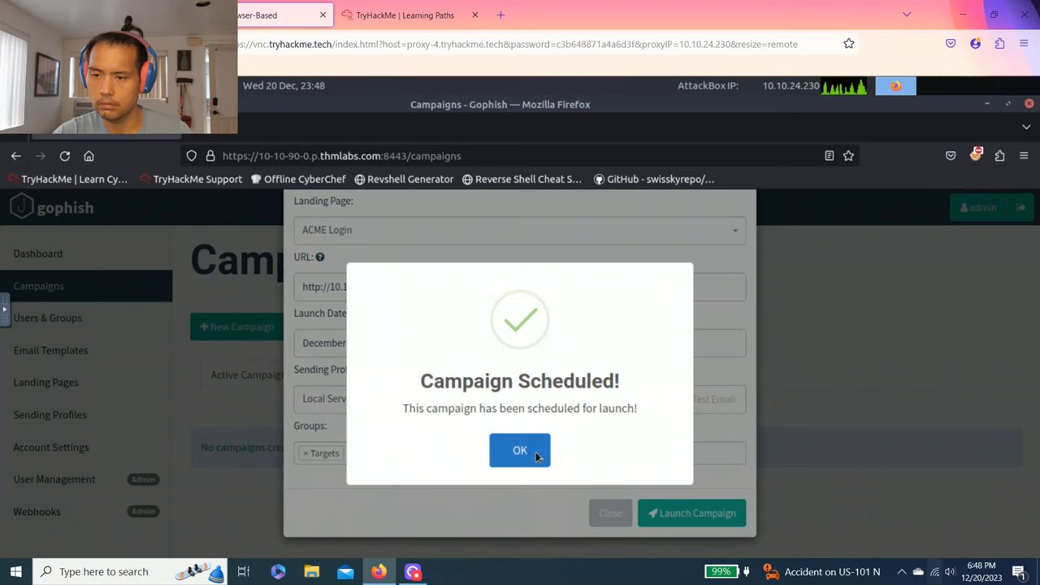
{"action": "left_click", "coordinate": [519, 450]}
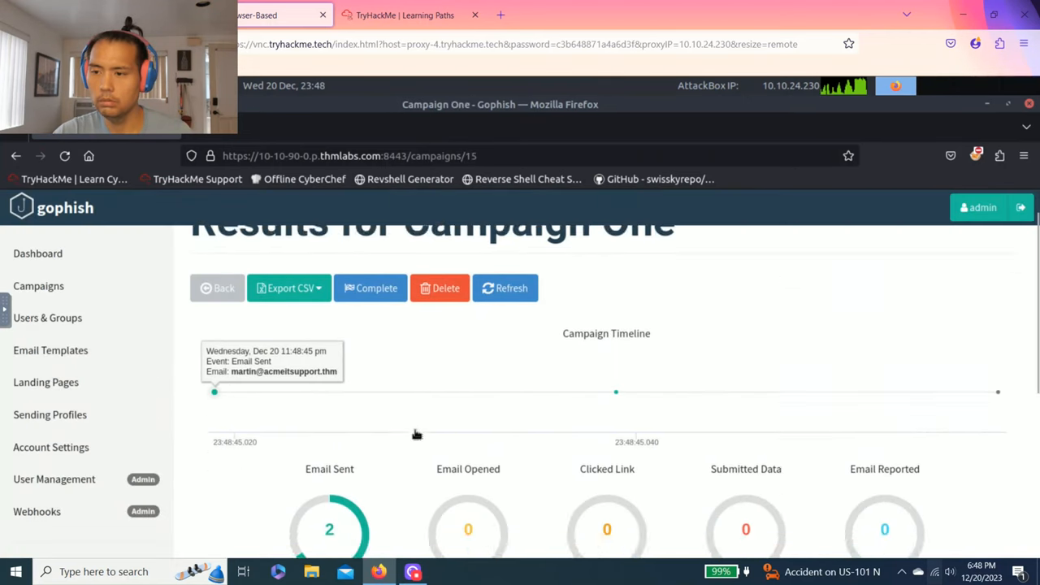
Scroll Campaign One's results to brian's timeline showing Submitted Data from Firefox on Ubuntu.
{"action": "scroll", "scroll_direction": "down", "scroll_amount": 3}
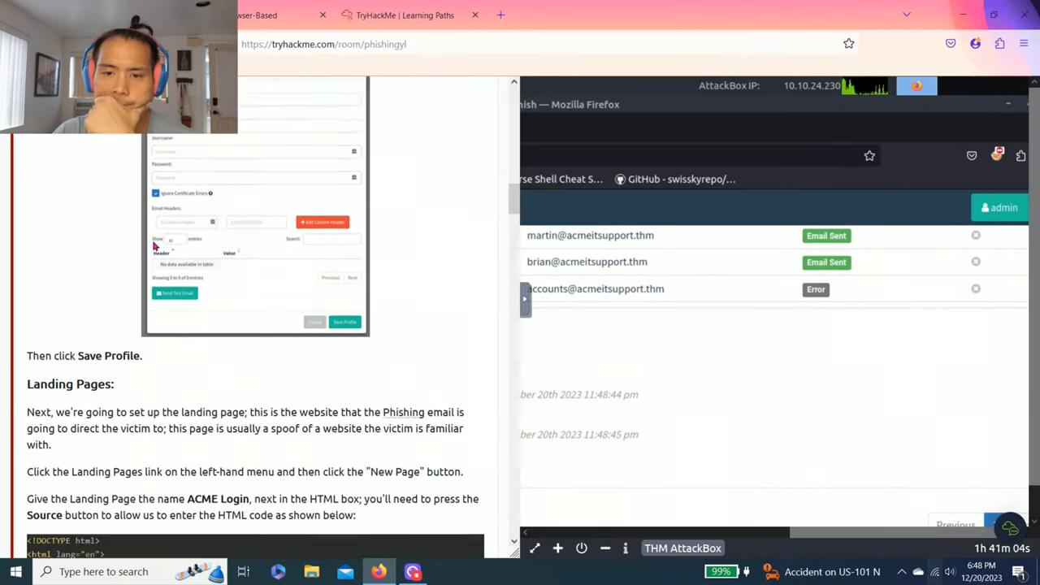
{"action": "scroll", "scroll_direction": "down", "scroll_amount": 3}
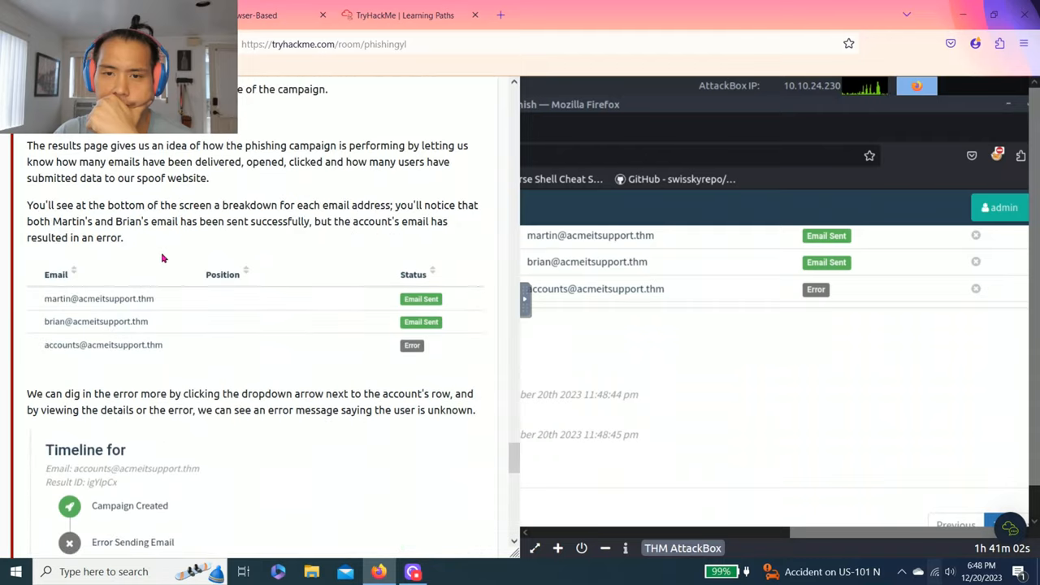
{"action": "scroll", "scroll_direction": "down", "scroll_amount": 3}
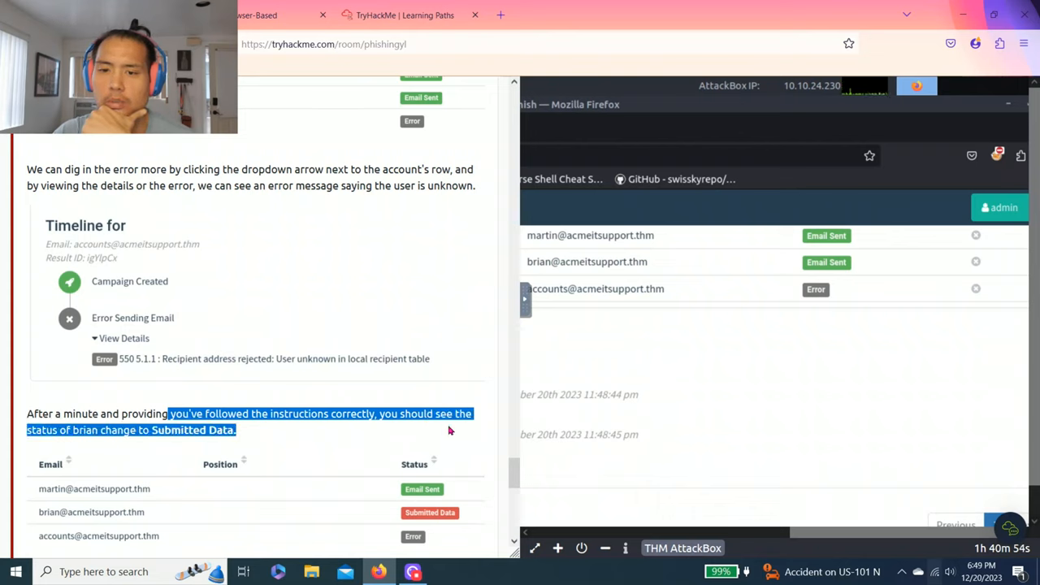
{"action": "left_click", "coordinate": [315, 448]}
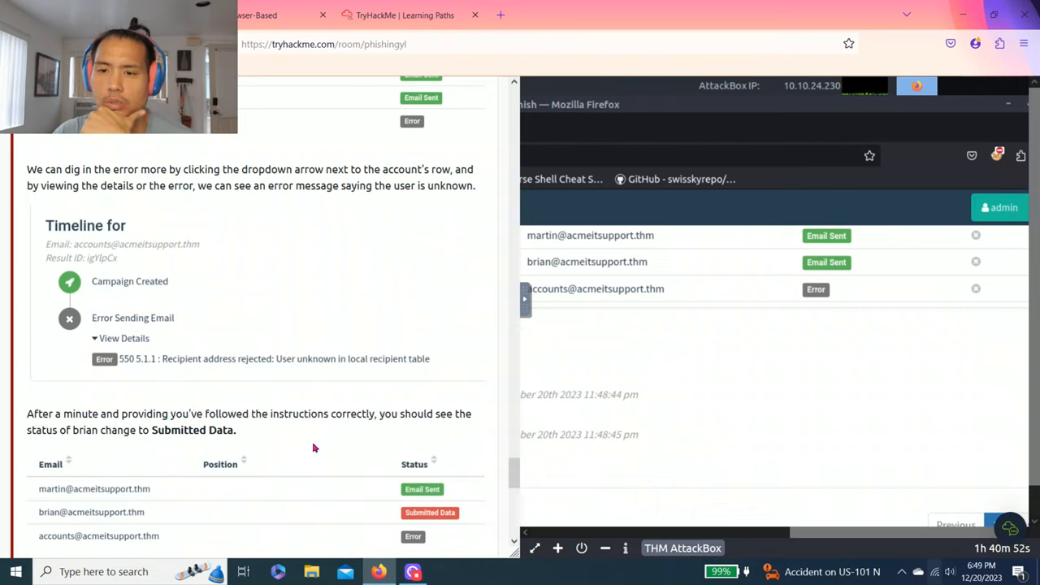
{"action": "scroll", "scroll_direction": "down", "scroll_amount": 3}
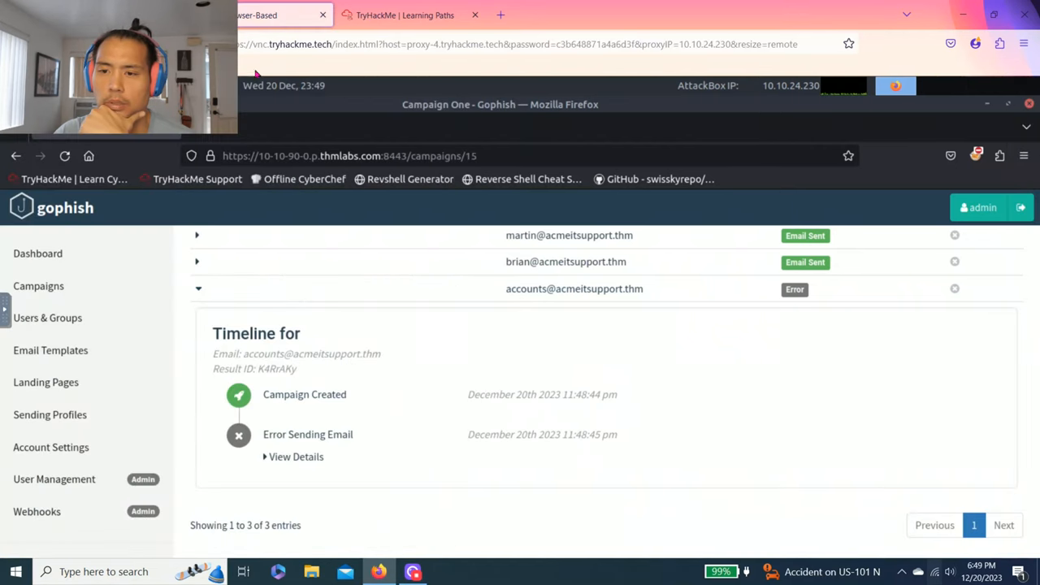
{"action": "scroll", "scroll_direction": "up", "scroll_amount": 3}
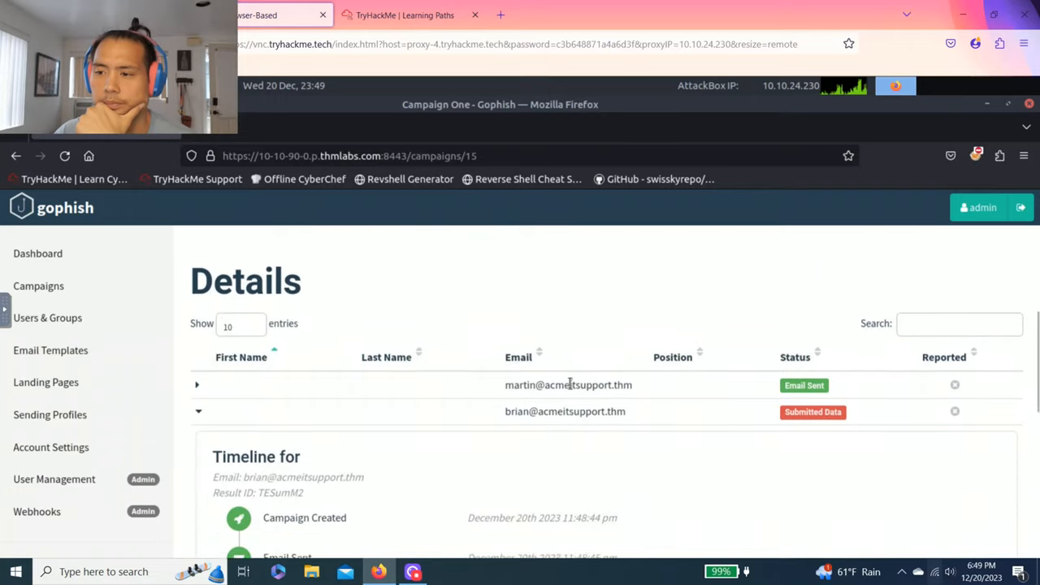
{"action": "scroll", "scroll_direction": "down", "scroll_amount": 3}
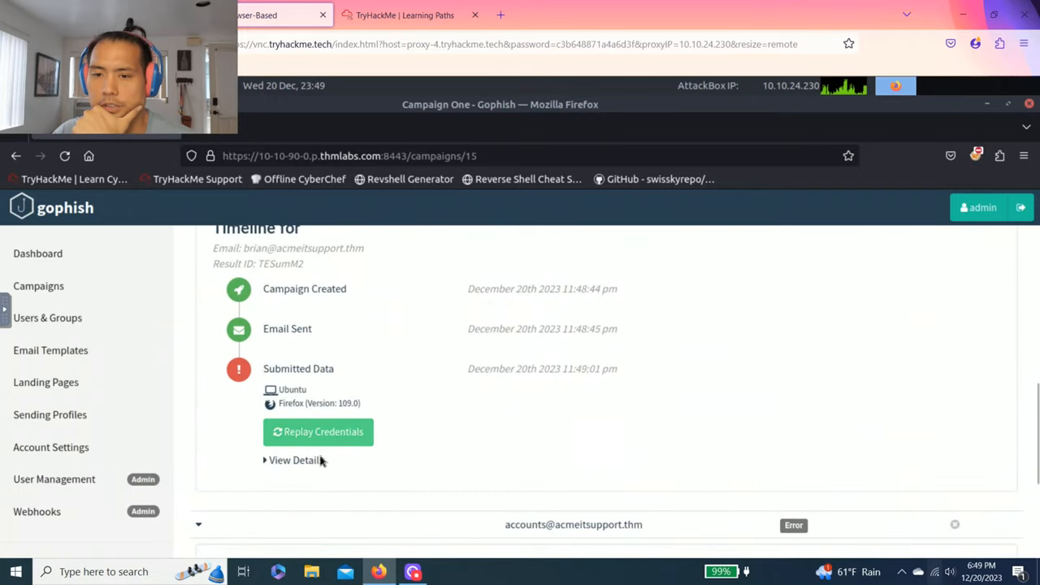
{"action": "left_click", "coordinate": [295, 460]}
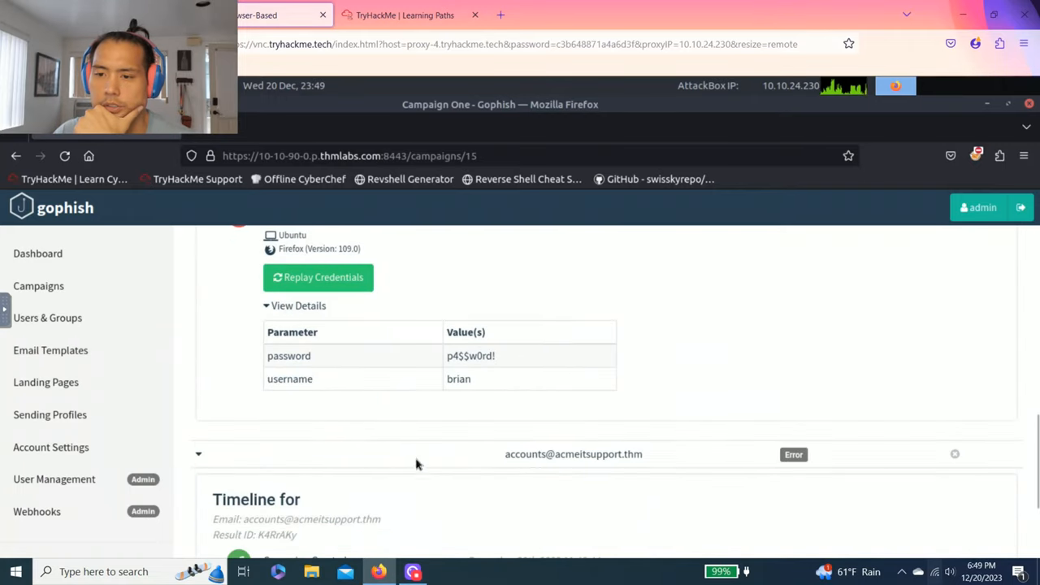
{"action": "double_click", "coordinate": [469, 356]}
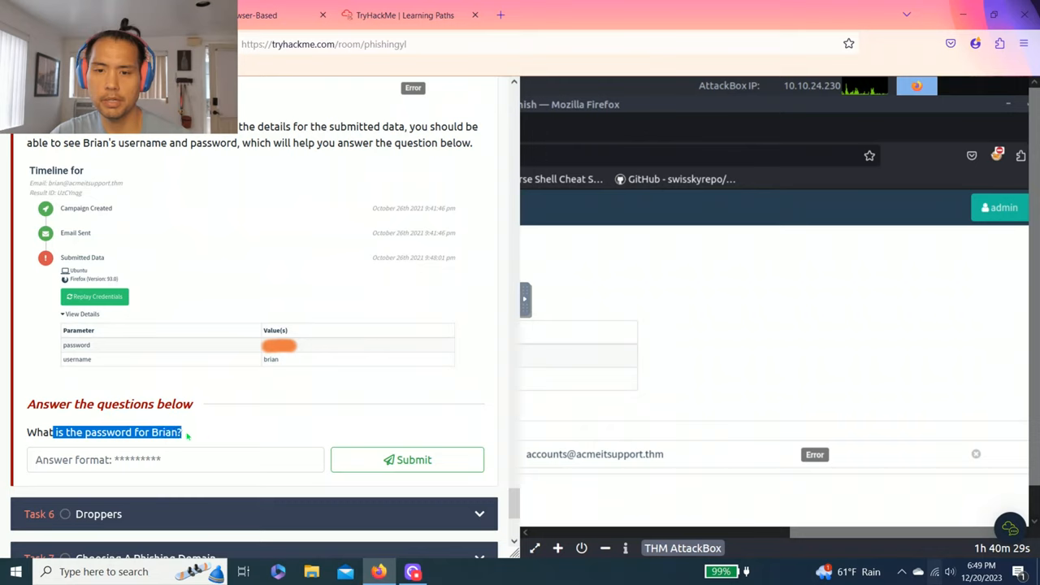
{"action": "type", "text": "4$$w0rd!"}
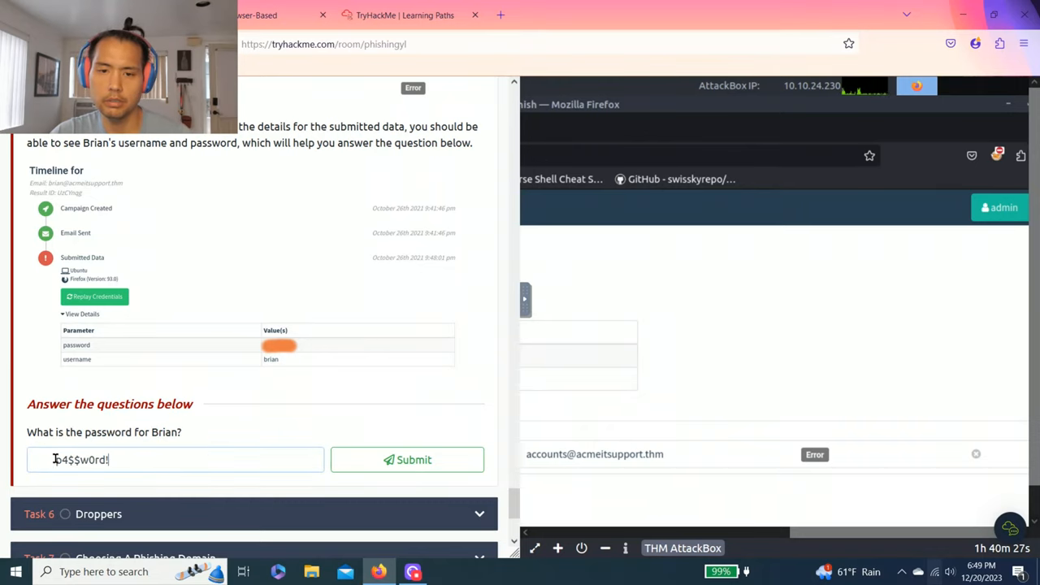
{"action": "left_click", "coordinate": [407, 459]}
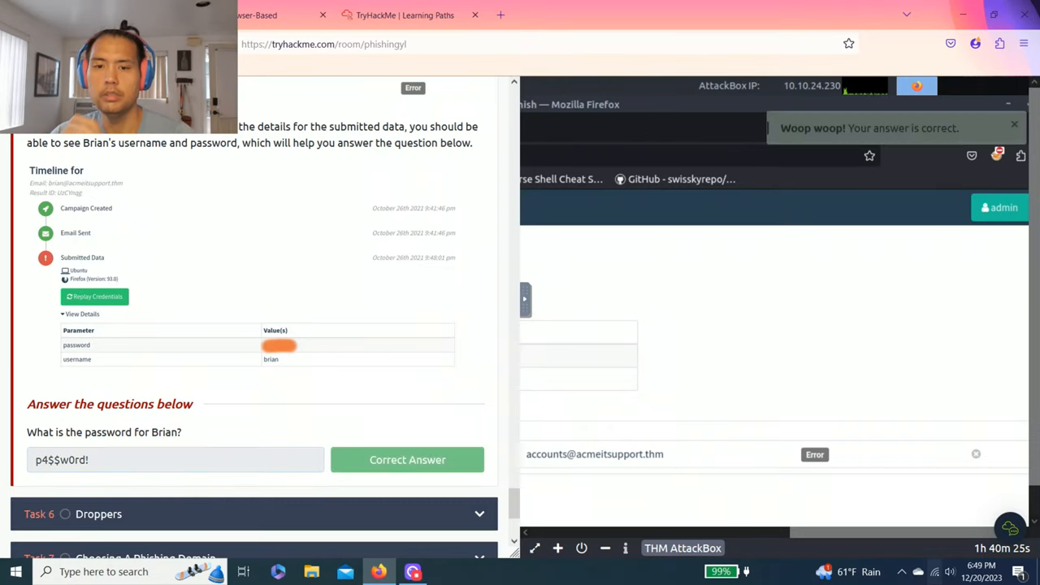
{"action": "scroll", "scroll_direction": "down", "scroll_amount": 3}
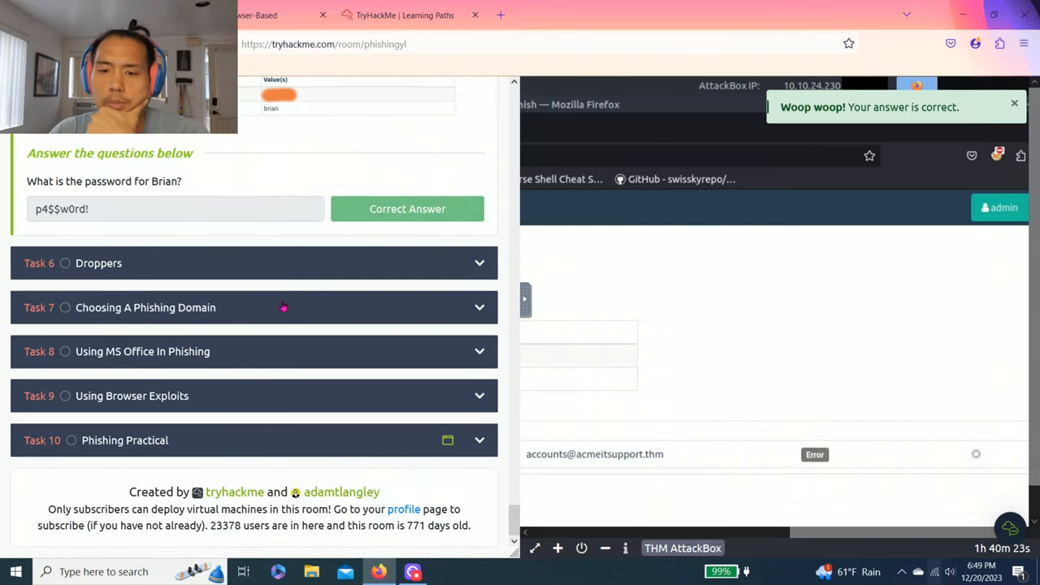
{"action": "scroll", "scroll_direction": "down", "scroll_amount": 3}
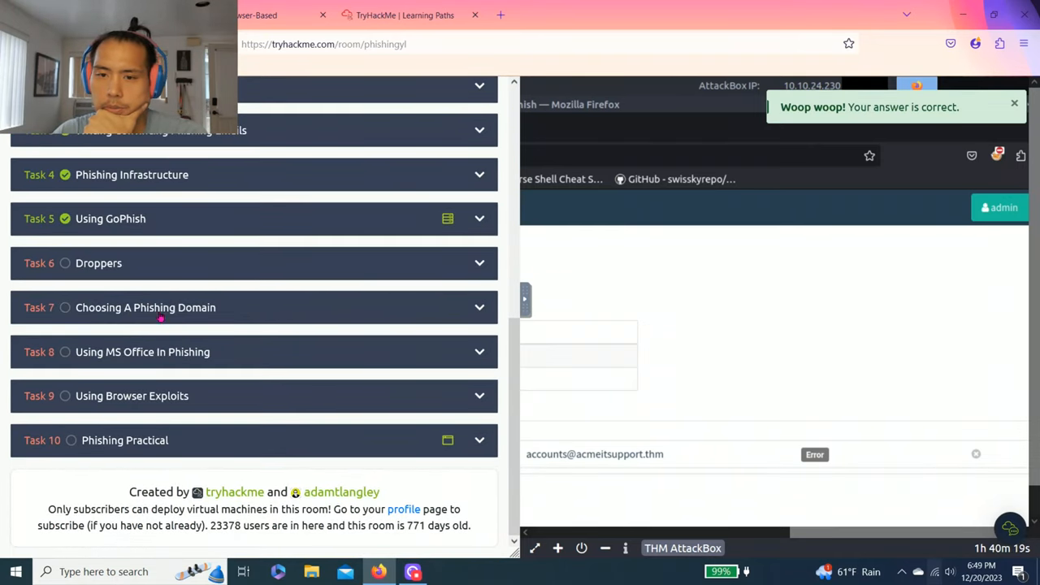
{"action": "mouse_move", "coordinate": [580, 548]}
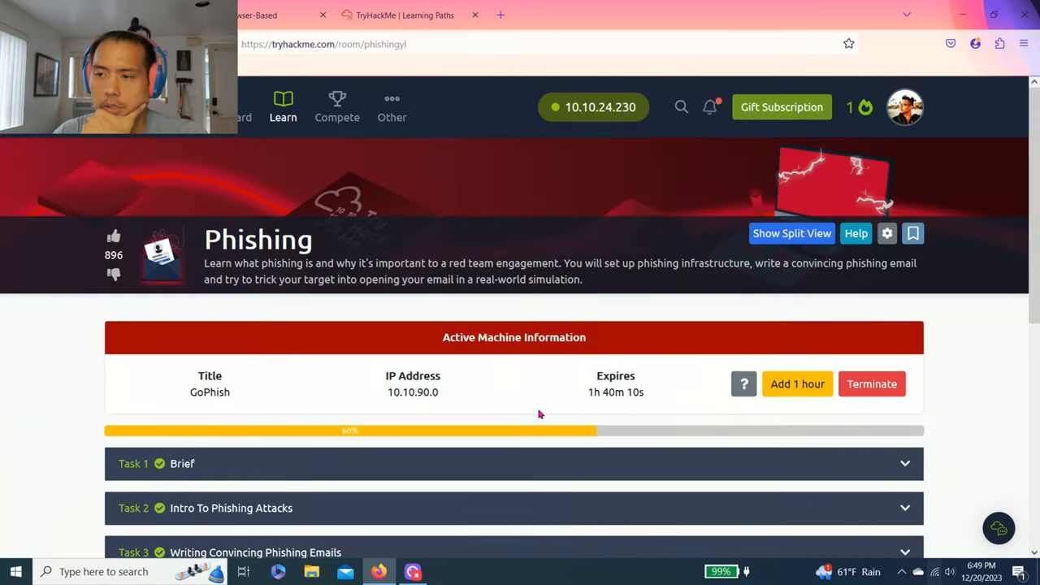
Open Task 6 Droppers, read the hint, and submit Nay.
{"action": "scroll", "scroll_direction": "down", "scroll_amount": 3}
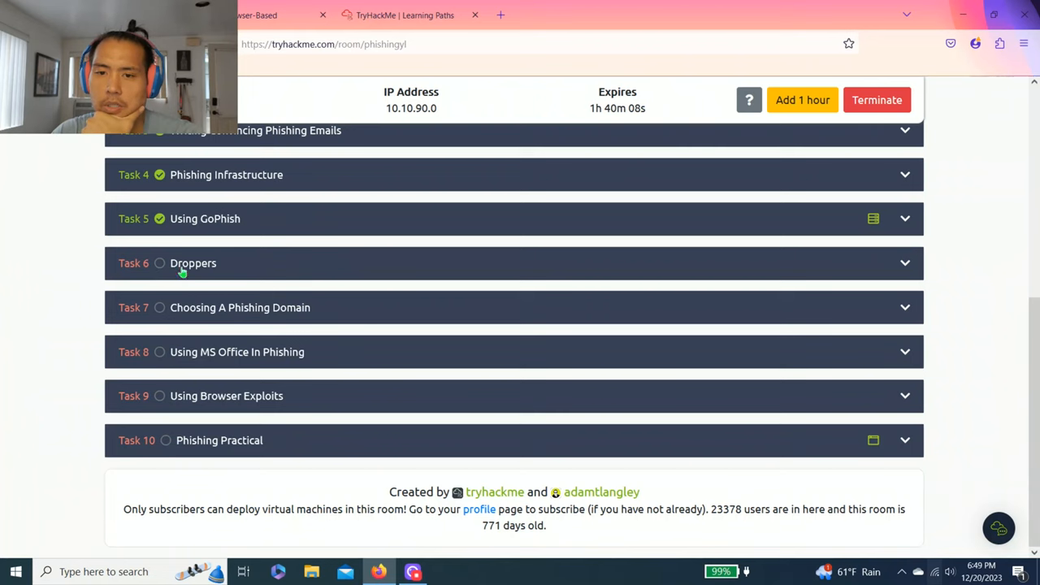
{"action": "left_click", "coordinate": [192, 263]}
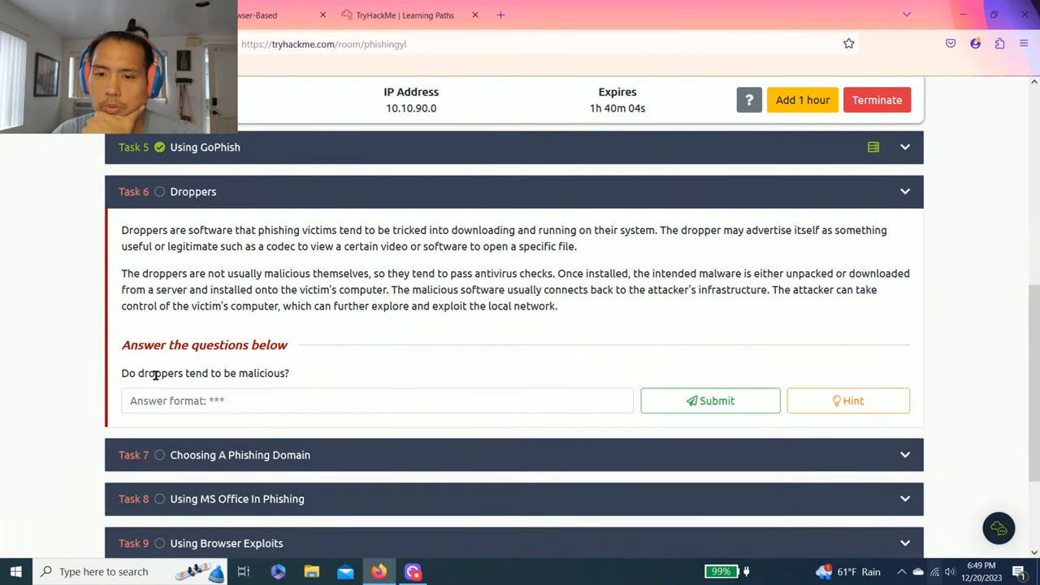
{"action": "mouse_move", "coordinate": [225, 317]}
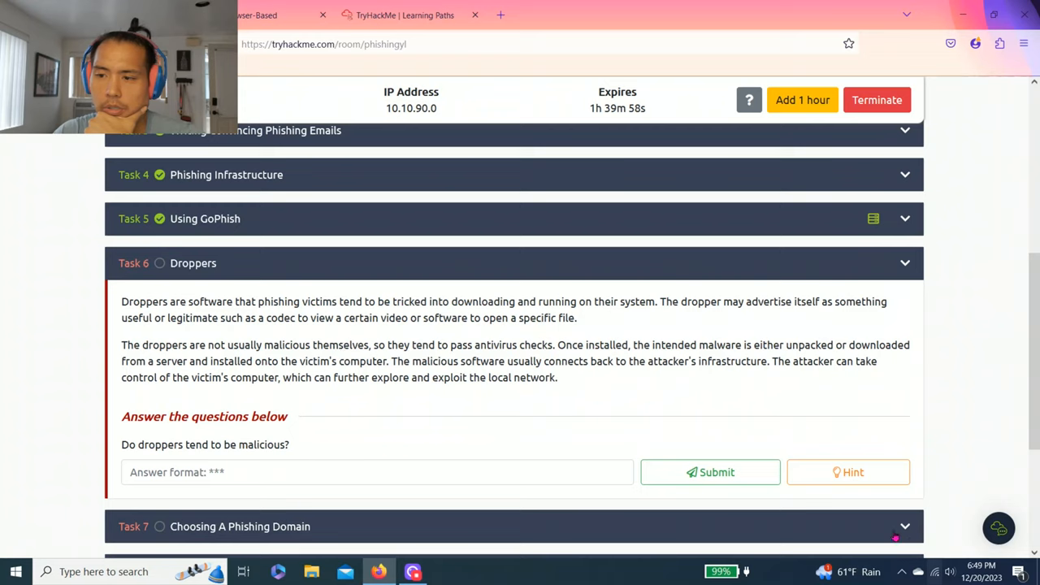
{"action": "left_click", "coordinate": [848, 472]}
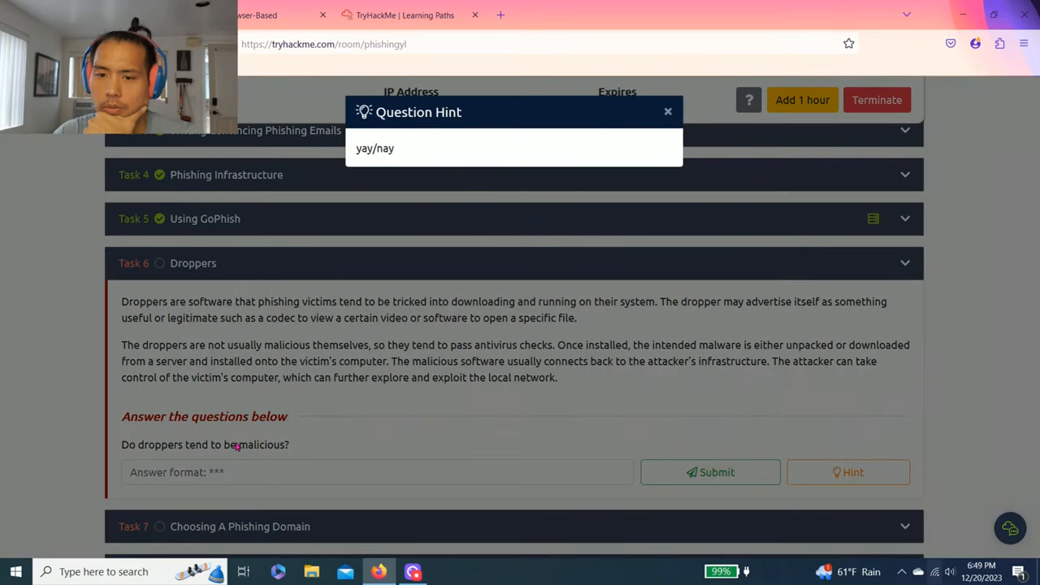
{"action": "type", "text": "N"}
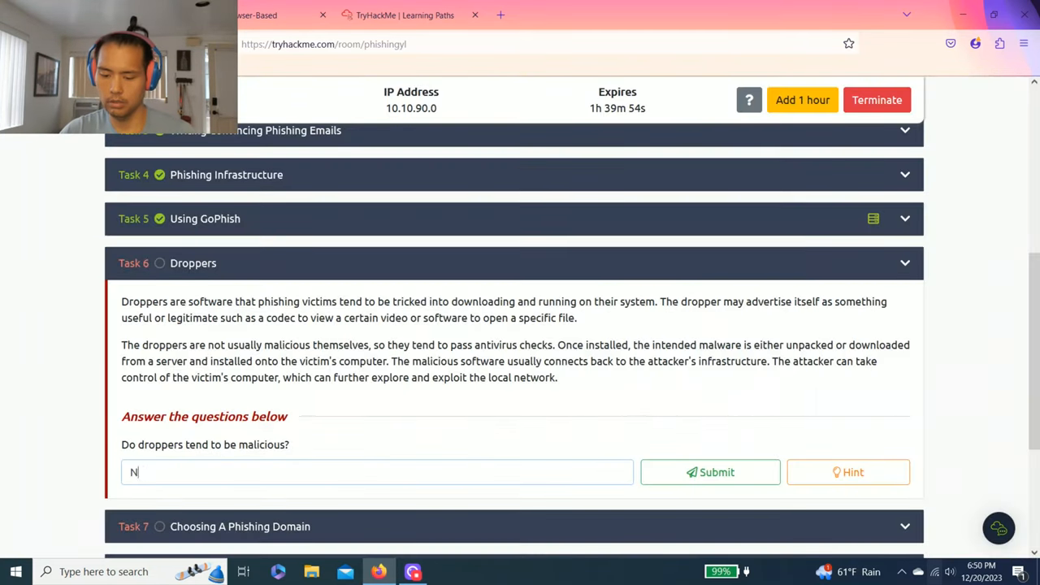
{"action": "left_click", "coordinate": [709, 472]}
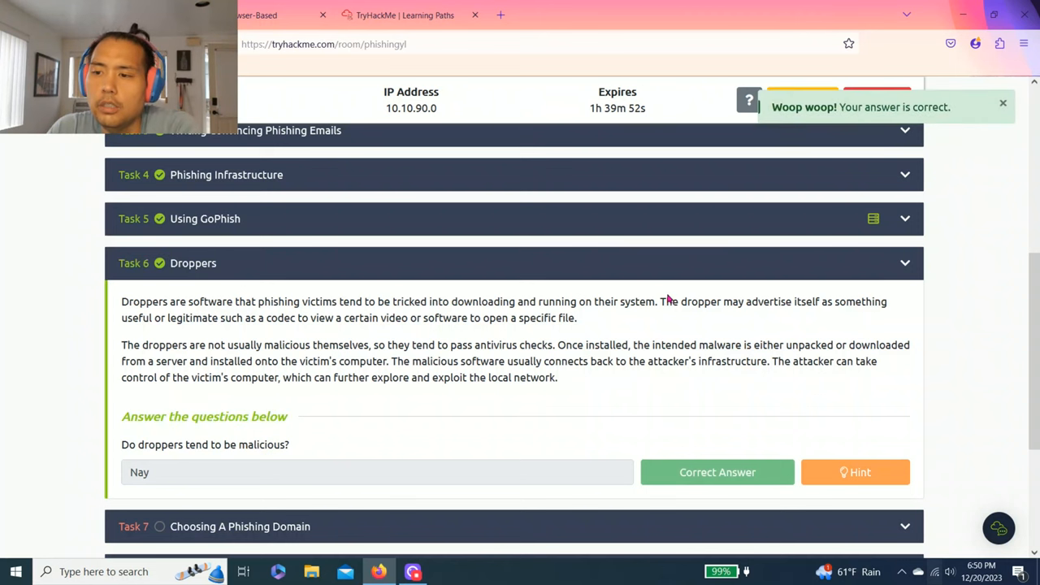
{"action": "scroll", "scroll_direction": "down", "scroll_amount": 3}
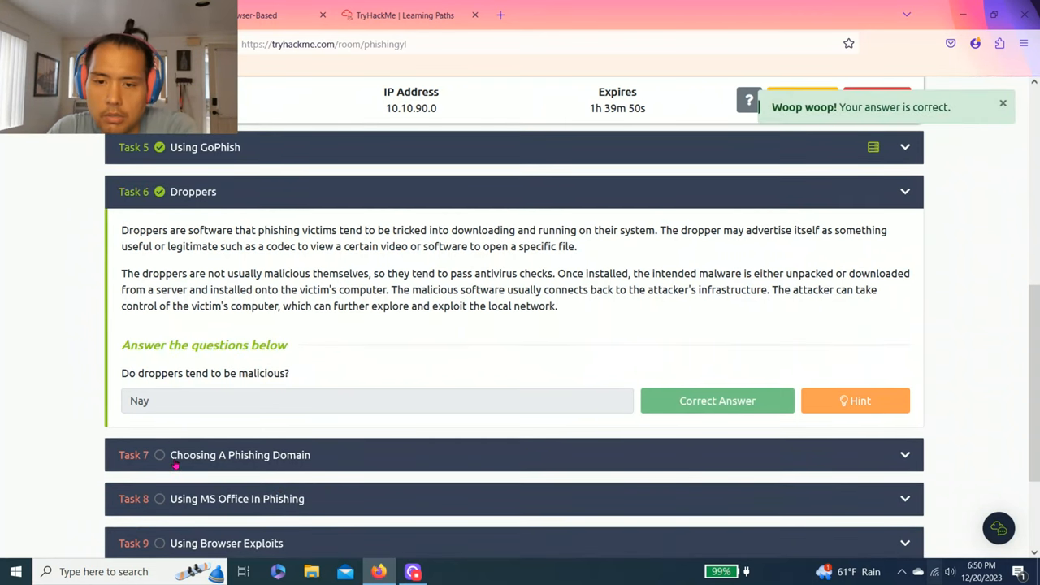
{"action": "mouse_move", "coordinate": [304, 471]}
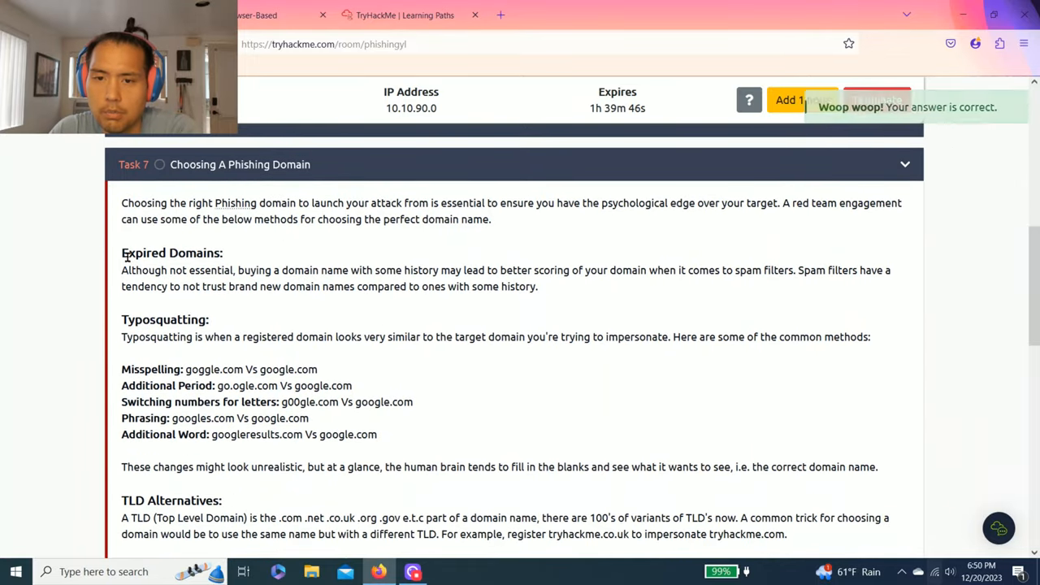
Read about new domains and submit 'old' for the expired-or-new domain question.
{"action": "scroll", "scroll_direction": "down", "scroll_amount": 3}
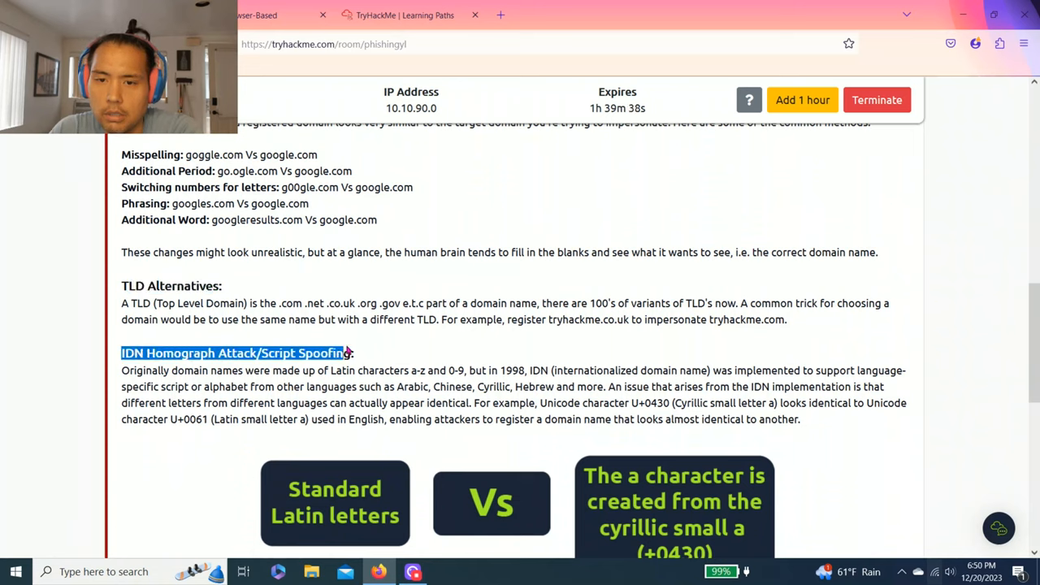
{"action": "left_click_drag", "start_coordinate": [537, 371], "coordinate": [654, 370]}
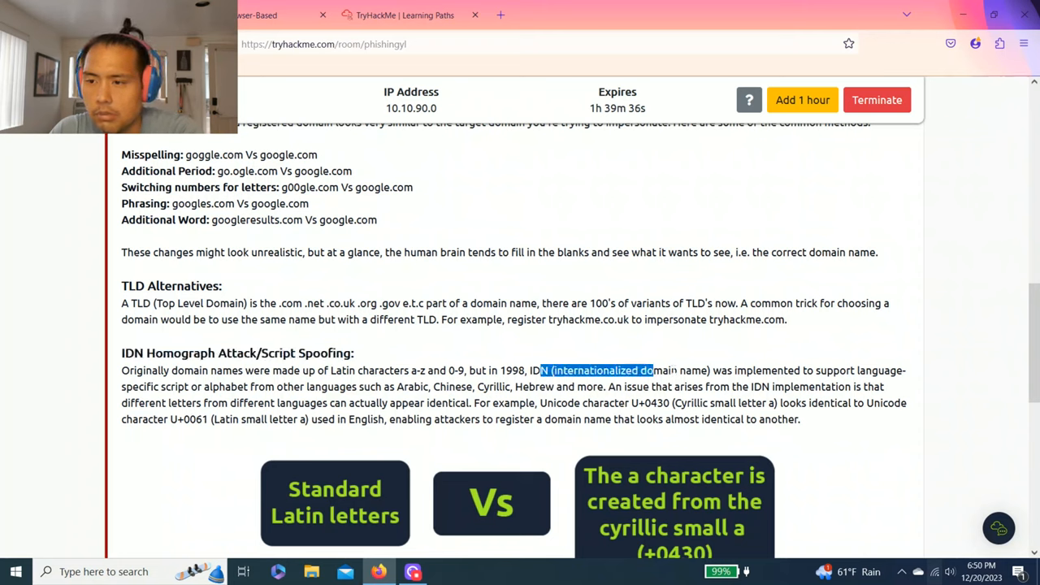
{"action": "left_click", "coordinate": [192, 368]}
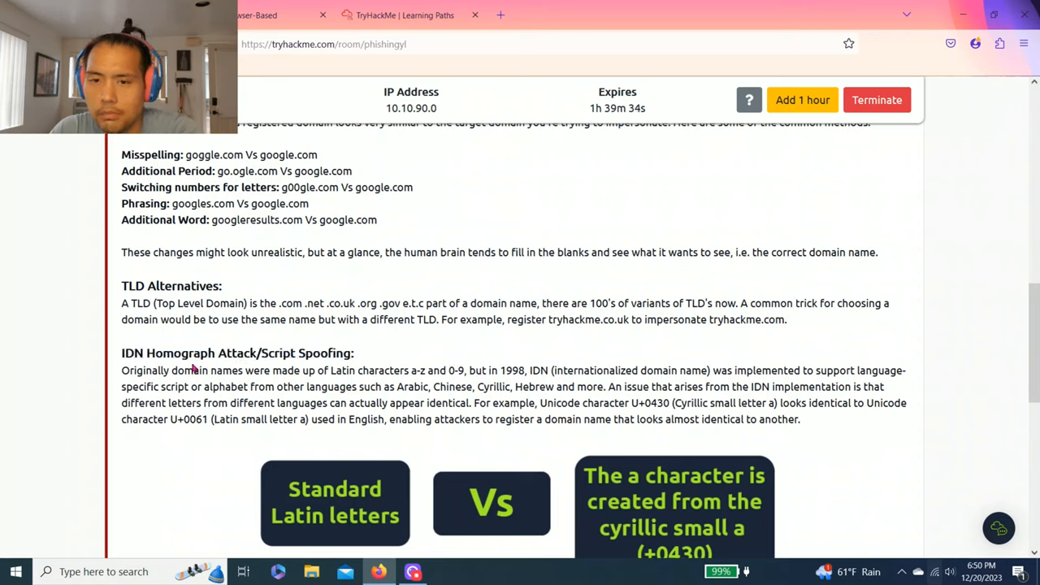
{"action": "scroll", "scroll_direction": "down", "scroll_amount": 3}
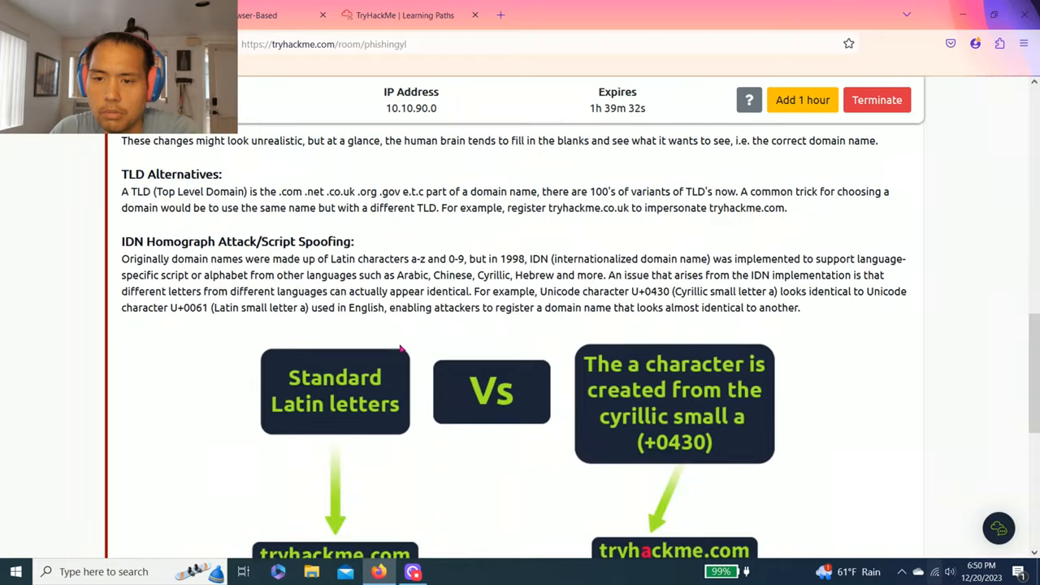
{"action": "scroll", "scroll_direction": "down", "scroll_amount": 3}
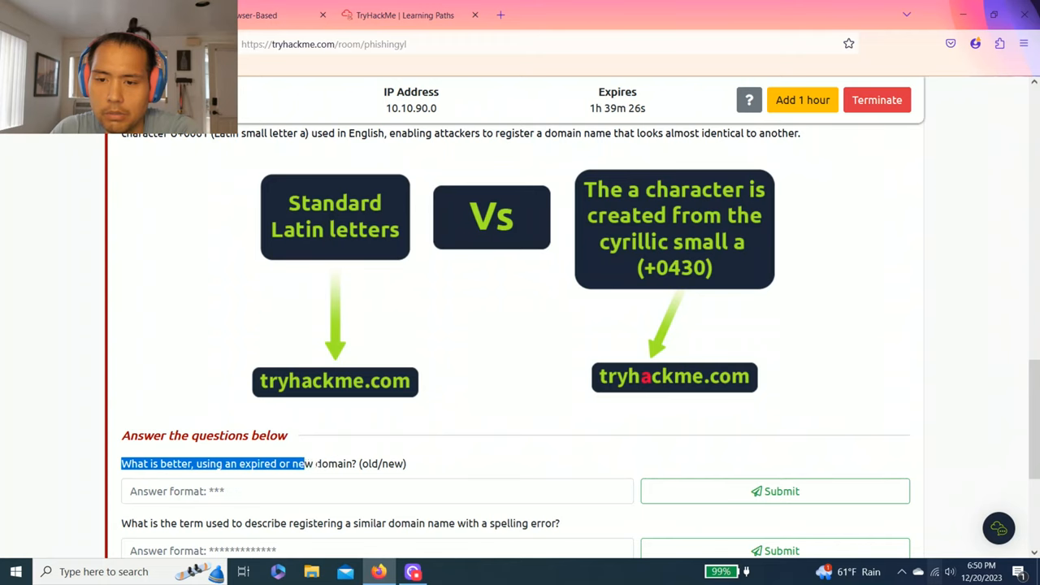
{"action": "double_click", "coordinate": [368, 463]}
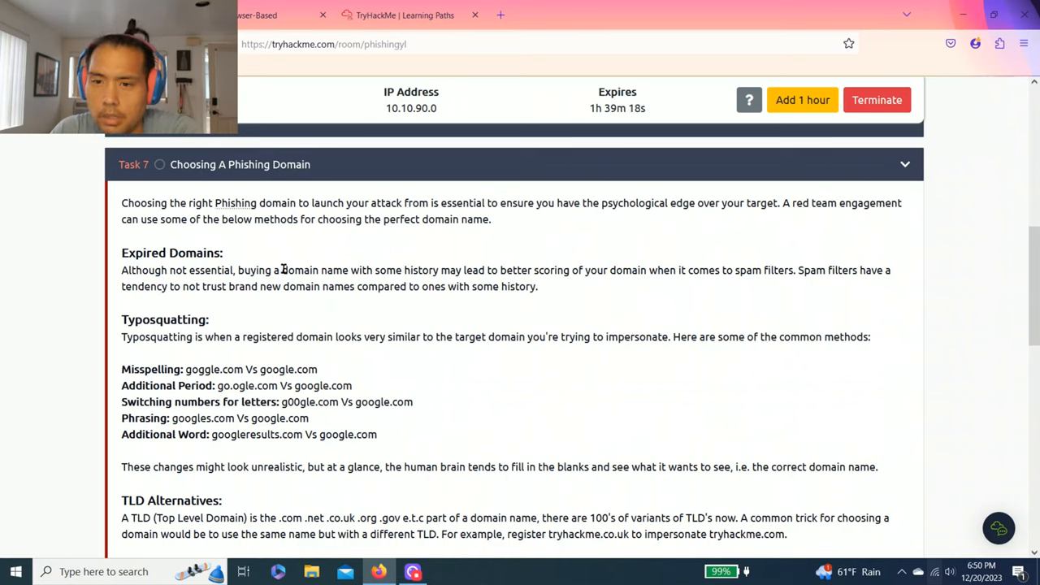
{"action": "left_click_drag", "start_coordinate": [282, 270], "coordinate": [569, 269]}
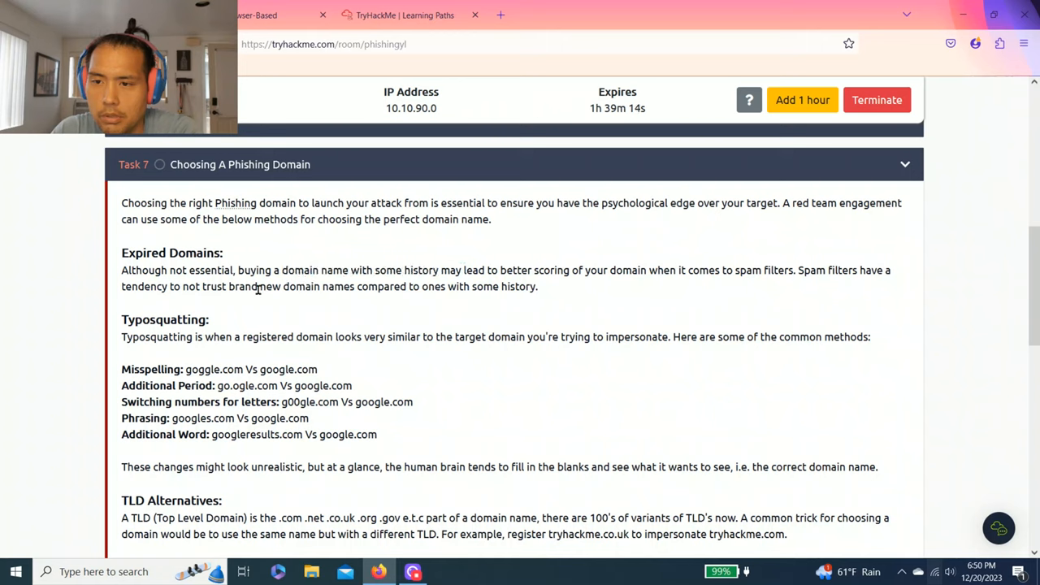
{"action": "left_click_drag", "start_coordinate": [153, 286], "coordinate": [230, 286]}
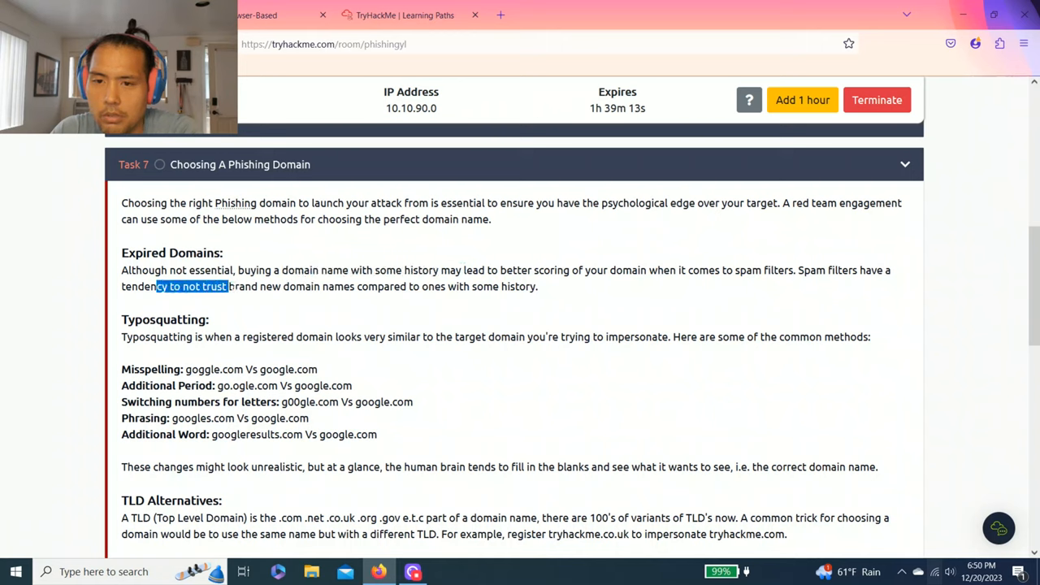
{"action": "left_click_drag", "start_coordinate": [229, 286], "coordinate": [305, 286]}
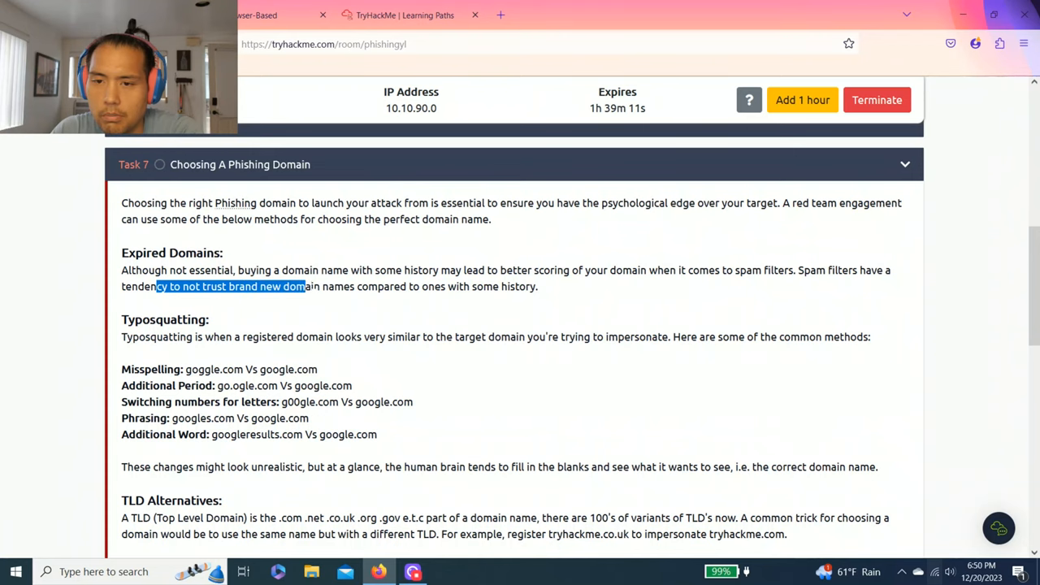
{"action": "scroll", "scroll_direction": "down", "scroll_amount": 3}
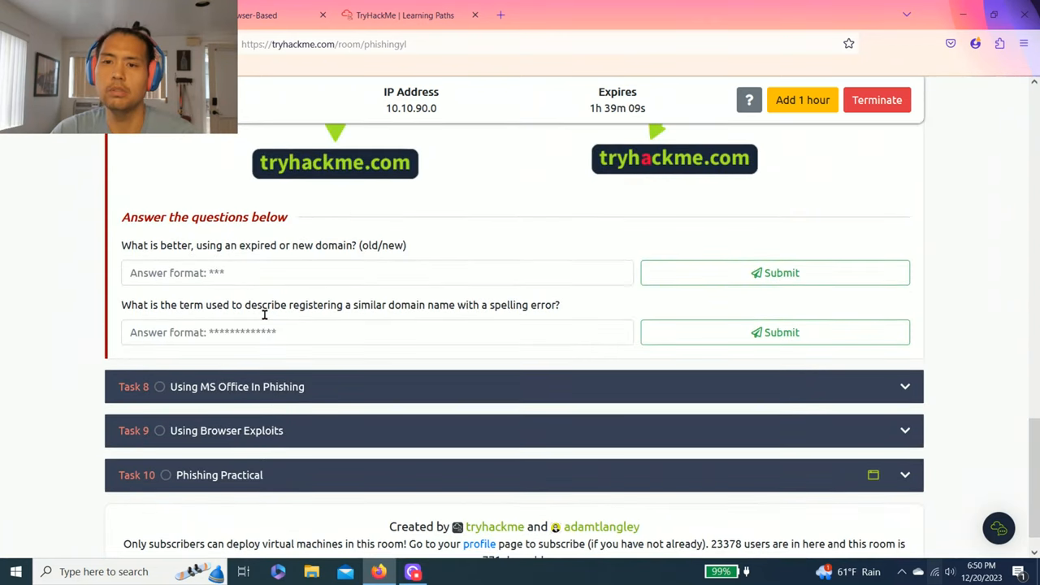
{"action": "type", "text": "old"}
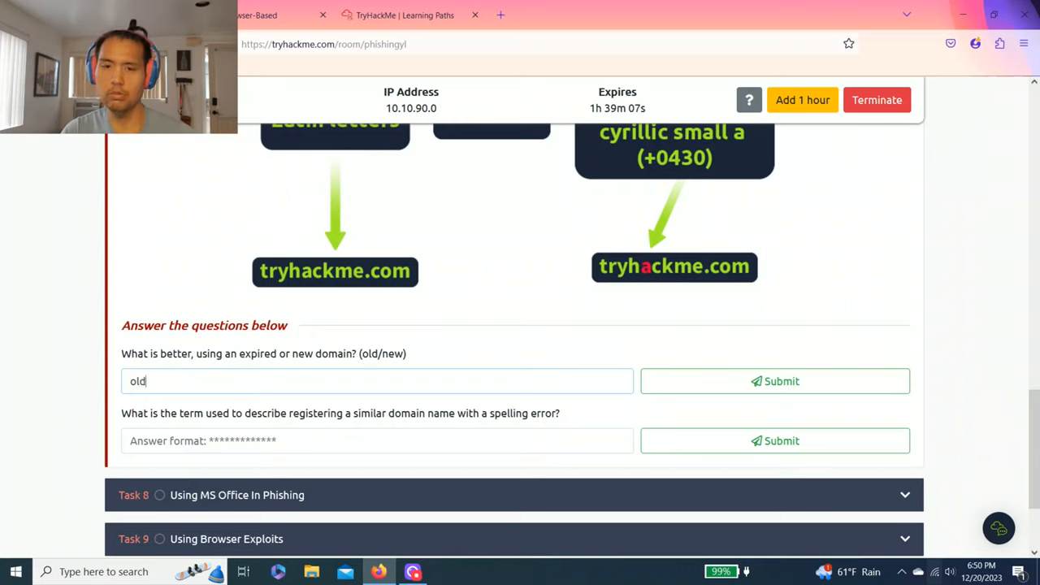
{"action": "left_click", "coordinate": [774, 381]}
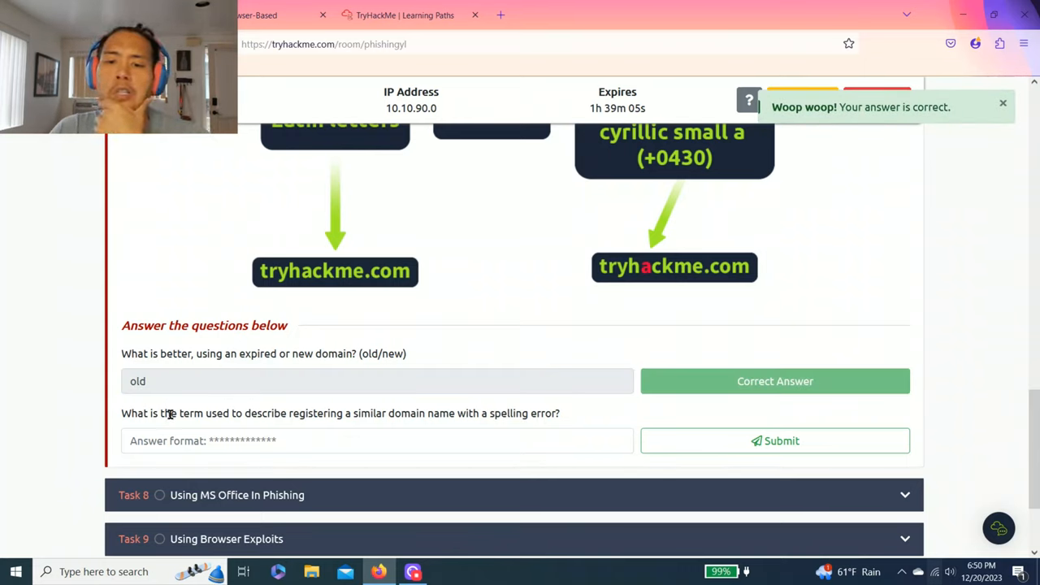
Copy 'Typosquatting' from the lesson and submit it as the second answer.
{"action": "left_click_drag", "start_coordinate": [150, 413], "coordinate": [366, 412]}
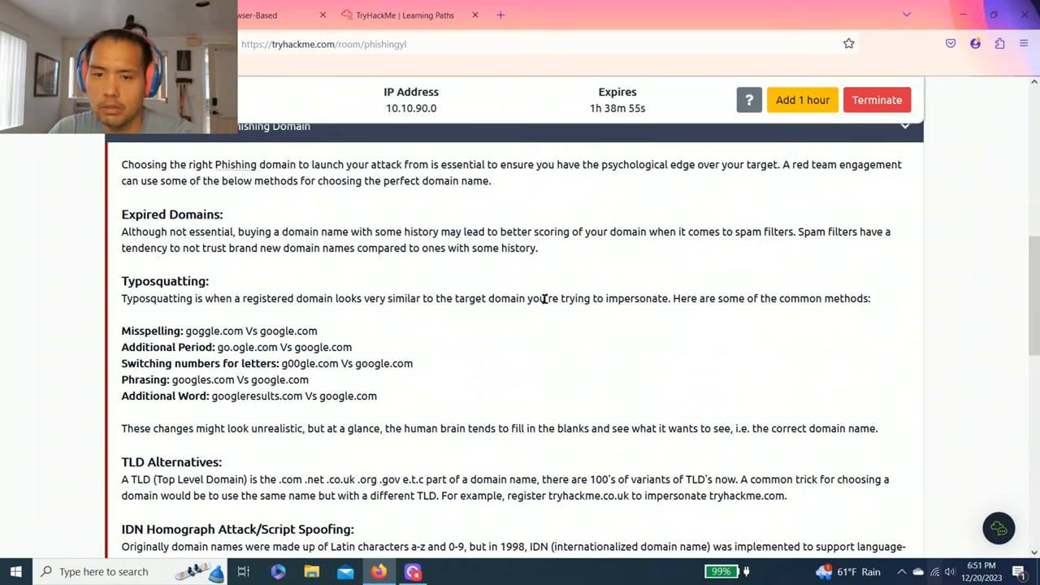
{"action": "double_click", "coordinate": [159, 281]}
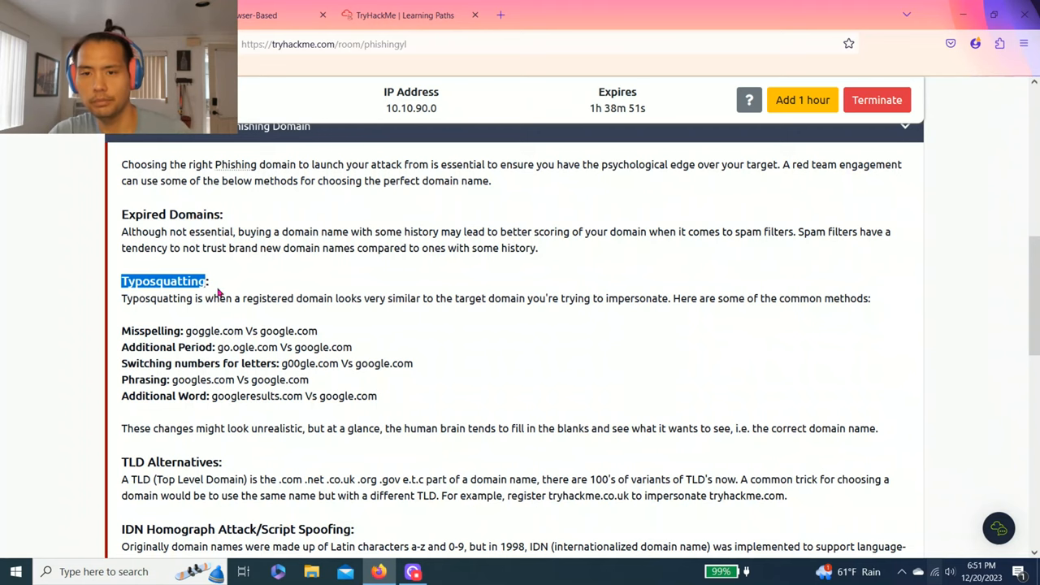
{"action": "scroll", "scroll_direction": "down", "scroll_amount": 3}
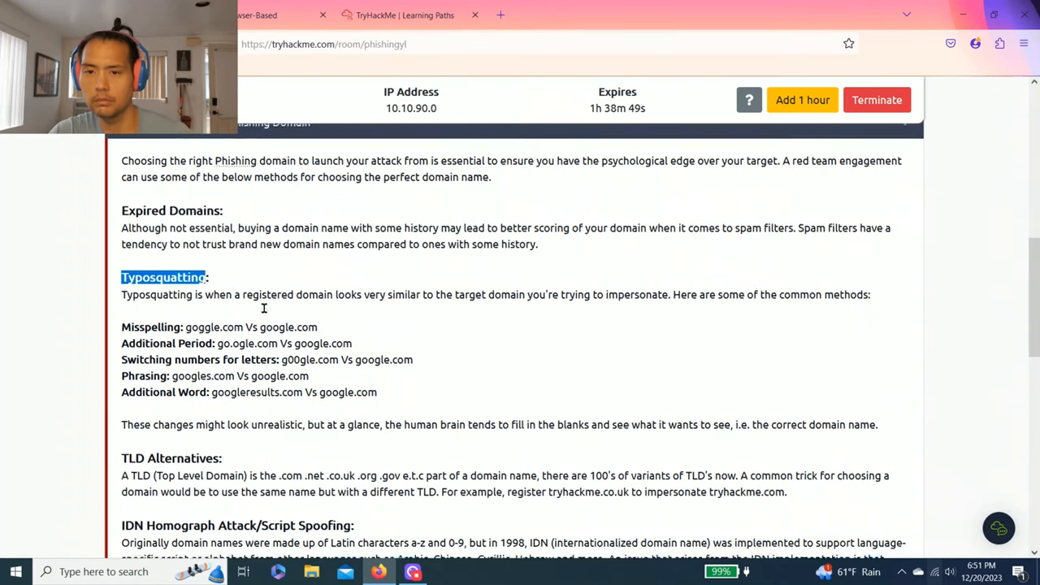
{"action": "scroll", "scroll_direction": "down", "scroll_amount": 3}
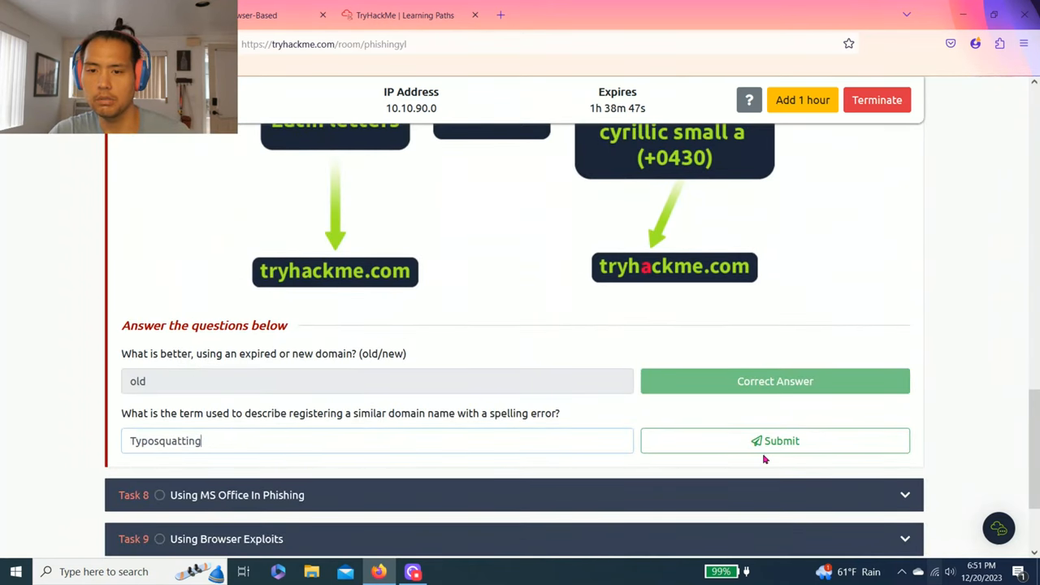
{"action": "left_click", "coordinate": [774, 440]}
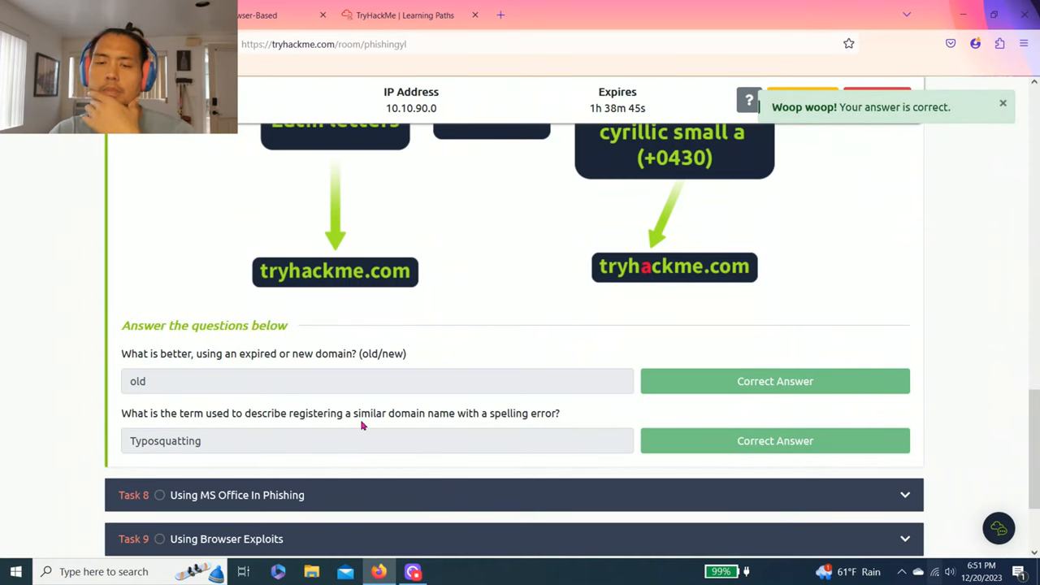
{"action": "scroll", "scroll_direction": "down", "scroll_amount": 3}
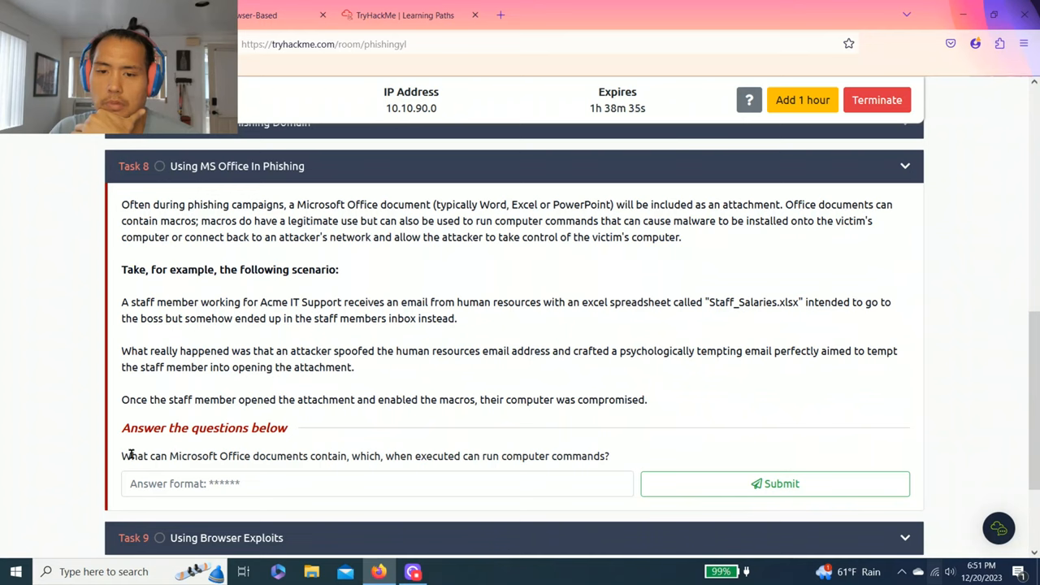
Read the Office-documents question and macro lesson, then submit 'Macros' as Task 8's answer.
{"action": "left_click_drag", "start_coordinate": [131, 456], "coordinate": [349, 456]}
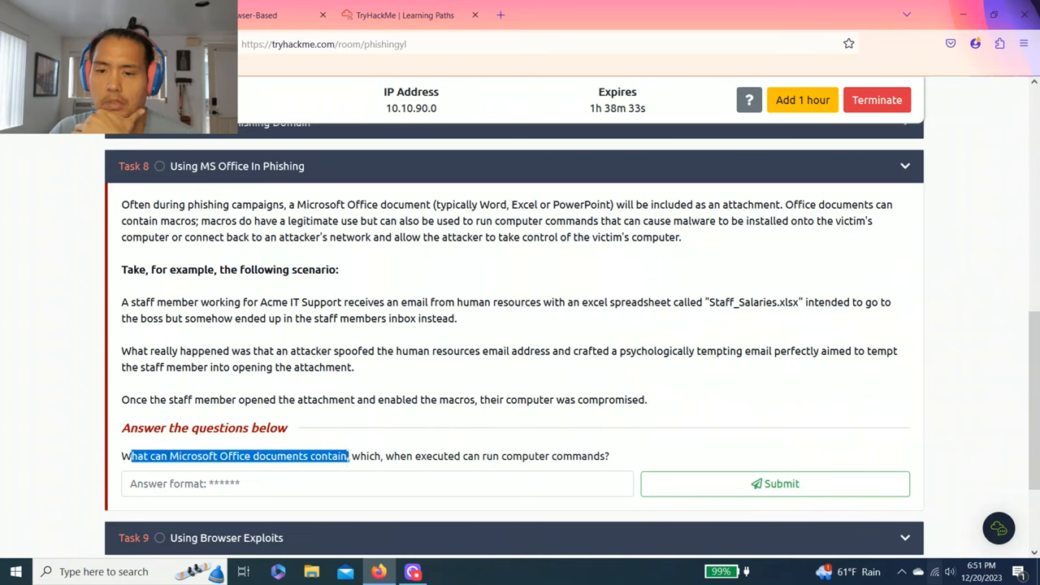
{"action": "left_click_drag", "start_coordinate": [349, 456], "coordinate": [412, 455]}
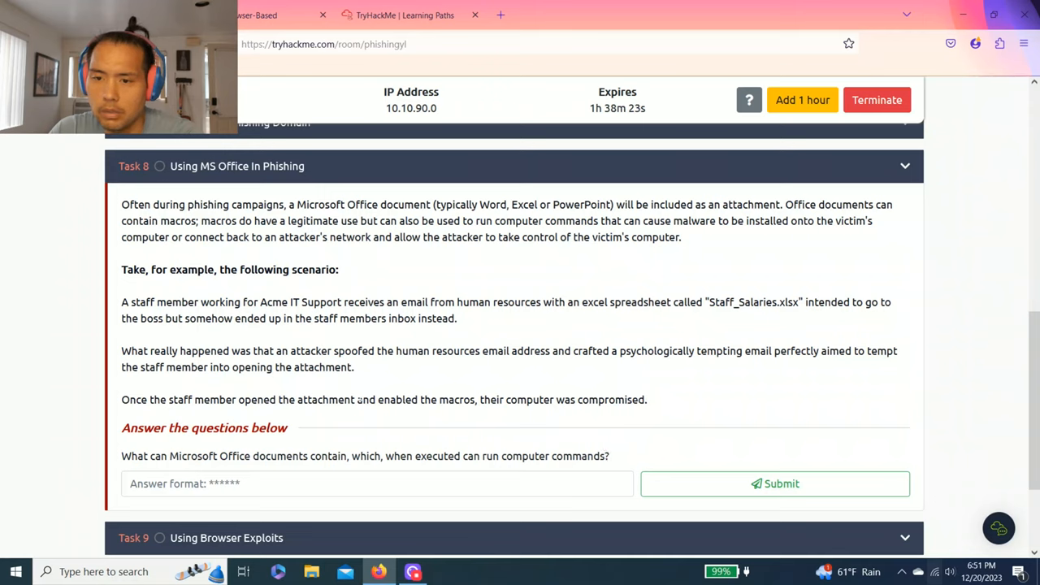
{"action": "left_click_drag", "start_coordinate": [378, 399], "coordinate": [457, 399]}
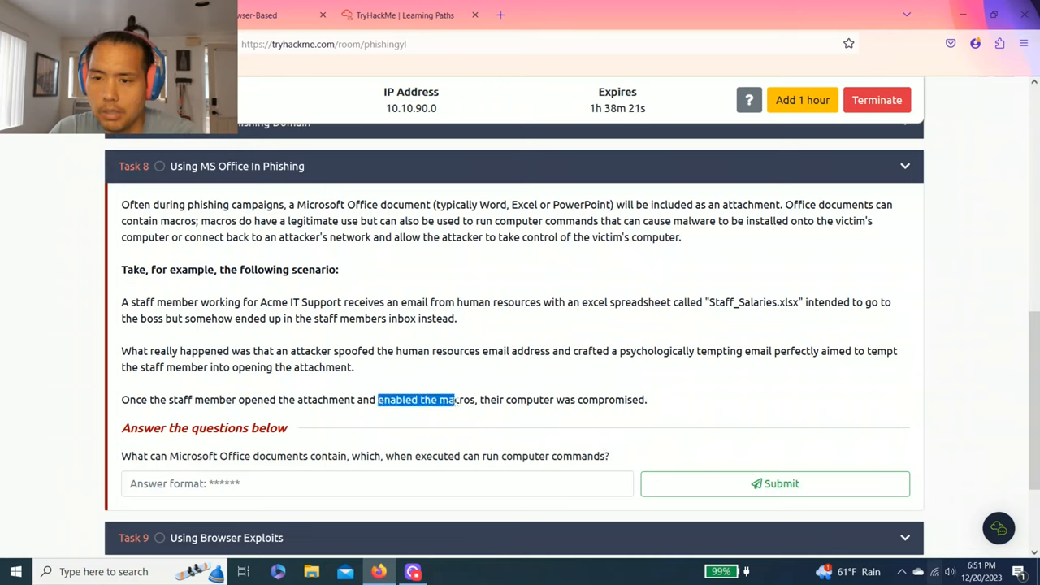
{"action": "left_click_drag", "start_coordinate": [377, 398], "coordinate": [472, 398]}
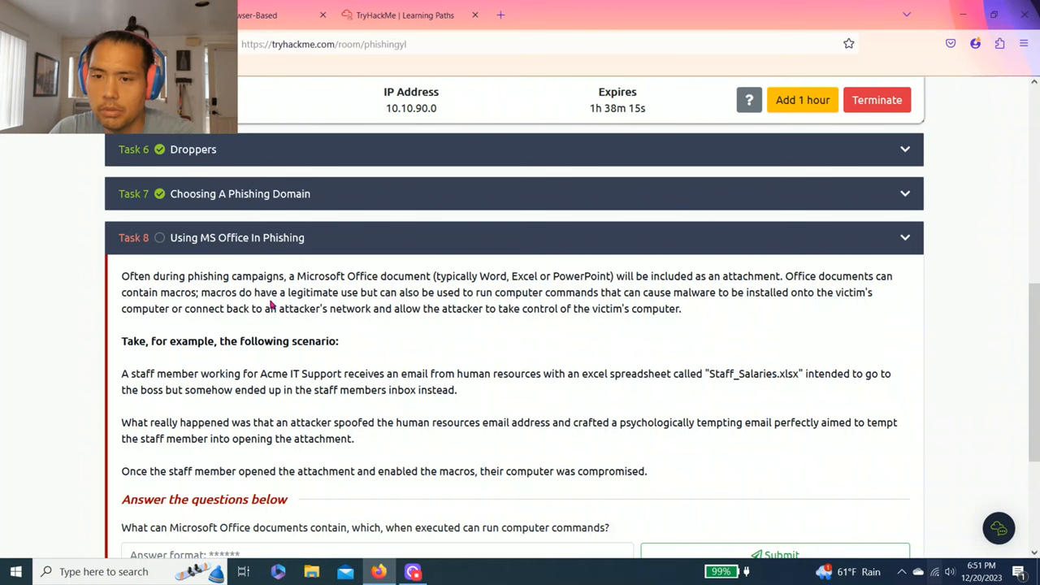
{"action": "scroll", "scroll_direction": "down", "scroll_amount": 3}
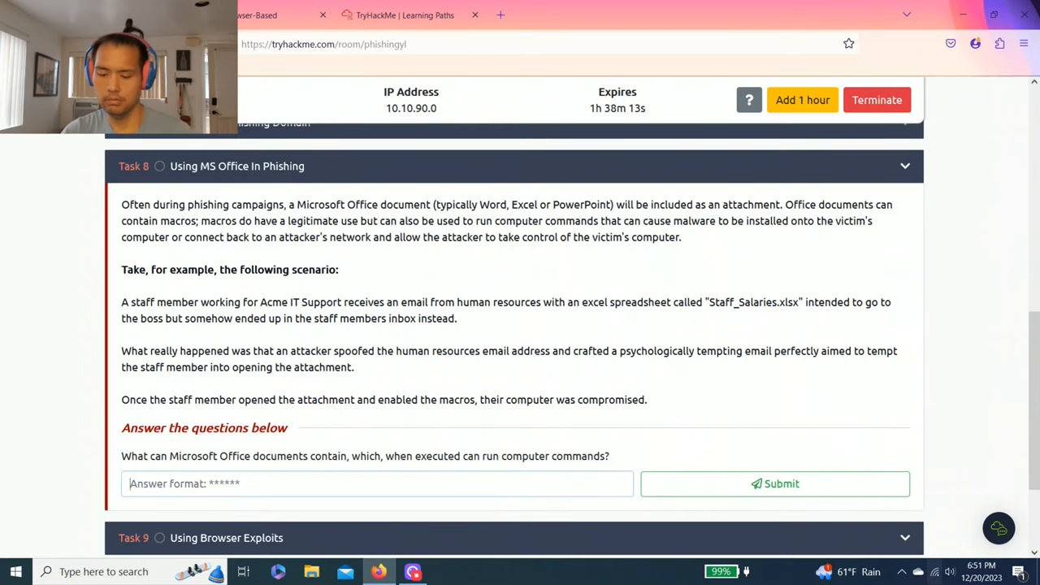
{"action": "left_click", "coordinate": [774, 484]}
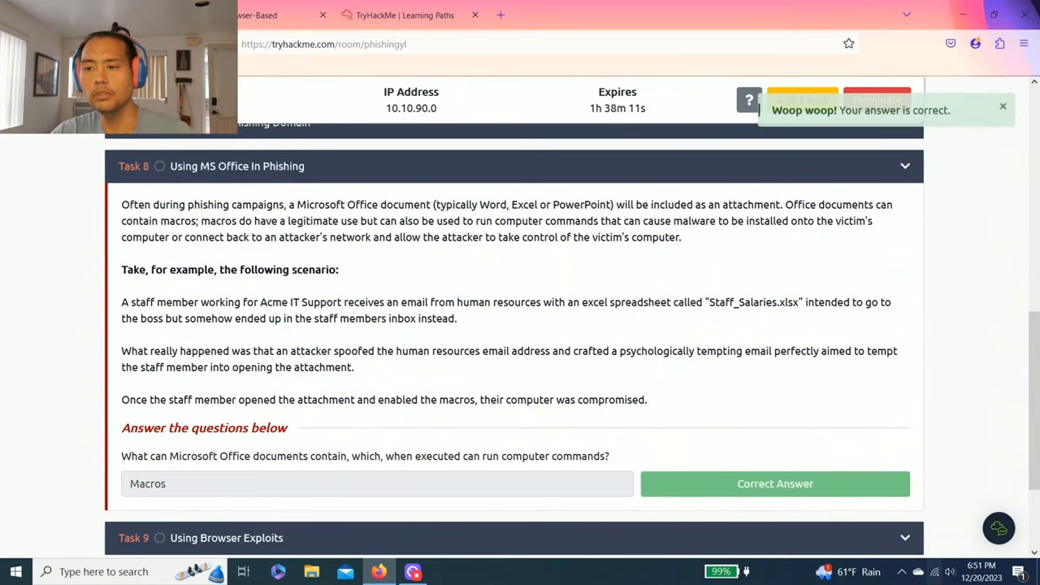
{"action": "scroll", "scroll_direction": "down", "scroll_amount": 3}
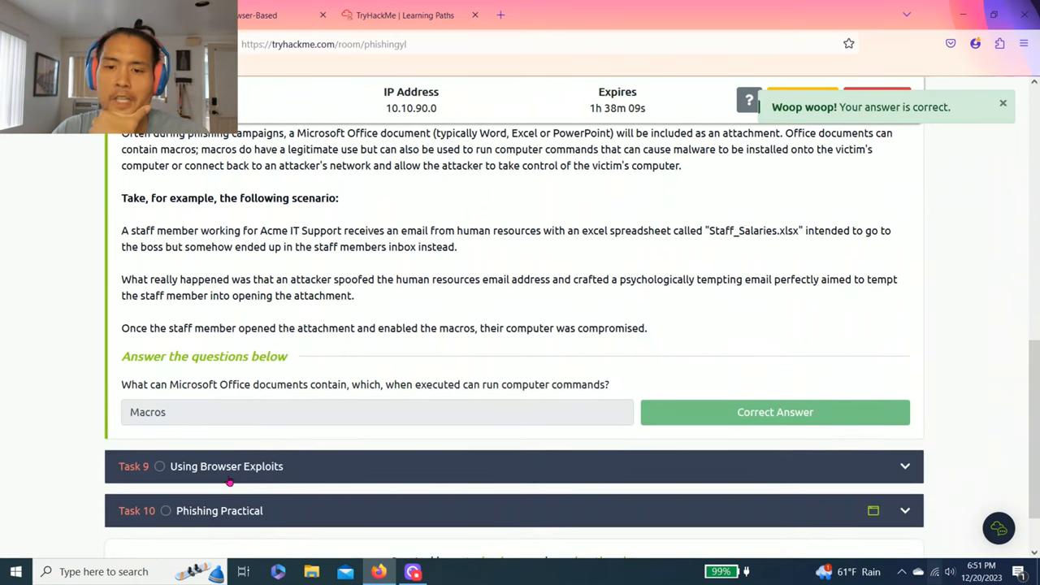
Expand Task 9, view the CVE hint, and open the CVE-2021-40444 advisory in a new tab.
{"action": "left_click", "coordinate": [226, 465]}
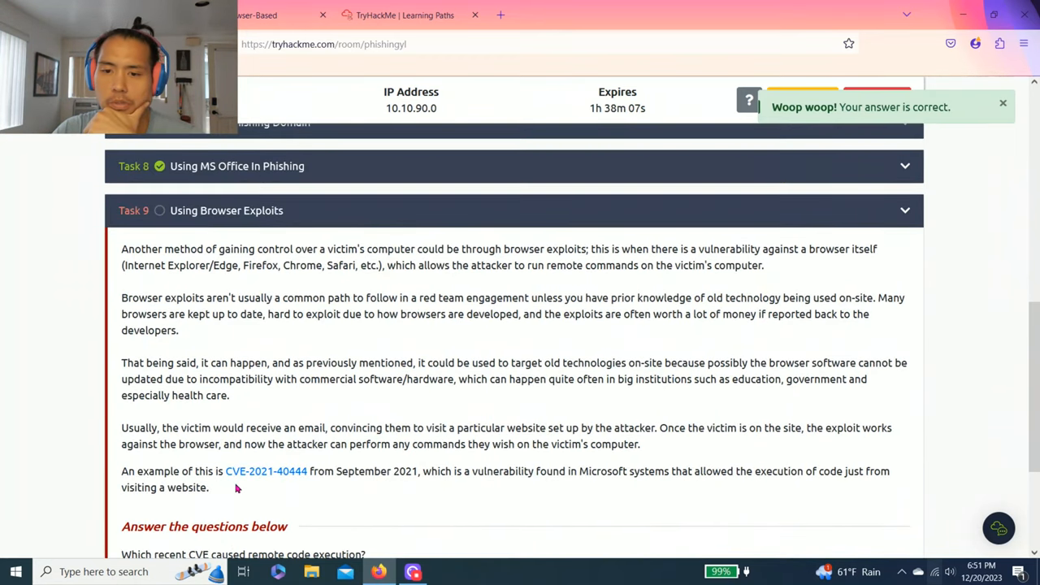
{"action": "scroll", "scroll_direction": "down", "scroll_amount": 3}
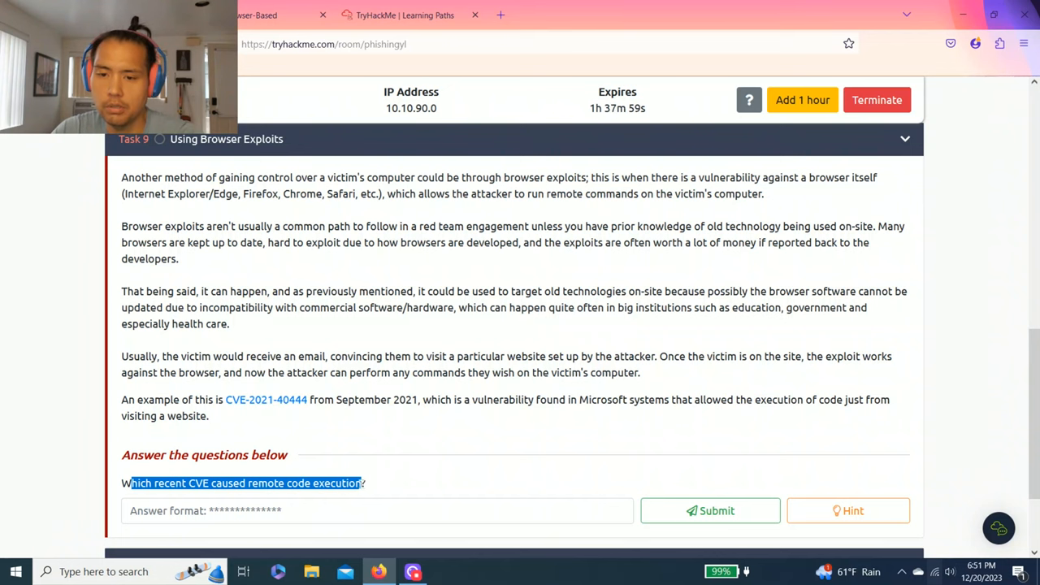
{"action": "left_click", "coordinate": [847, 510]}
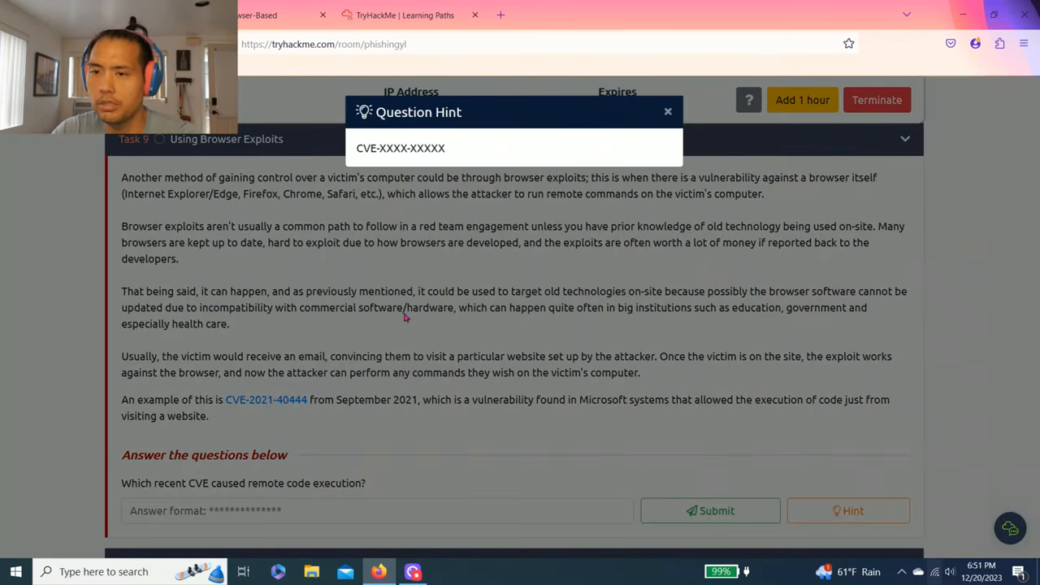
{"action": "double_click", "coordinate": [398, 147]}
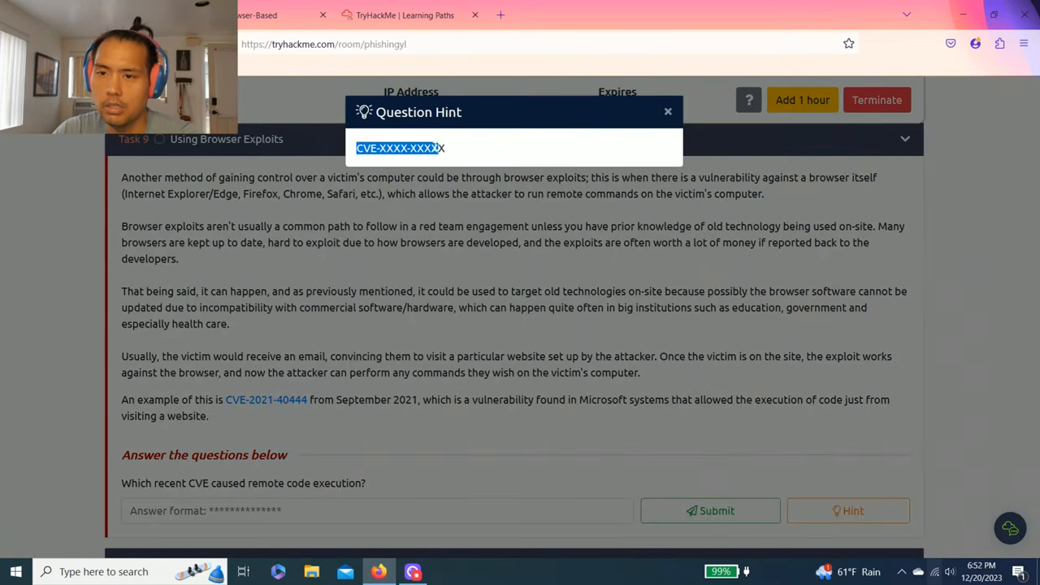
{"action": "left_click", "coordinate": [668, 111]}
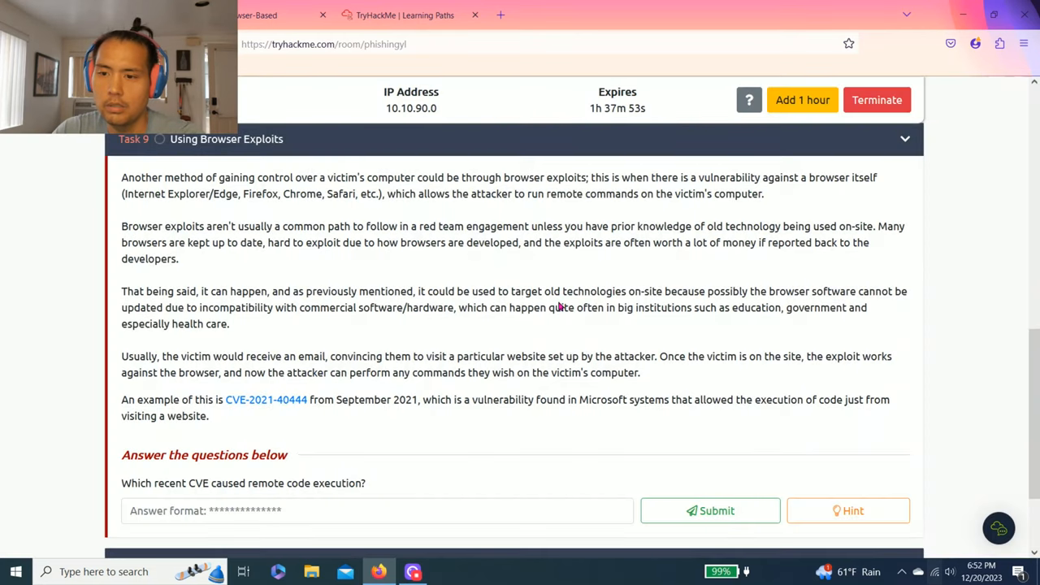
{"action": "right_click", "coordinate": [266, 398]}
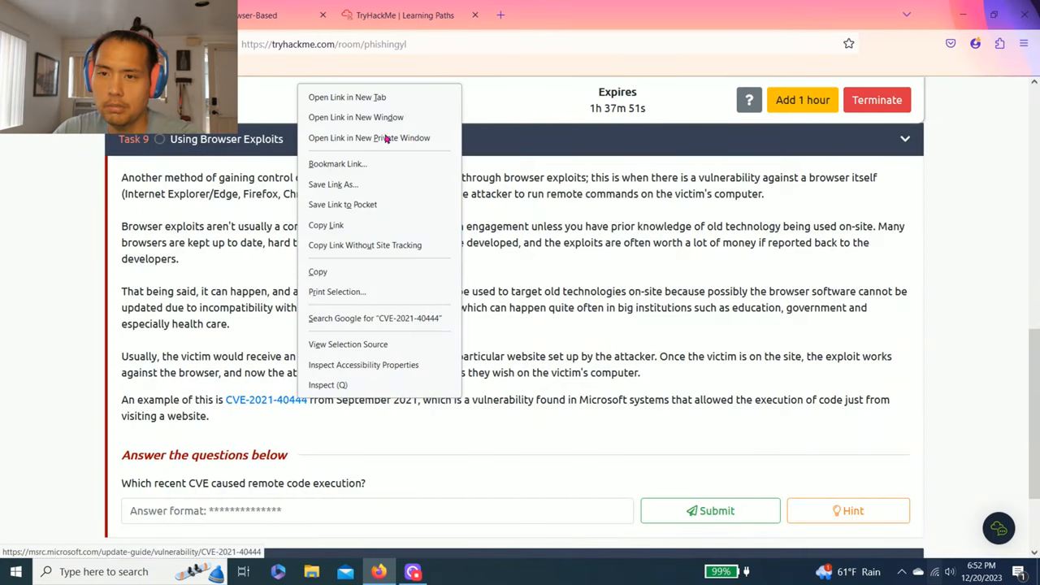
{"action": "left_click", "coordinate": [347, 97]}
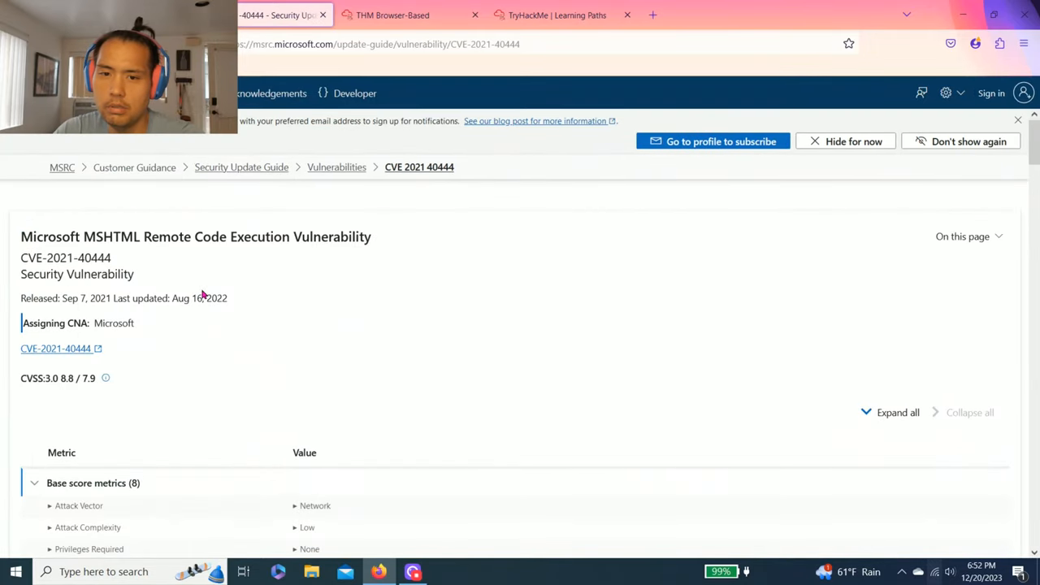
Submit CVE-2021-40444 as the browser exploit remote code execution answer.
{"action": "left_click_drag", "start_coordinate": [151, 237], "coordinate": [341, 236]}
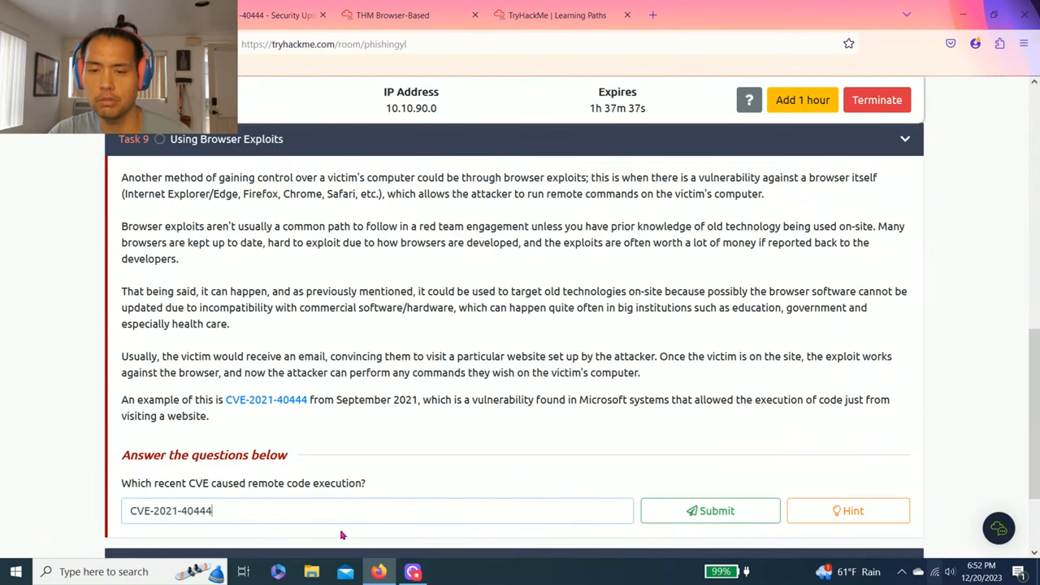
{"action": "left_click", "coordinate": [710, 510]}
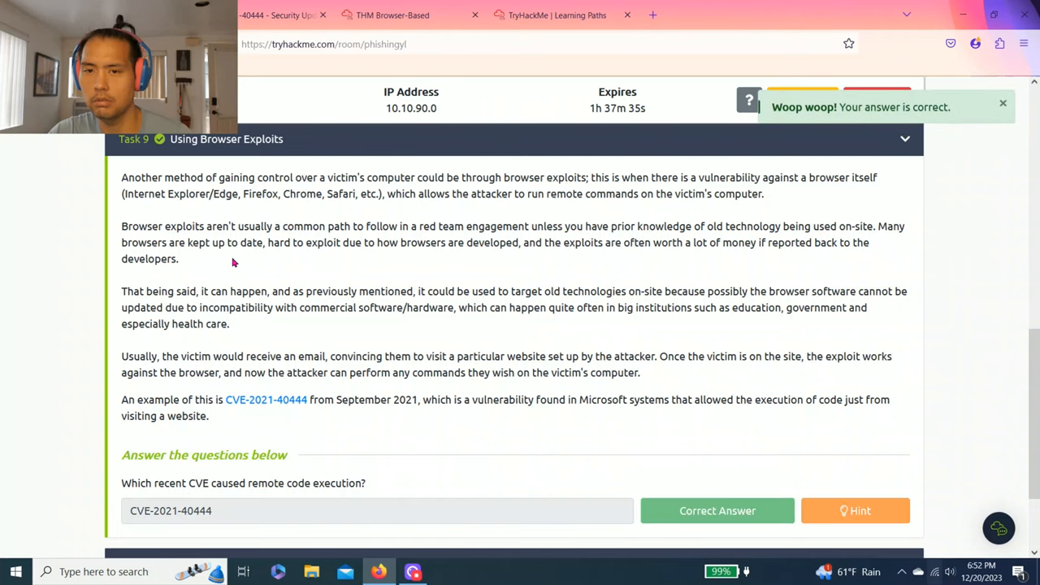
{"action": "left_click", "coordinate": [322, 15]}
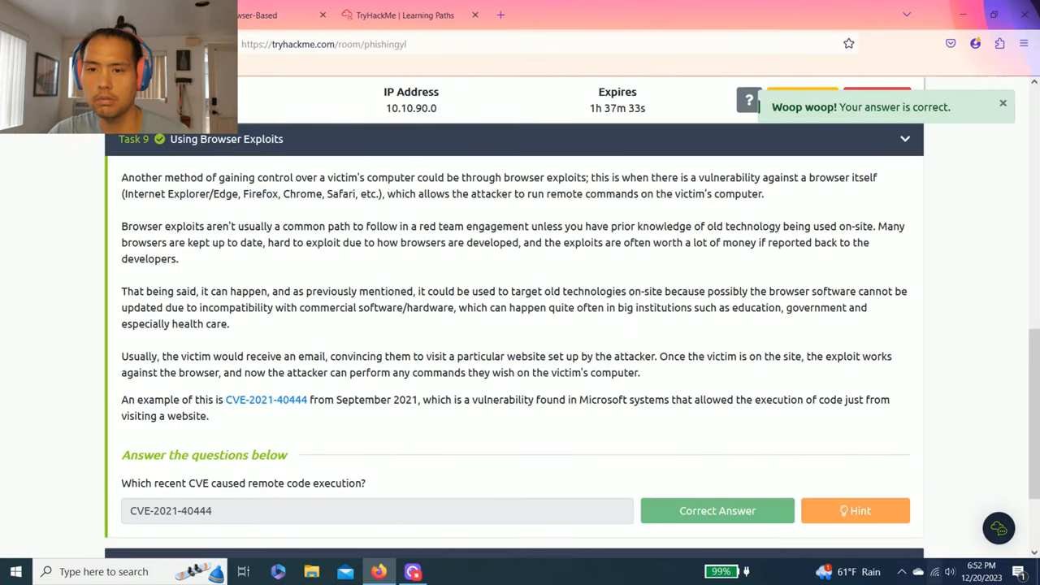
Launch the Task 10 phishing test site and read the Google Support password-change email.
{"action": "scroll", "scroll_direction": "down", "scroll_amount": 3}
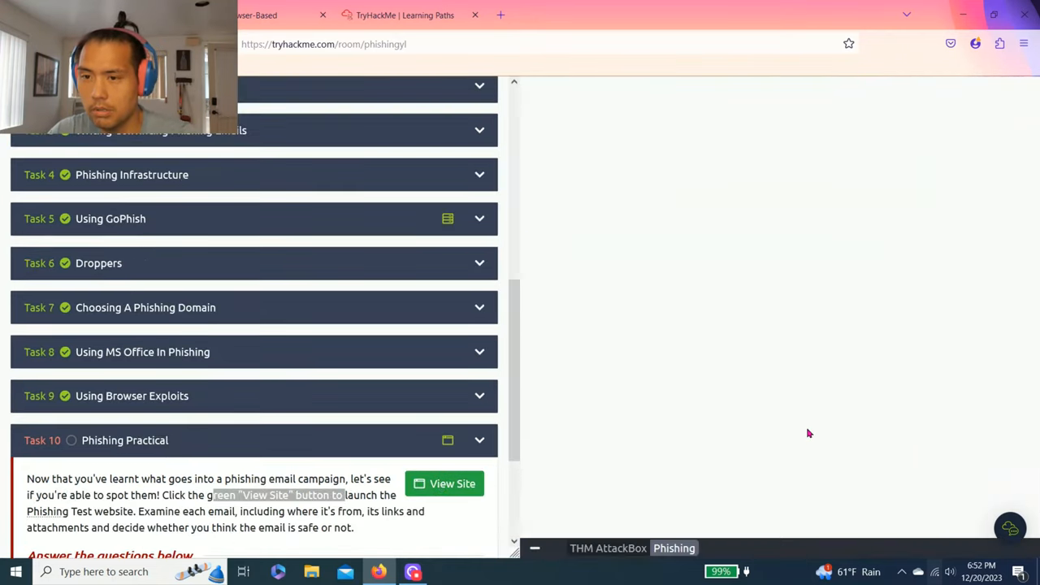
{"action": "left_click", "coordinate": [444, 483]}
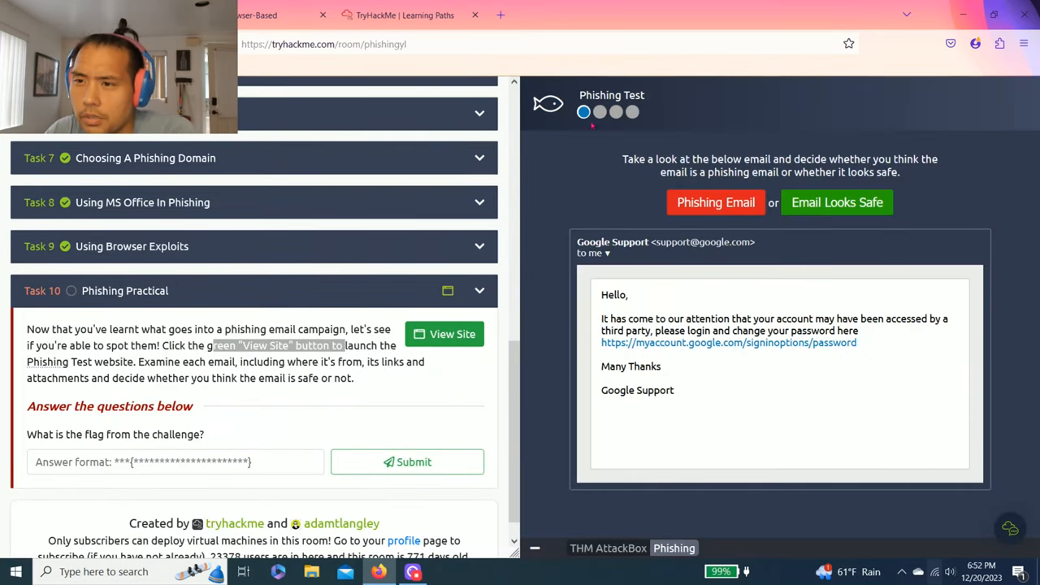
{"action": "left_click_drag", "start_coordinate": [621, 158], "coordinate": [707, 158]}
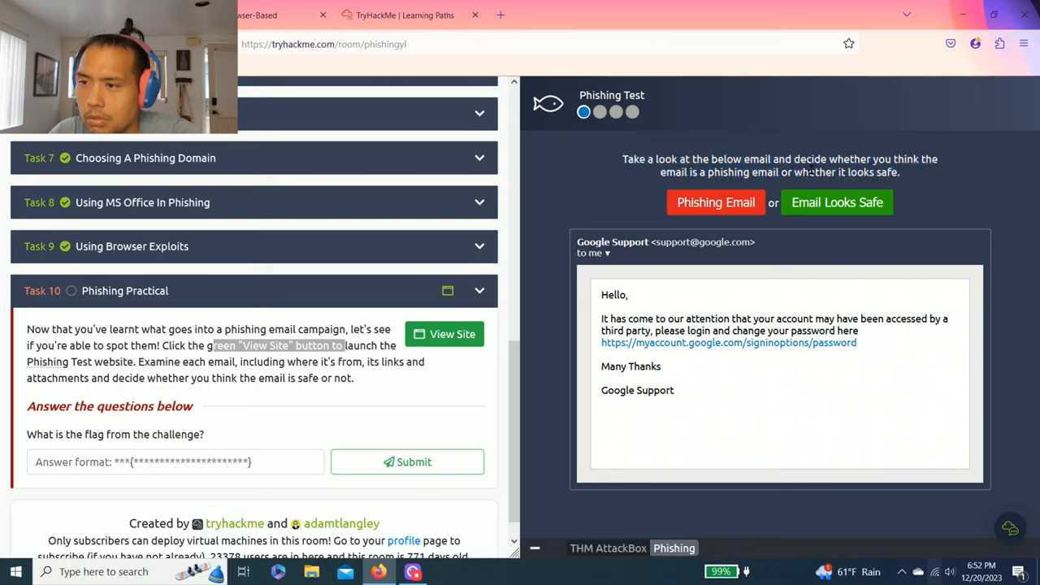
{"action": "left_click", "coordinate": [594, 253]}
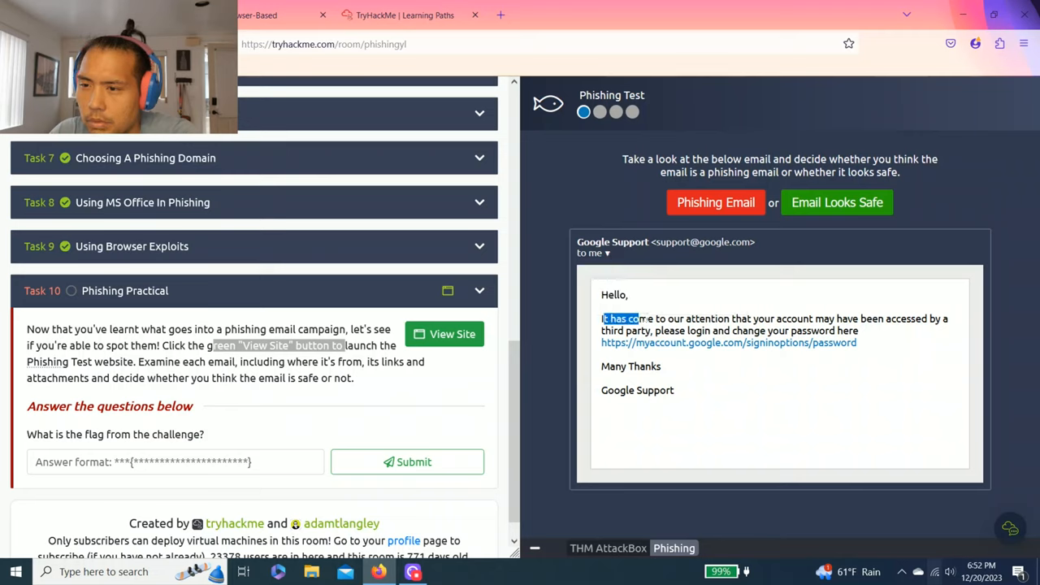
{"action": "left_click_drag", "start_coordinate": [602, 318], "coordinate": [900, 318]}
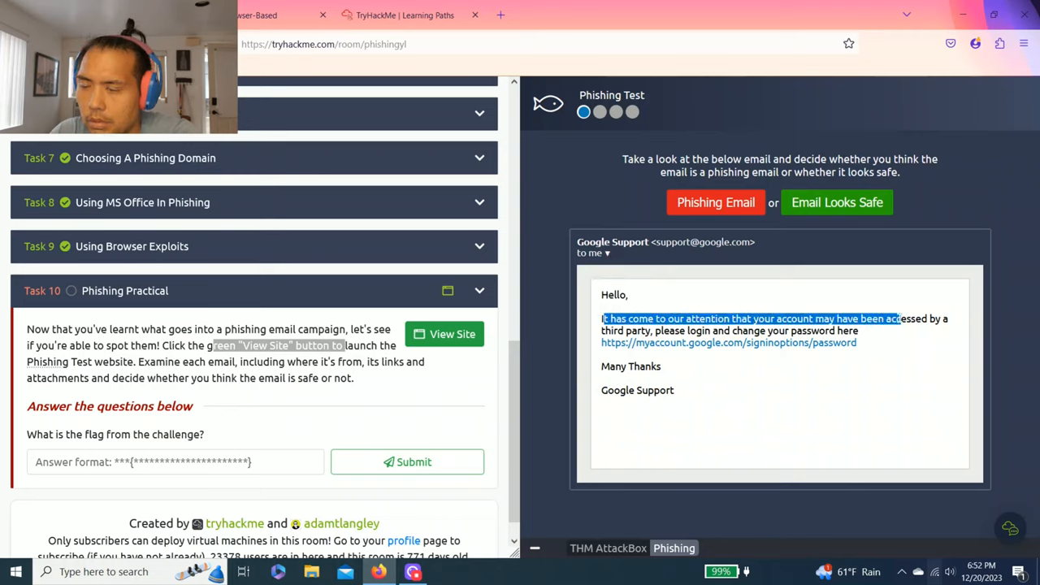
{"action": "left_click", "coordinate": [876, 330]}
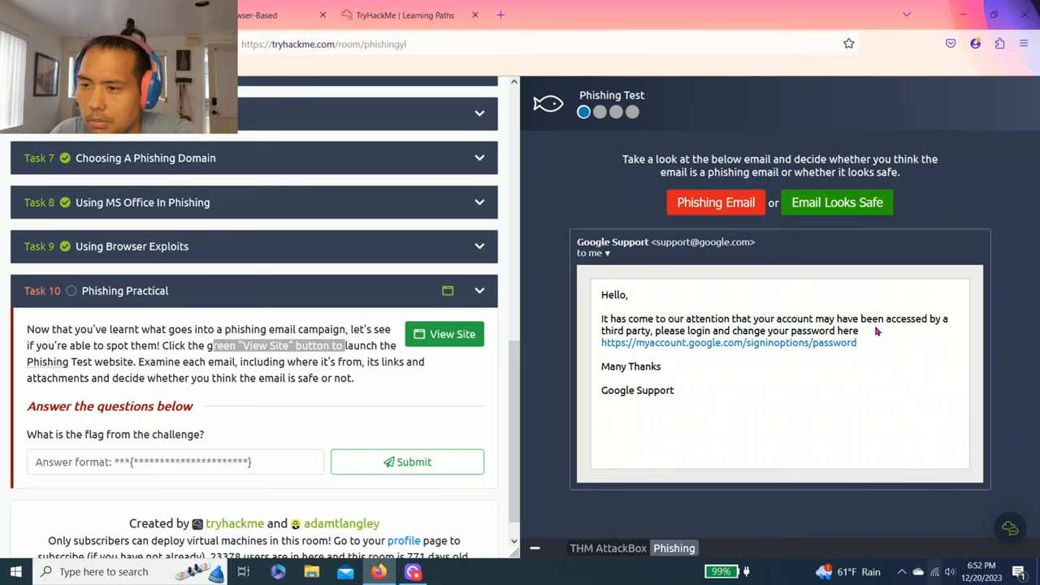
{"action": "left_click_drag", "start_coordinate": [764, 318], "coordinate": [857, 330]}
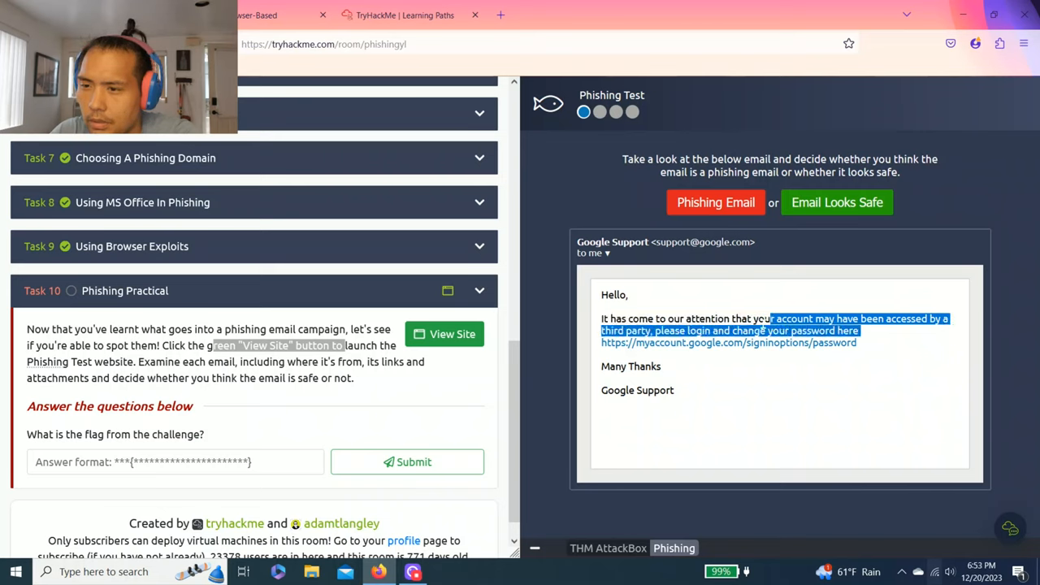
{"action": "left_click", "coordinate": [629, 364]}
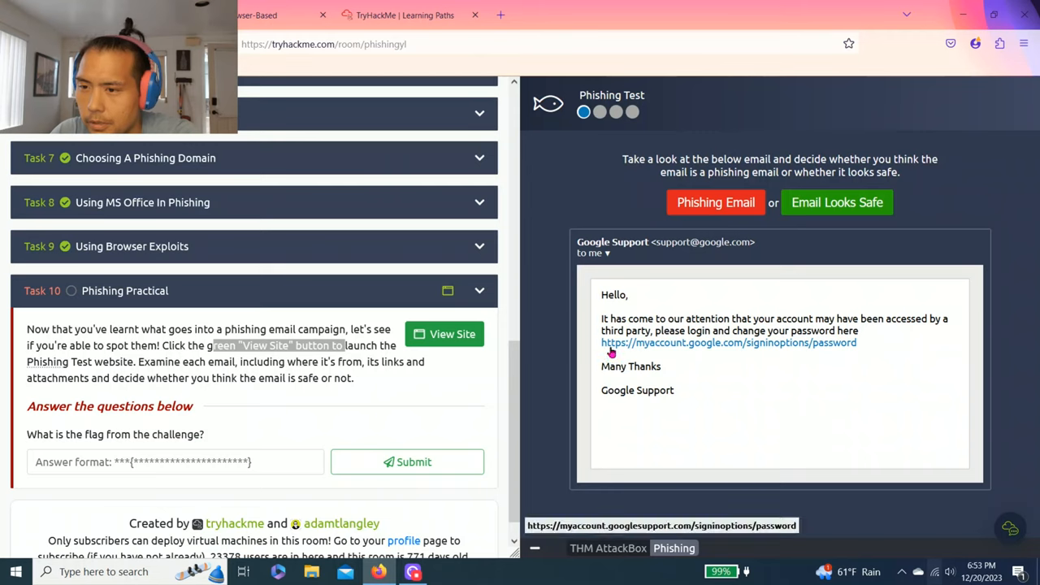
{"action": "mouse_move", "coordinate": [729, 348]}
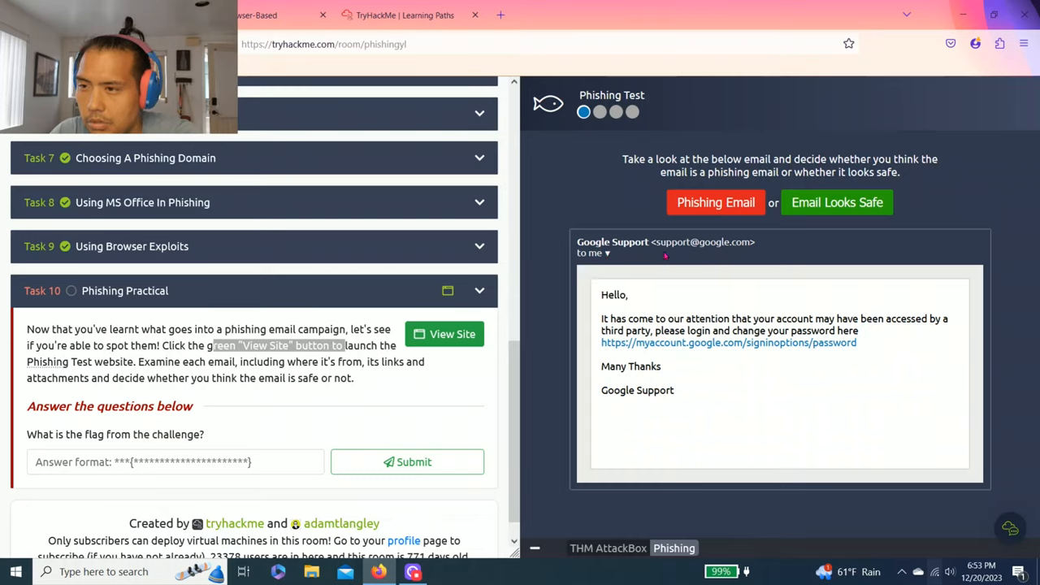
Mark the Google Support email as phishing and review the misleading-link warning.
{"action": "left_click", "coordinate": [715, 203]}
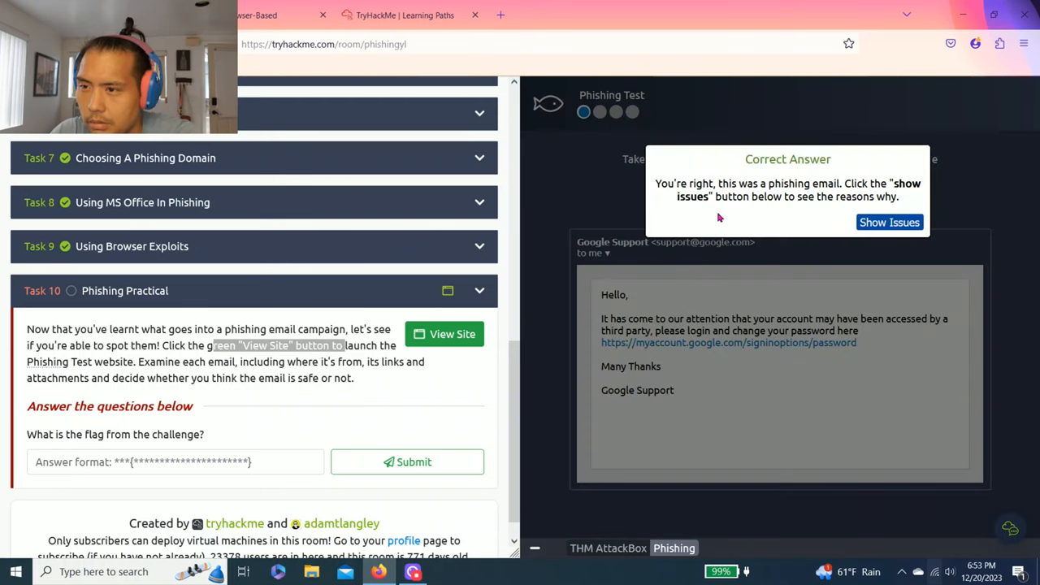
{"action": "mouse_move", "coordinate": [718, 182]}
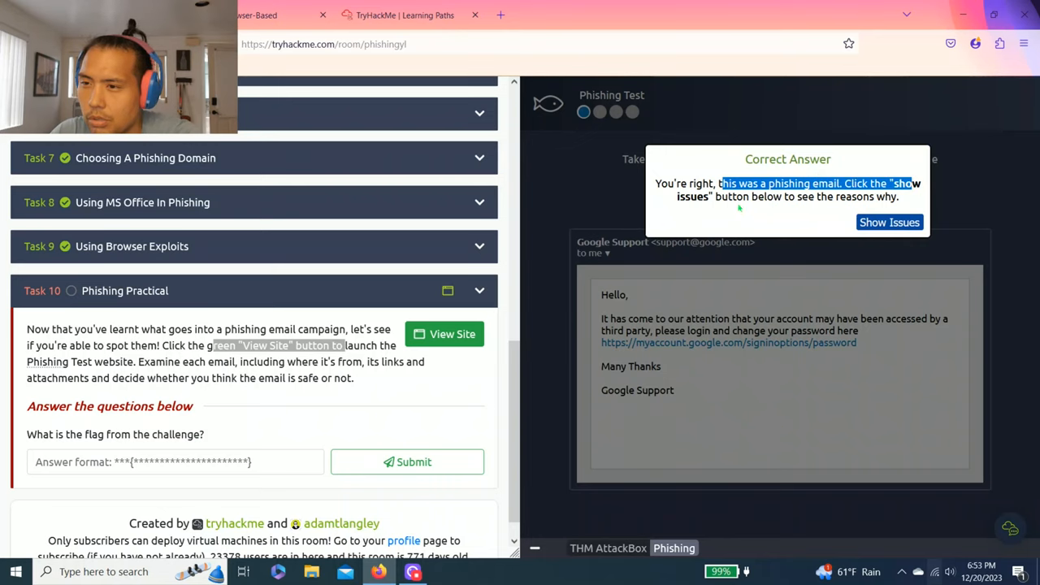
{"action": "left_click", "coordinate": [888, 221]}
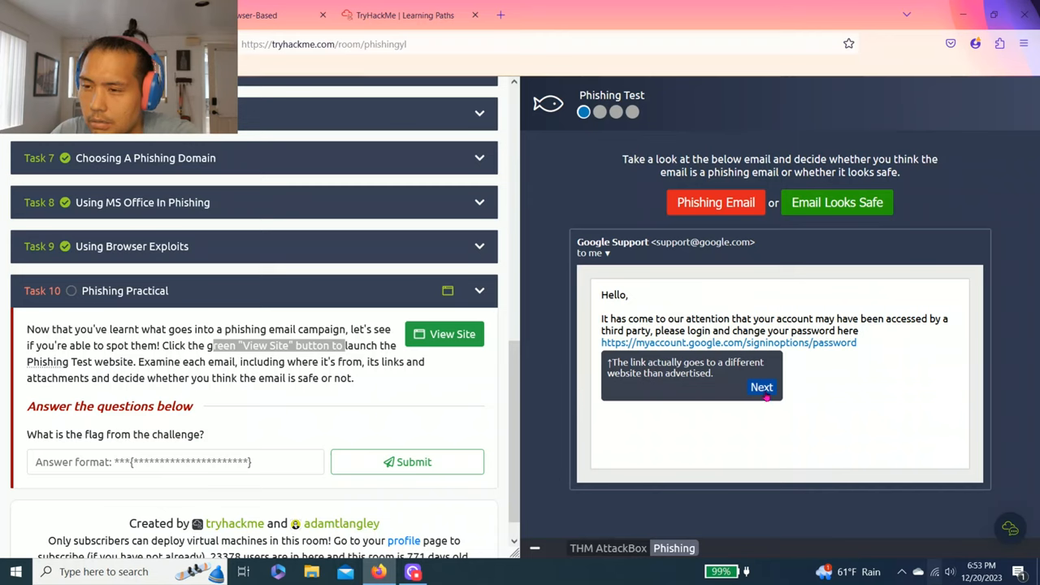
{"action": "left_click", "coordinate": [761, 386]}
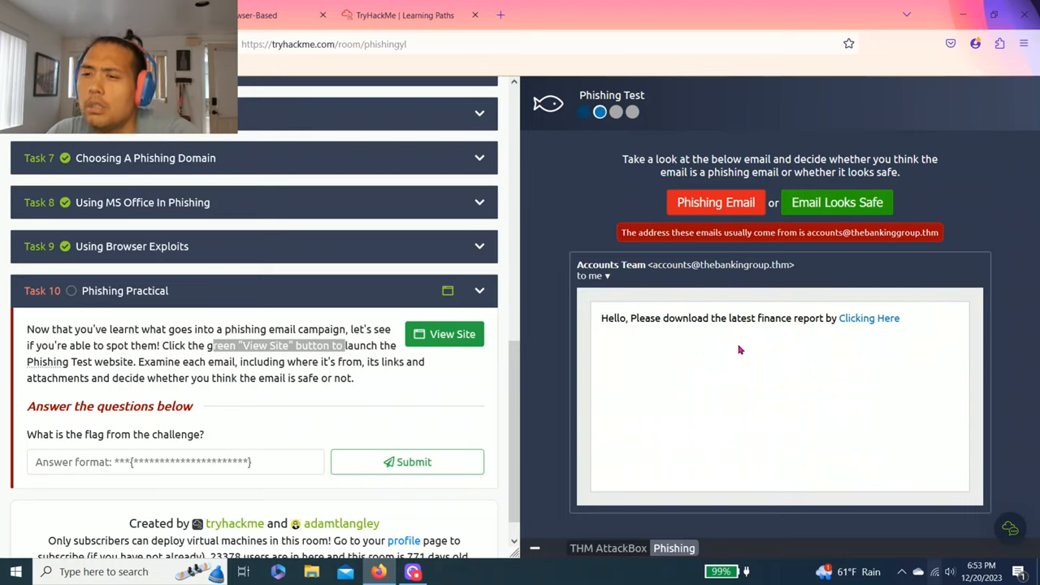
{"action": "mouse_move", "coordinate": [735, 311]}
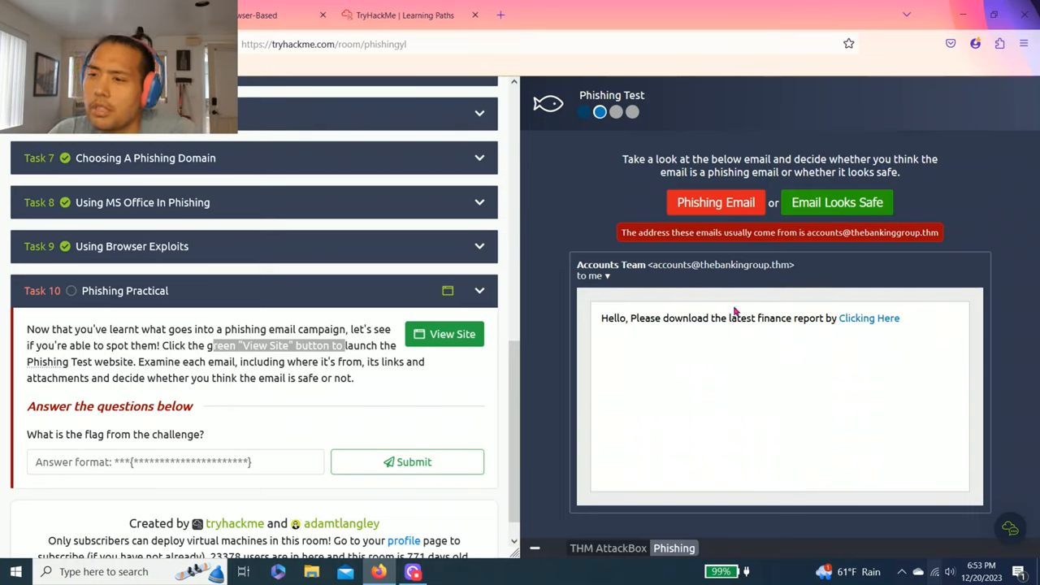
{"action": "mouse_move", "coordinate": [868, 317]}
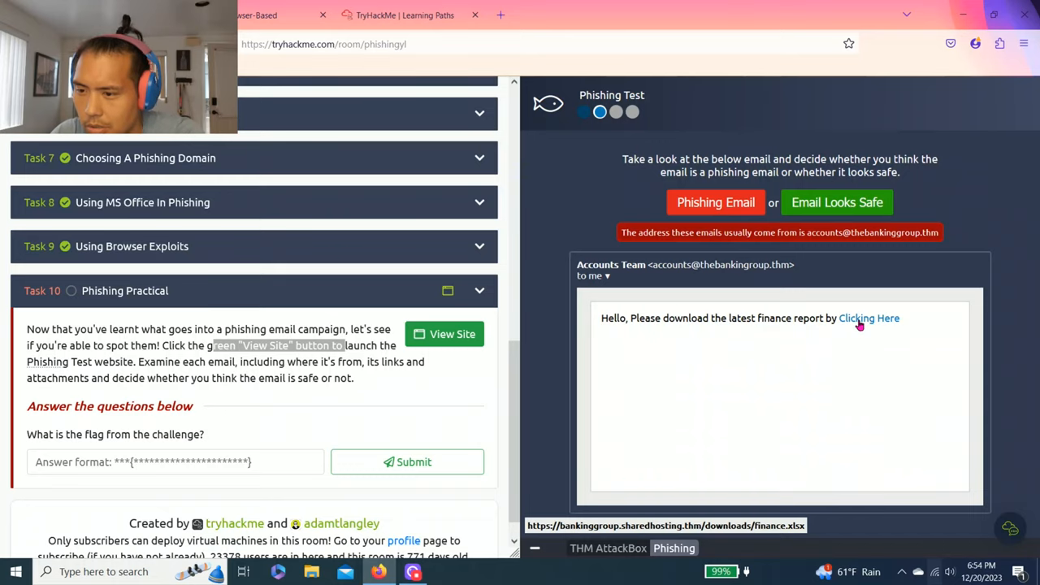
{"action": "mouse_move", "coordinate": [796, 363]}
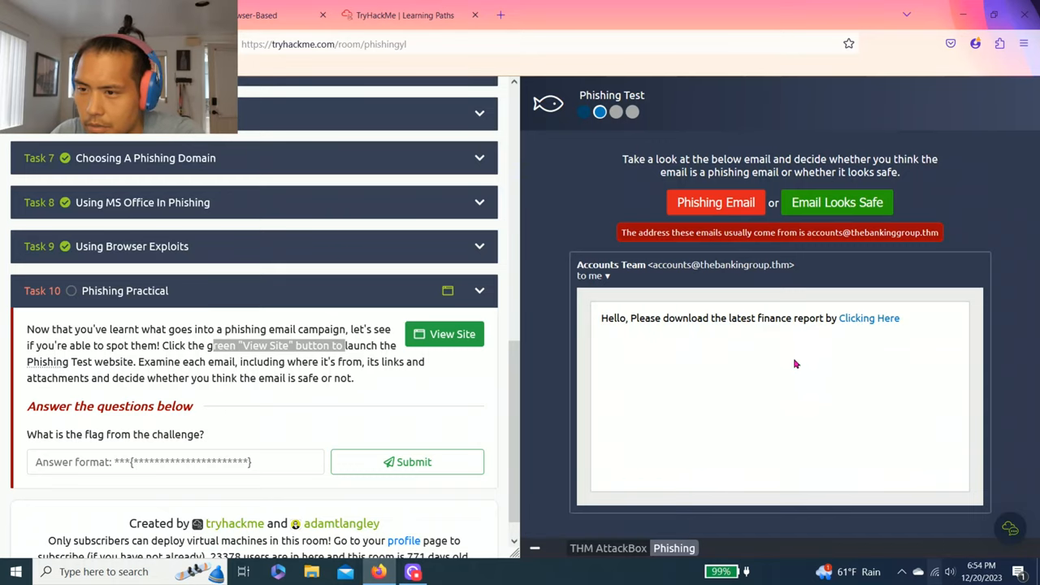
Mark the Accounts Team finance-report email as phishing, review both issues, and advance.
{"action": "left_click", "coordinate": [715, 202]}
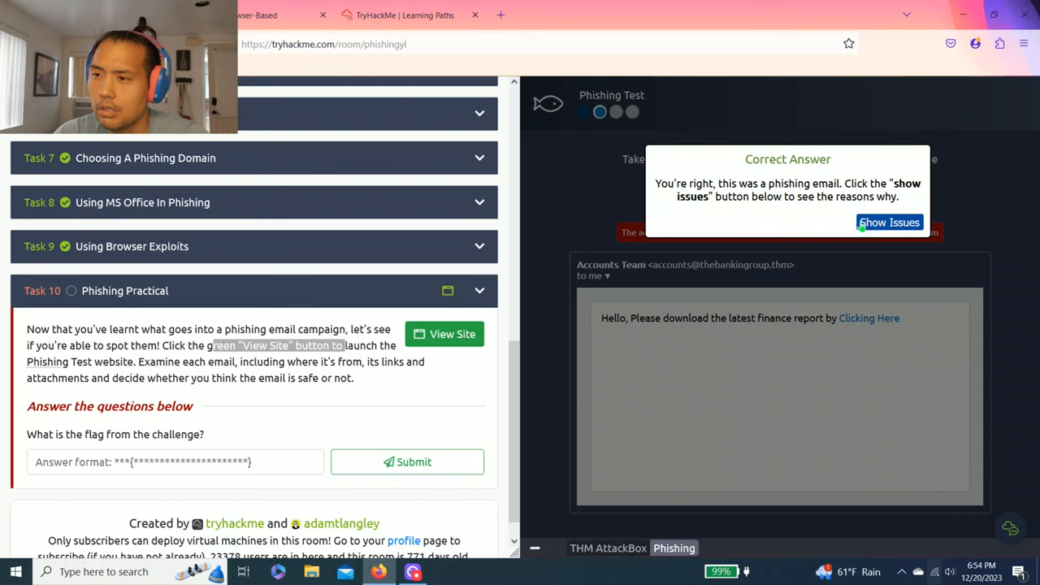
{"action": "left_click", "coordinate": [888, 222]}
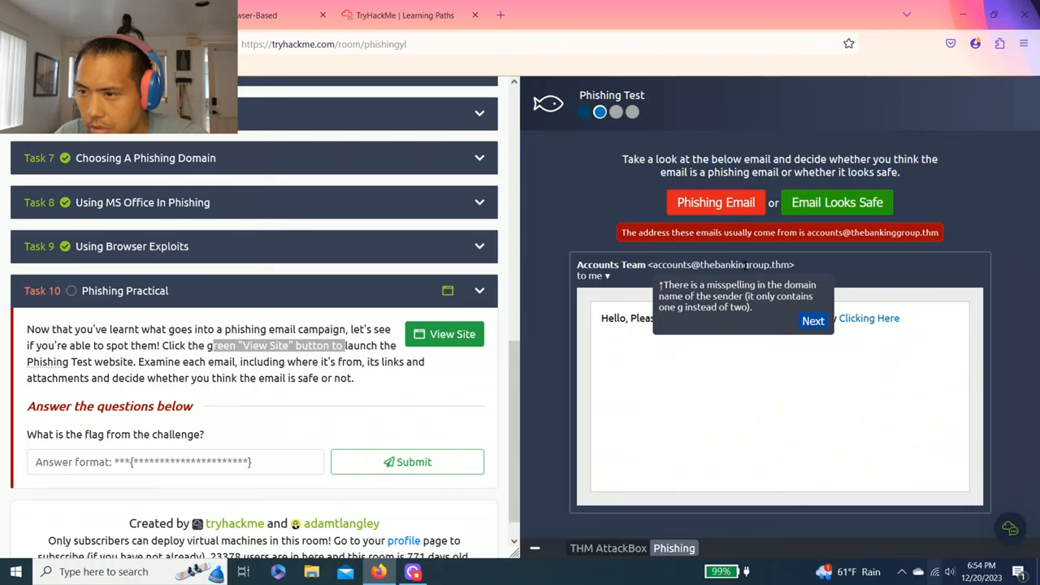
{"action": "left_click", "coordinate": [812, 320]}
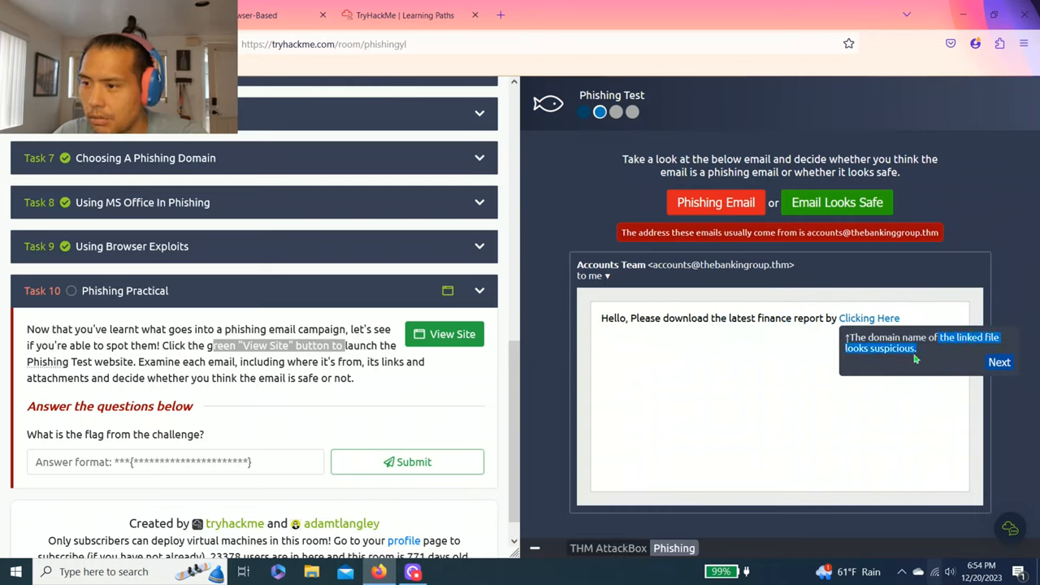
{"action": "left_click", "coordinate": [999, 361]}
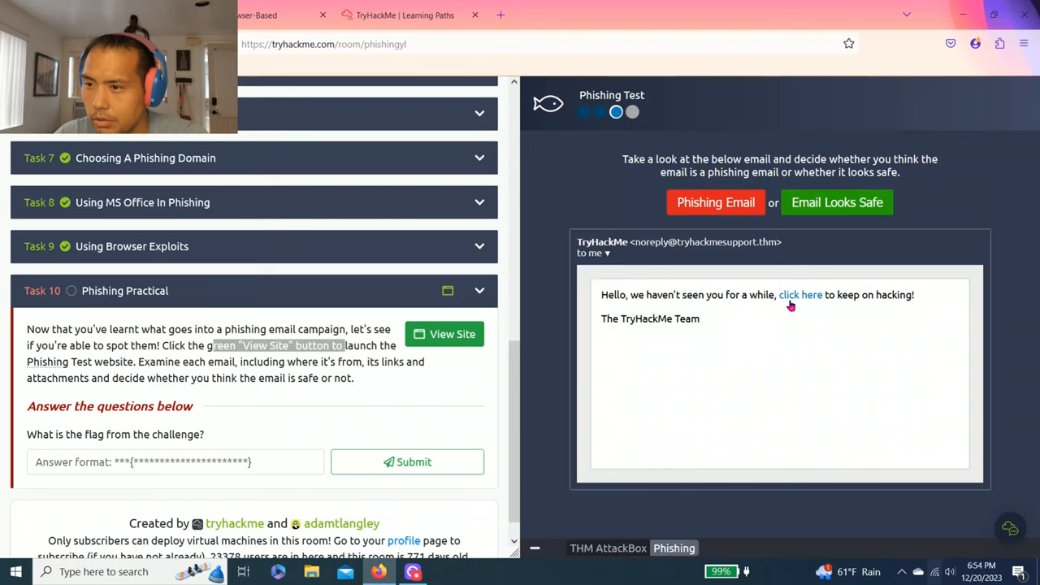
{"action": "mouse_move", "coordinate": [800, 294]}
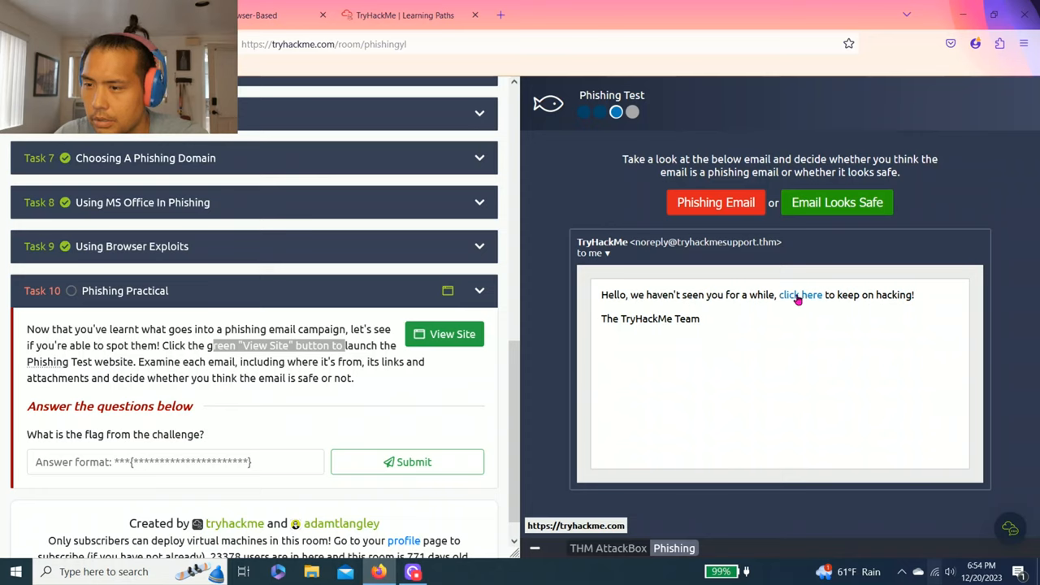
Mark the TryHackMe support re-engagement email as safe, read the explanation, and advance.
{"action": "left_click", "coordinate": [836, 203]}
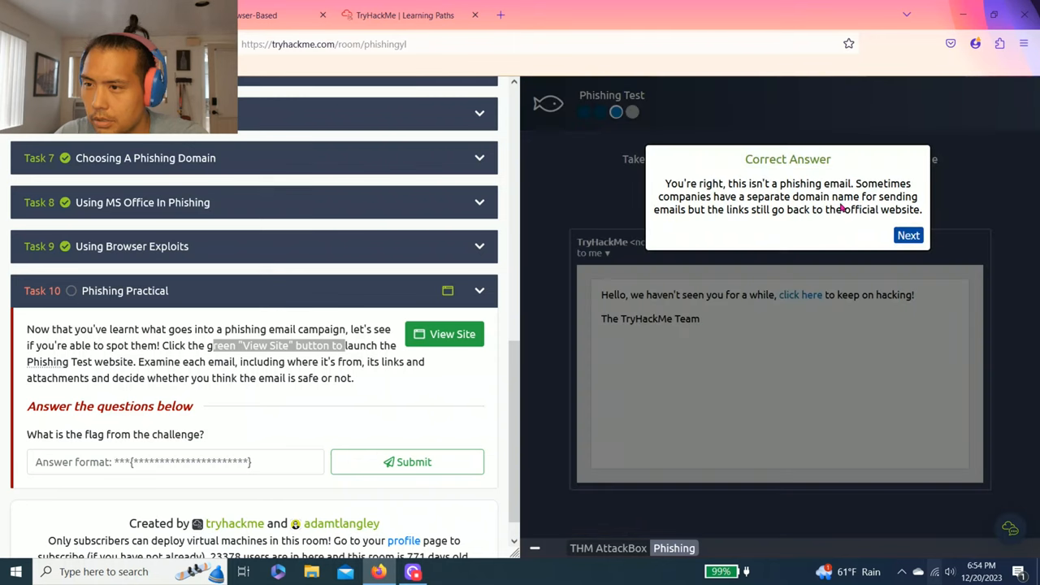
{"action": "mouse_move", "coordinate": [718, 167]}
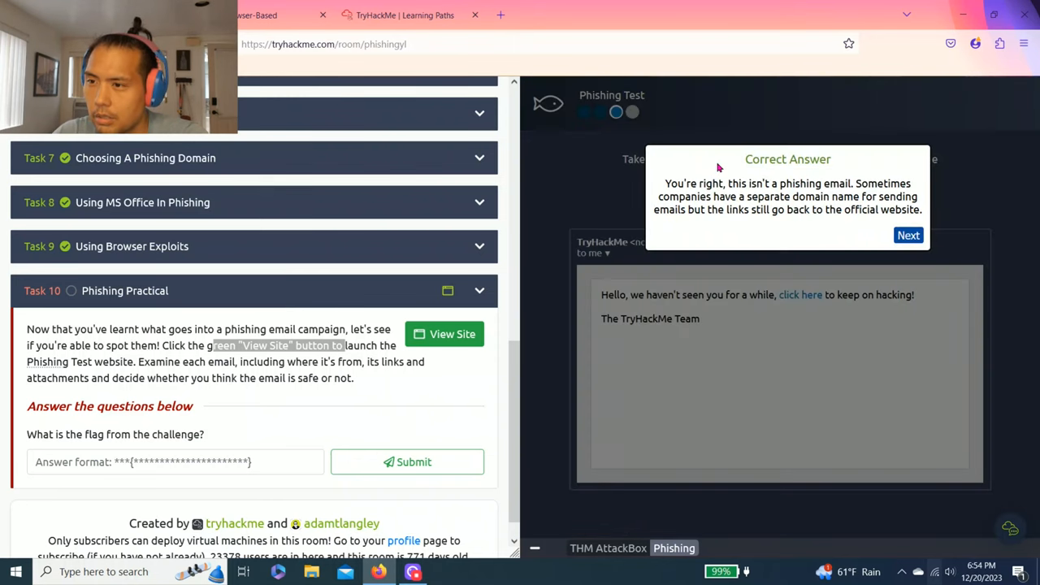
{"action": "left_click_drag", "start_coordinate": [749, 183], "coordinate": [890, 183]}
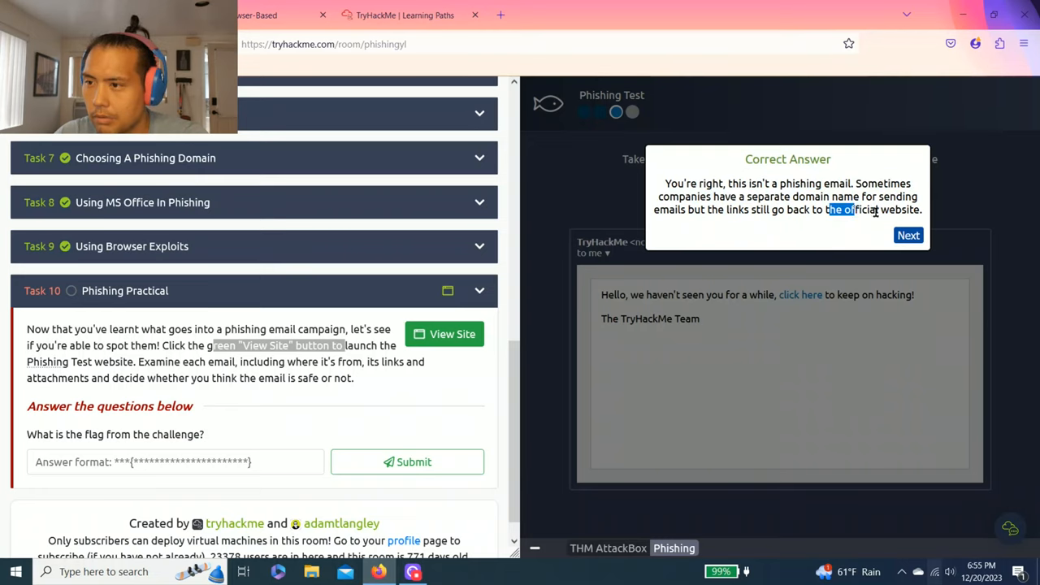
{"action": "left_click", "coordinate": [908, 235]}
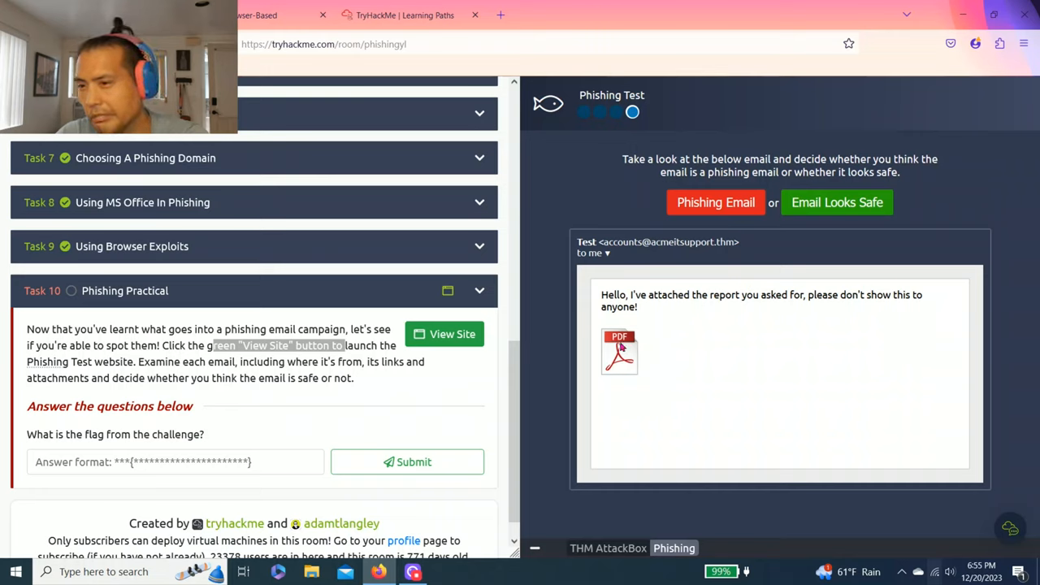
{"action": "mouse_move", "coordinate": [638, 295]}
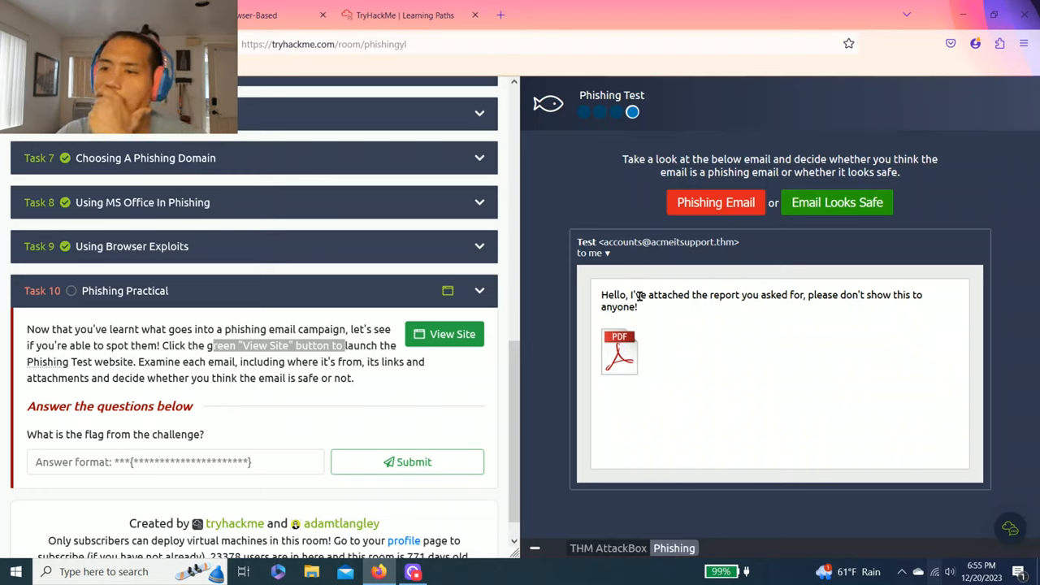
{"action": "mouse_move", "coordinate": [616, 264]}
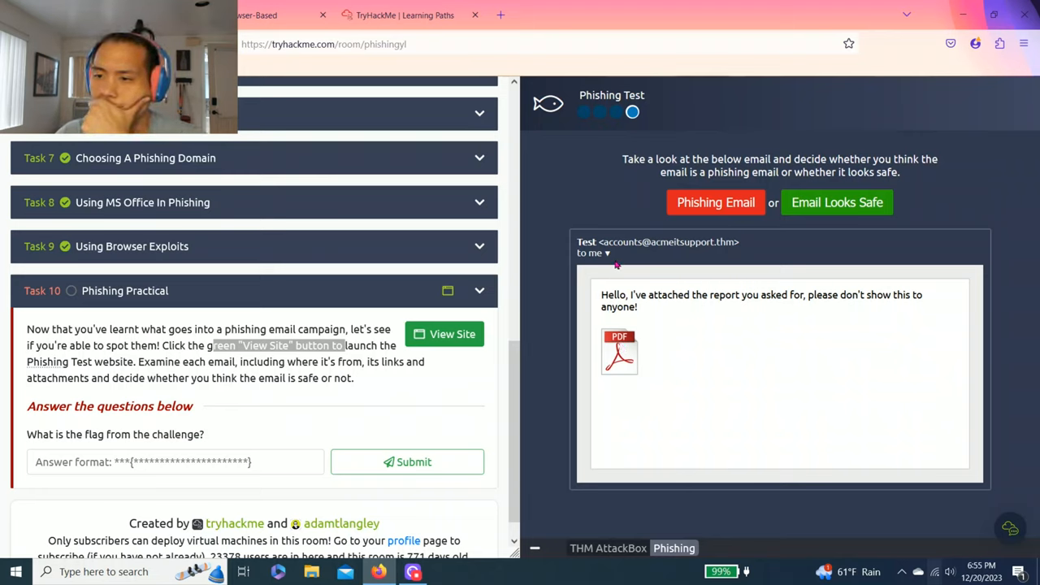
Show and hide the PDF-attachment email's sender, recipient and subject details.
{"action": "left_click", "coordinate": [606, 253]}
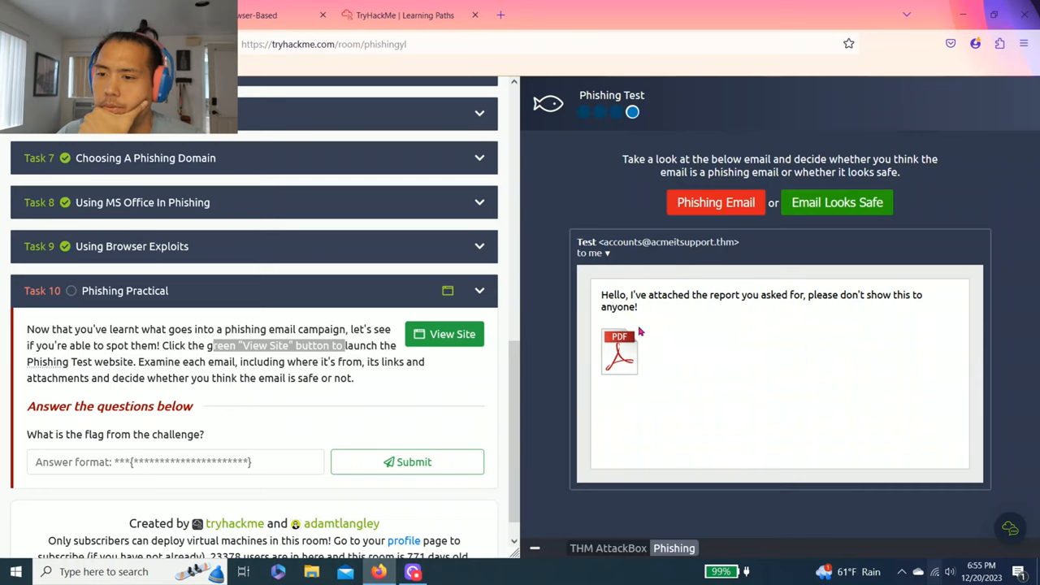
{"action": "mouse_move", "coordinate": [638, 349]}
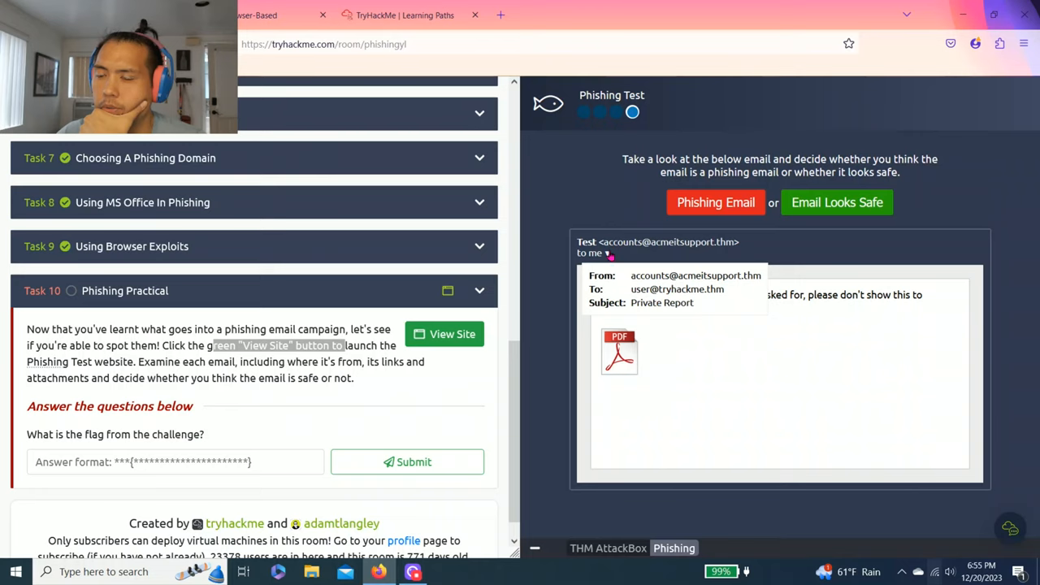
{"action": "left_click", "coordinate": [592, 253]}
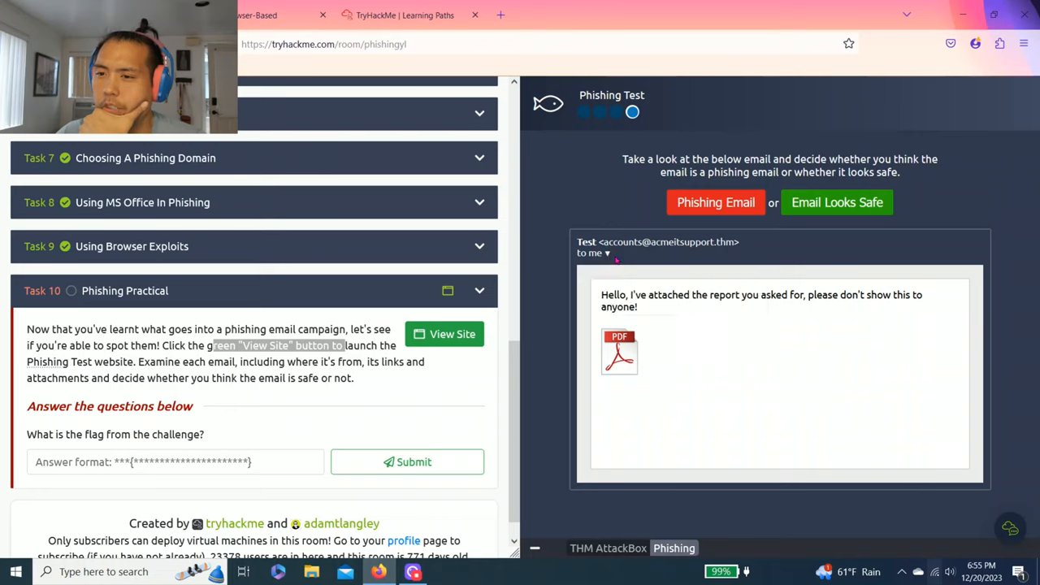
{"action": "left_click", "coordinate": [607, 253]}
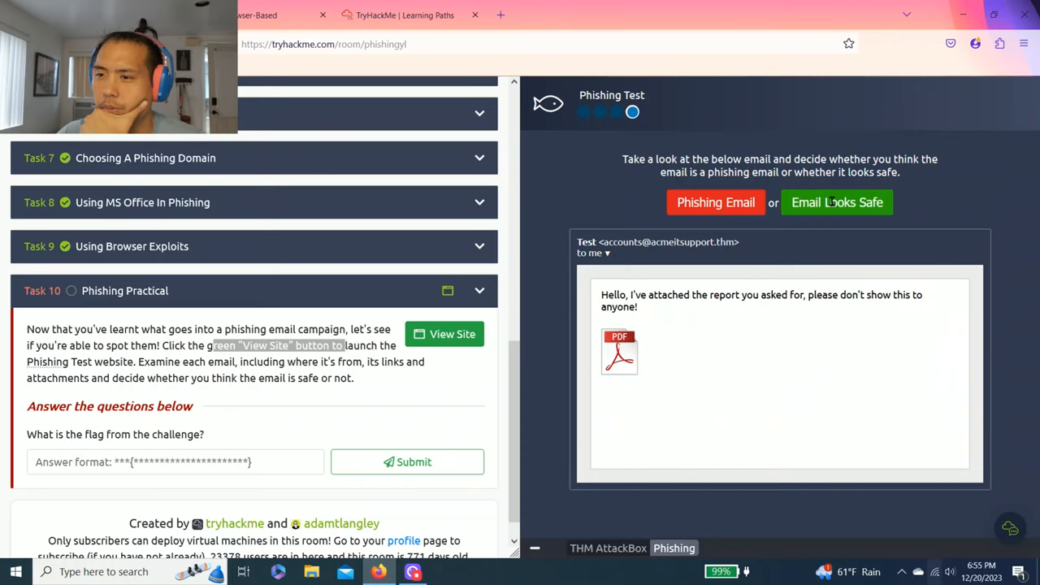
Judge the PDF email, review its issues, and submit flag THM{I_CAUGHT_ALL_THE_PHISH}.
{"action": "left_click", "coordinate": [836, 202]}
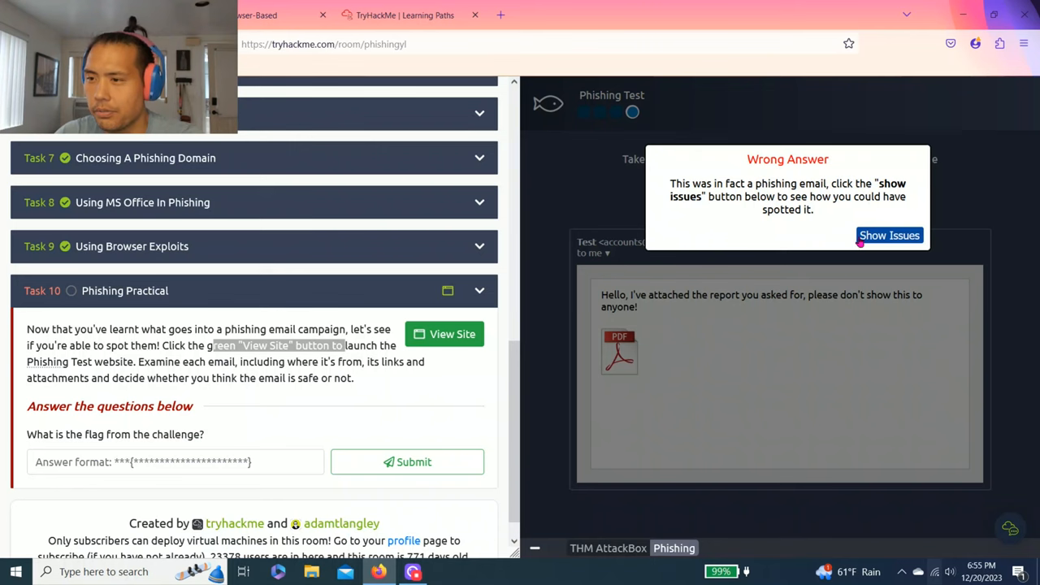
{"action": "left_click", "coordinate": [889, 235]}
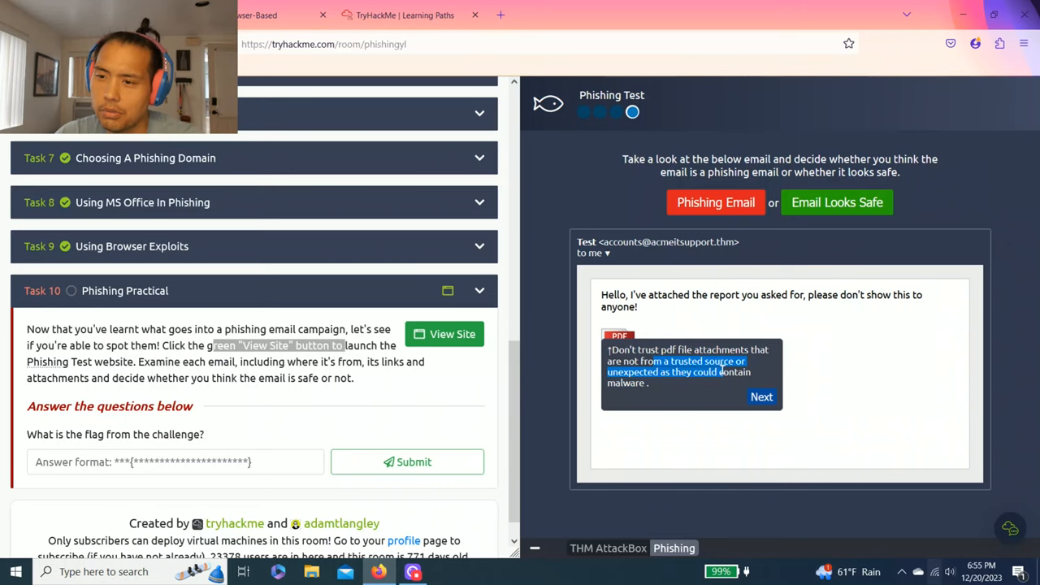
{"action": "left_click", "coordinate": [715, 202]}
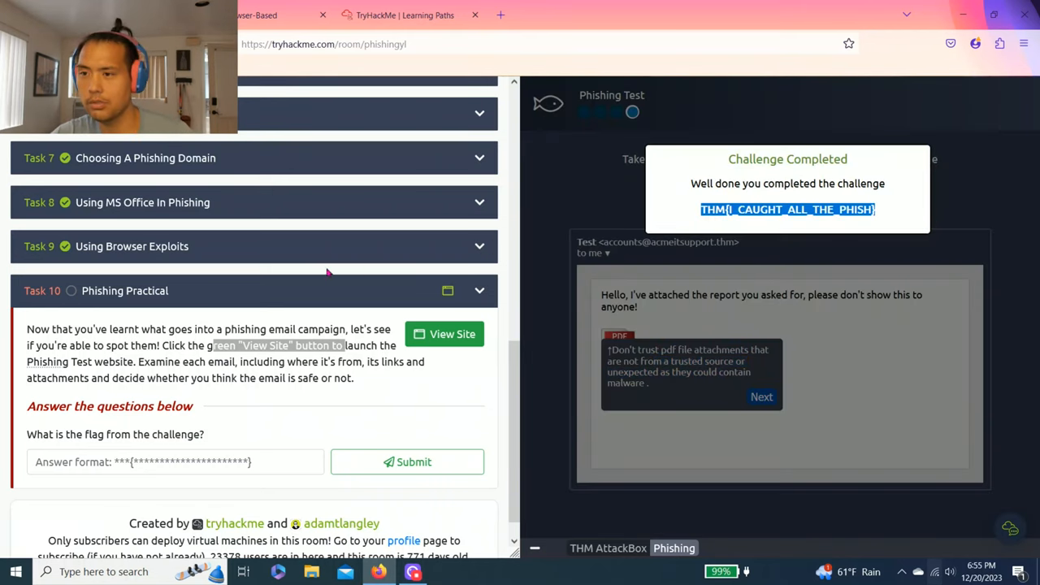
{"action": "left_click", "coordinate": [407, 461]}
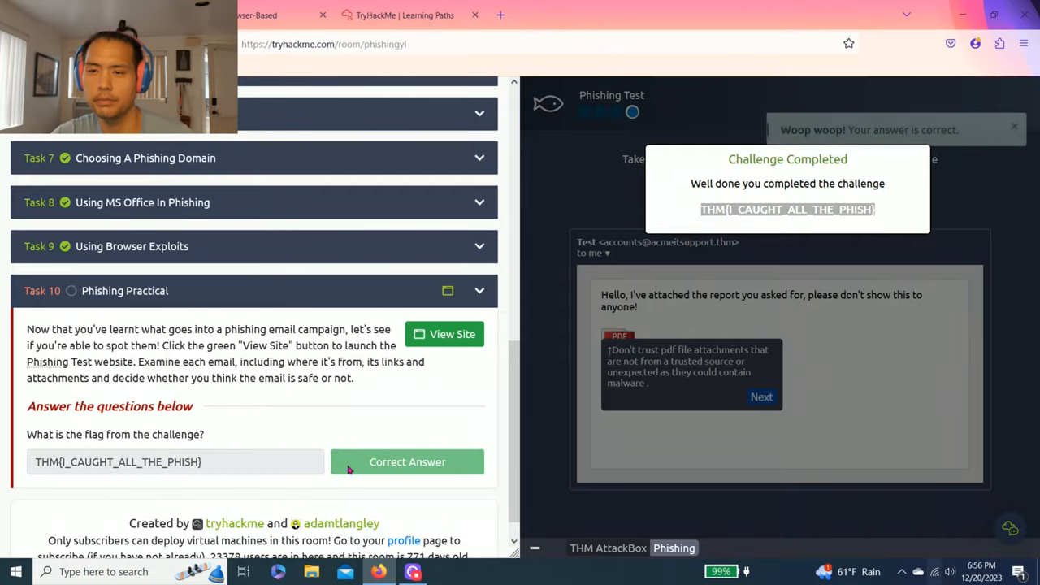
{"action": "left_click", "coordinate": [407, 462]}
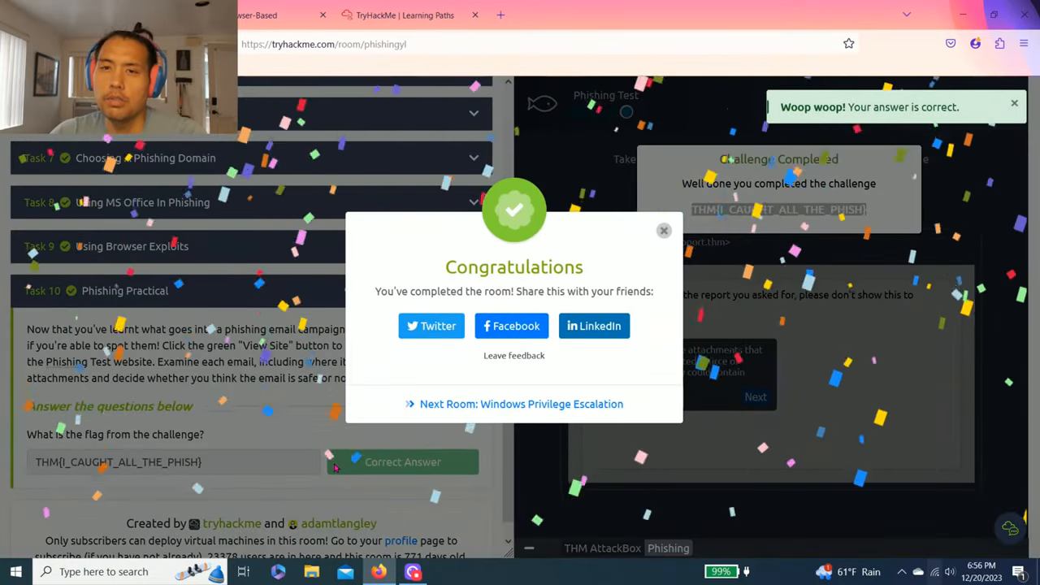